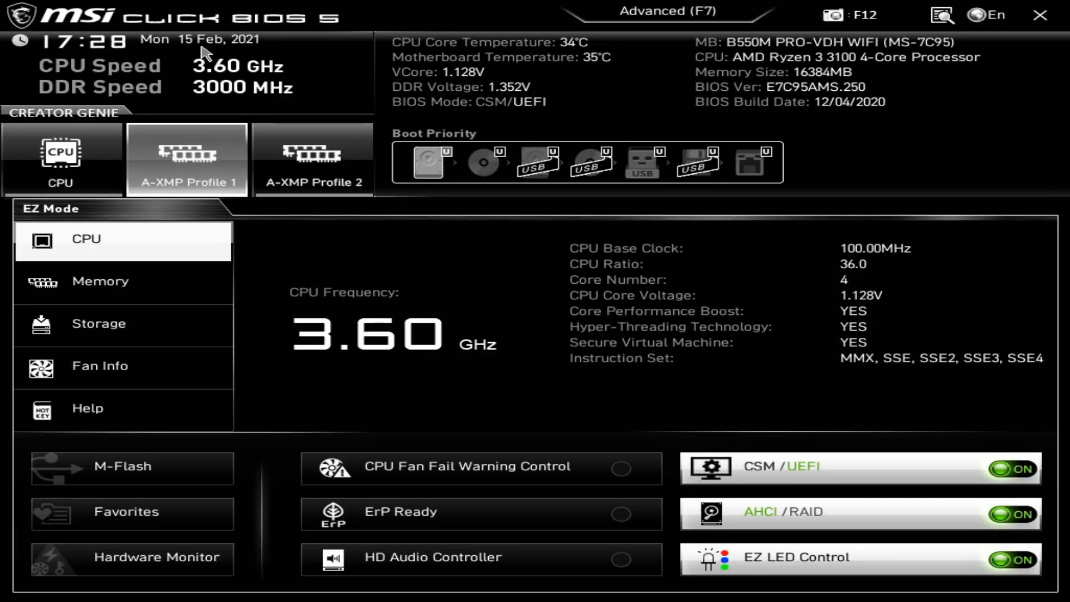
{"action": "mouse_move", "coordinate": [109, 91]}
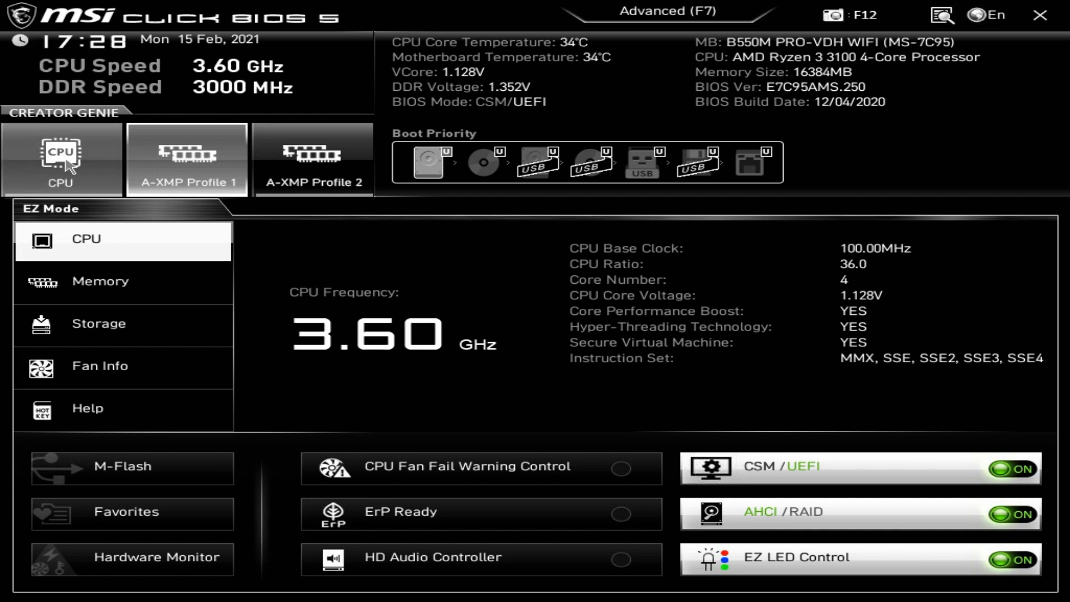
{"action": "mouse_move", "coordinate": [111, 165]}
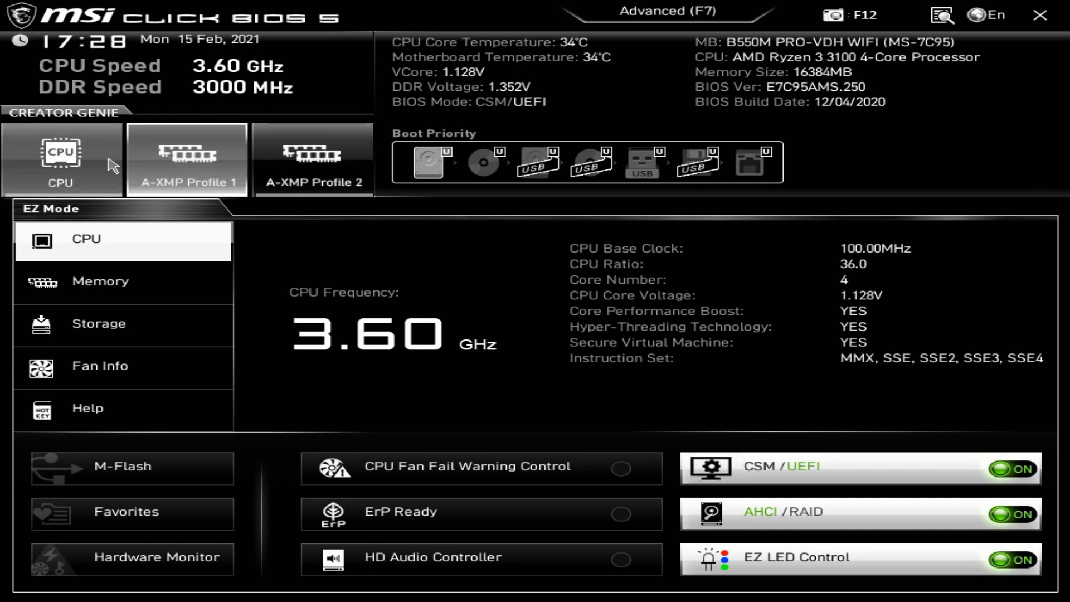
{"action": "mouse_move", "coordinate": [65, 167]}
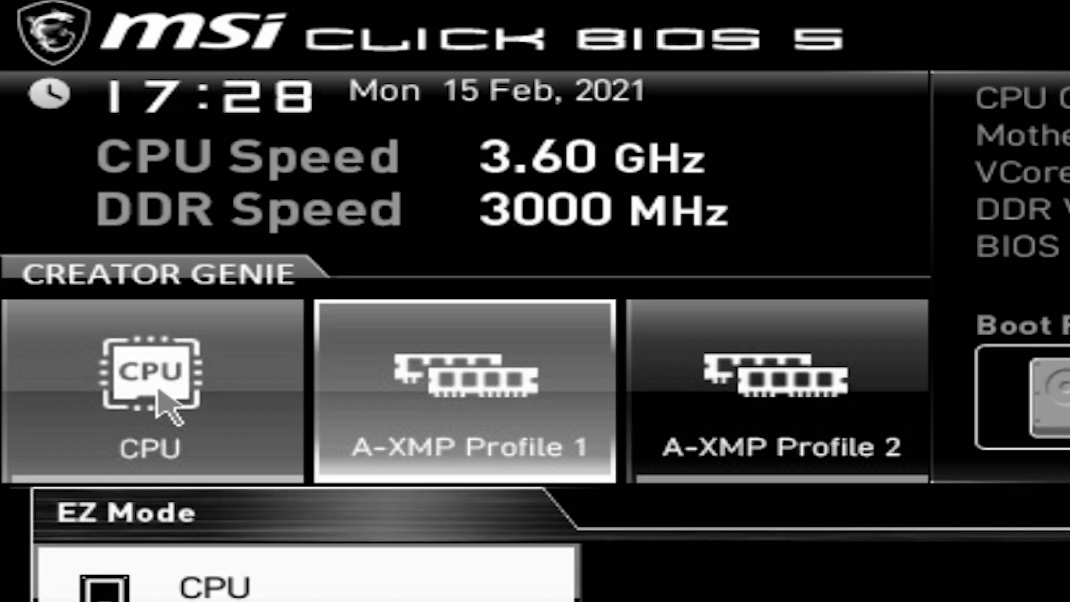
{"action": "mouse_move", "coordinate": [194, 475]}
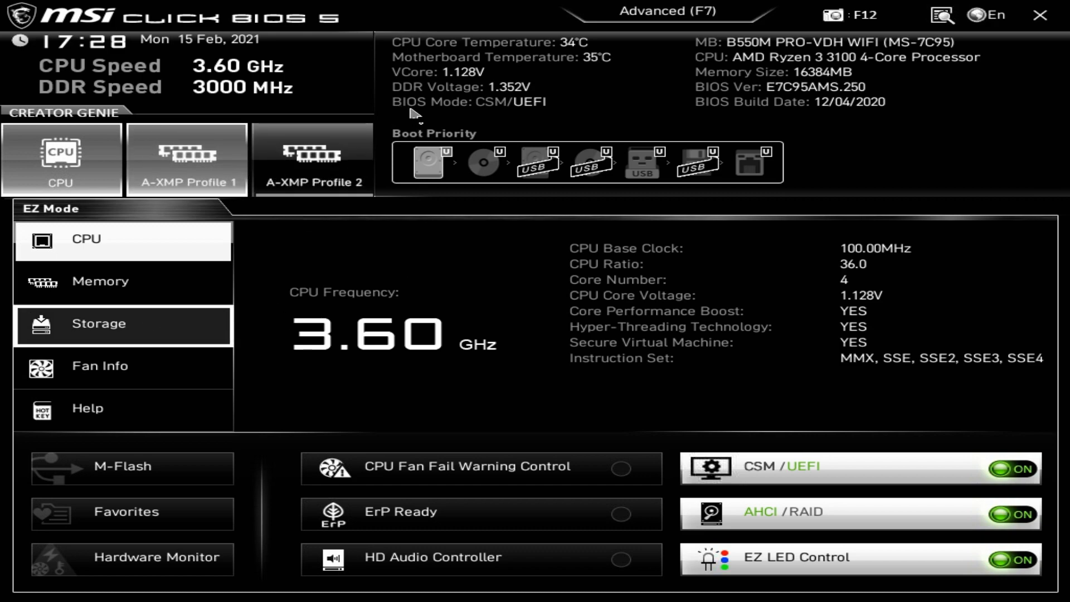
{"action": "mouse_move", "coordinate": [611, 61]}
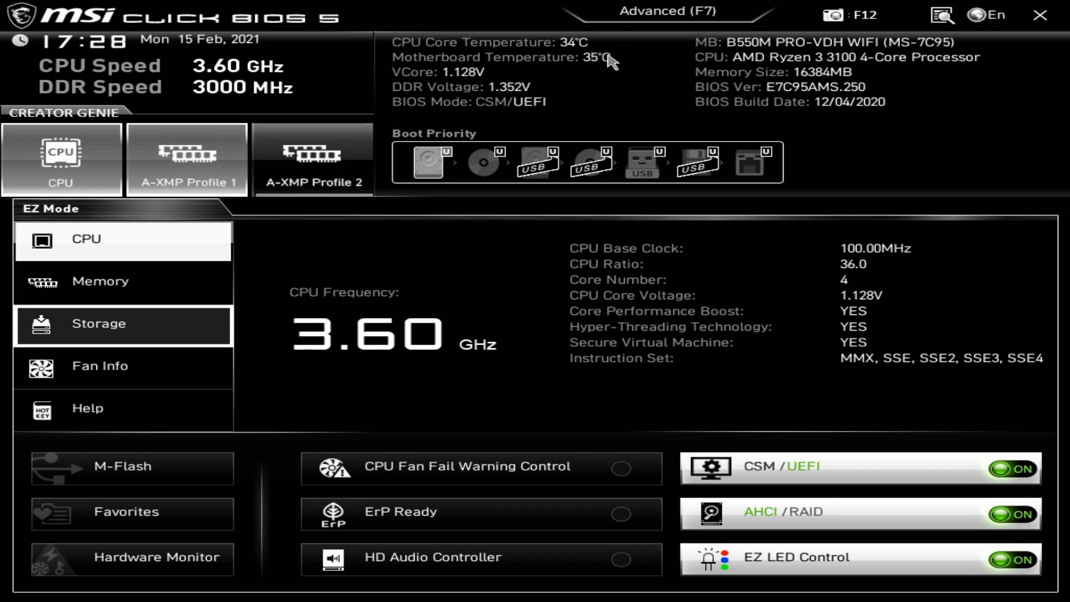
Step: Check the settings search and language list in the top bar, leaving the language unchanged
{"action": "left_click", "coordinate": [666, 11]}
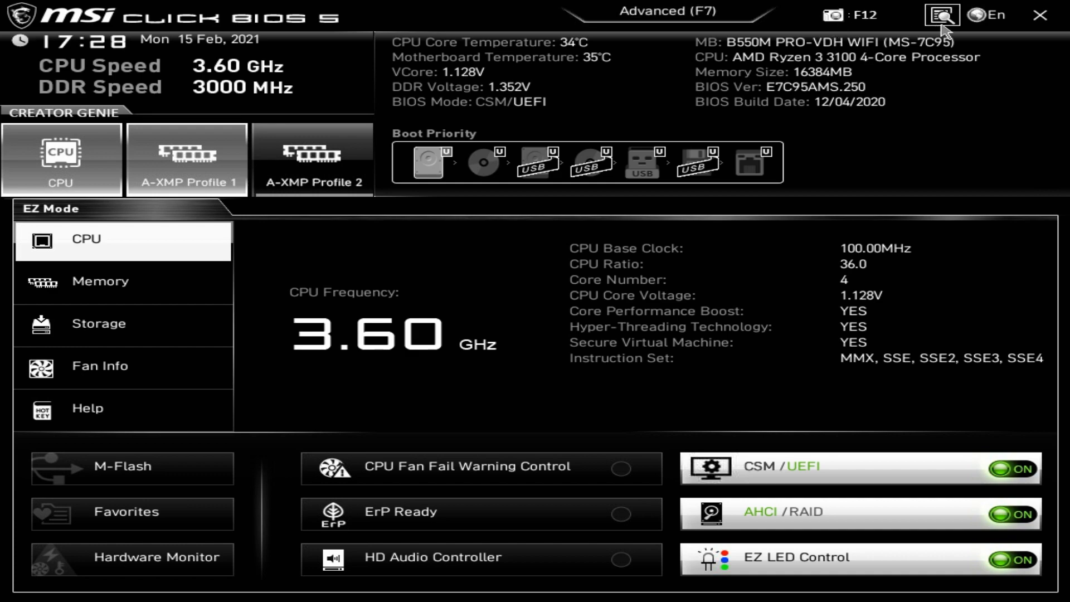
{"action": "left_click", "coordinate": [943, 14]}
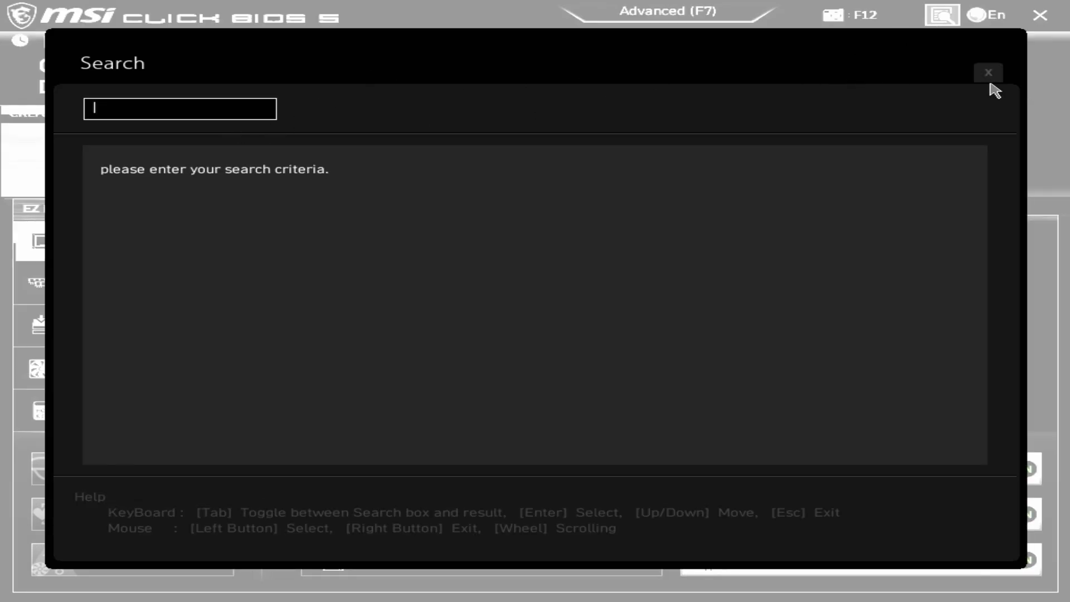
{"action": "left_click", "coordinate": [989, 14]}
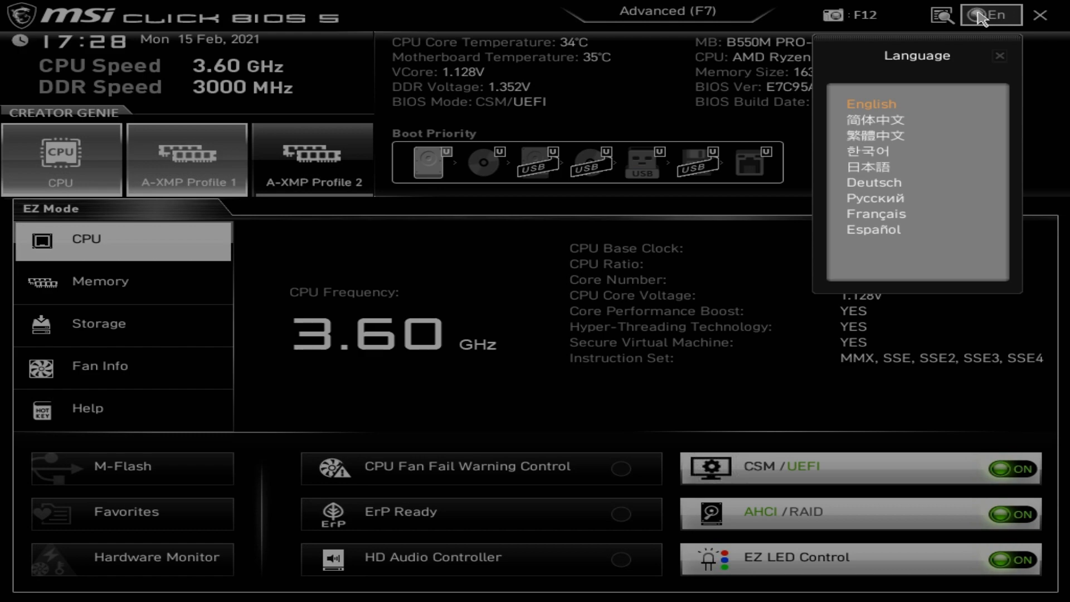
{"action": "mouse_move", "coordinate": [907, 81]}
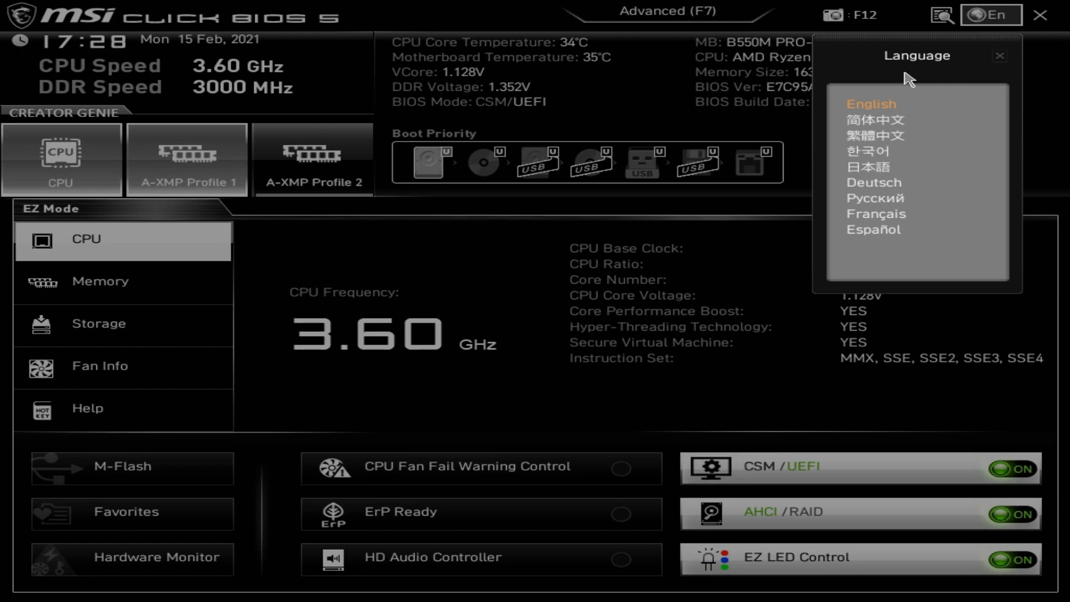
{"action": "left_click", "coordinate": [999, 56]}
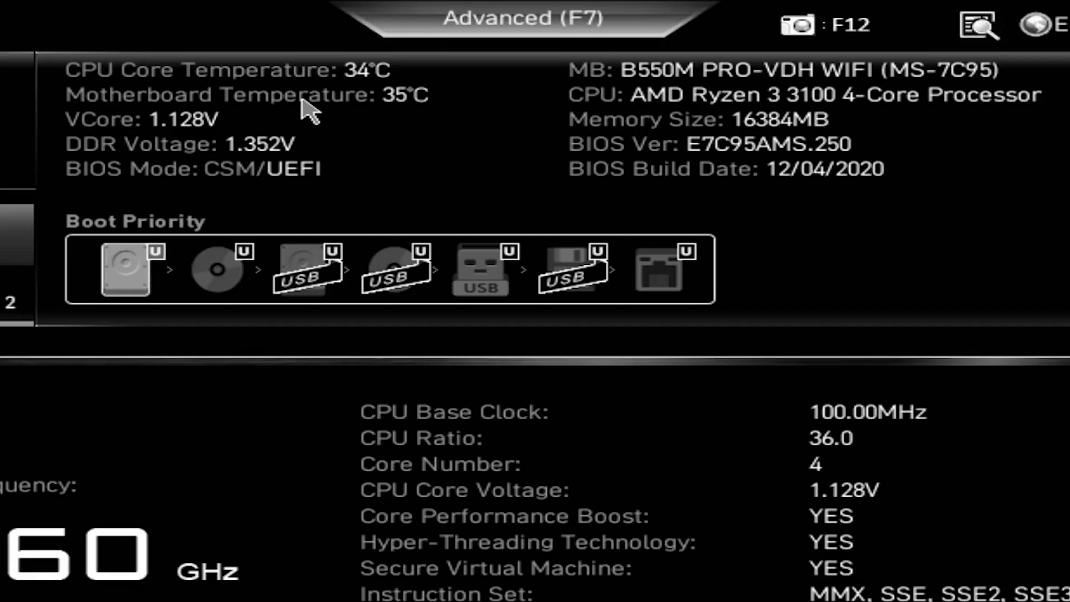
{"action": "mouse_move", "coordinate": [813, 122]}
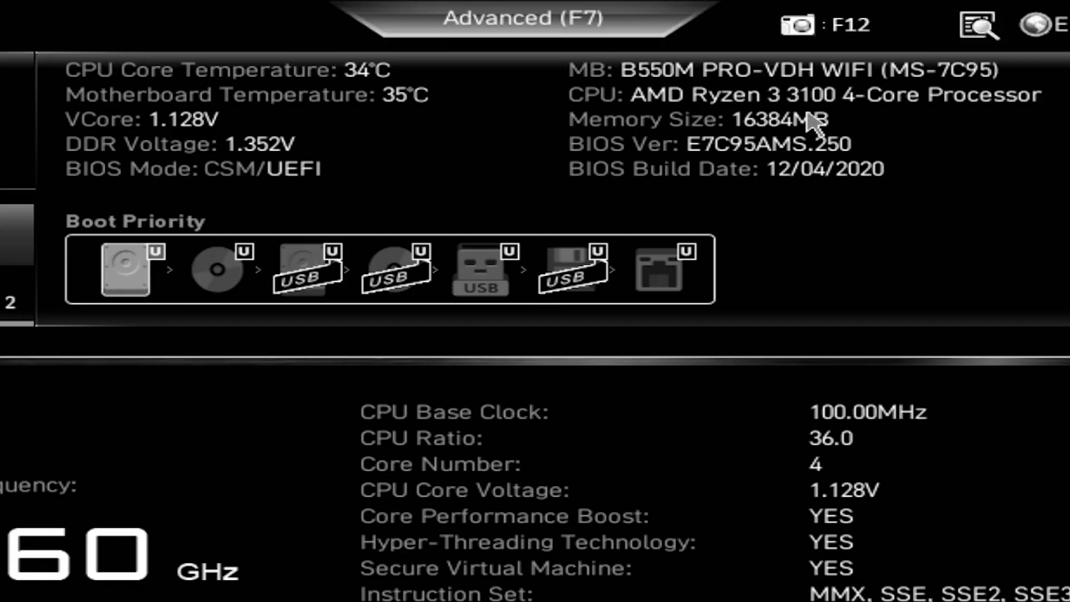
{"action": "mouse_move", "coordinate": [399, 152]}
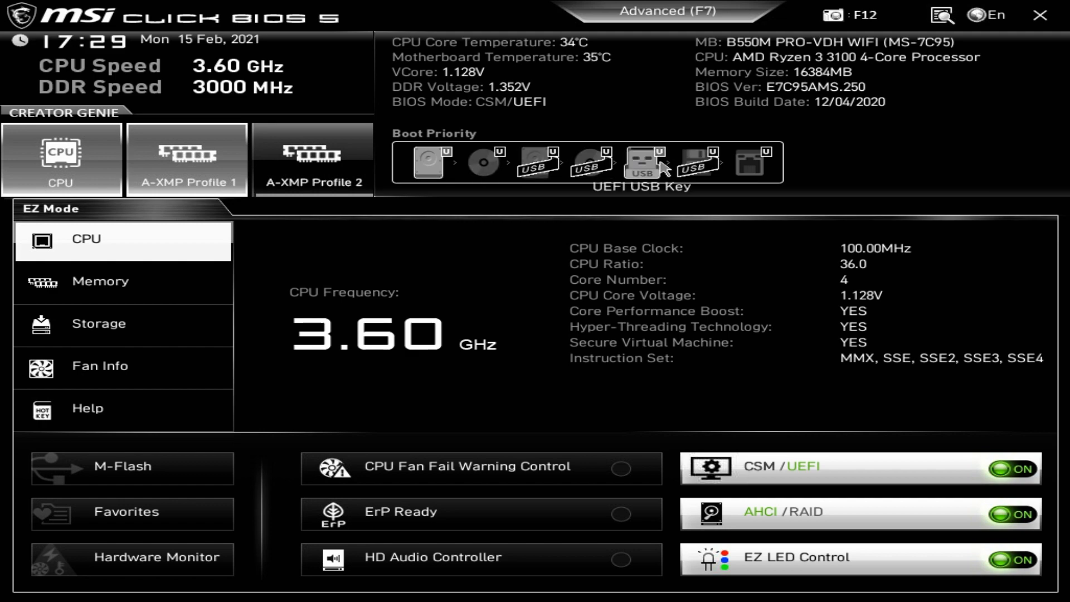
Step: Drag the USB boot device to last place, after the network (LAN) entry
{"action": "left_click_drag", "start_coordinate": [643, 162], "coordinate": [479, 161]}
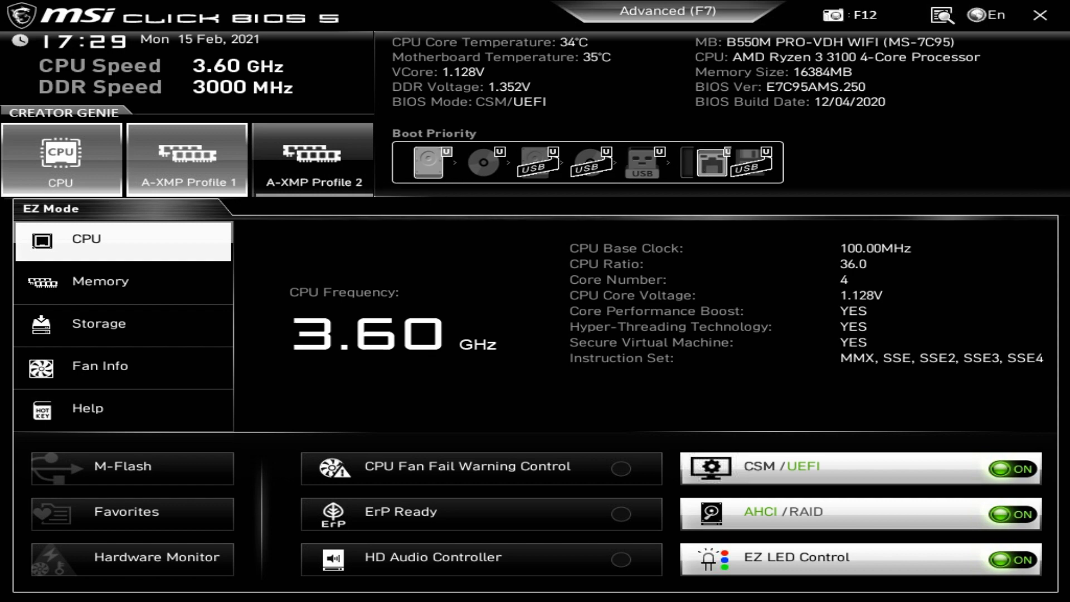
{"action": "mouse_move", "coordinate": [428, 161]}
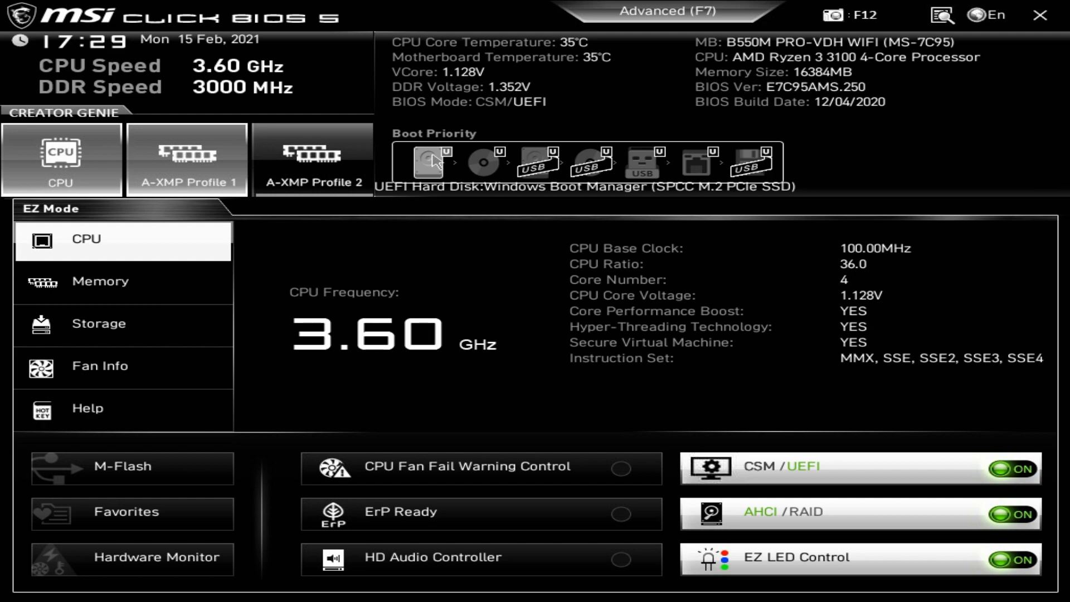
{"action": "mouse_move", "coordinate": [493, 340]}
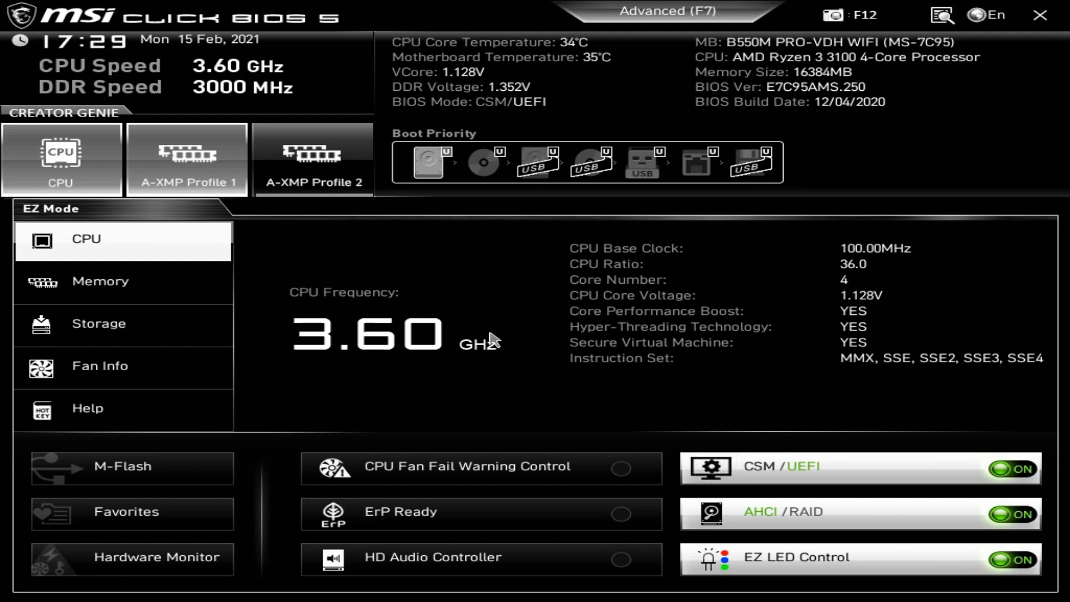
{"action": "mouse_move", "coordinate": [87, 244]}
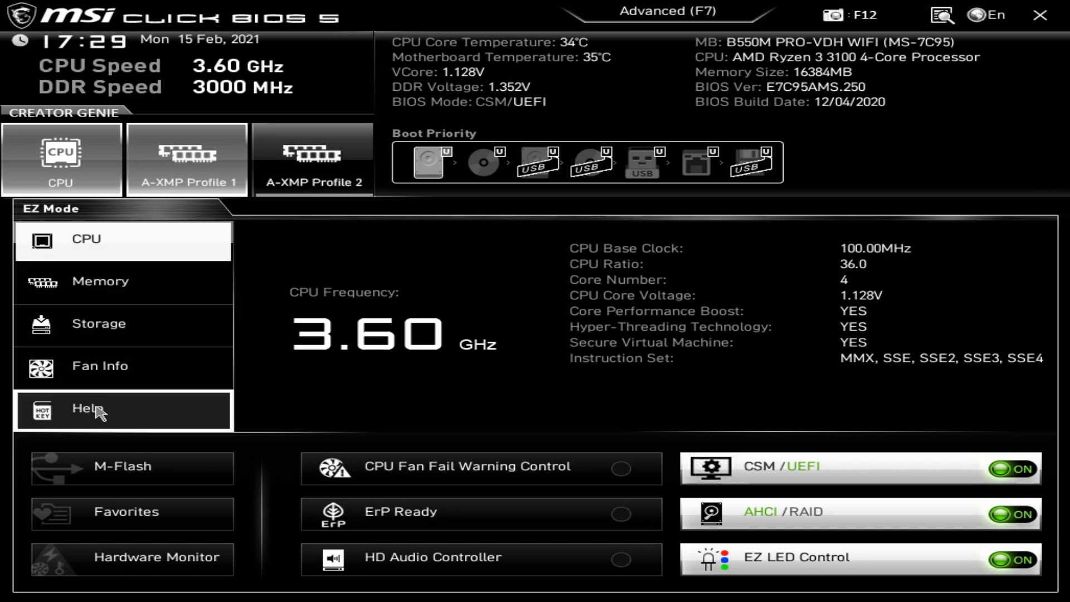
{"action": "mouse_move", "coordinate": [132, 467]}
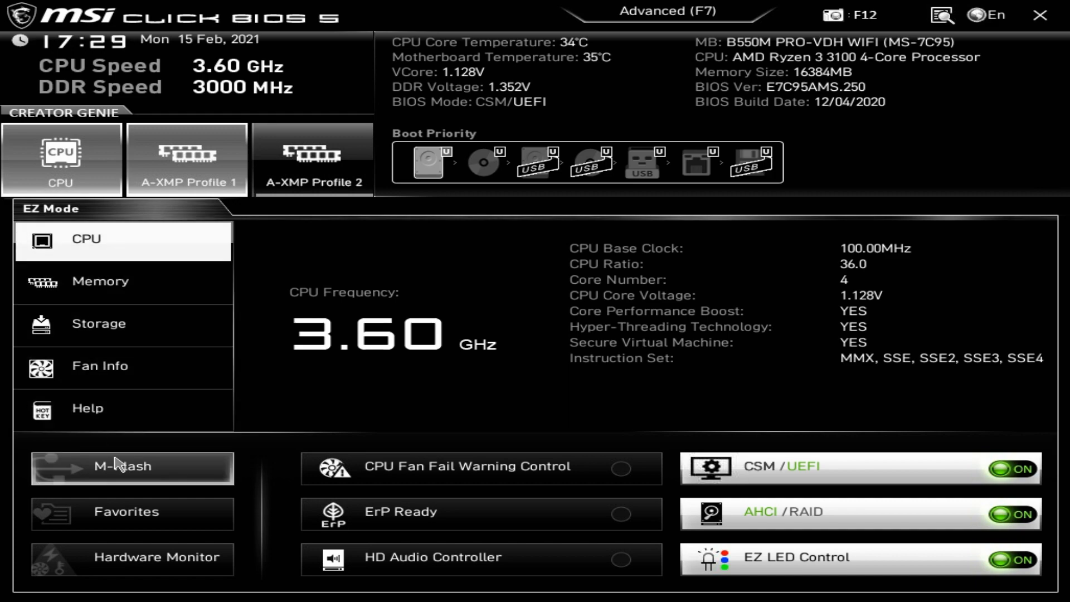
{"action": "mouse_move", "coordinate": [132, 558]}
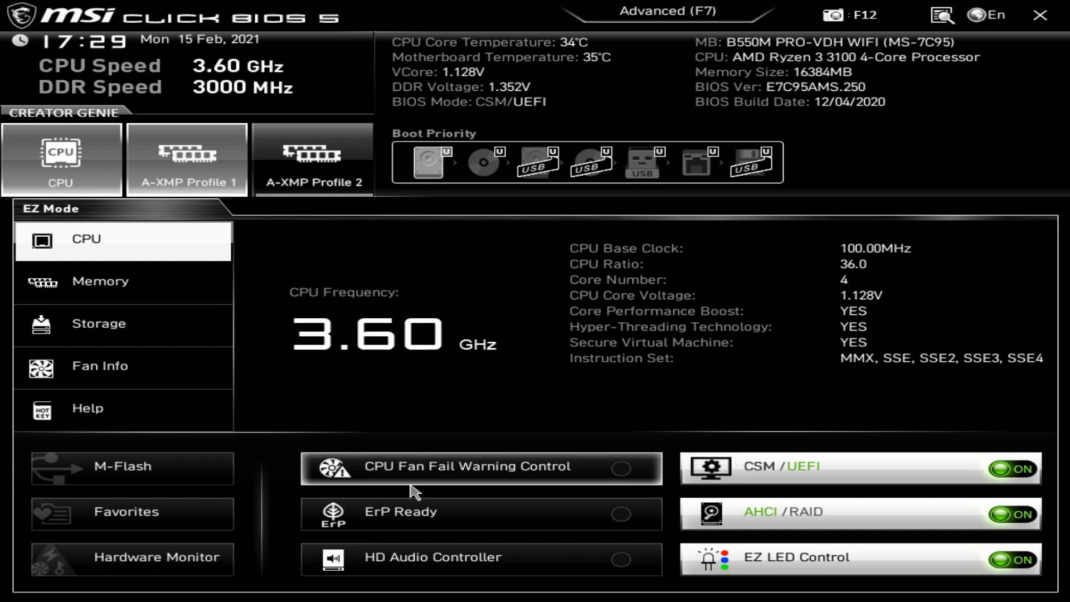
{"action": "mouse_move", "coordinate": [412, 512]}
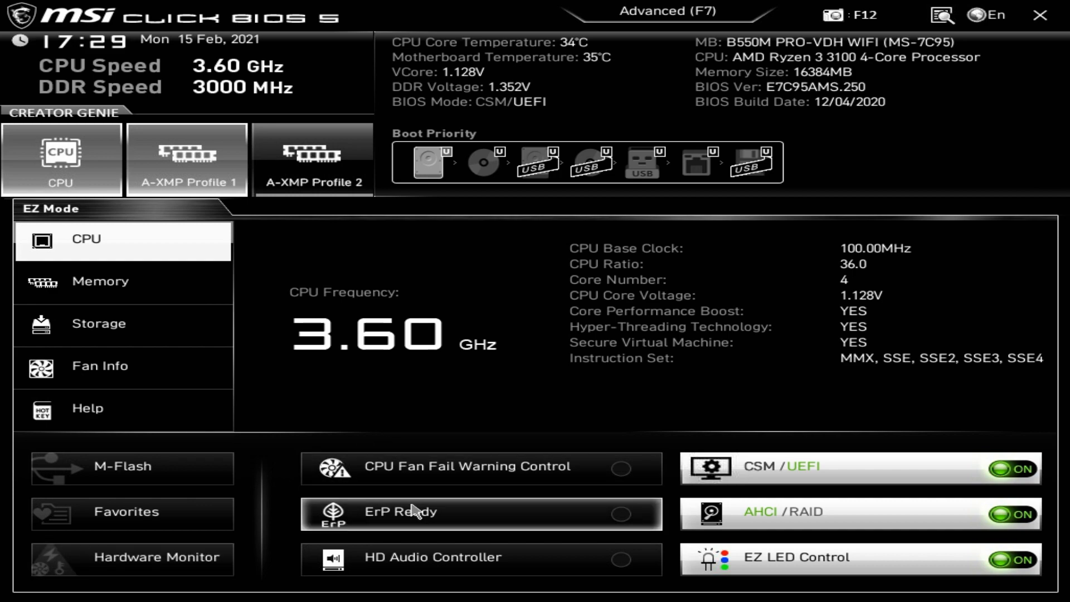
{"action": "mouse_move", "coordinate": [415, 572]}
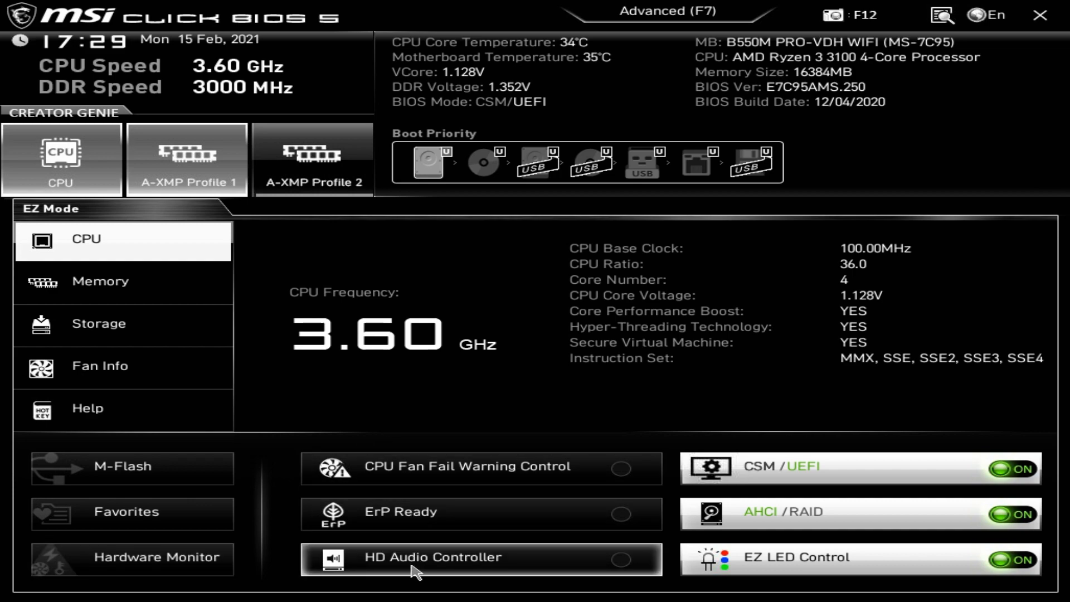
Step: Switch on HD Audio Controller, leave ErP Ready on after toggling it, and enable CPU Fan Fail Warning Control
{"action": "left_click", "coordinate": [619, 560]}
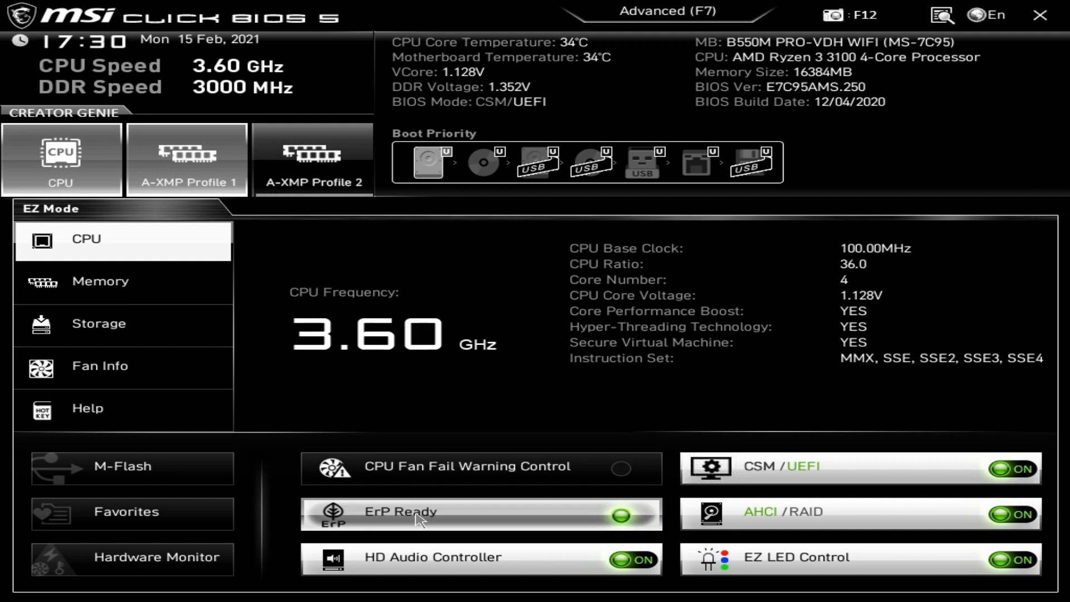
{"action": "left_click", "coordinate": [620, 515]}
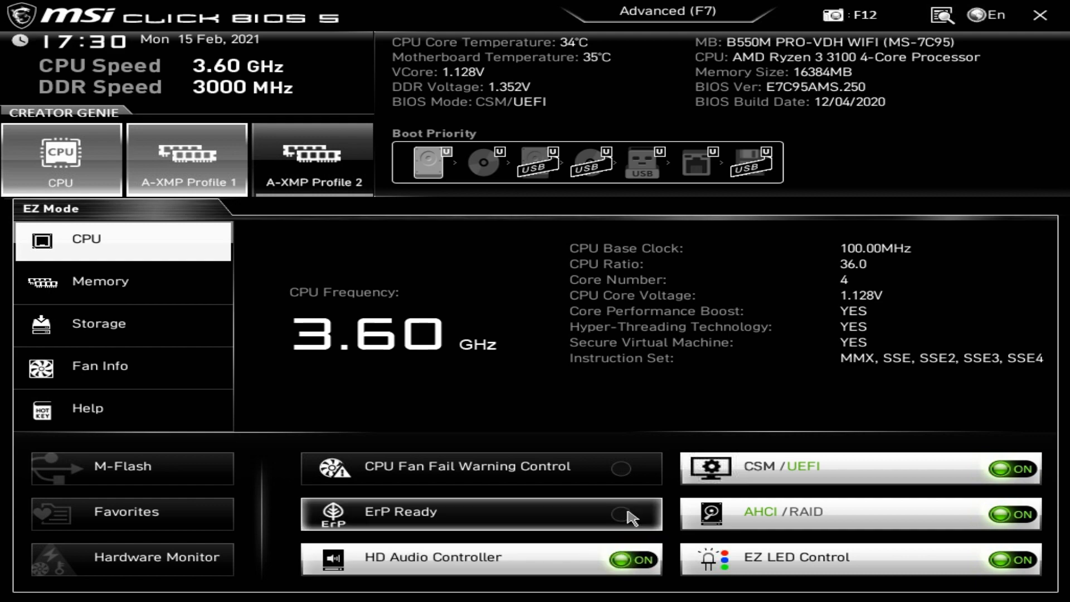
{"action": "left_click", "coordinate": [621, 514]}
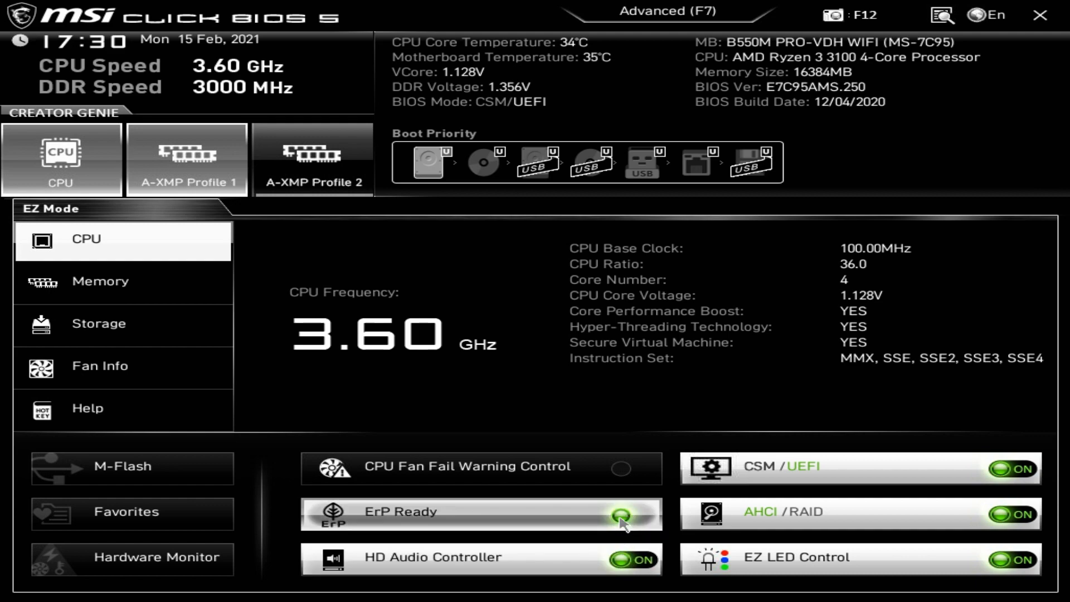
{"action": "left_click", "coordinate": [620, 514]}
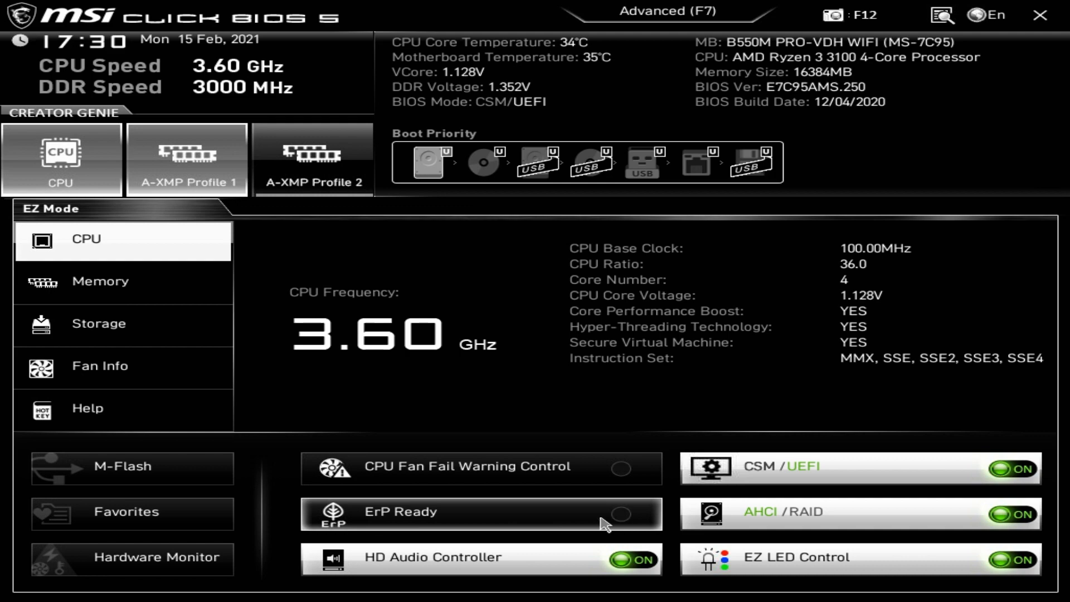
{"action": "left_click", "coordinate": [620, 512]}
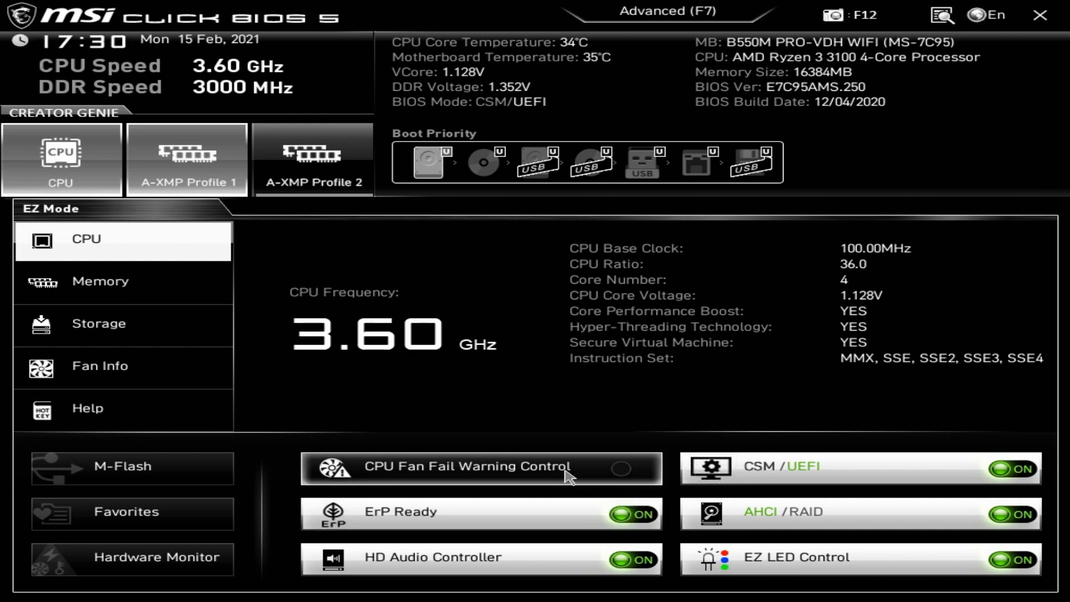
{"action": "left_click", "coordinate": [619, 470]}
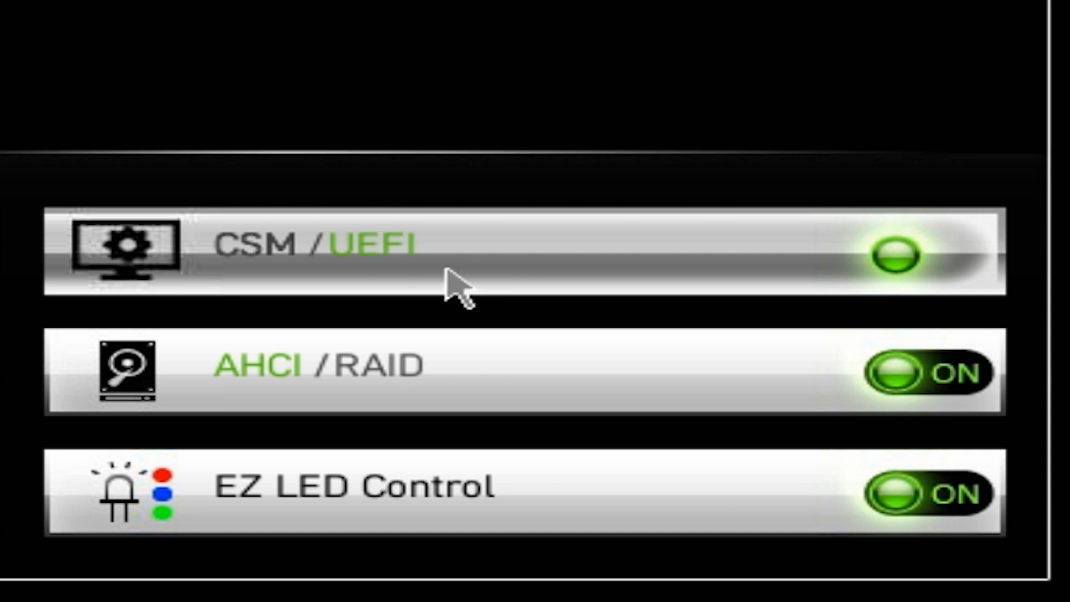
{"action": "mouse_move", "coordinate": [475, 324]}
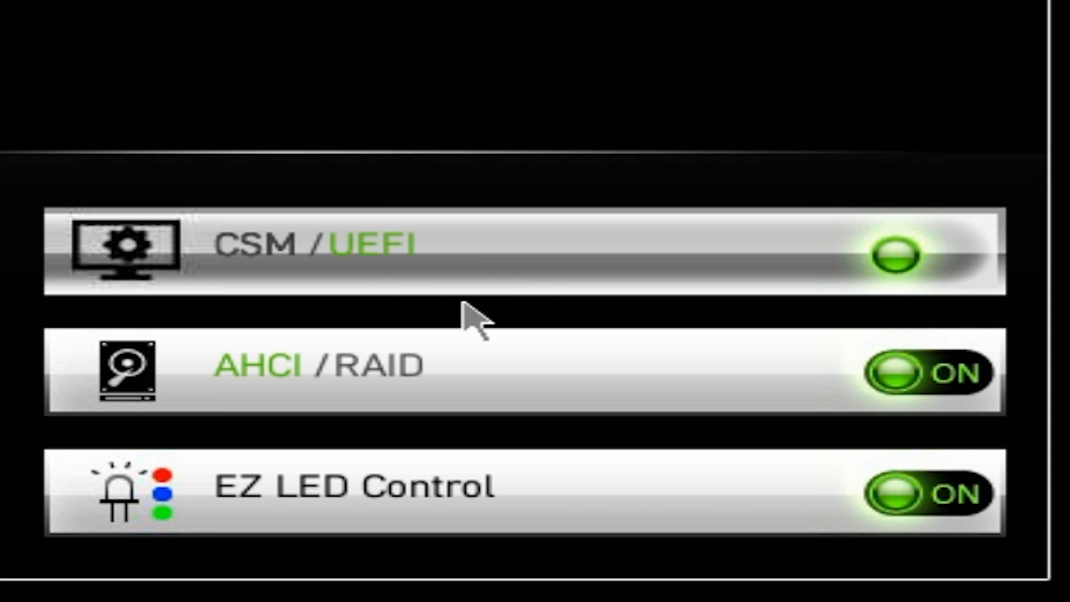
{"action": "mouse_move", "coordinate": [318, 245]}
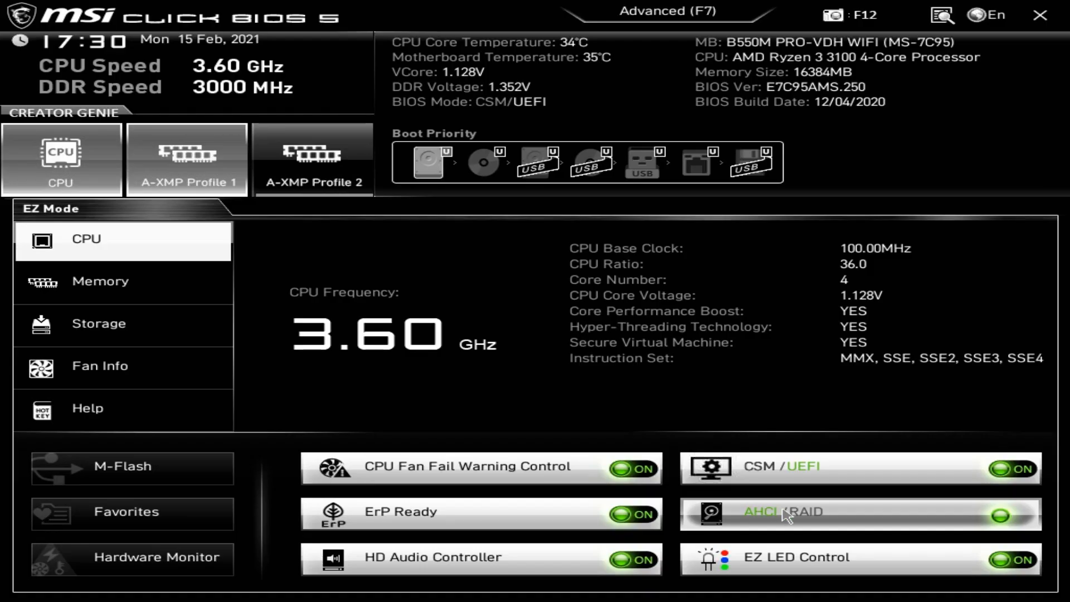
{"action": "mouse_move", "coordinate": [887, 515]}
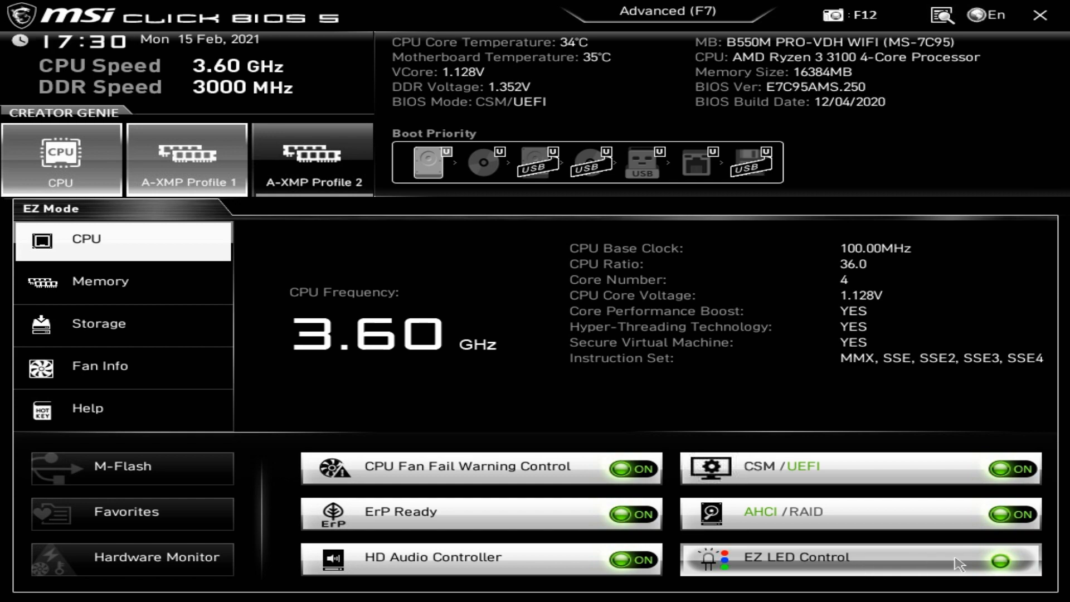
Step: Flip EZ LED Control off and back on so all six EZ Mode toggles stay on
{"action": "left_click", "coordinate": [1012, 561]}
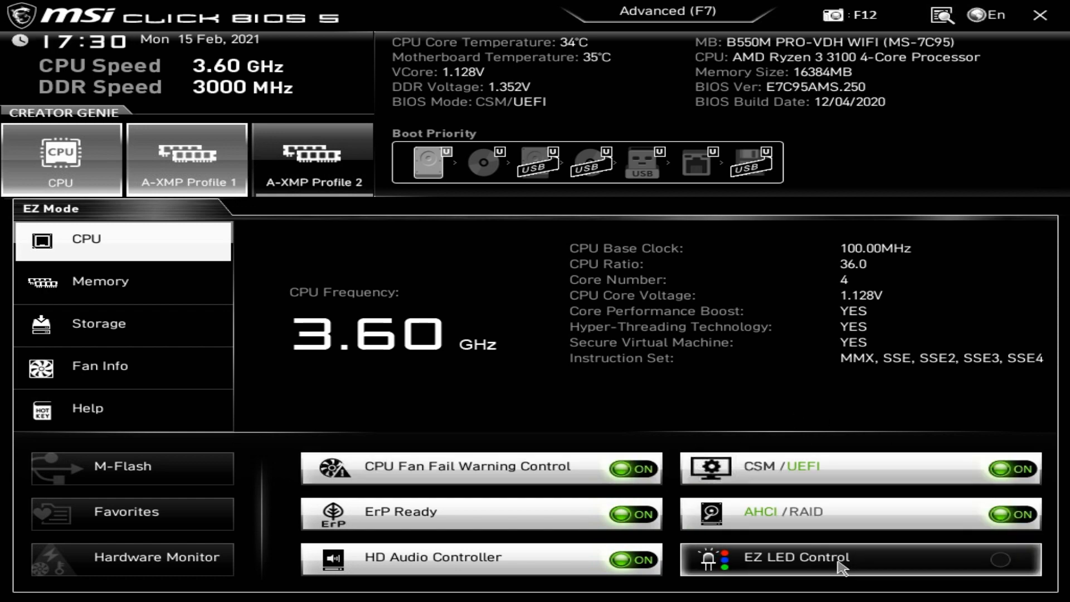
{"action": "left_click", "coordinate": [1000, 560]}
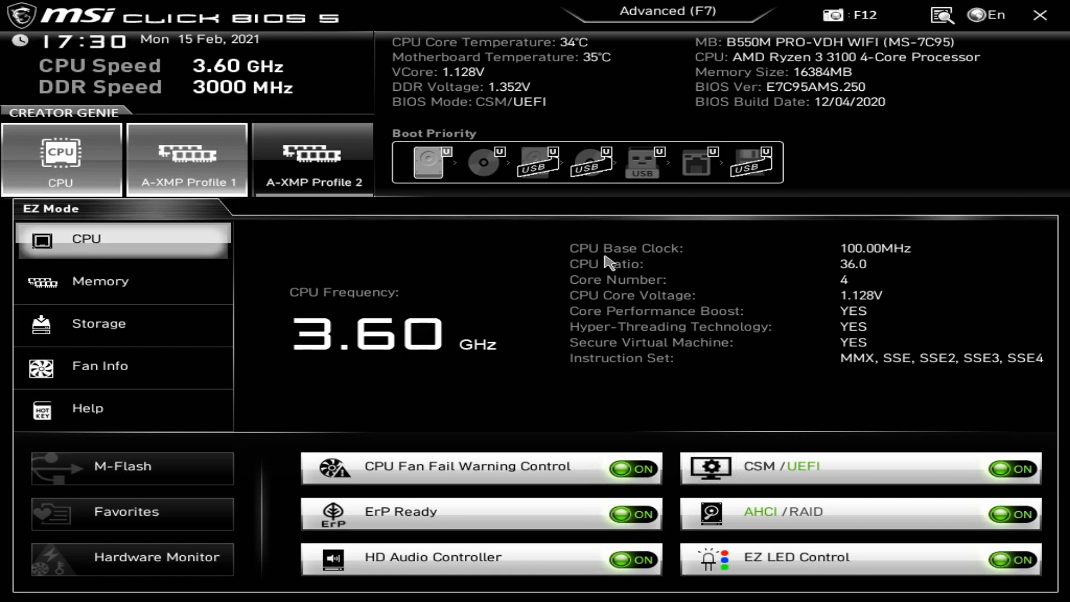
{"action": "mouse_move", "coordinate": [874, 311]}
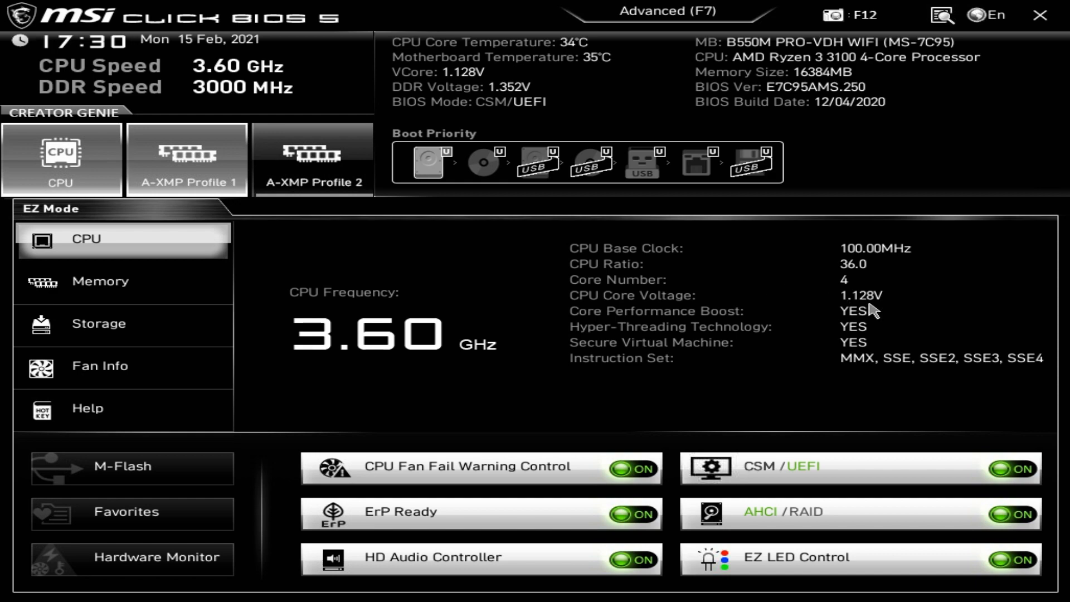
{"action": "mouse_move", "coordinate": [791, 328]}
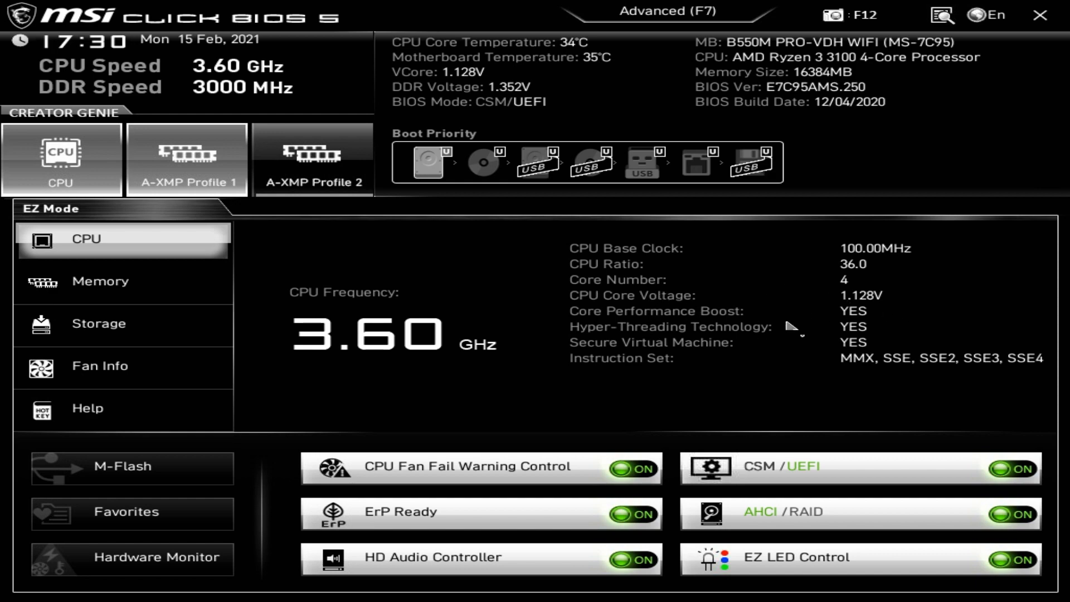
{"action": "mouse_move", "coordinate": [617, 361]}
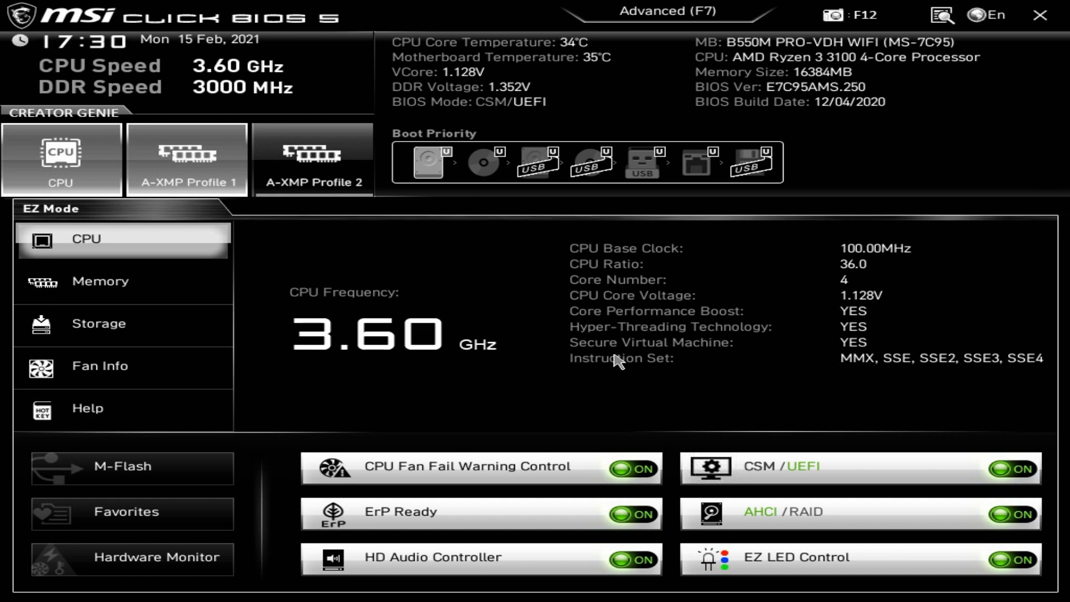
Step: Show the Memory page with Corsair modules in DIMMA2/DIMMB2, 16384 MB at 1.352 V
{"action": "left_click", "coordinate": [99, 281]}
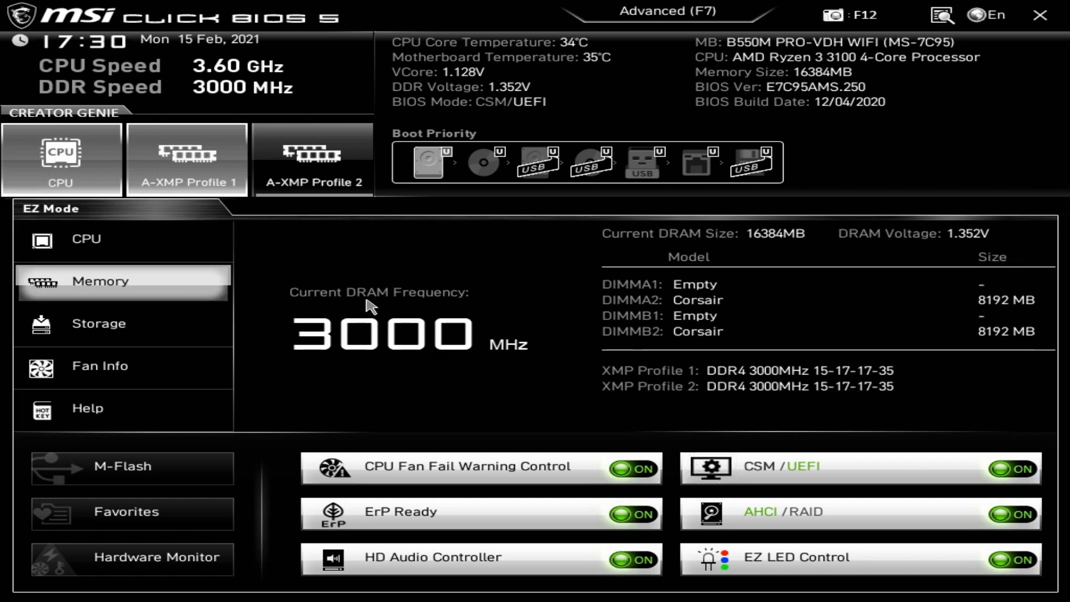
{"action": "mouse_move", "coordinate": [369, 379]}
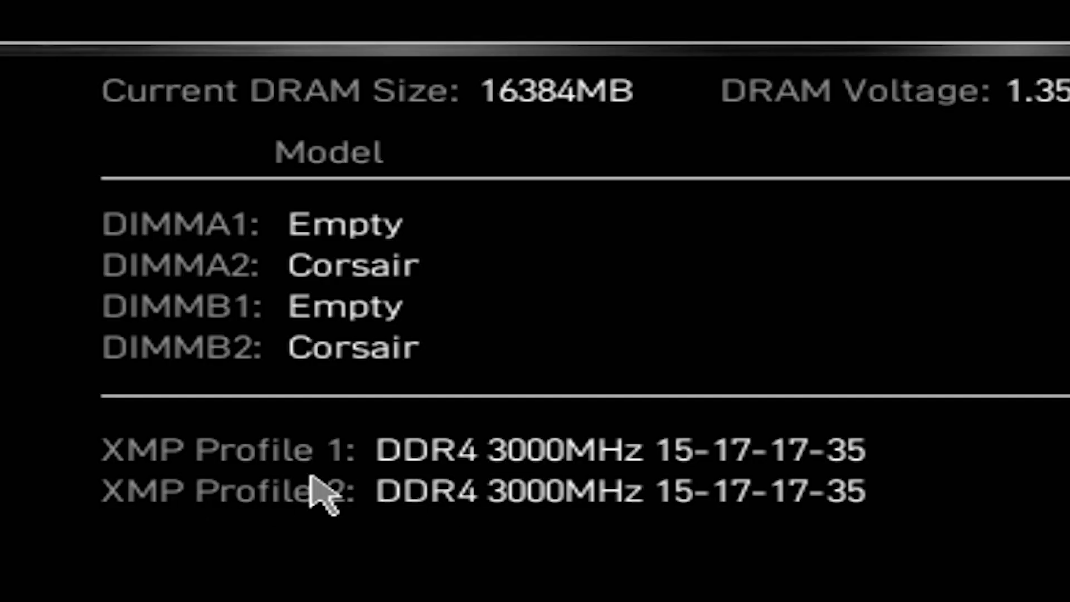
{"action": "mouse_move", "coordinate": [495, 485]}
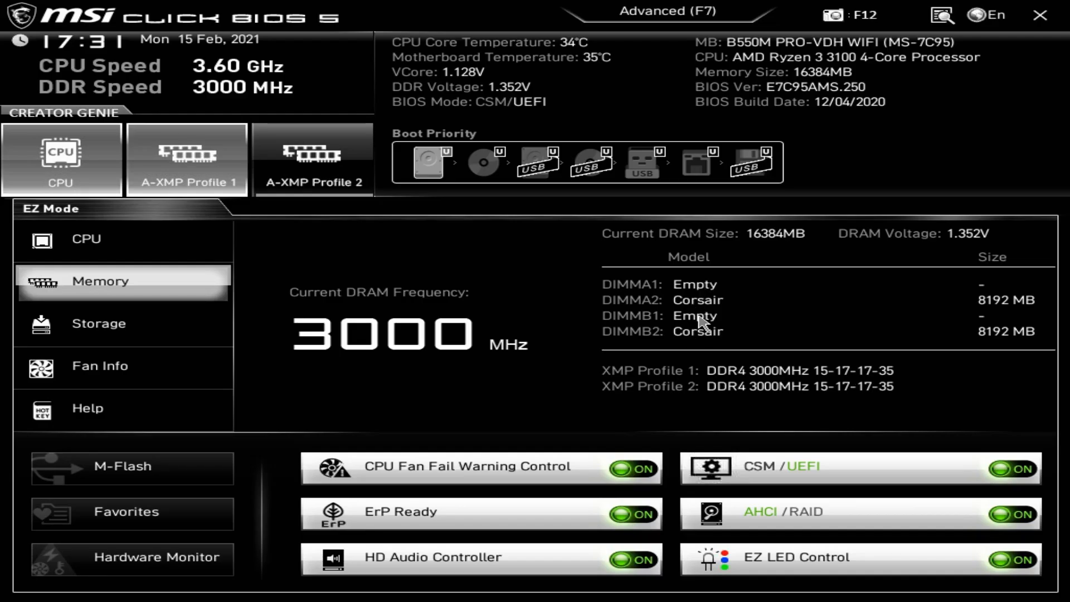
{"action": "mouse_move", "coordinate": [710, 331]}
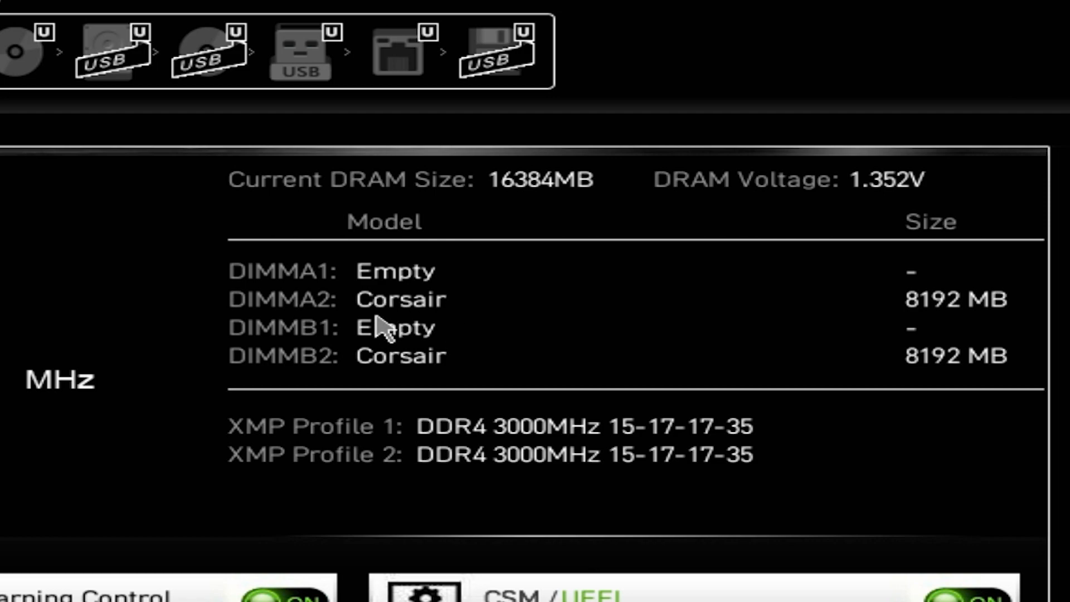
{"action": "mouse_move", "coordinate": [434, 315]}
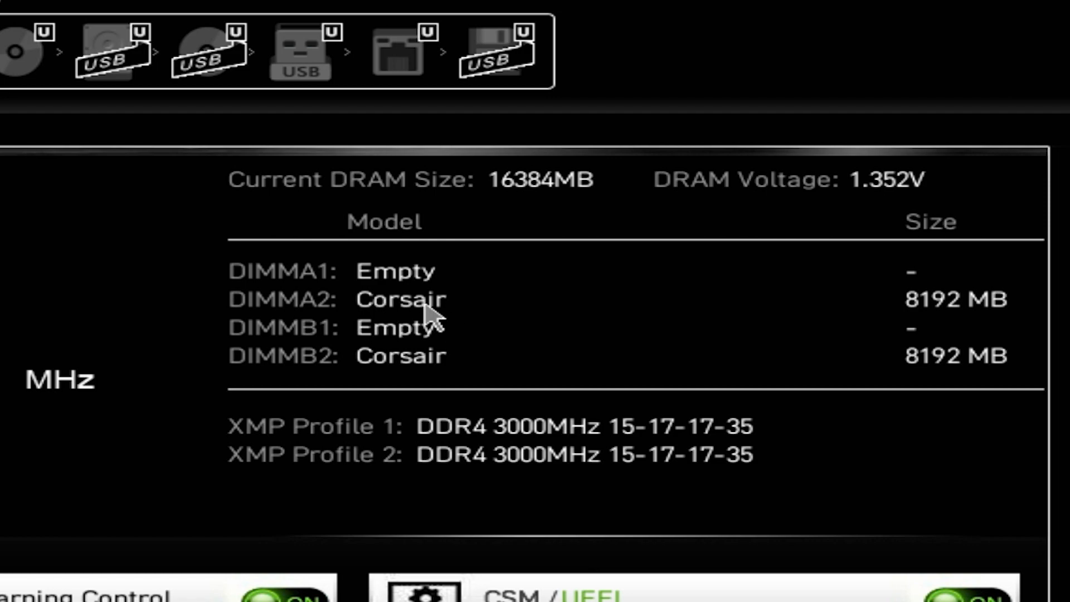
Step: Show the Storage page and leave the onboard mode at AHCI after trying RAID
{"action": "left_click", "coordinate": [99, 324]}
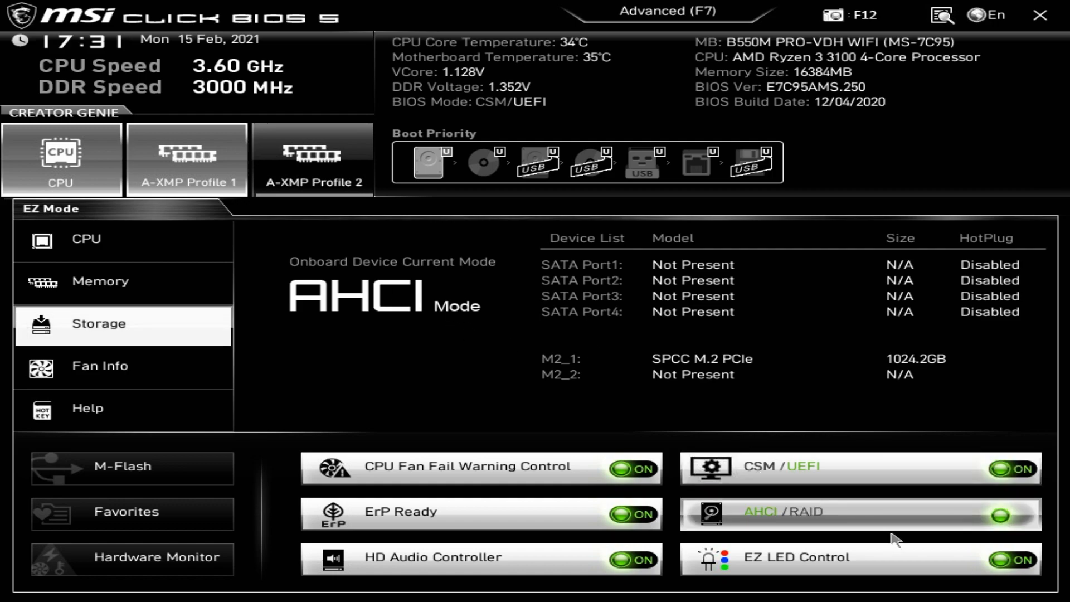
{"action": "left_click", "coordinate": [999, 515]}
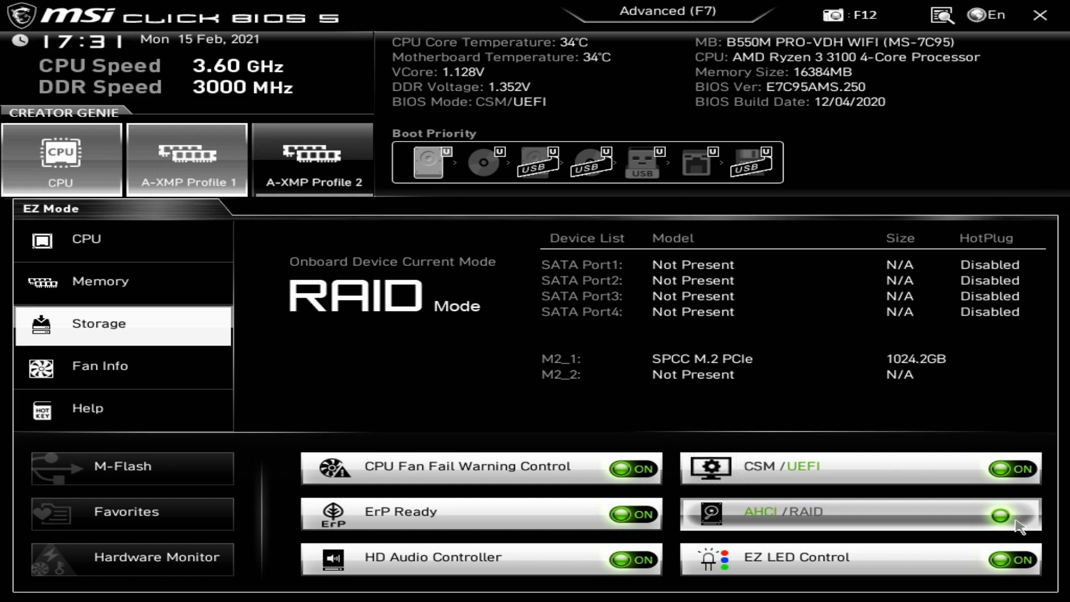
{"action": "left_click", "coordinate": [1001, 515]}
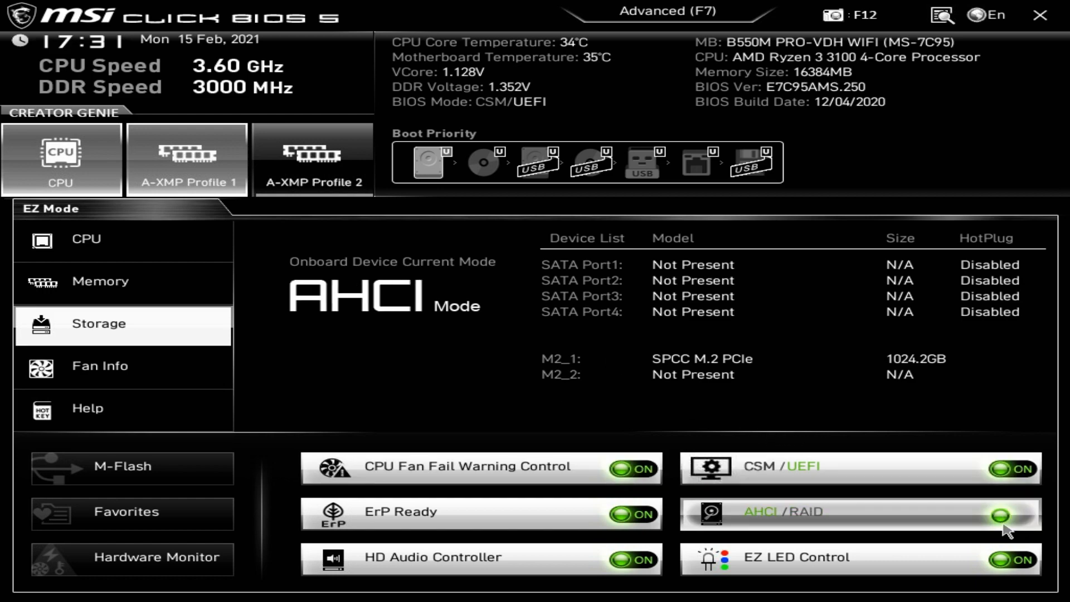
{"action": "left_click", "coordinate": [1002, 514]}
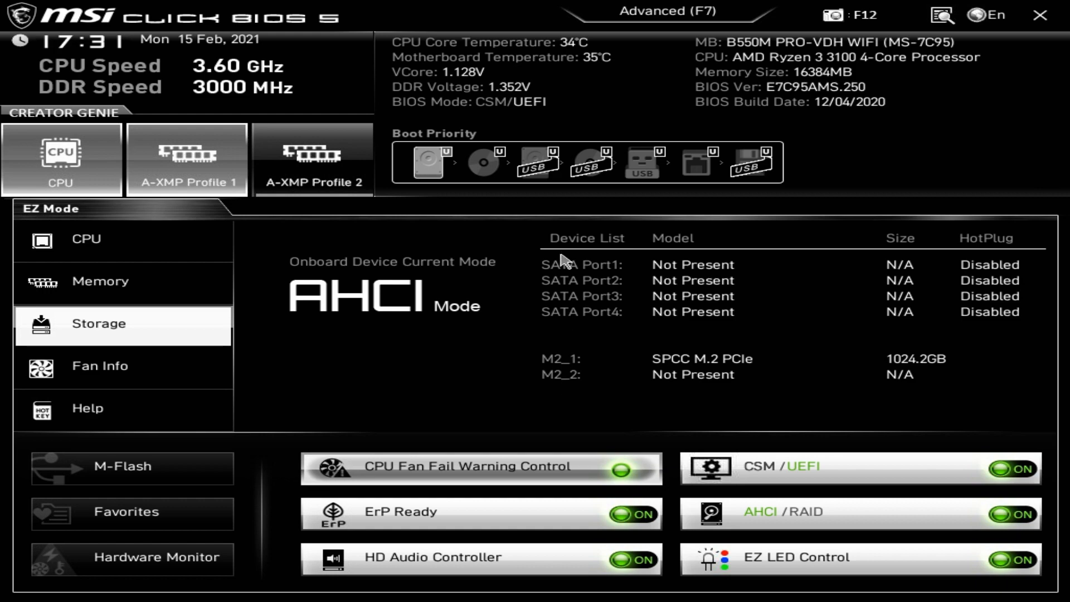
{"action": "mouse_move", "coordinate": [592, 286]}
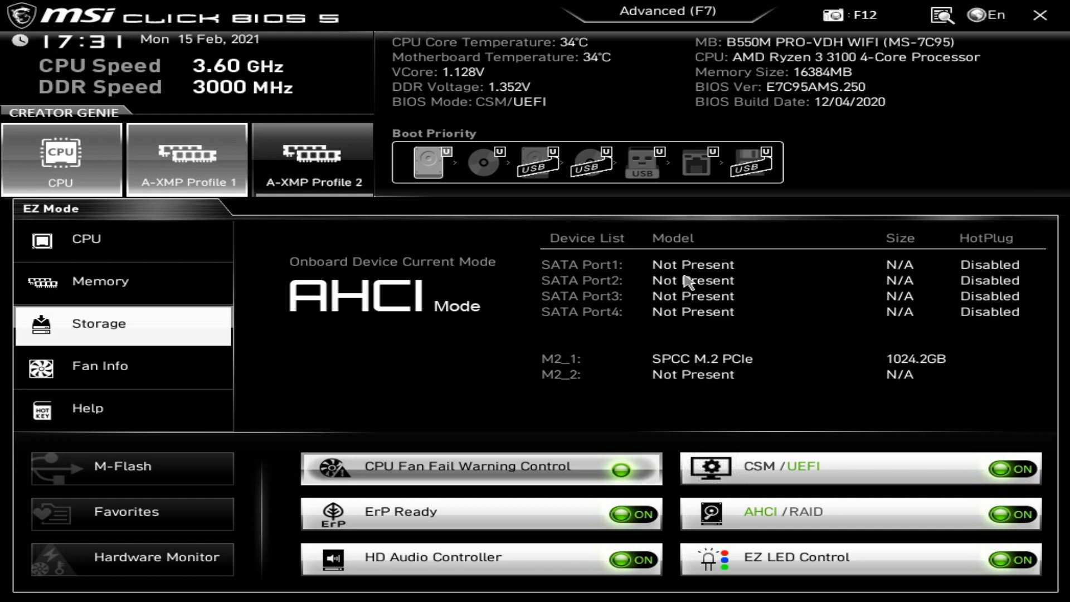
{"action": "mouse_move", "coordinate": [679, 380]}
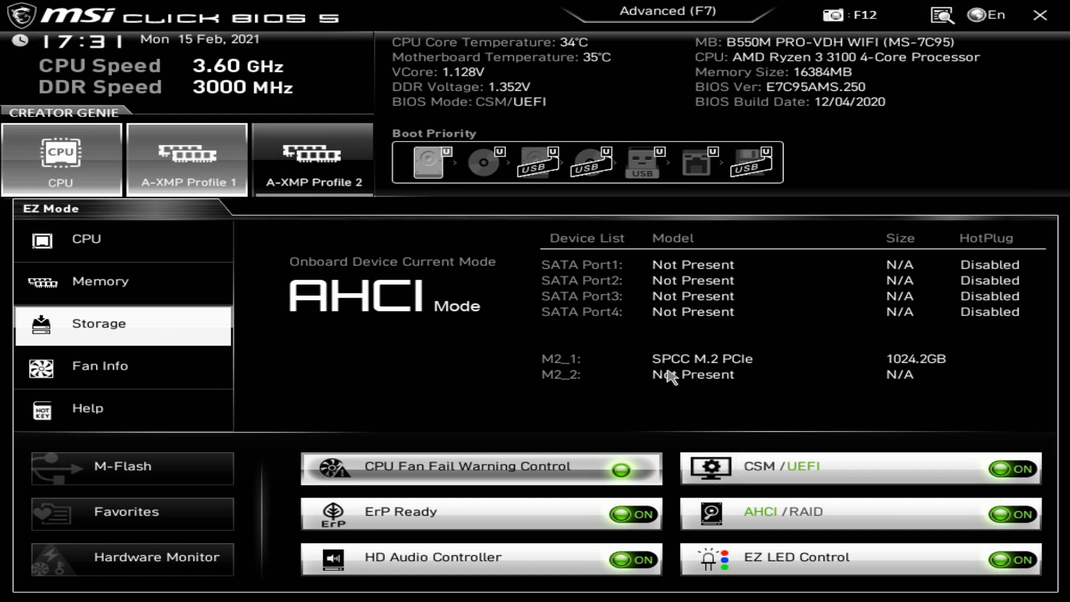
{"action": "mouse_move", "coordinate": [894, 378]}
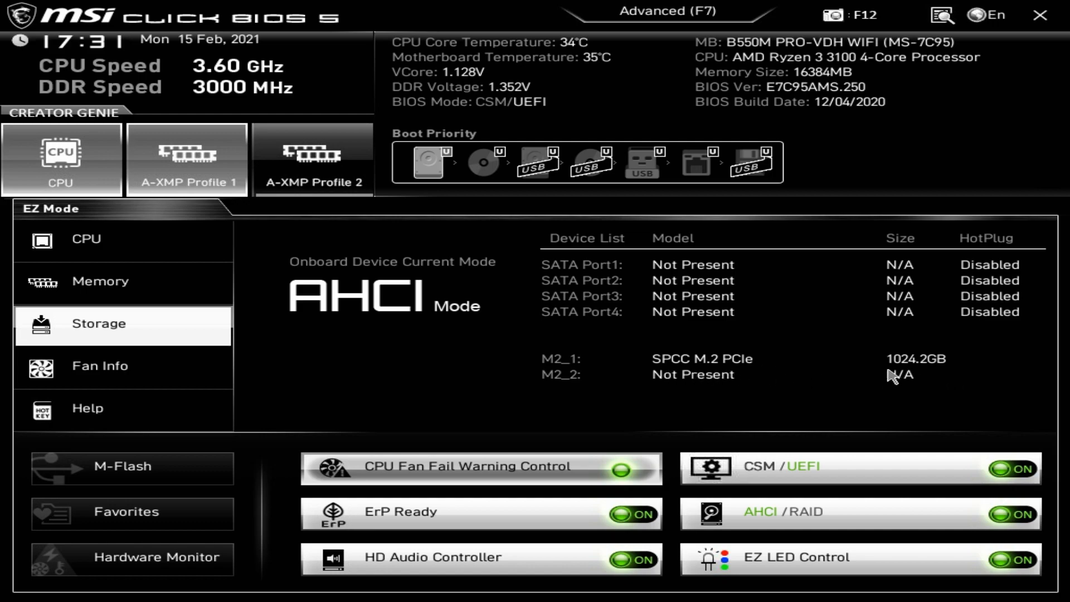
Step: Show the Fan Info page with the CPU 1 fan curve at 1538 RPM
{"action": "left_click", "coordinate": [99, 366]}
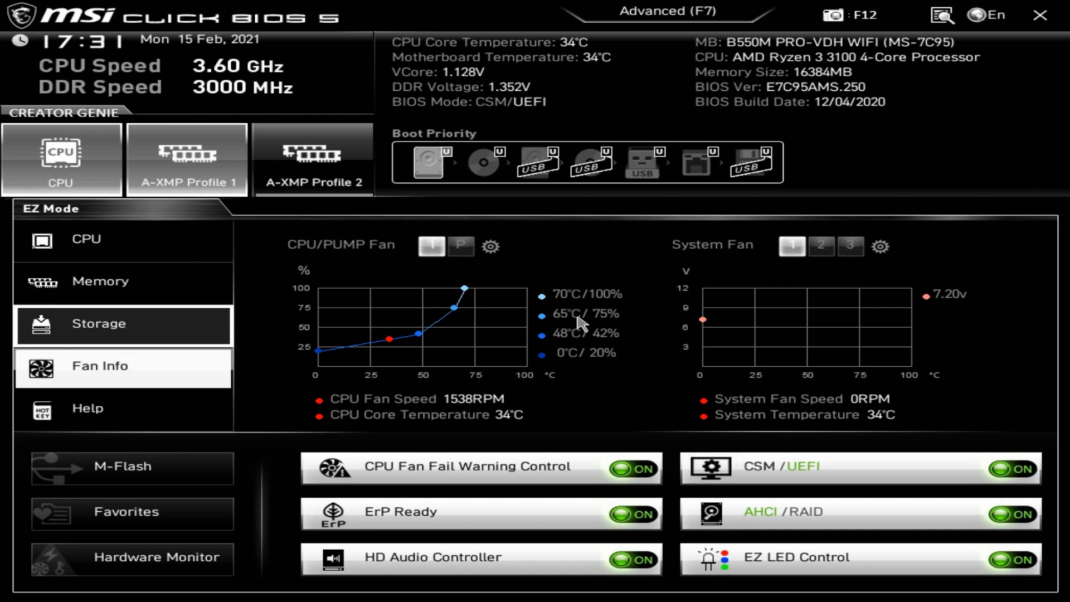
{"action": "mouse_move", "coordinate": [437, 361]}
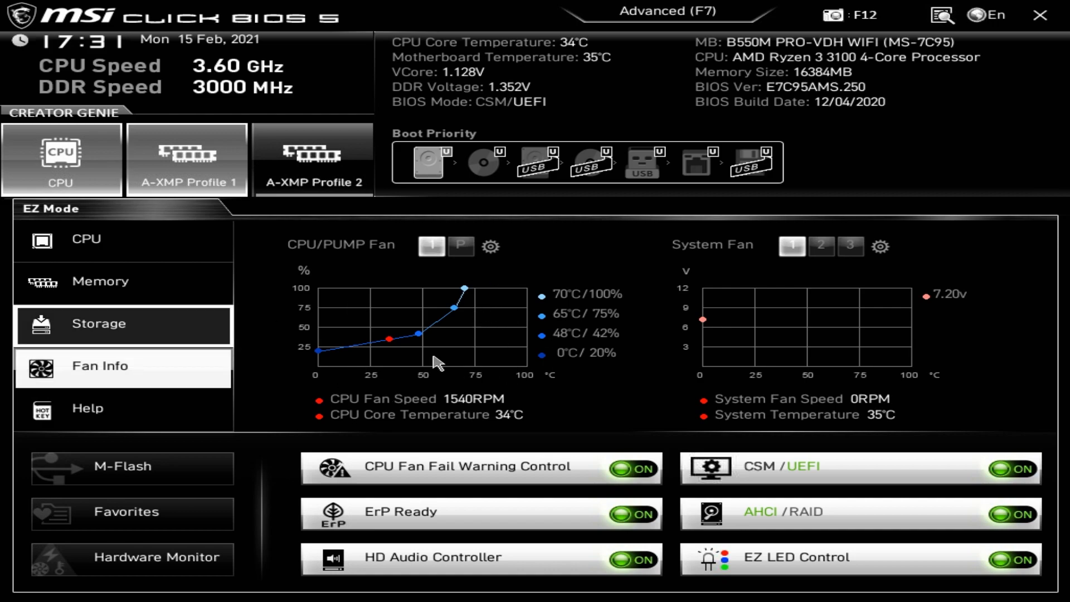
{"action": "mouse_move", "coordinate": [471, 342]}
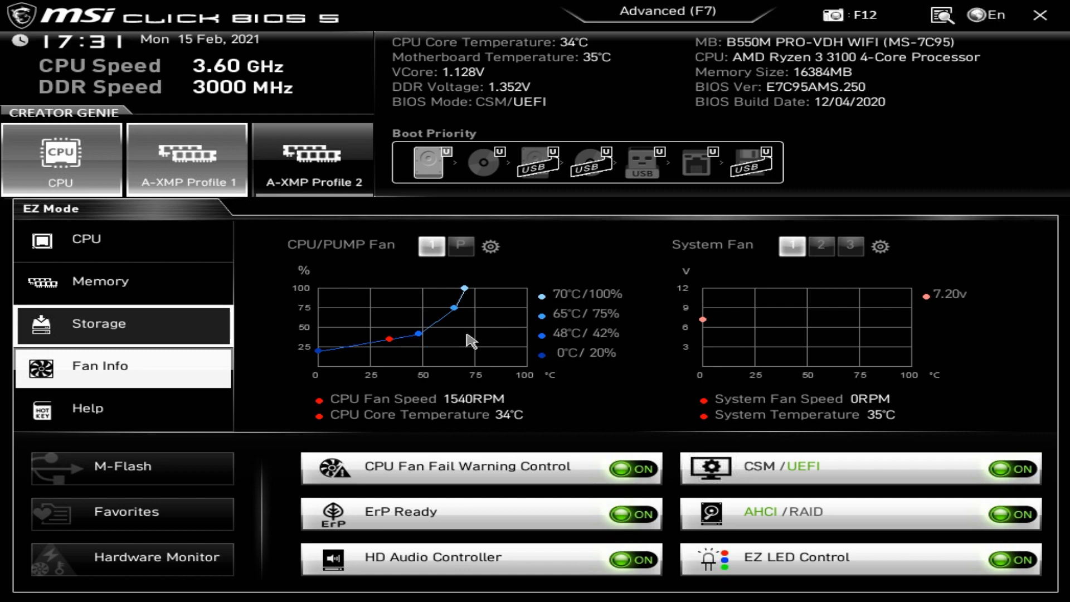
{"action": "mouse_move", "coordinate": [662, 299]}
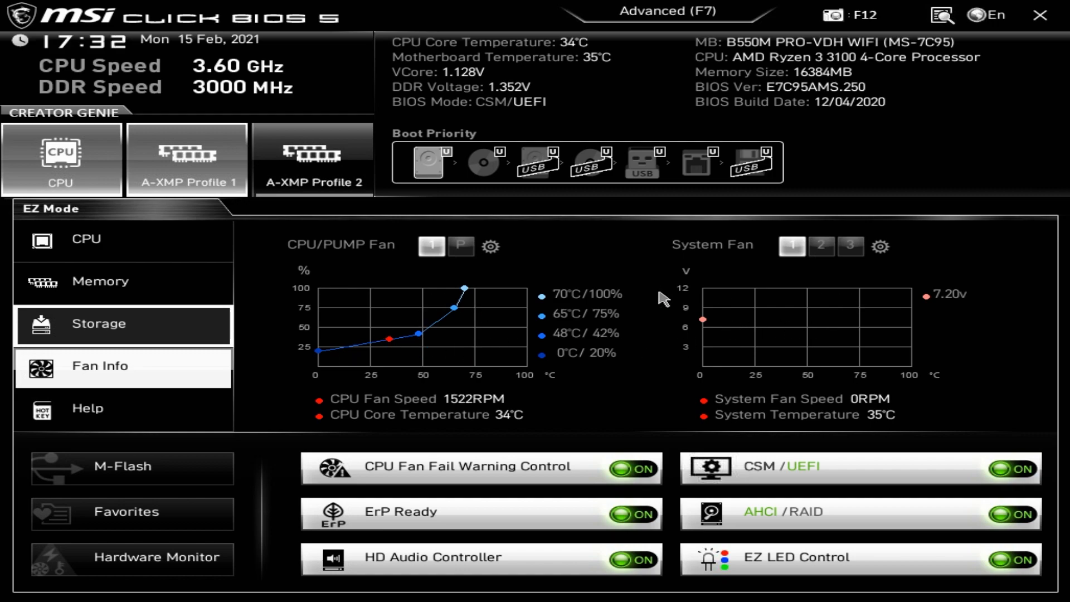
{"action": "mouse_move", "coordinate": [490, 246]}
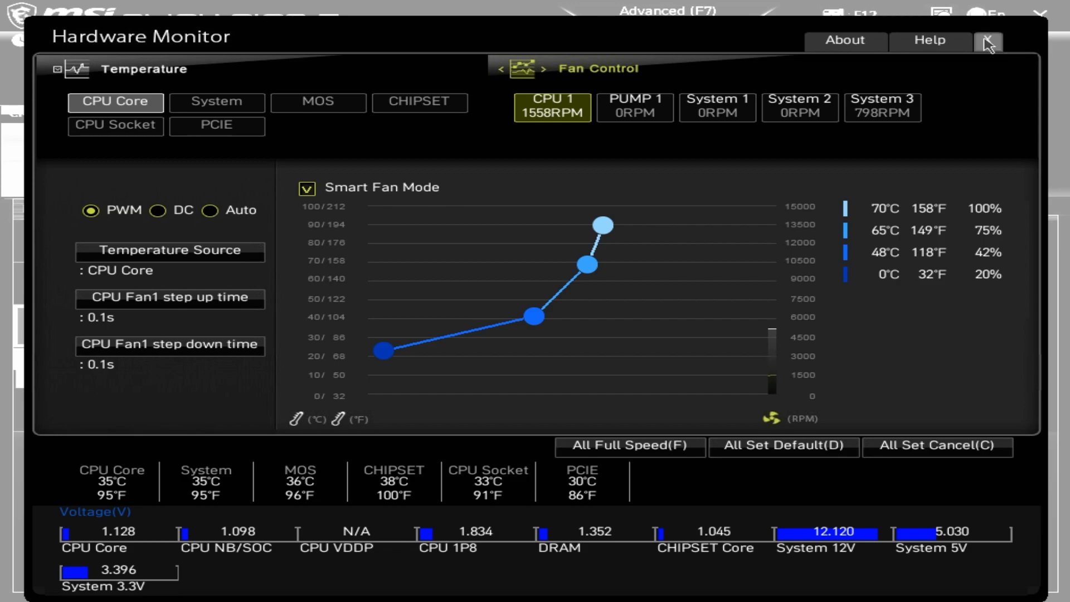
Step: Close the Hardware Monitor to reach the Help page of shortcuts
{"action": "left_click", "coordinate": [987, 42]}
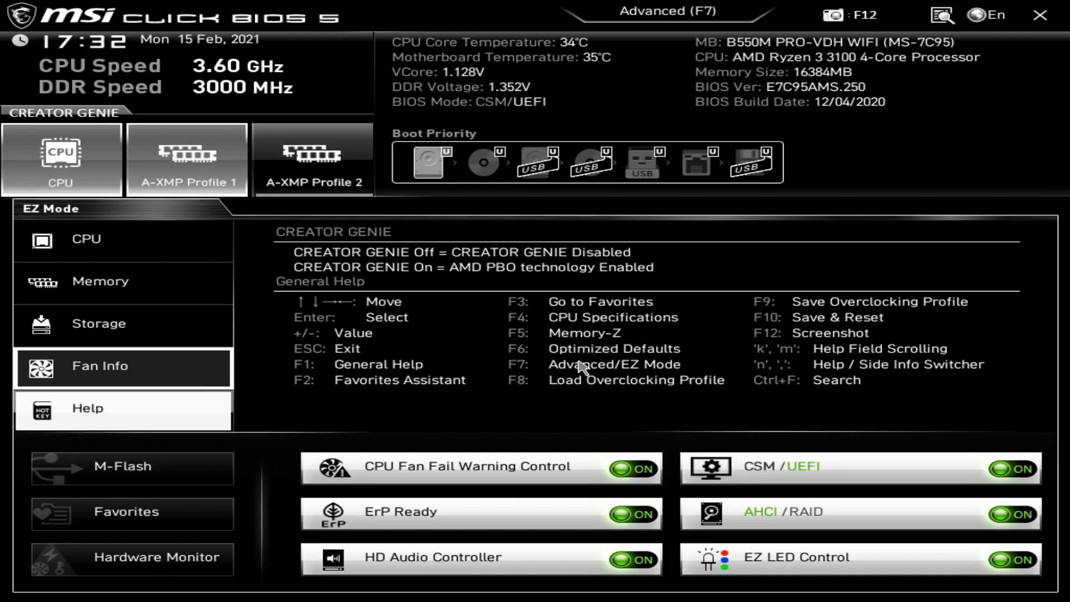
{"action": "mouse_move", "coordinate": [805, 325]}
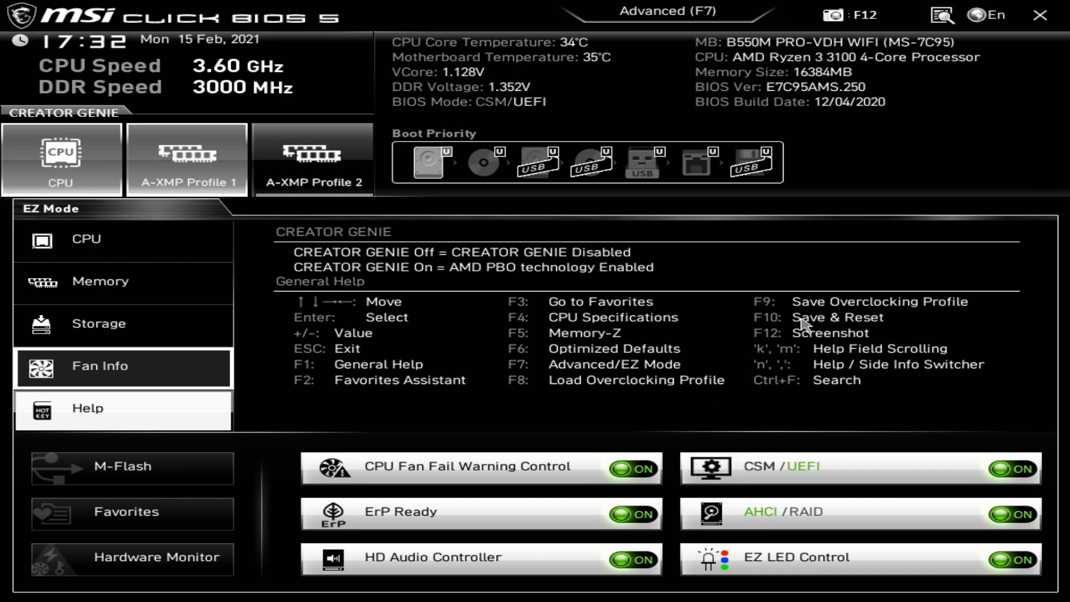
{"action": "mouse_move", "coordinate": [868, 326]}
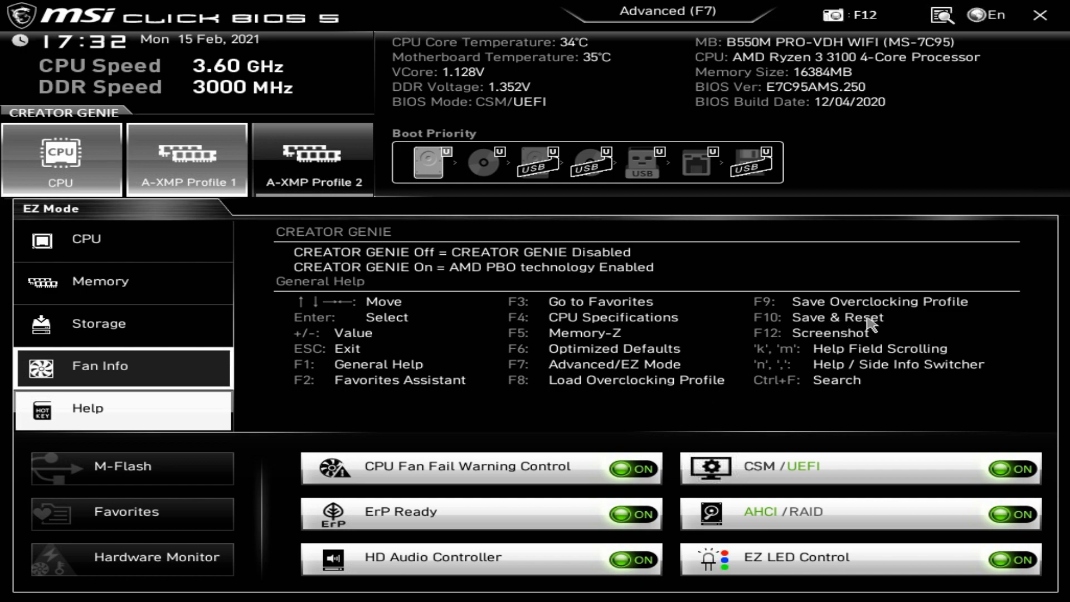
{"action": "mouse_move", "coordinate": [315, 330]}
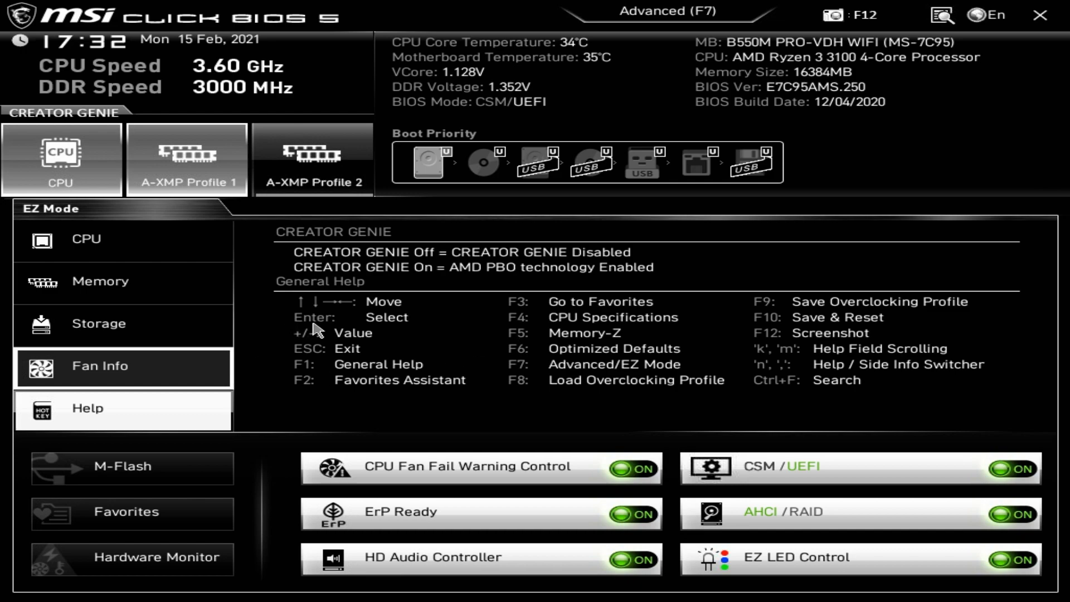
{"action": "mouse_move", "coordinate": [342, 357]}
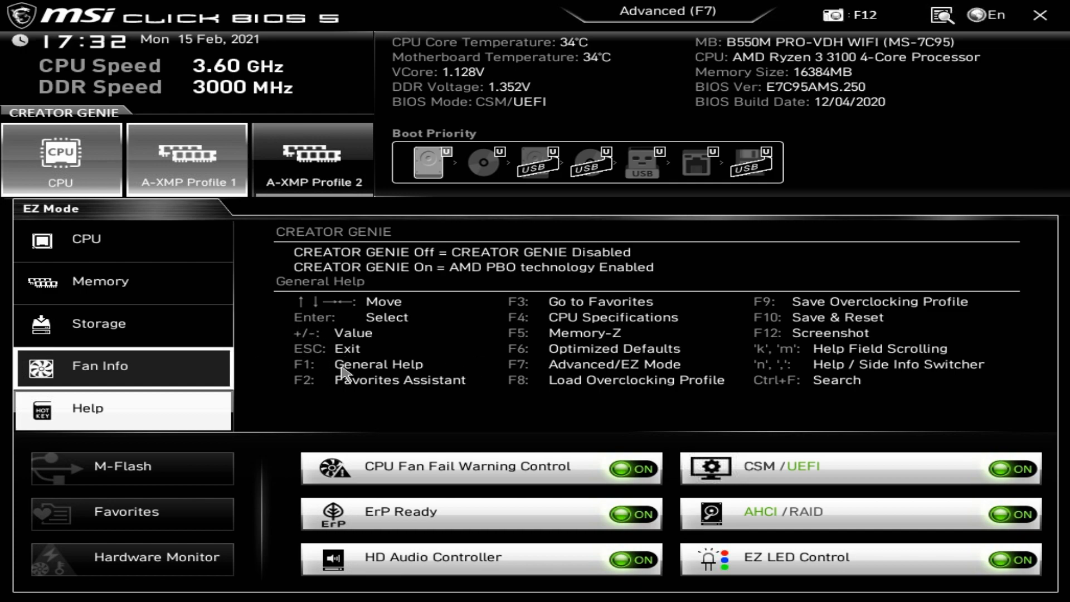
{"action": "mouse_move", "coordinate": [501, 369]}
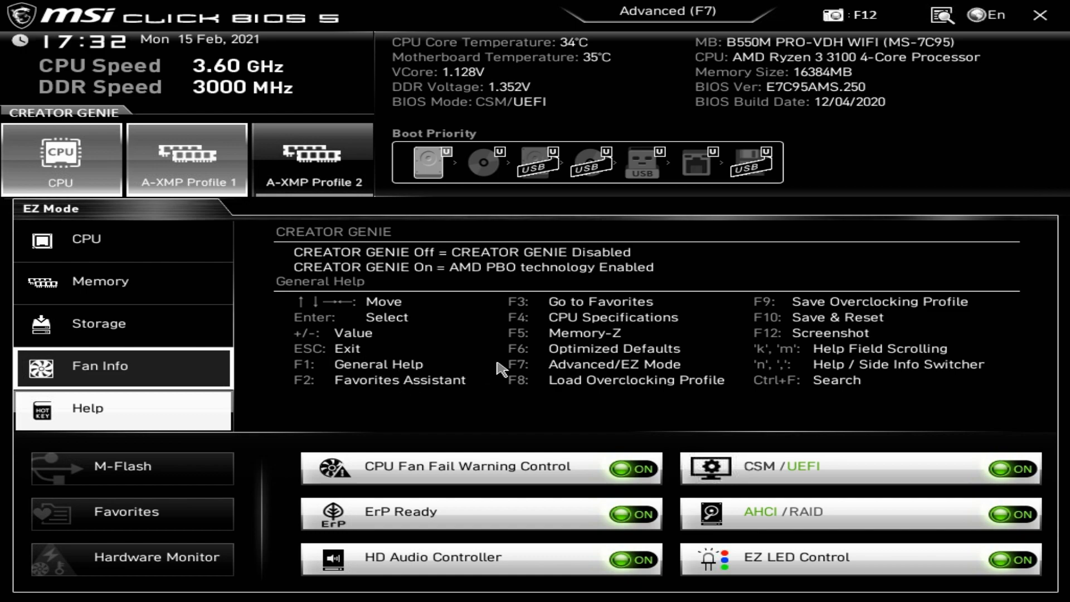
{"action": "mouse_move", "coordinate": [132, 466]}
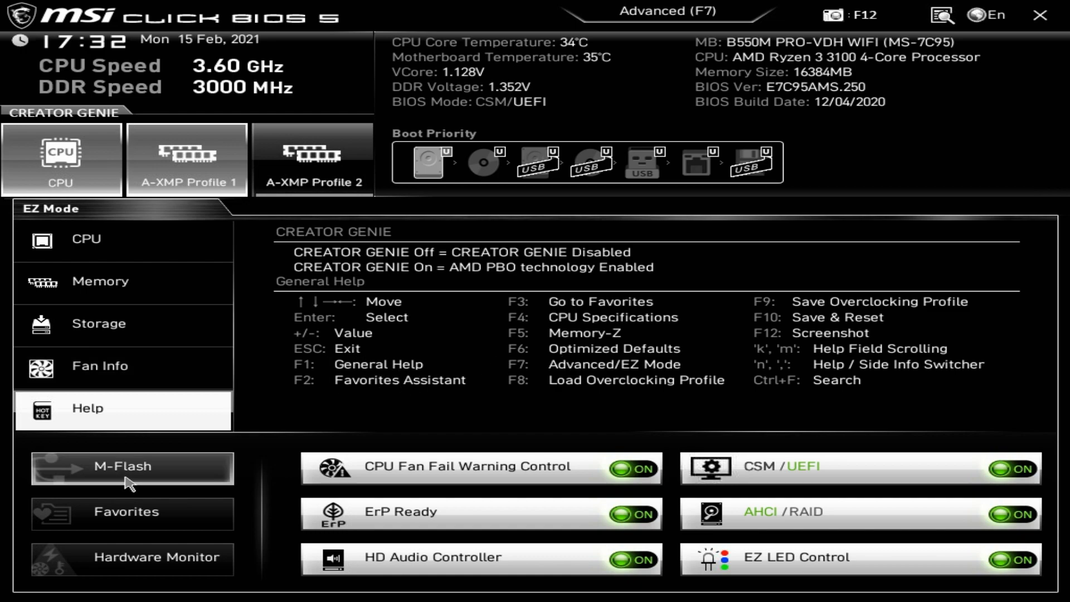
Step: Start M-Flash mode, decline the reboot prompt, and land on the Favorite 1–5 hot-key list
{"action": "left_click", "coordinate": [132, 467]}
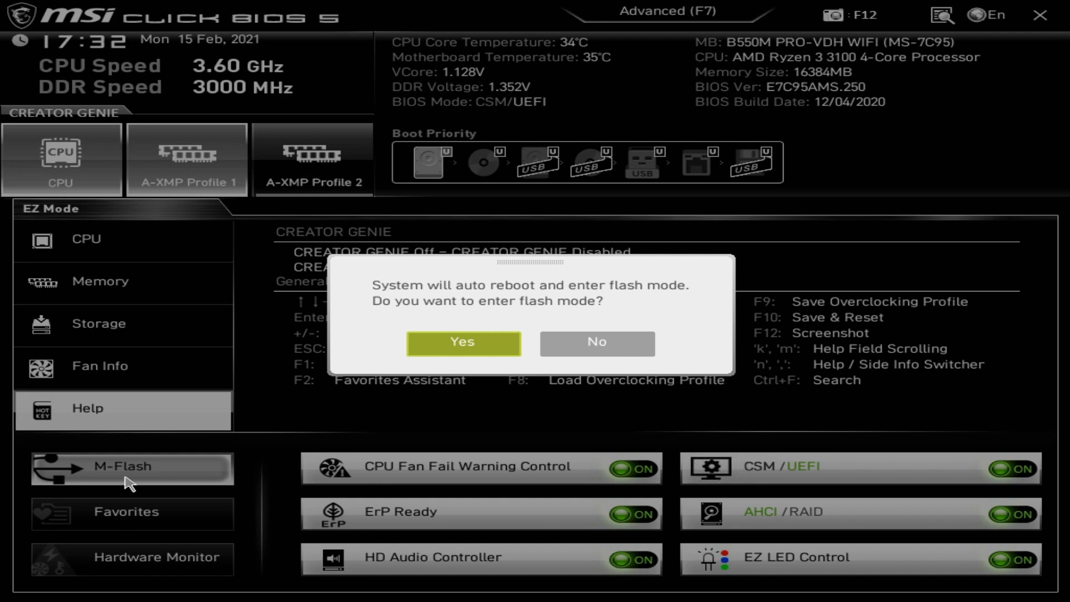
{"action": "mouse_move", "coordinate": [307, 475]}
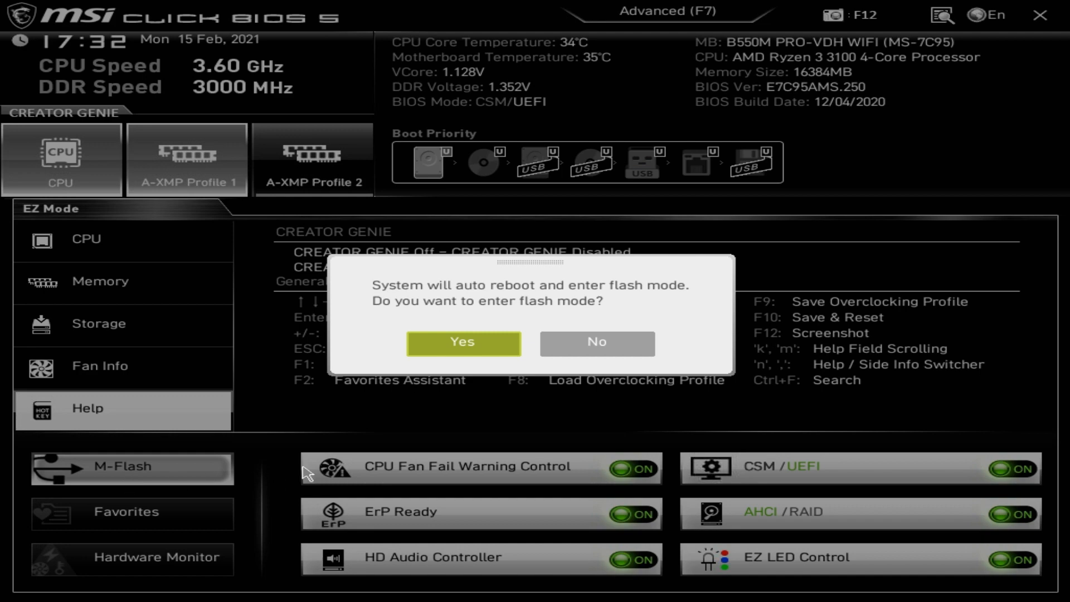
{"action": "mouse_move", "coordinate": [597, 342]}
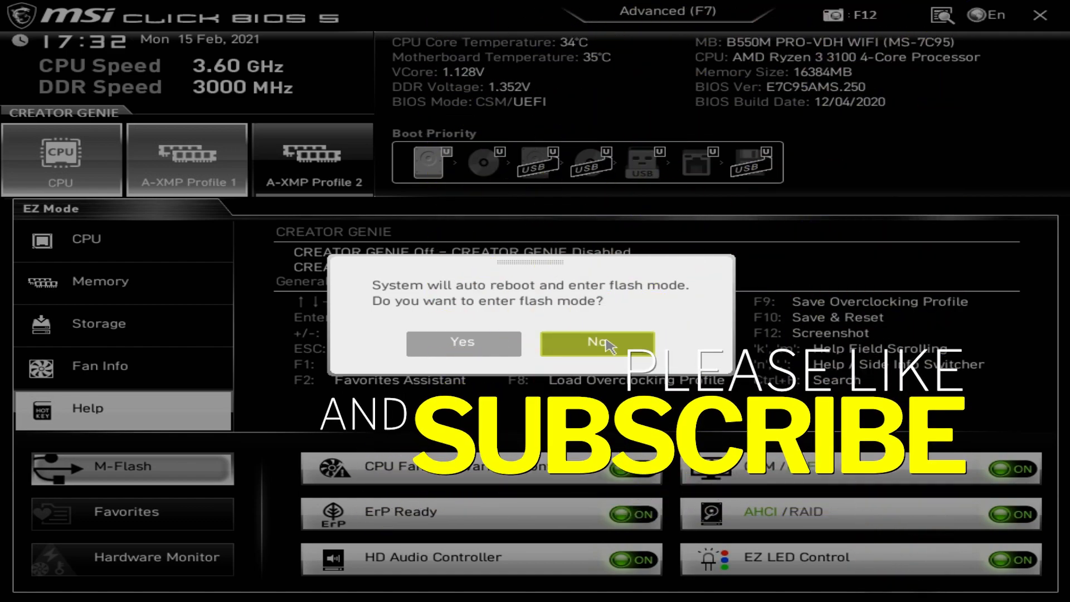
{"action": "left_click", "coordinate": [596, 342]}
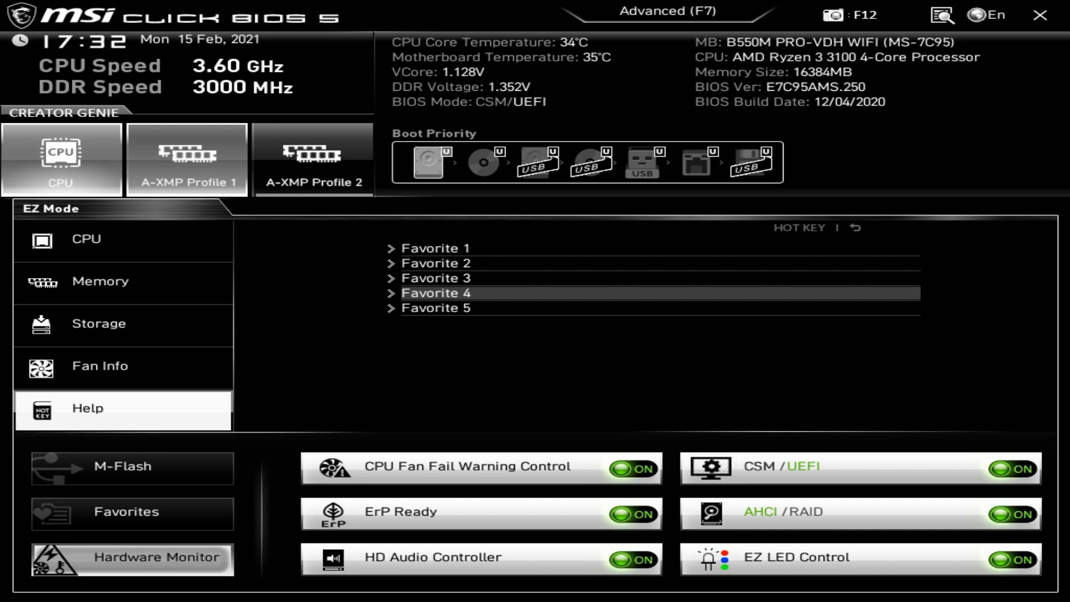
Step: Review the CPU 1 fan curve in Hardware Monitor and close it before switching to Advanced Mode Settings
{"action": "left_click", "coordinate": [157, 558]}
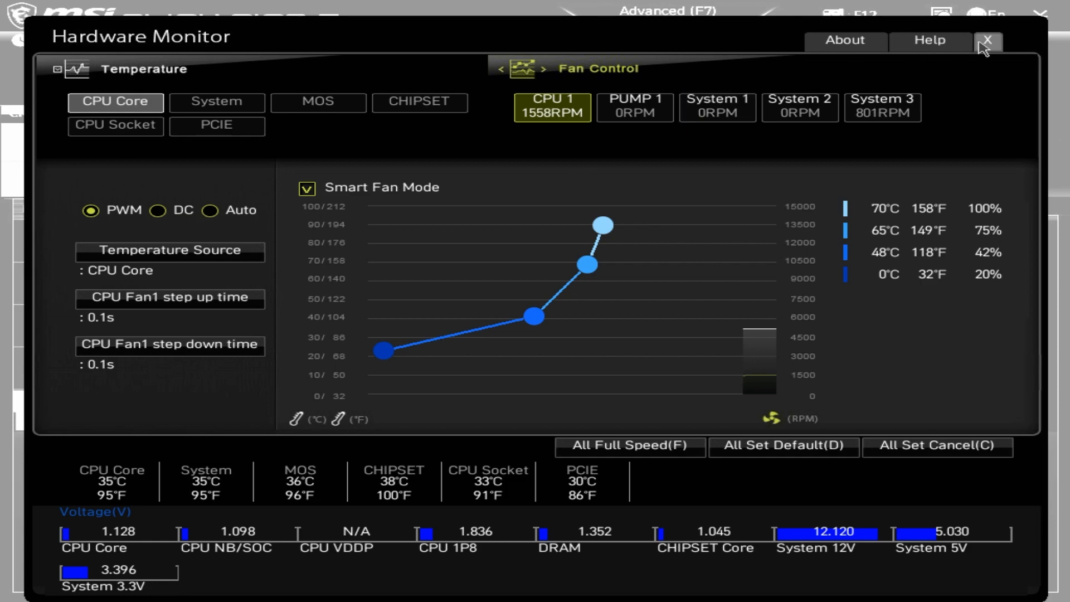
{"action": "left_click", "coordinate": [987, 40]}
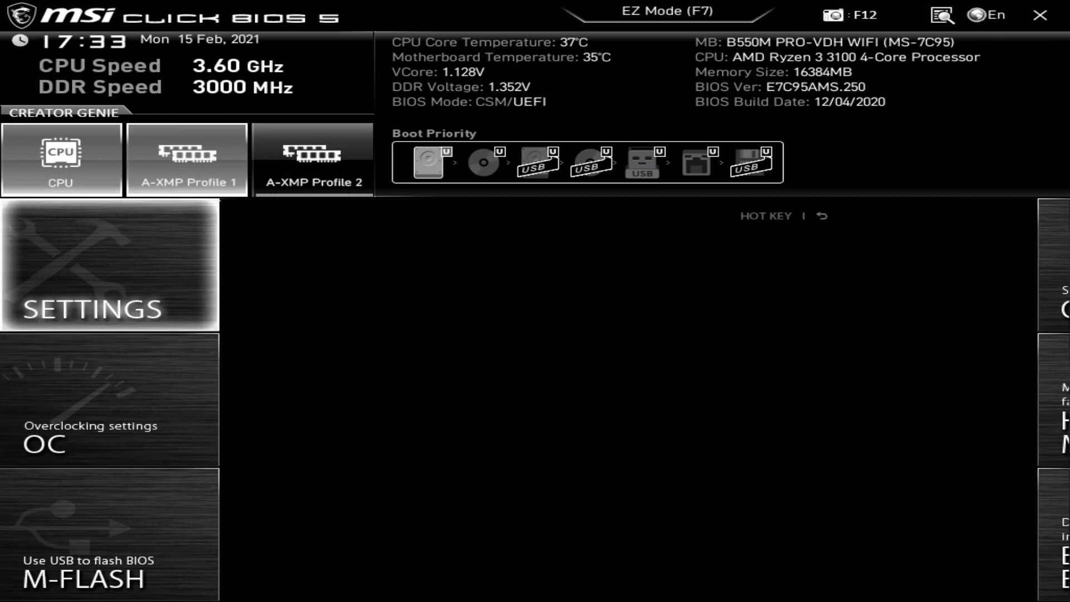
Step: Browse Settings to System Status and its DMI Information page of Micro-Star board details
{"action": "left_click", "coordinate": [109, 267]}
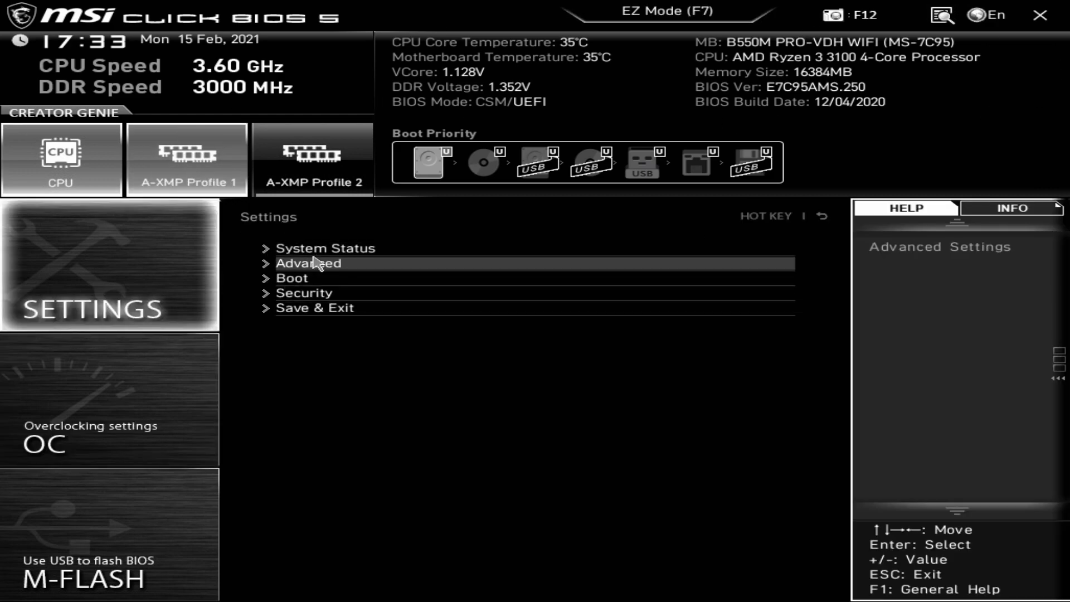
{"action": "left_click", "coordinate": [327, 248]}
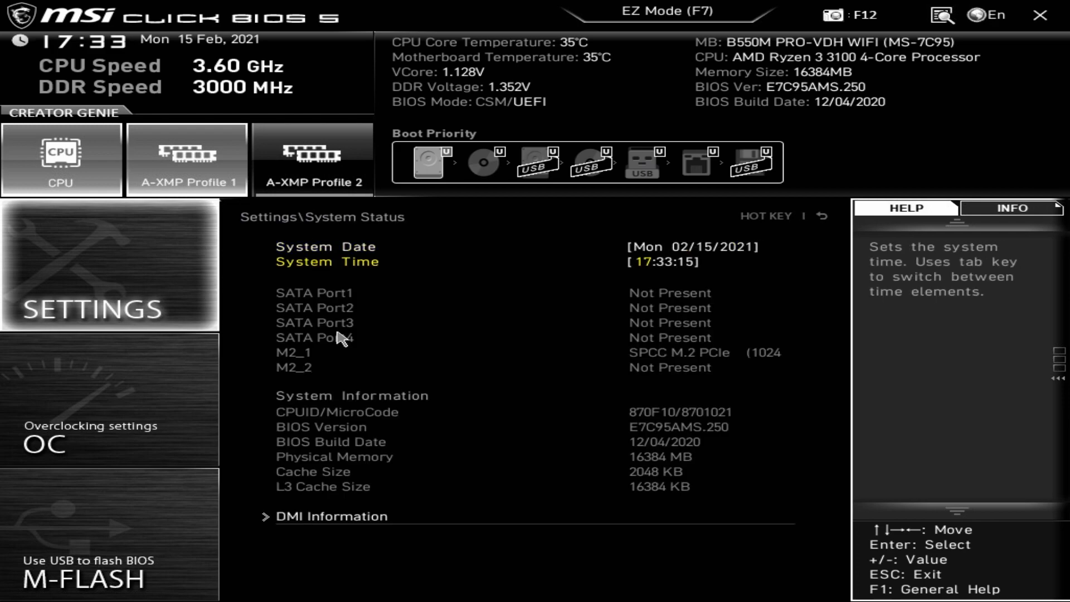
{"action": "mouse_move", "coordinate": [691, 447]}
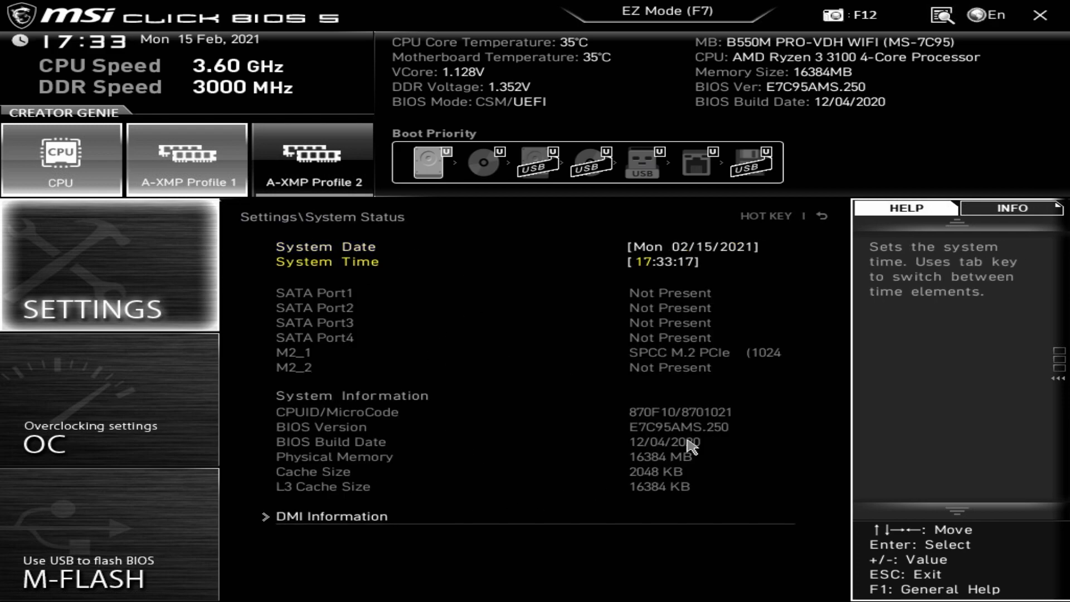
{"action": "left_click", "coordinate": [331, 516]}
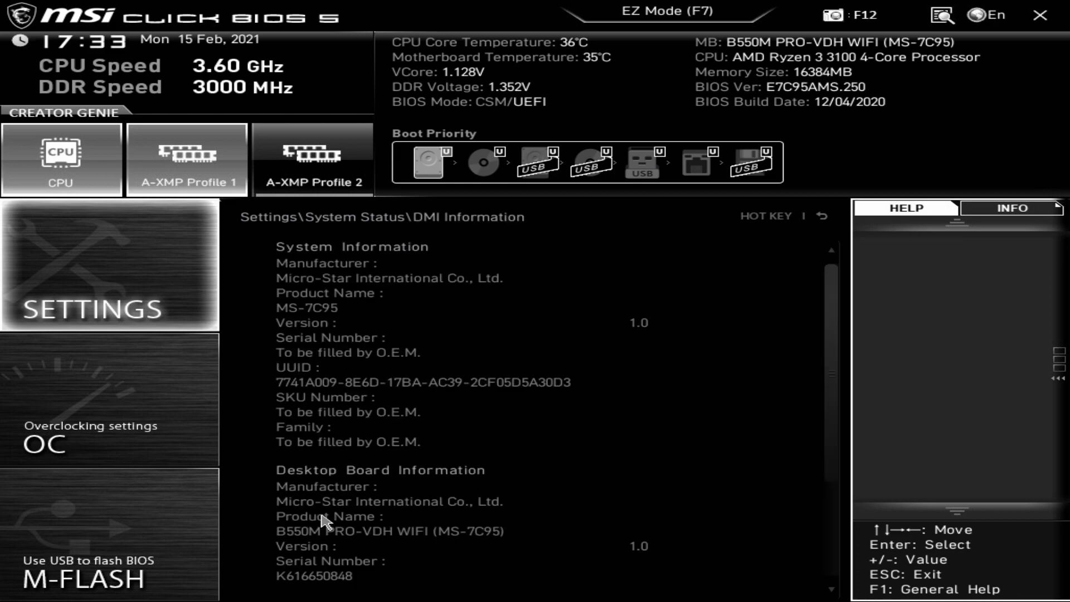
{"action": "mouse_move", "coordinate": [766, 215]}
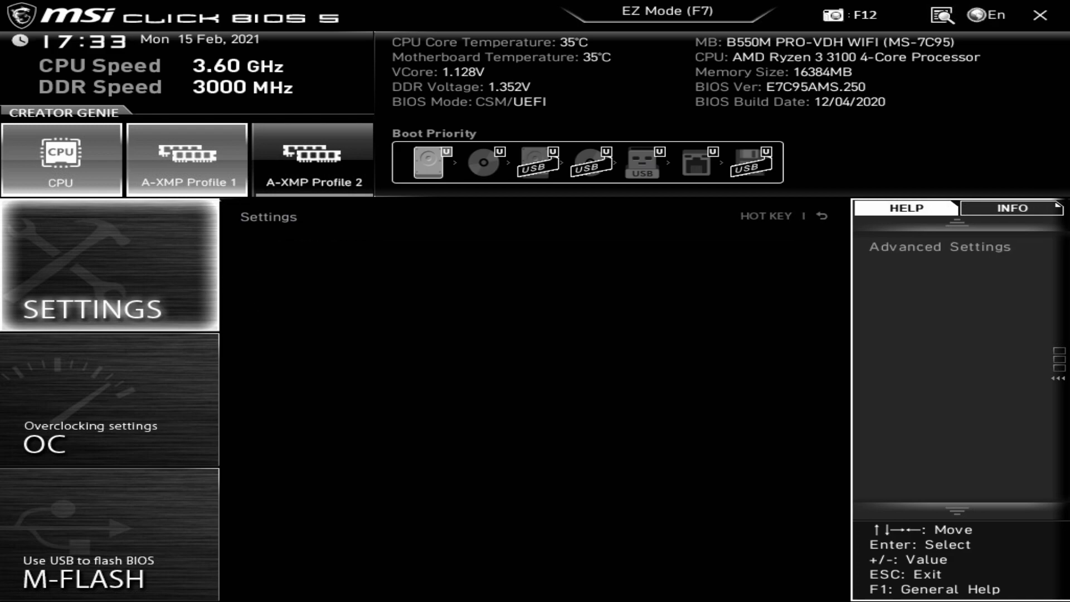
Step: Review the PCI_E1 Lanes Configuration choices under Advanced > PCI Subsystem Settings, leaving them unchanged
{"action": "left_click", "coordinate": [109, 266]}
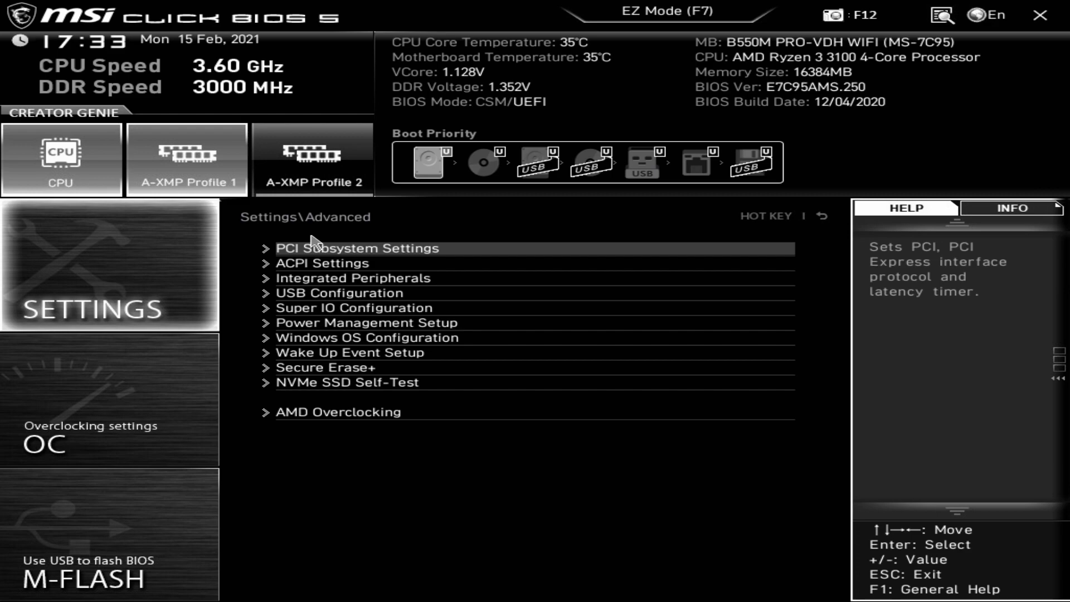
{"action": "left_click", "coordinate": [360, 247]}
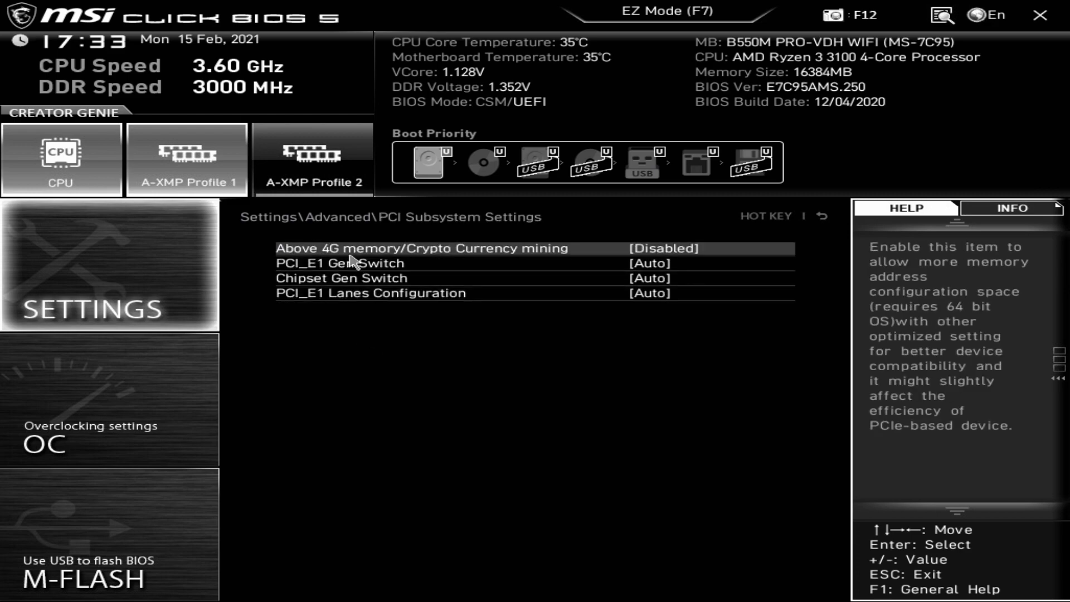
{"action": "left_click", "coordinate": [348, 263]}
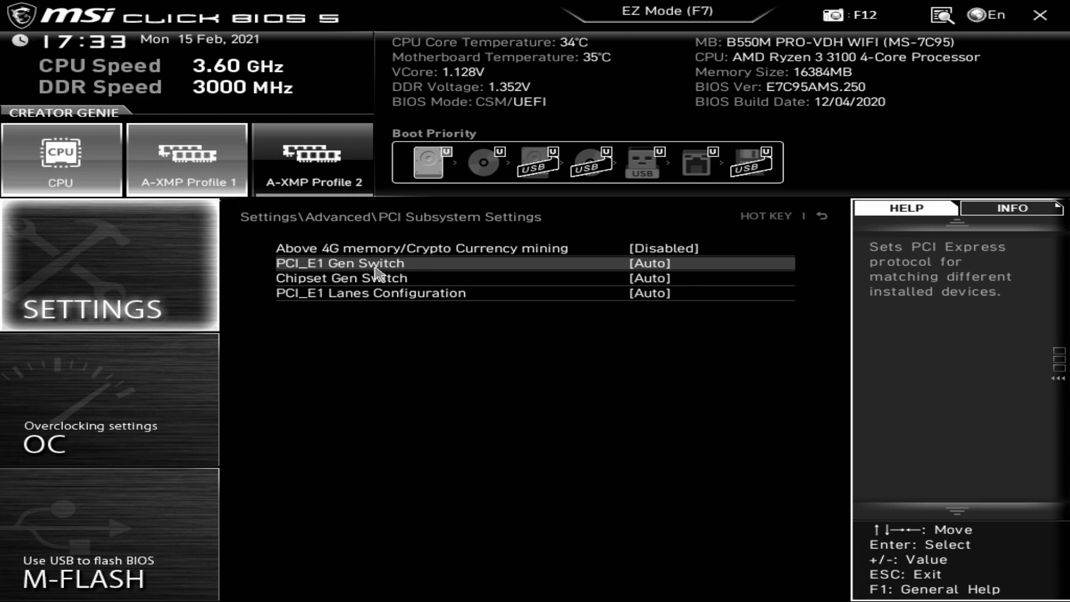
{"action": "mouse_move", "coordinate": [528, 275]}
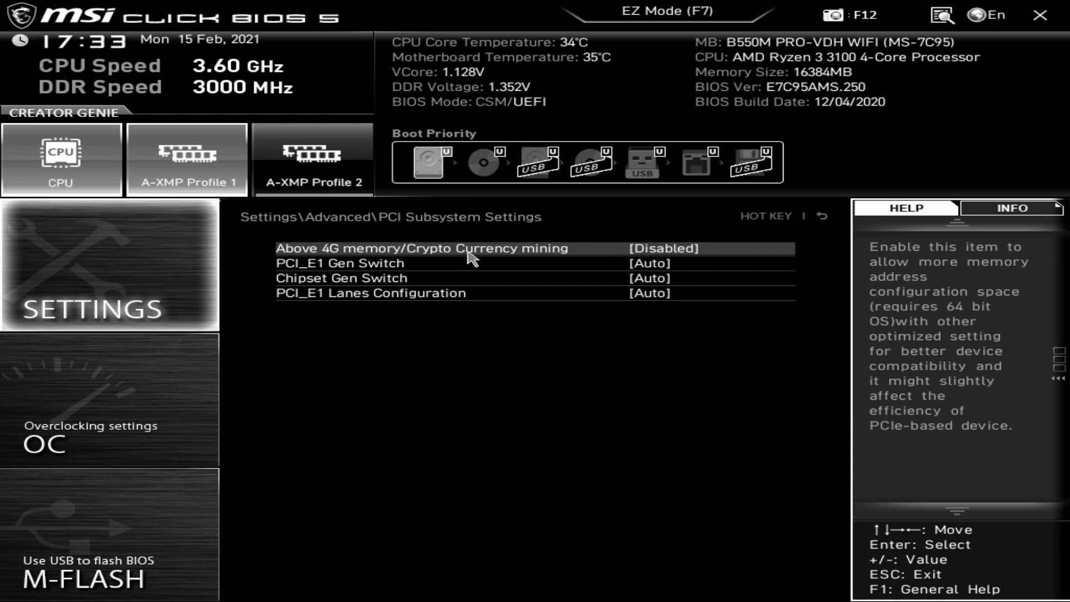
{"action": "mouse_move", "coordinate": [372, 263]}
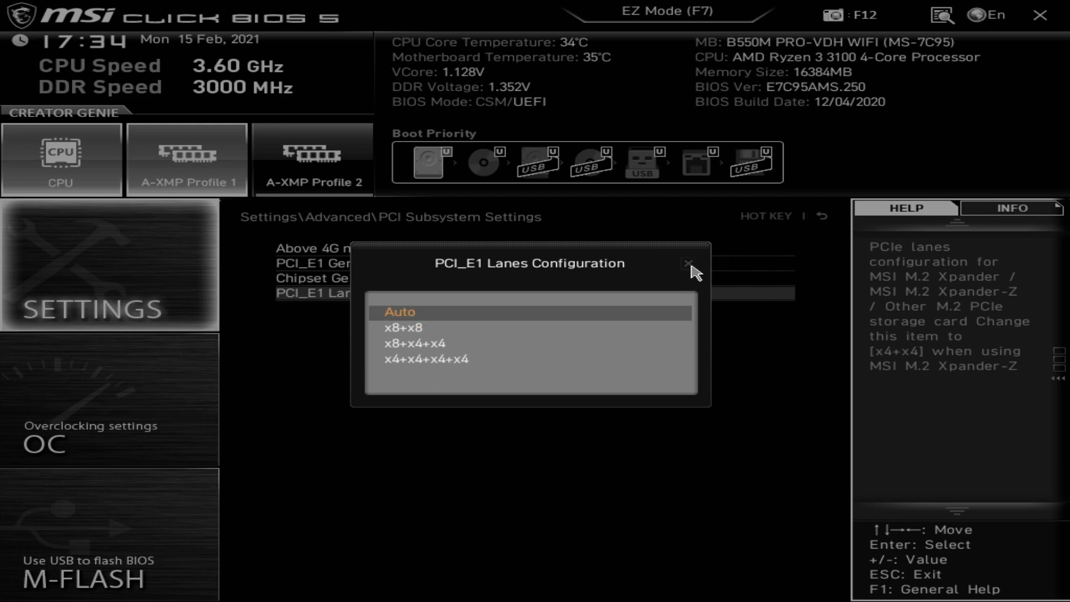
{"action": "left_click", "coordinate": [689, 264]}
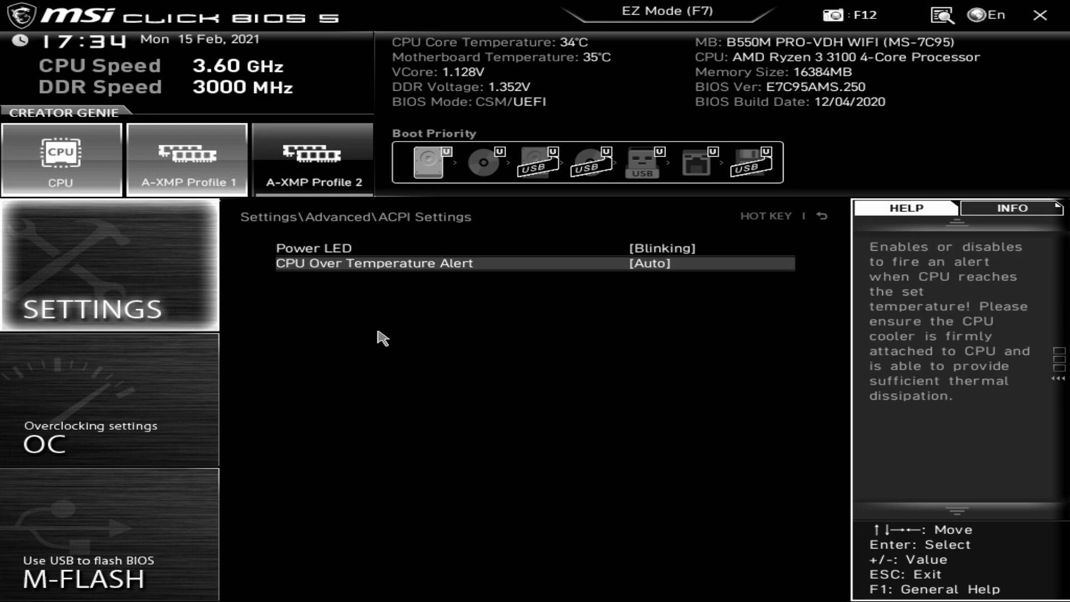
{"action": "mouse_move", "coordinate": [313, 247]}
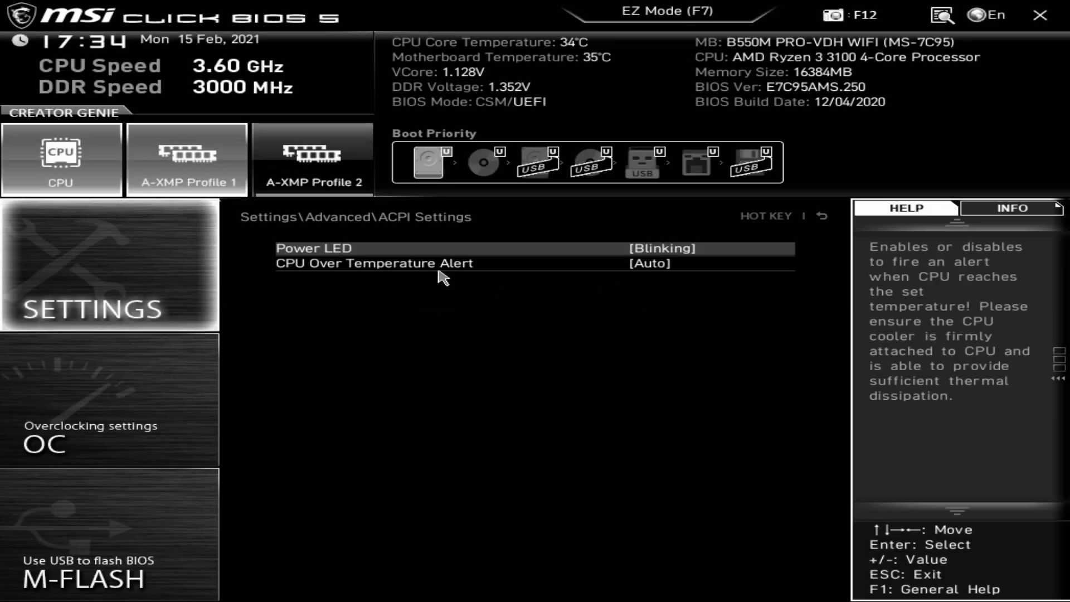
Step: View the CPU Over Temperature Alert choices (Auto/Enabled/Disabled) and close them unchanged
{"action": "left_click", "coordinate": [649, 263]}
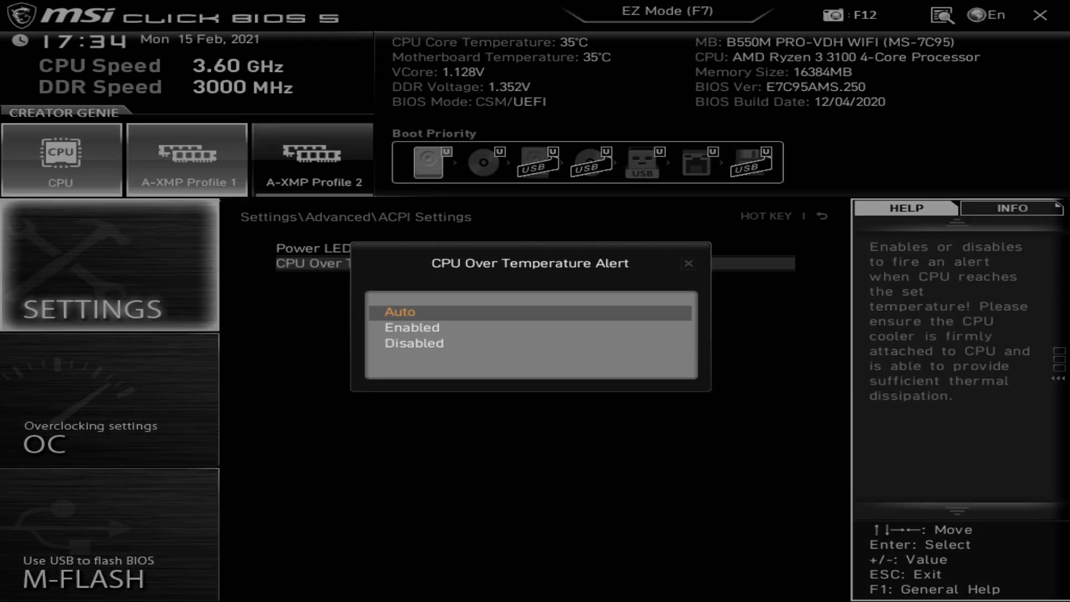
{"action": "left_click", "coordinate": [399, 311]}
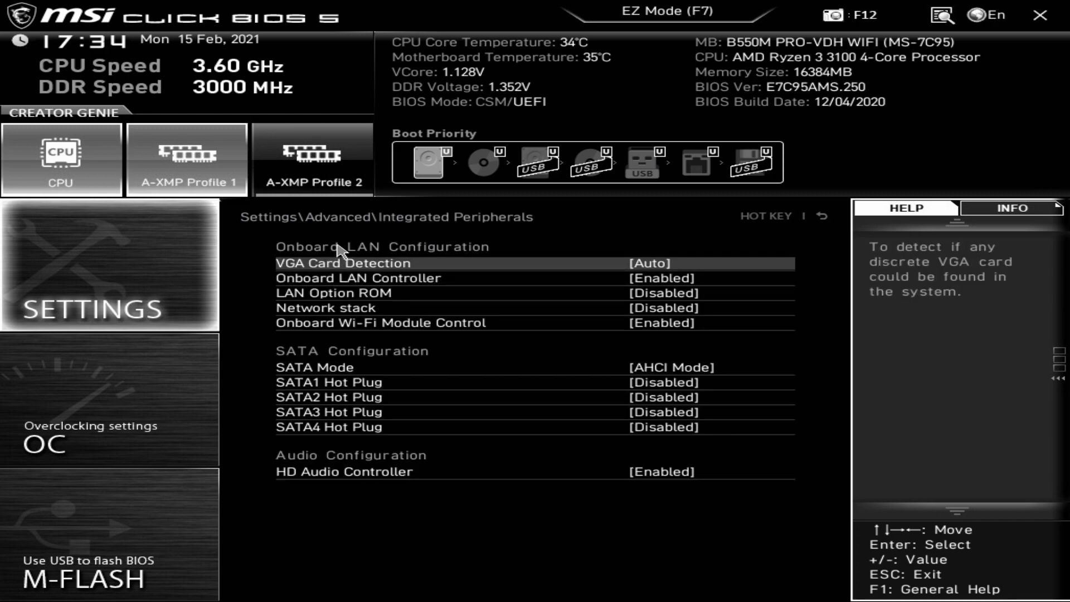
{"action": "mouse_move", "coordinate": [344, 246]}
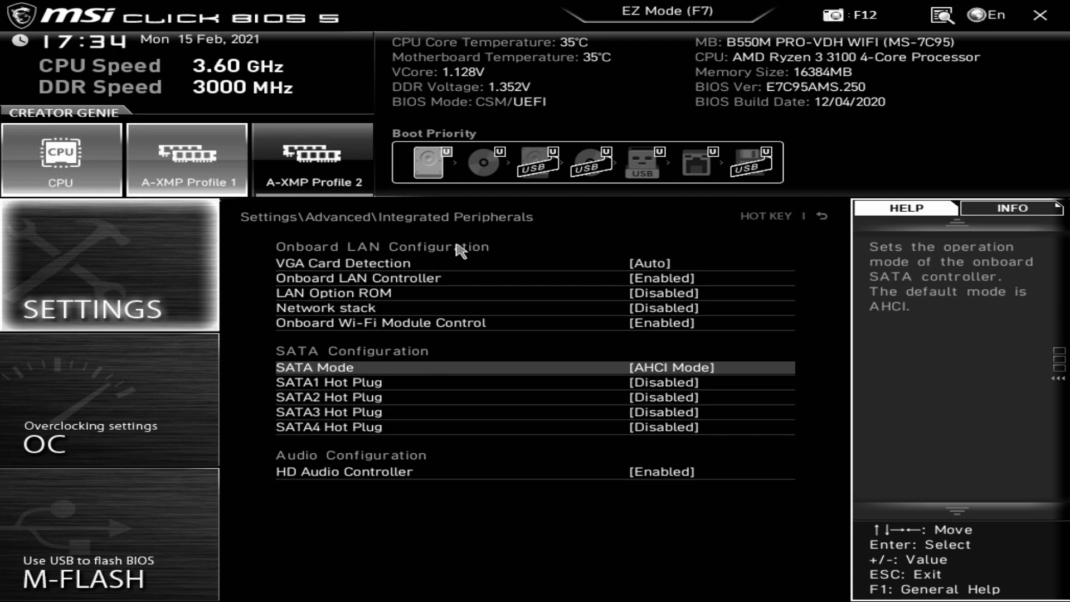
{"action": "mouse_move", "coordinate": [333, 263]}
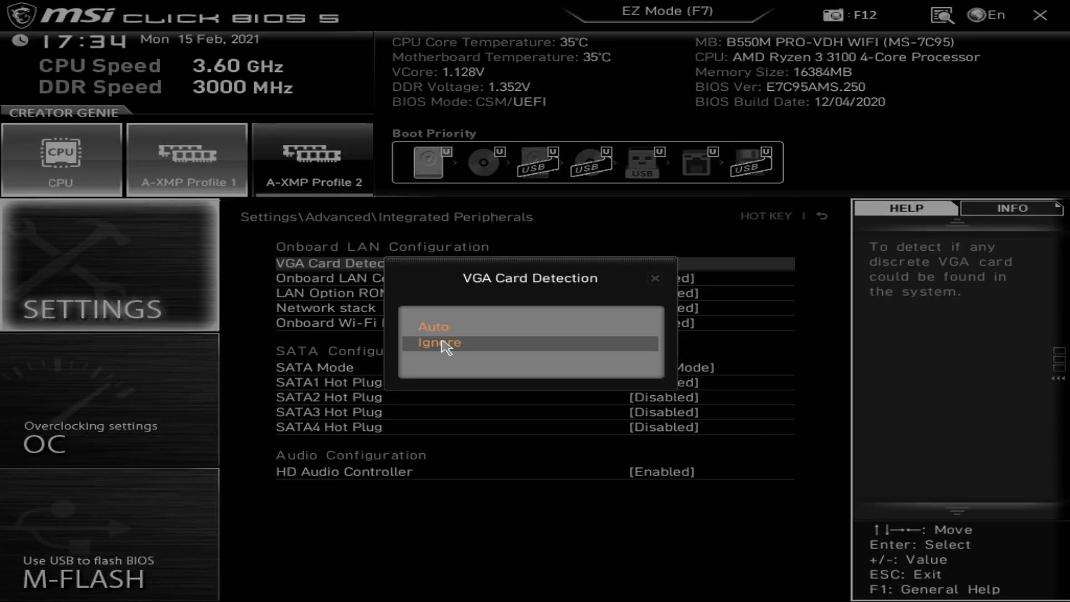
Step: Keep VGA Card Detection on Auto and the Onboard Wi-Fi Module Control enabled
{"action": "left_click", "coordinate": [434, 327]}
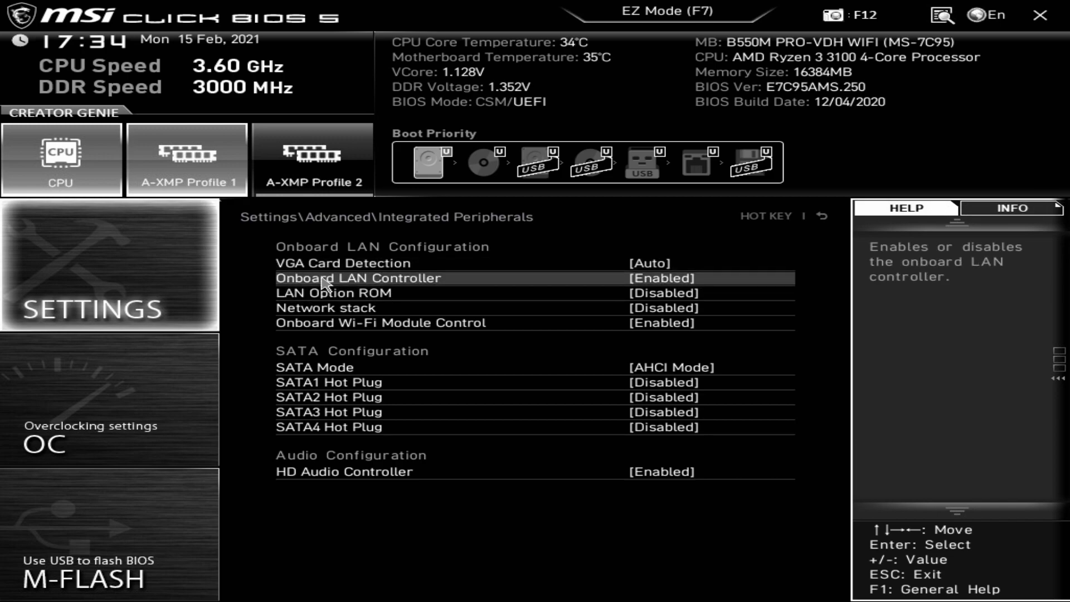
{"action": "mouse_move", "coordinate": [318, 290]}
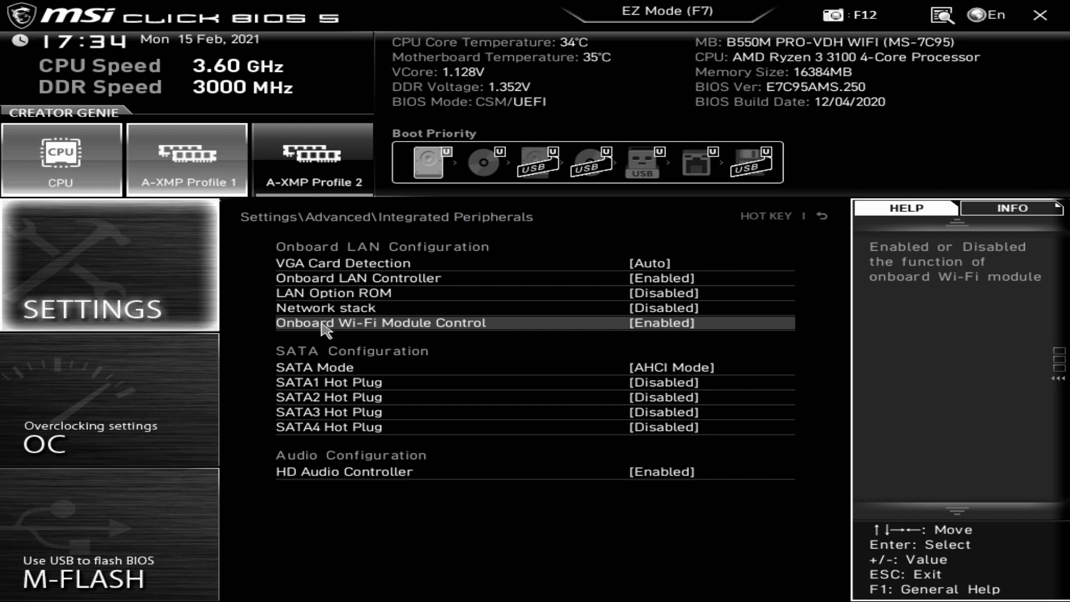
{"action": "left_click", "coordinate": [649, 323]}
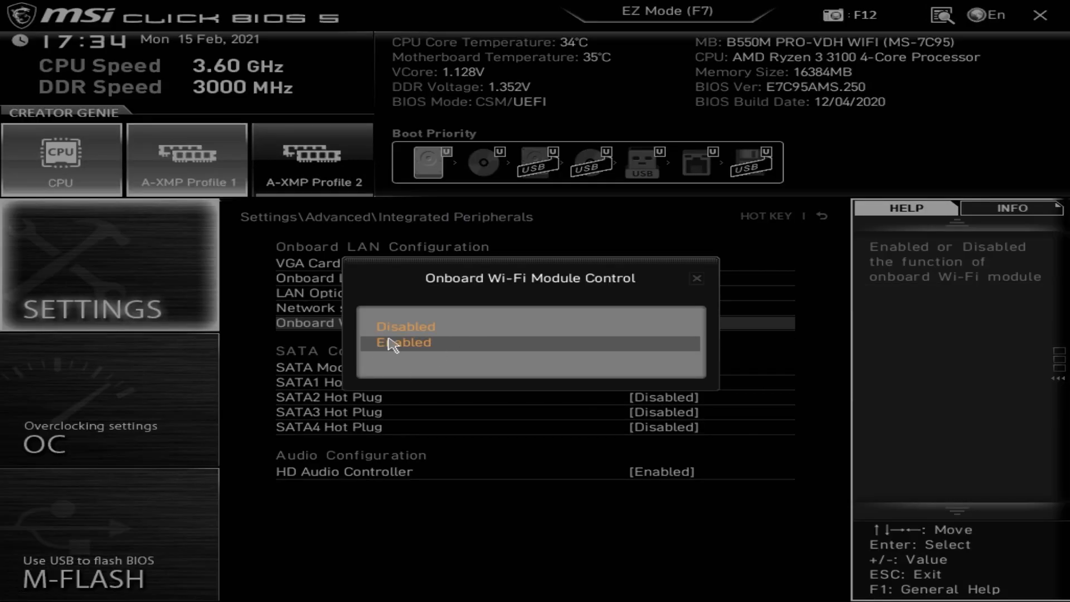
{"action": "left_click", "coordinate": [405, 342]}
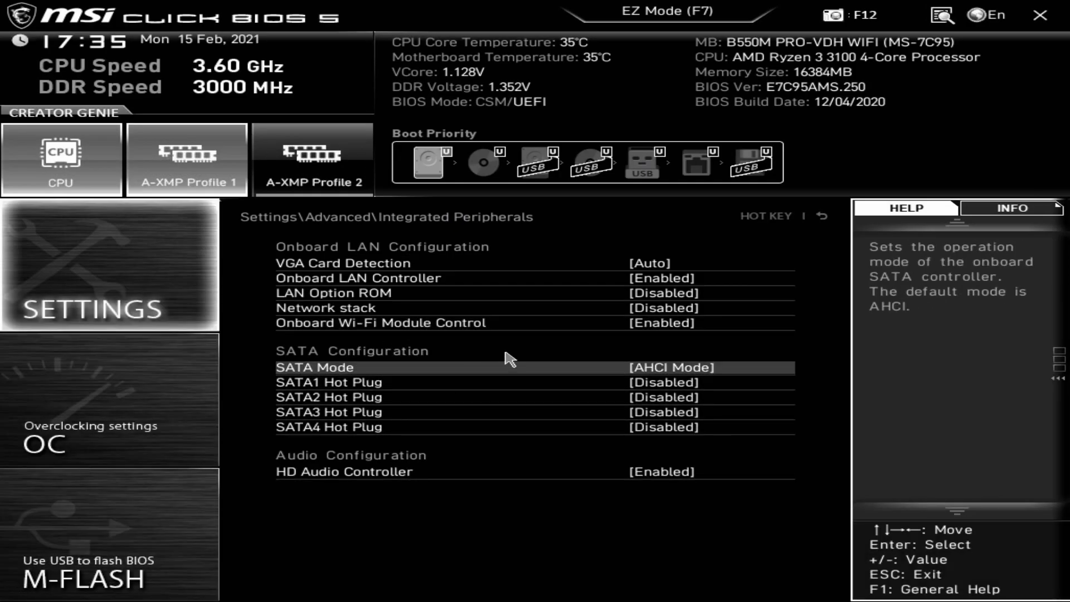
{"action": "mouse_move", "coordinate": [354, 308]}
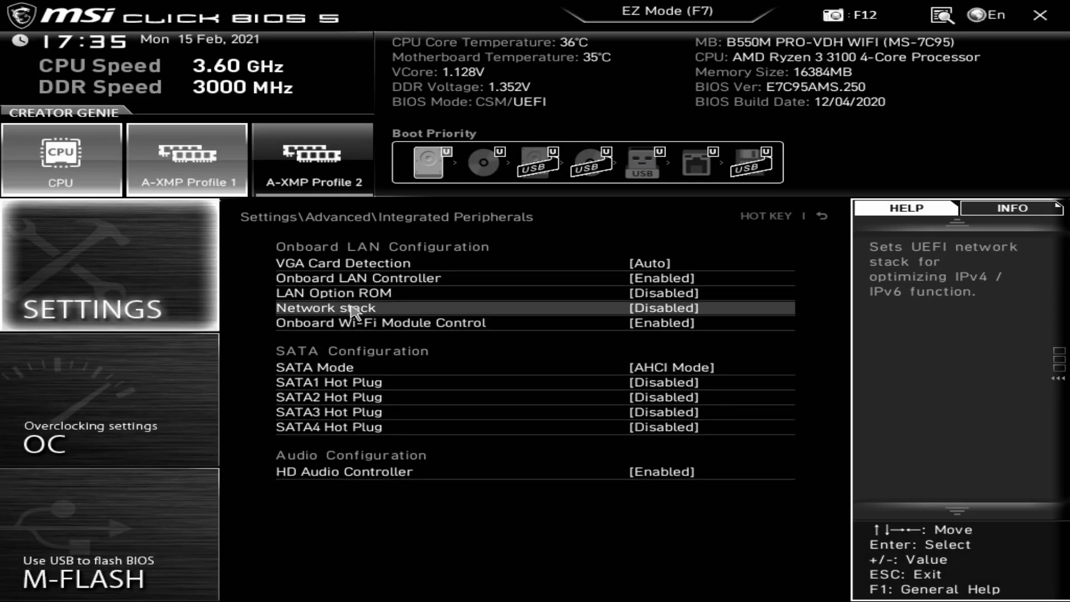
{"action": "mouse_move", "coordinate": [401, 376]}
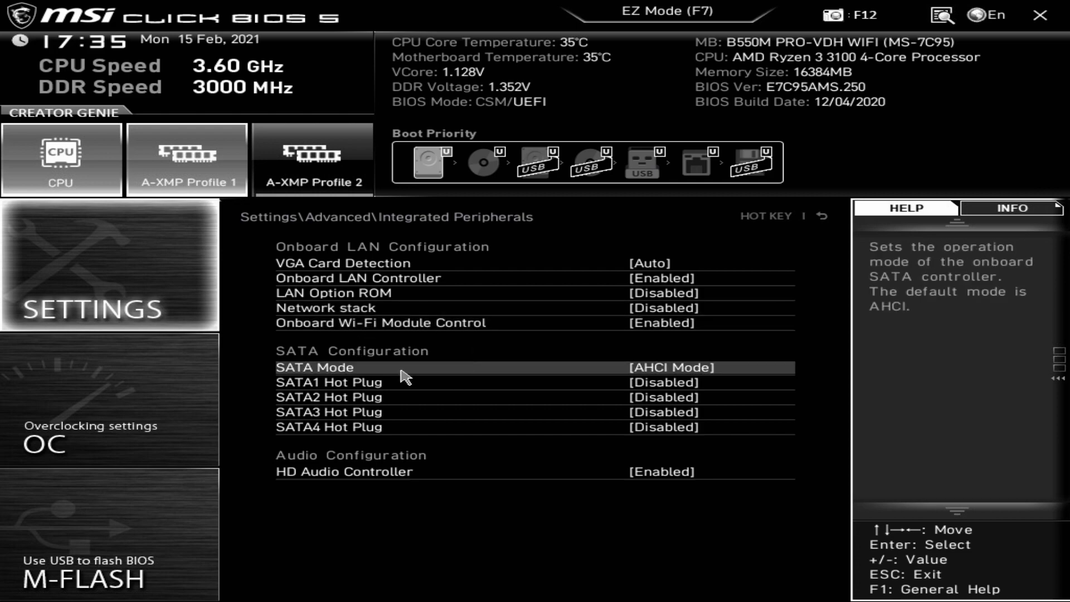
{"action": "mouse_move", "coordinate": [307, 382]}
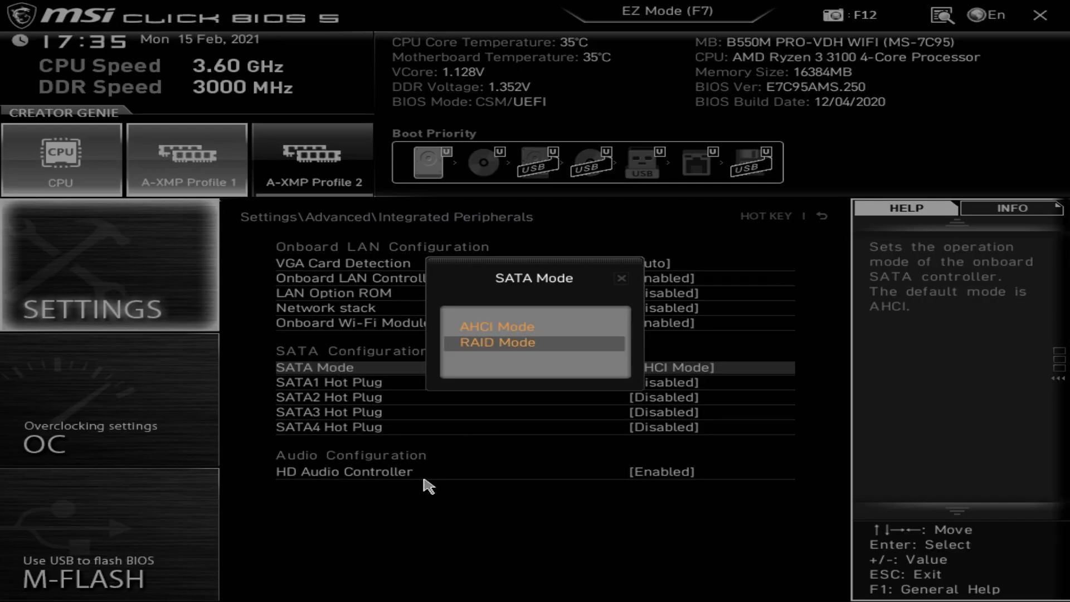
{"action": "mouse_move", "coordinate": [505, 331]}
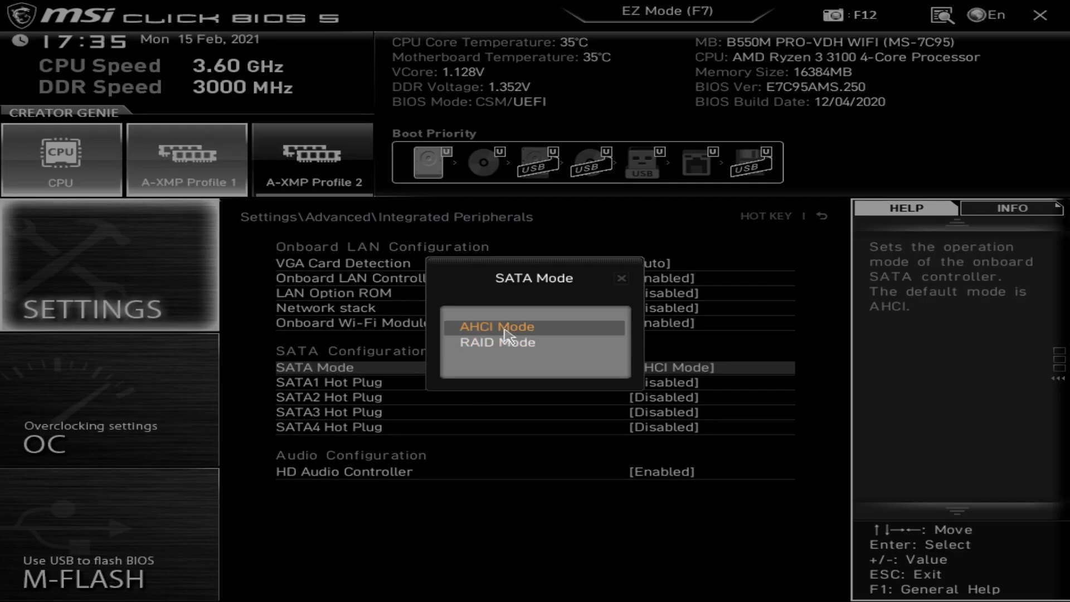
Step: Keep SATA Mode on AHCI and return to the Advanced settings list
{"action": "left_click", "coordinate": [496, 326]}
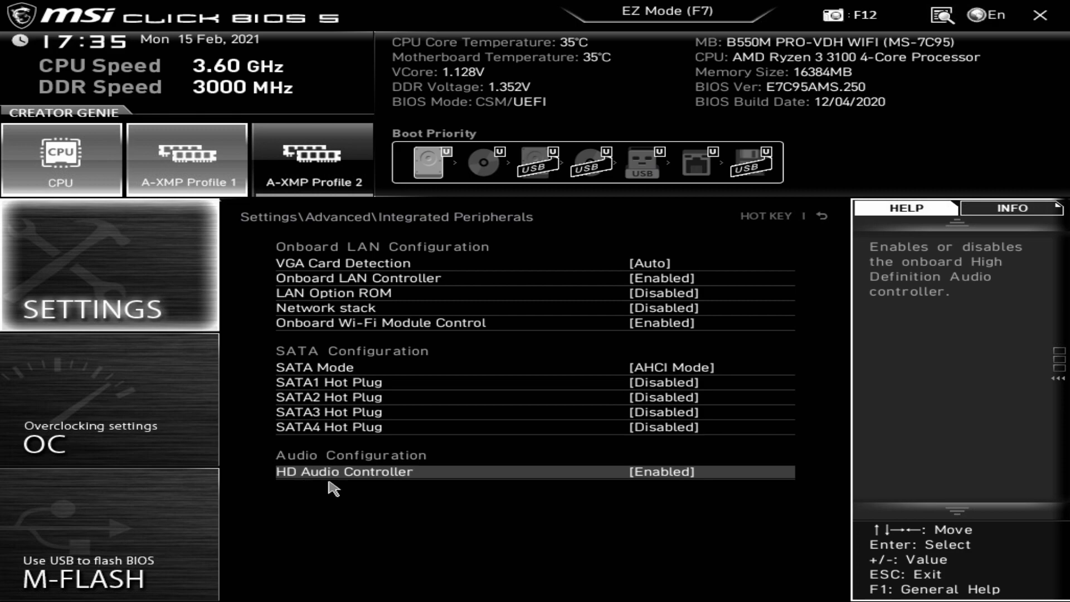
{"action": "mouse_move", "coordinate": [334, 482]}
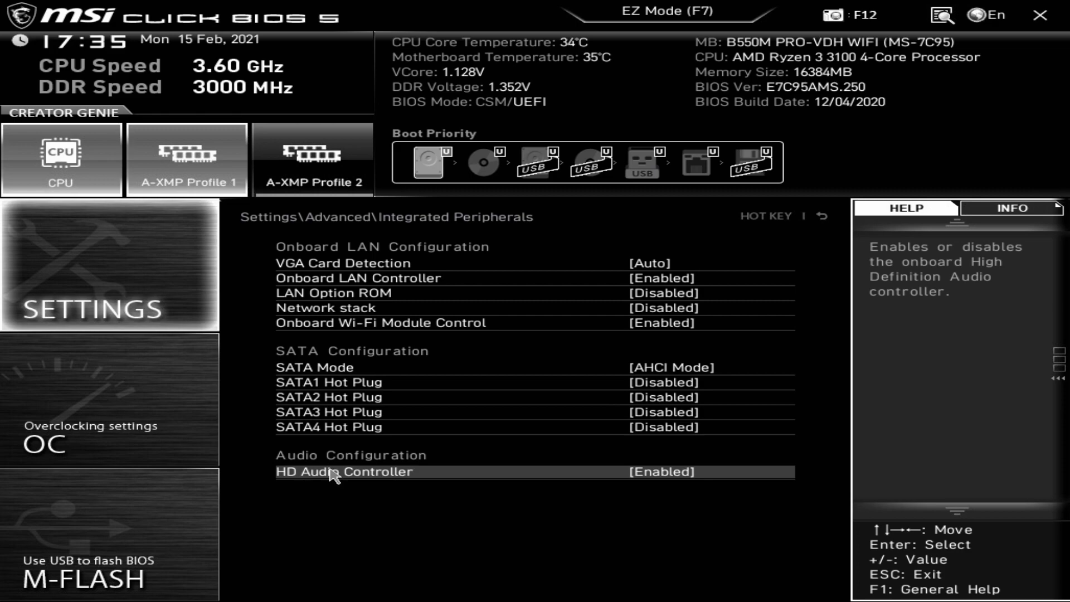
{"action": "left_click", "coordinate": [343, 472]}
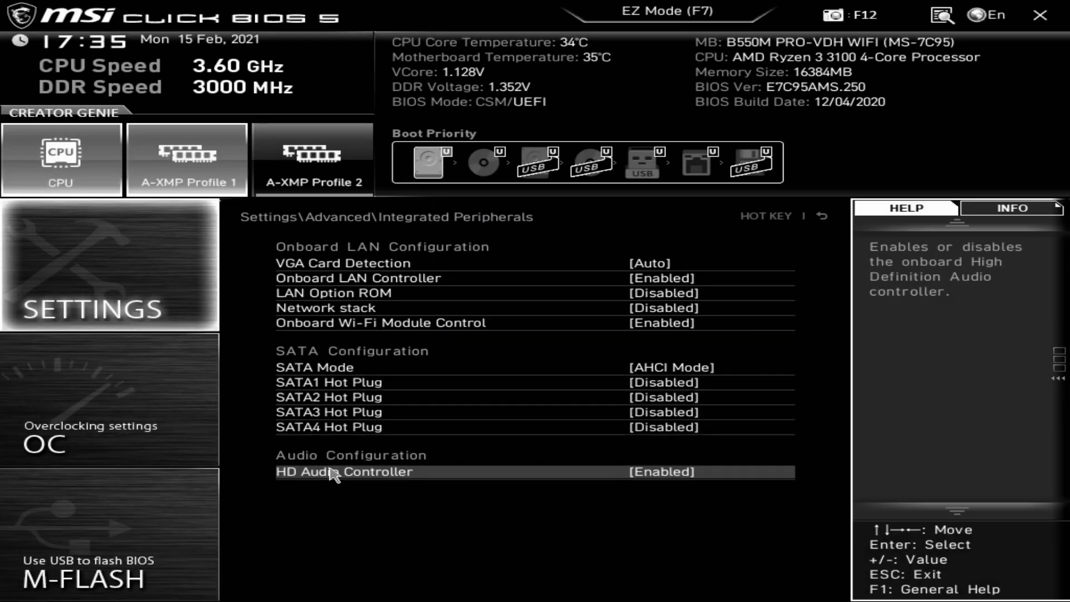
{"action": "mouse_move", "coordinate": [335, 513]}
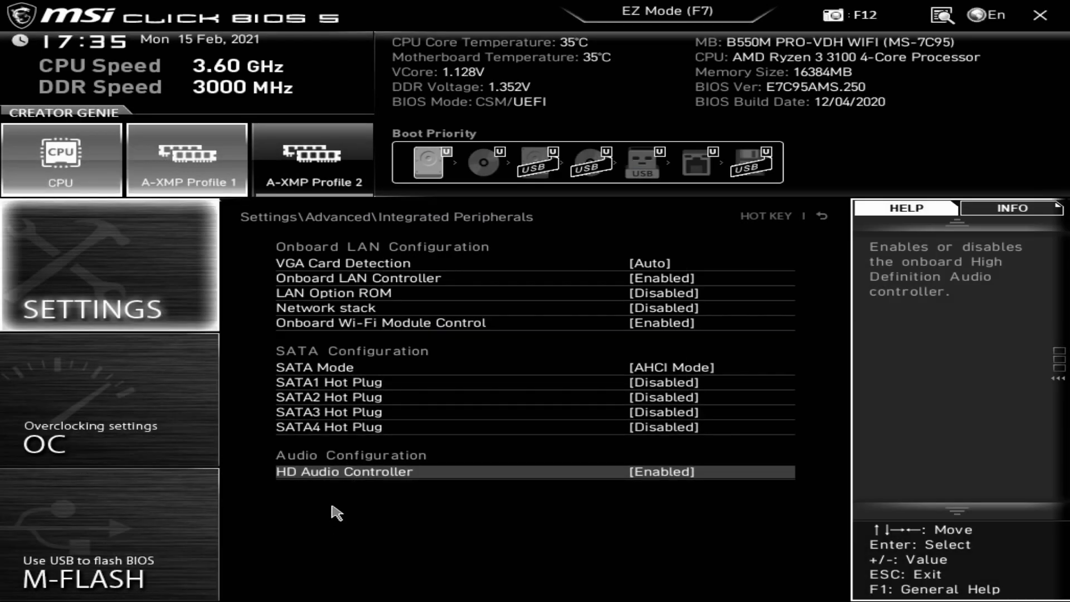
{"action": "mouse_move", "coordinate": [349, 479]}
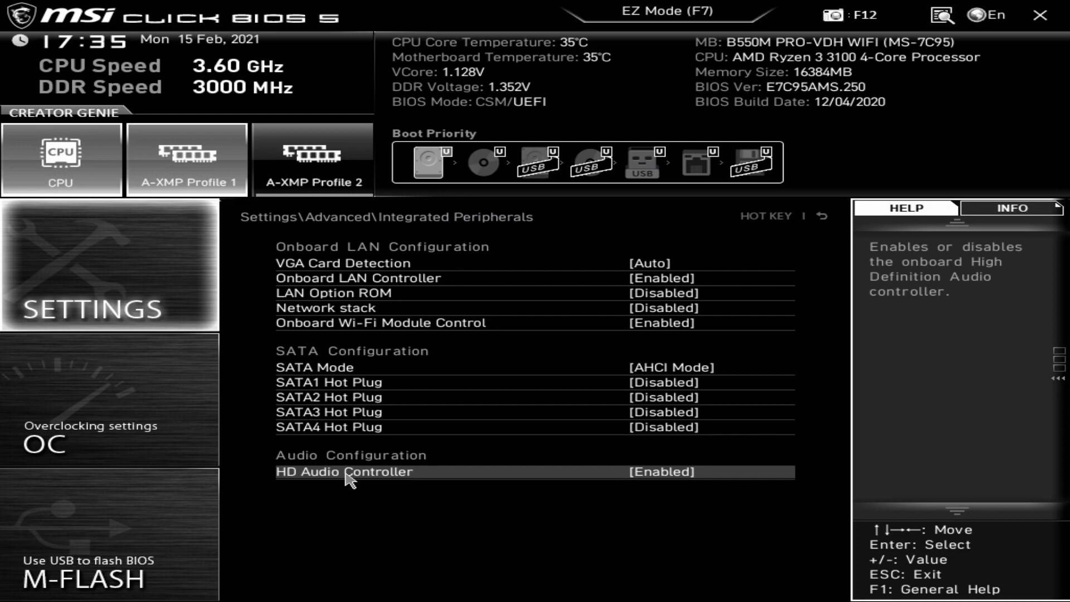
{"action": "left_click", "coordinate": [659, 472]}
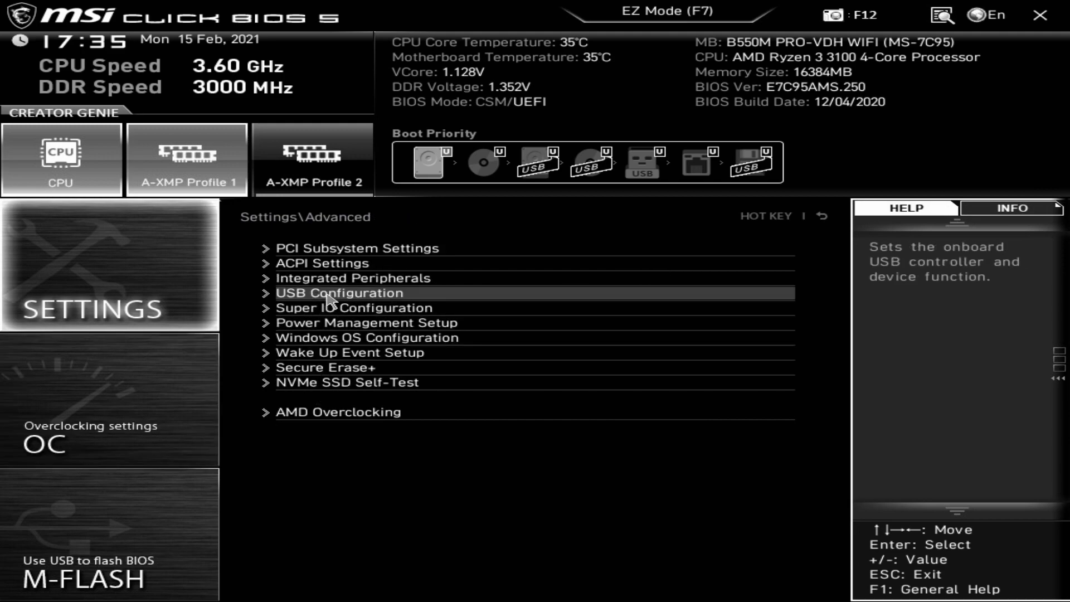
Step: Review Legacy USB Support in USB Configuration and begin editing Enhance Mouse Pointer Speed
{"action": "left_click", "coordinate": [339, 292]}
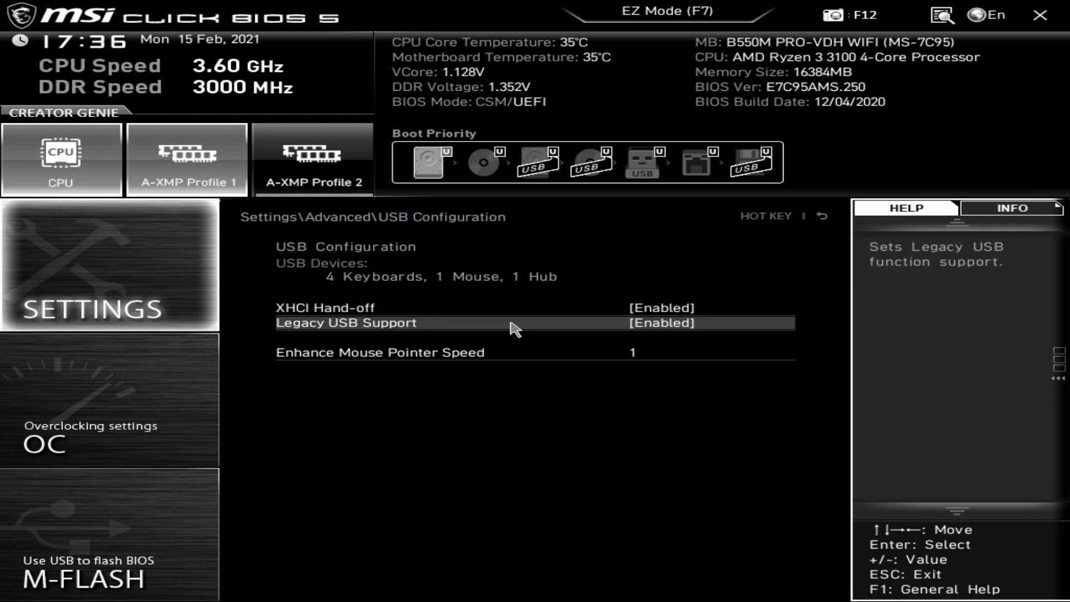
{"action": "left_click", "coordinate": [379, 353]}
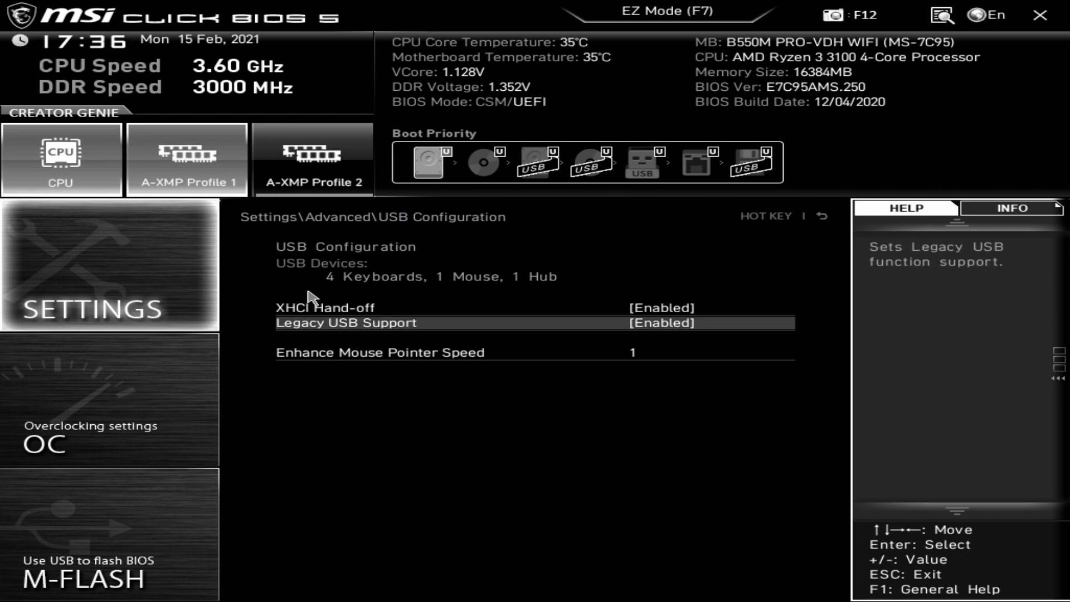
{"action": "left_click", "coordinate": [628, 353]}
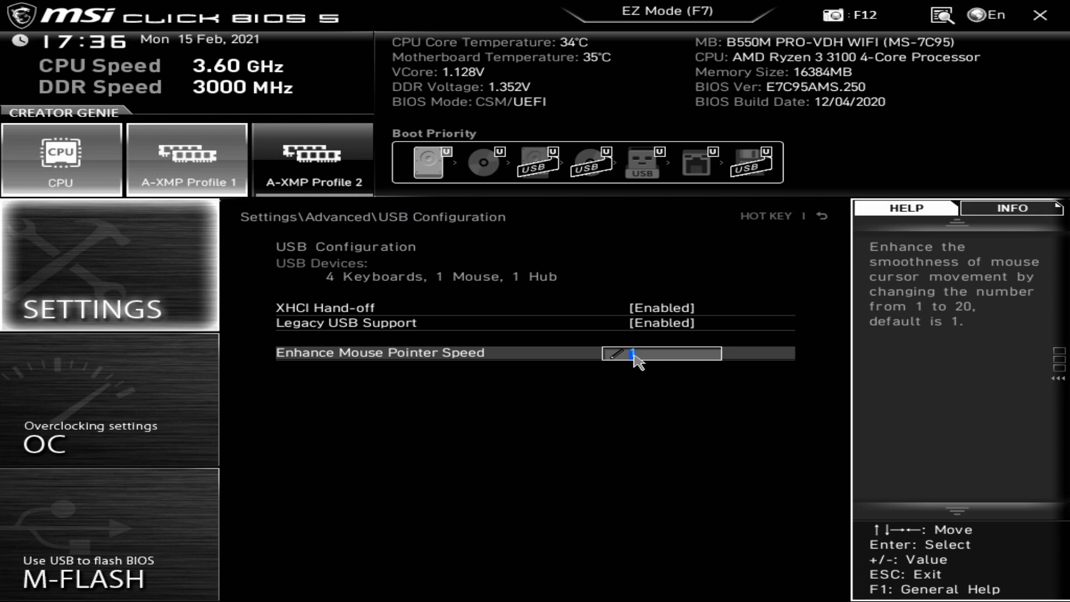
{"action": "mouse_move", "coordinate": [431, 471]}
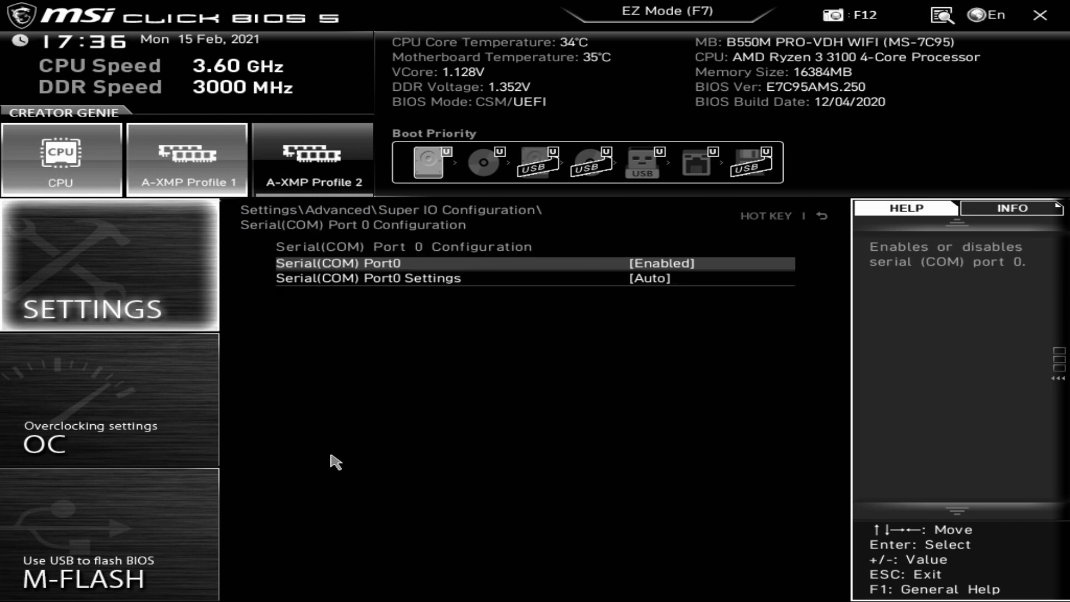
{"action": "mouse_move", "coordinate": [366, 273]}
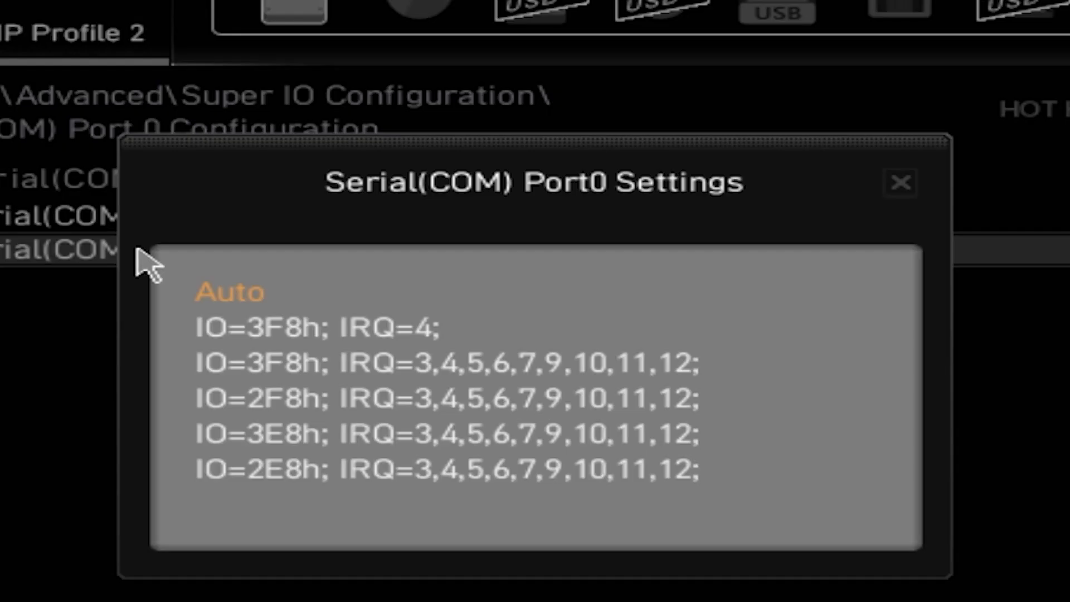
Step: View the Serial(COM) Port 0 address and enable choices, closing both unchanged
{"action": "left_click", "coordinate": [447, 399]}
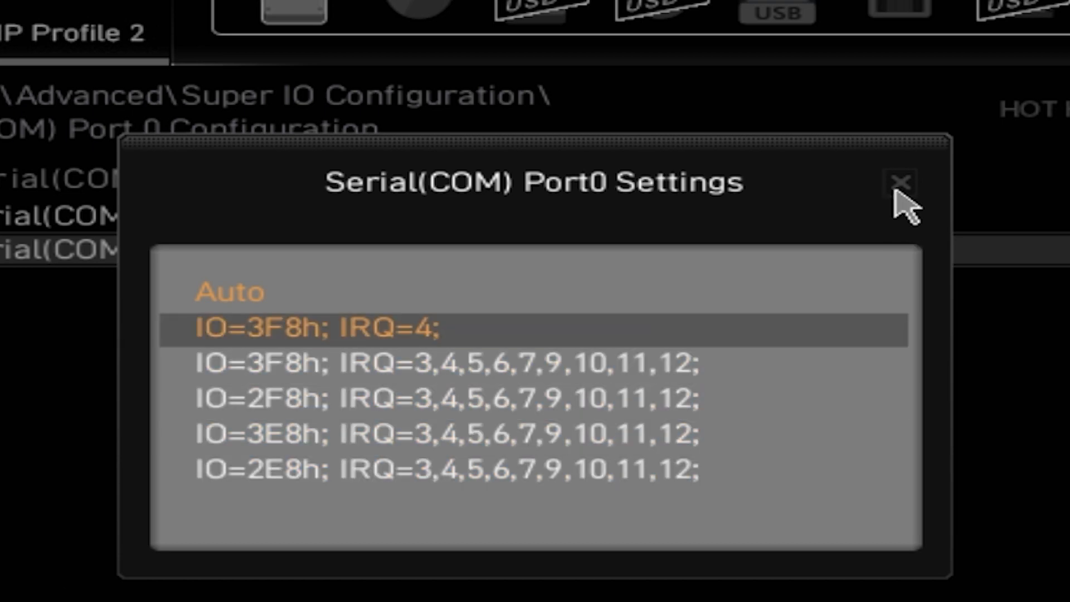
{"action": "left_click", "coordinate": [899, 182]}
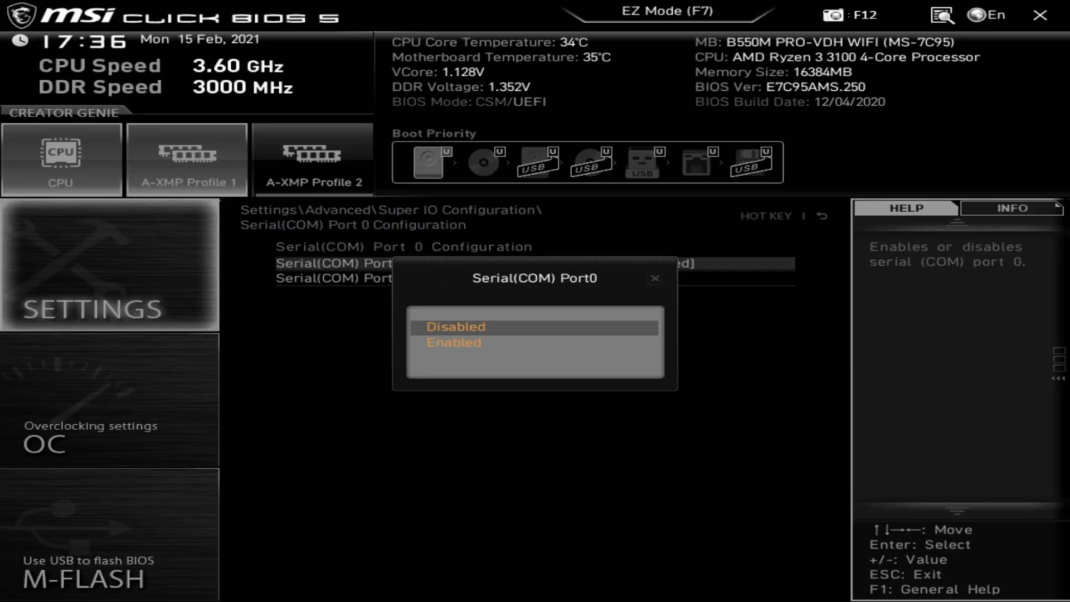
{"action": "left_click", "coordinate": [654, 278]}
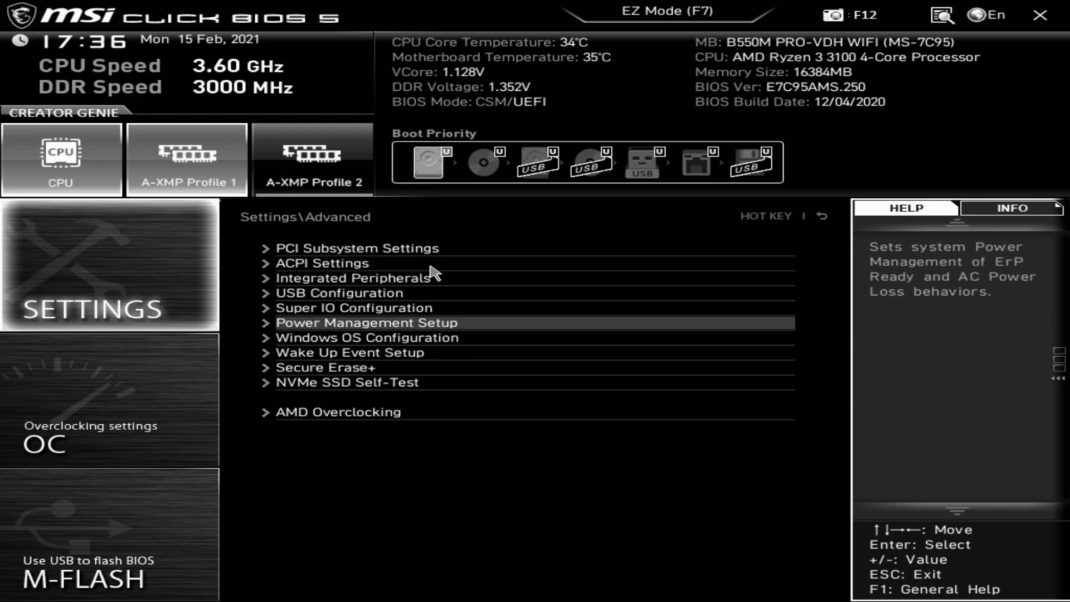
Step: Enter Power Management Setup, showing ErP Ready enabled and AC power loss restore at Power off
{"action": "left_click", "coordinate": [366, 322]}
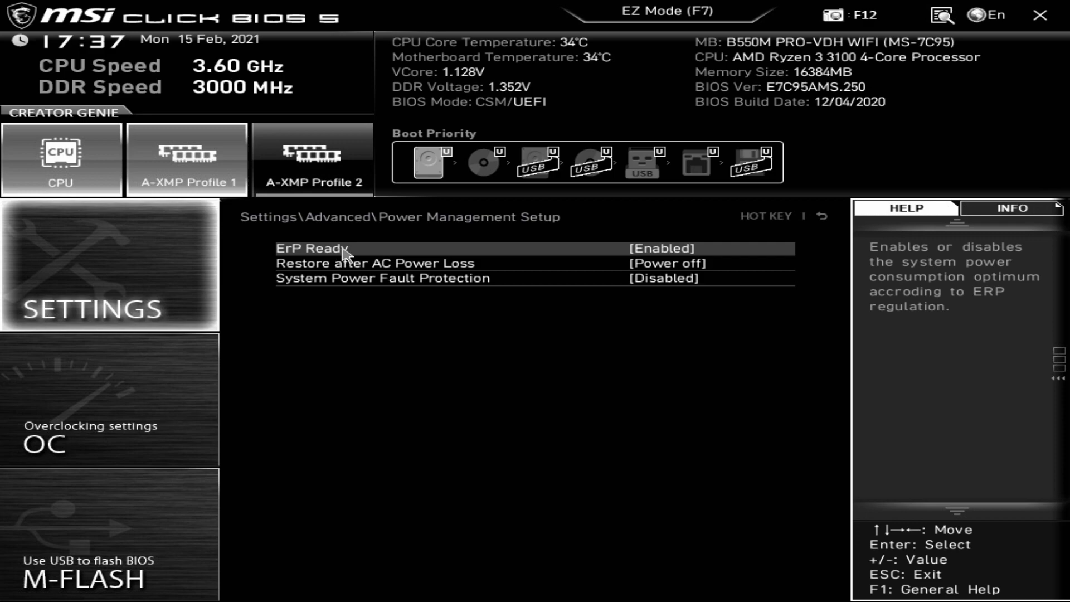
{"action": "mouse_move", "coordinate": [376, 257]}
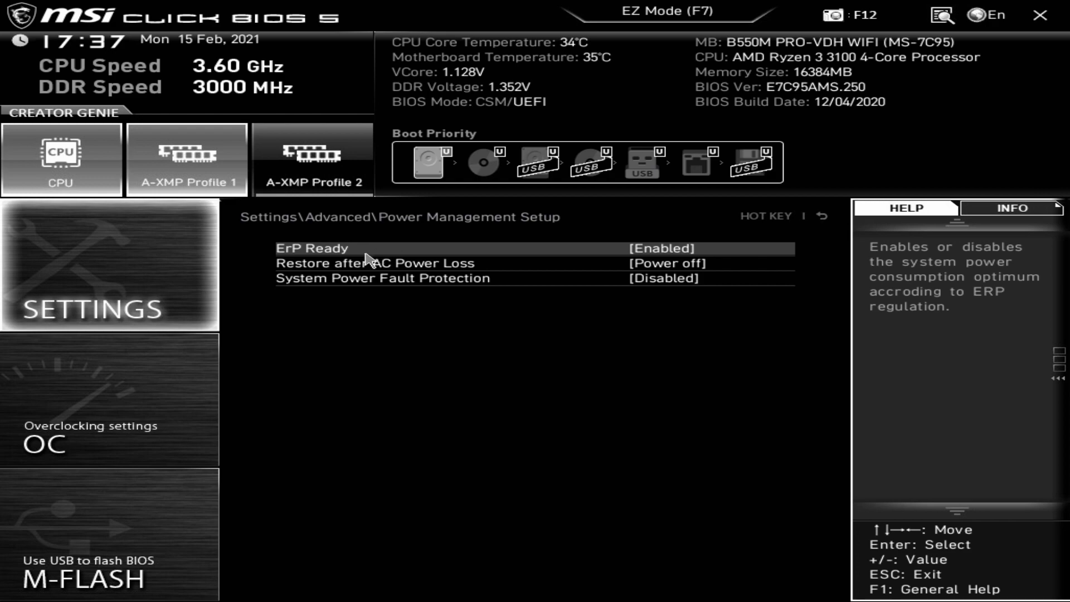
{"action": "mouse_move", "coordinate": [389, 257]}
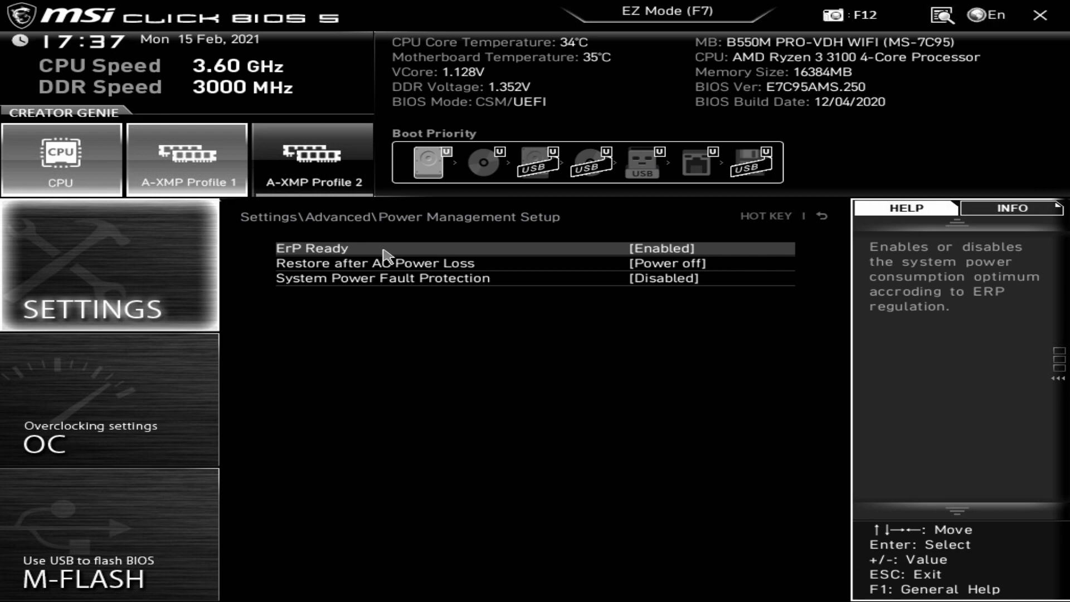
{"action": "mouse_move", "coordinate": [495, 256]}
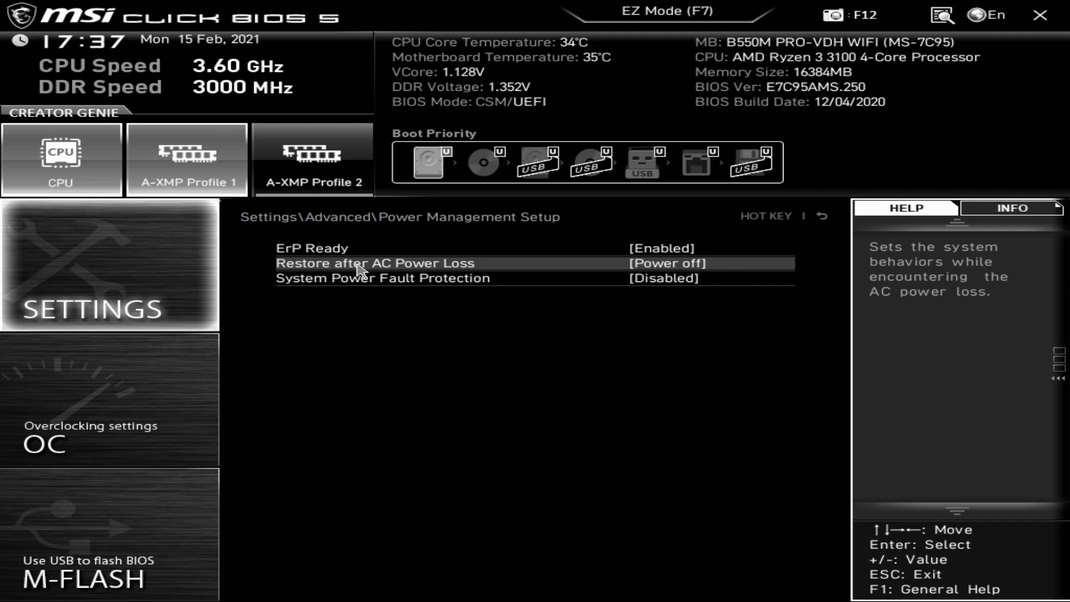
Step: View the Restore after AC Power Loss choices and keep it at Power off
{"action": "left_click", "coordinate": [382, 263]}
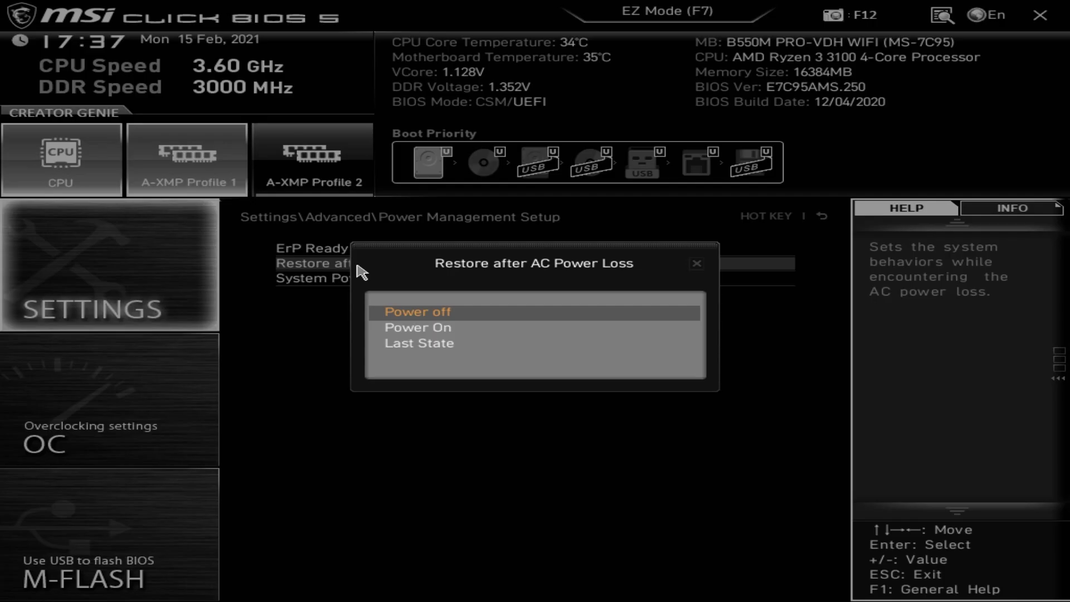
{"action": "left_click", "coordinate": [414, 311]}
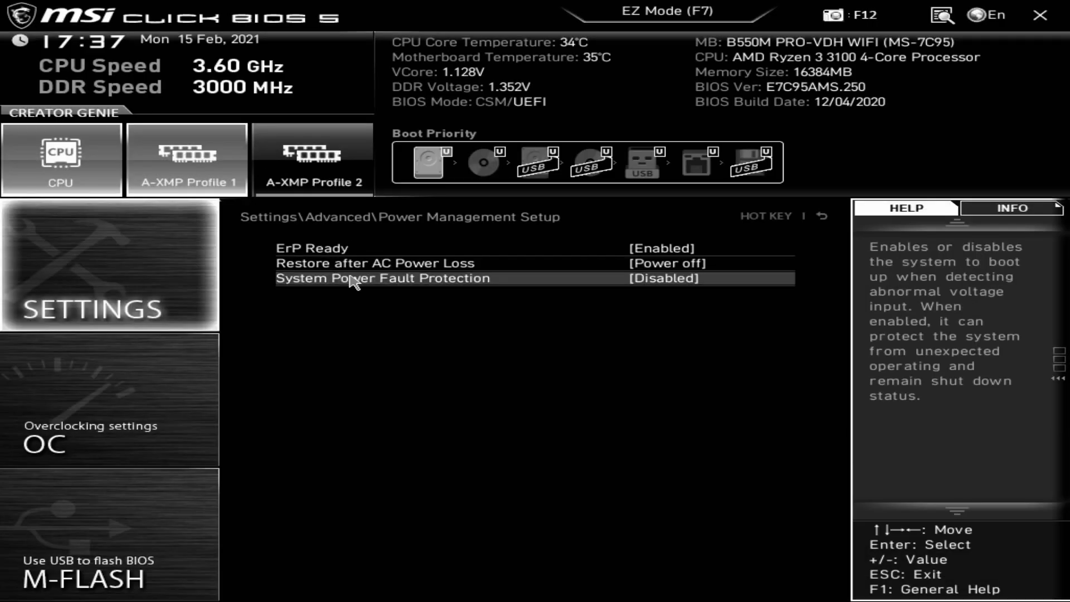
{"action": "mouse_move", "coordinate": [327, 354]}
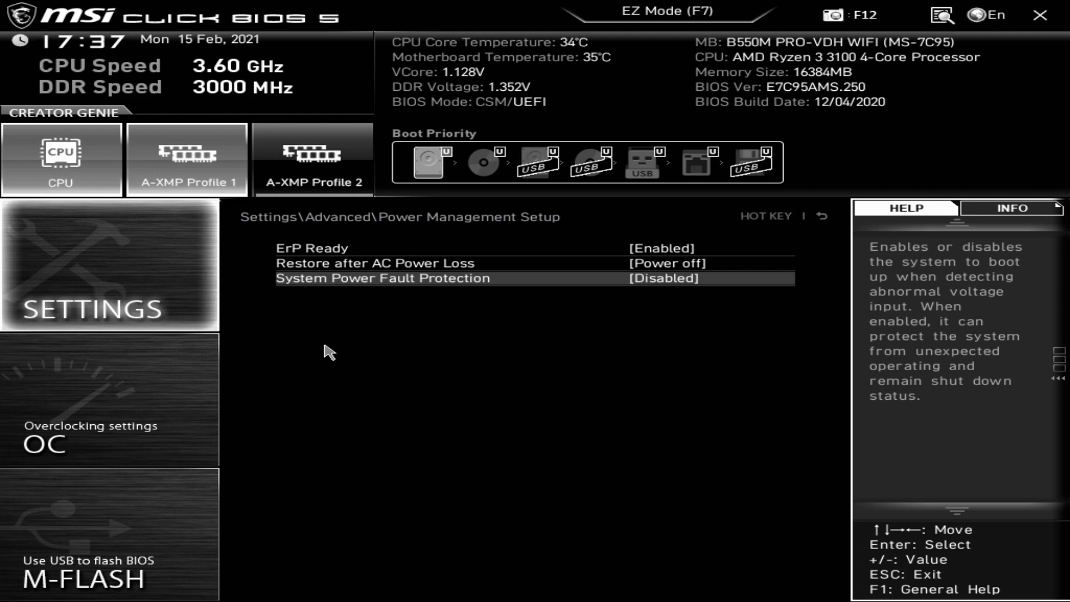
{"action": "mouse_move", "coordinate": [395, 290]}
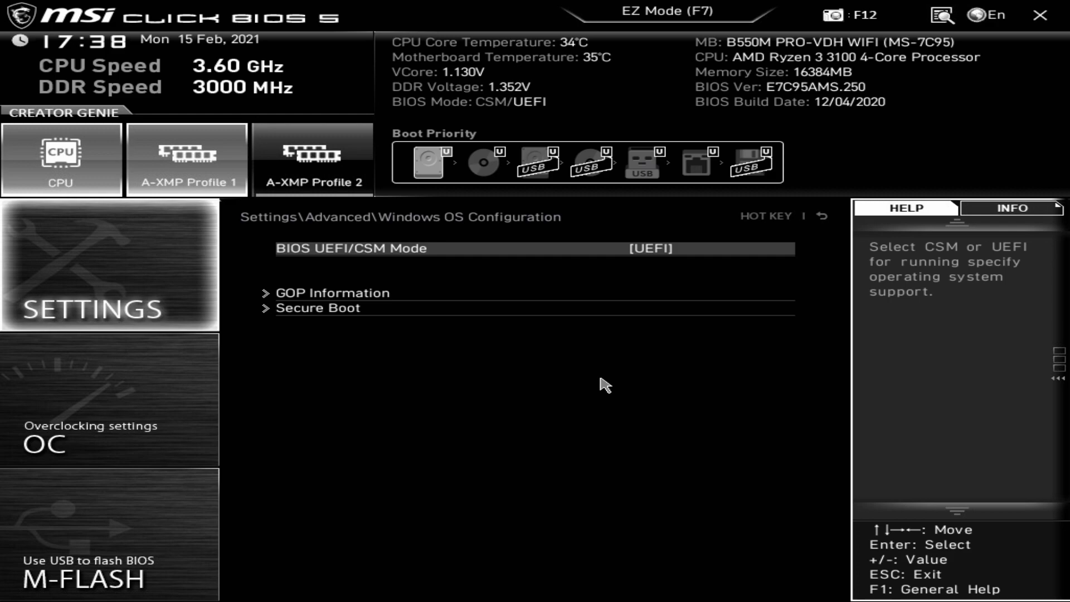
Step: Keep BIOS UEFI/CSM Mode at UEFI, read the Secure Boot description, and show Wake Up Event By choices
{"action": "left_click", "coordinate": [534, 248]}
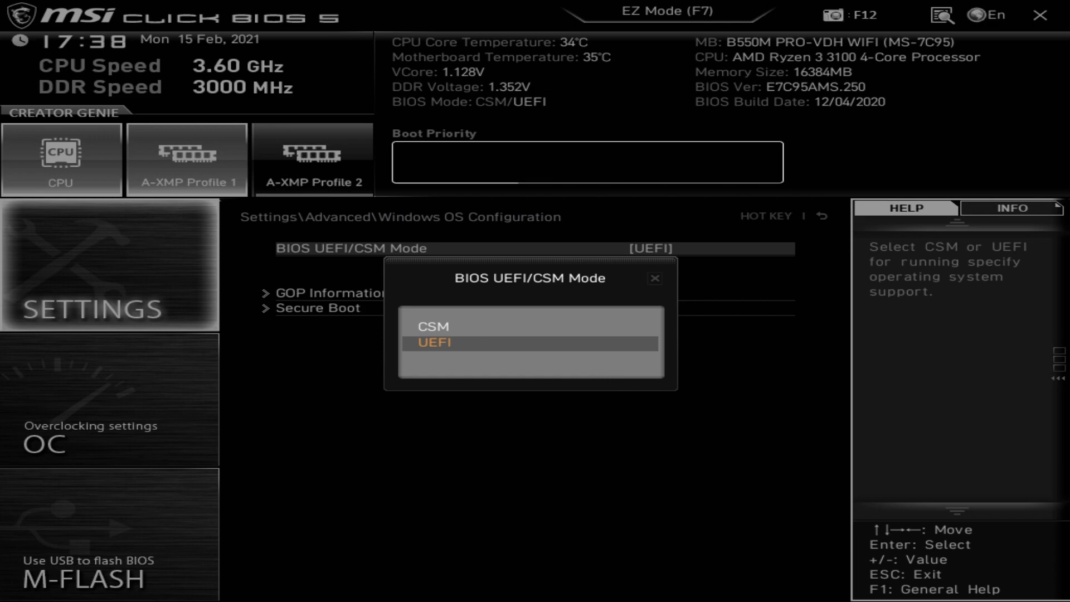
{"action": "left_click", "coordinate": [434, 342]}
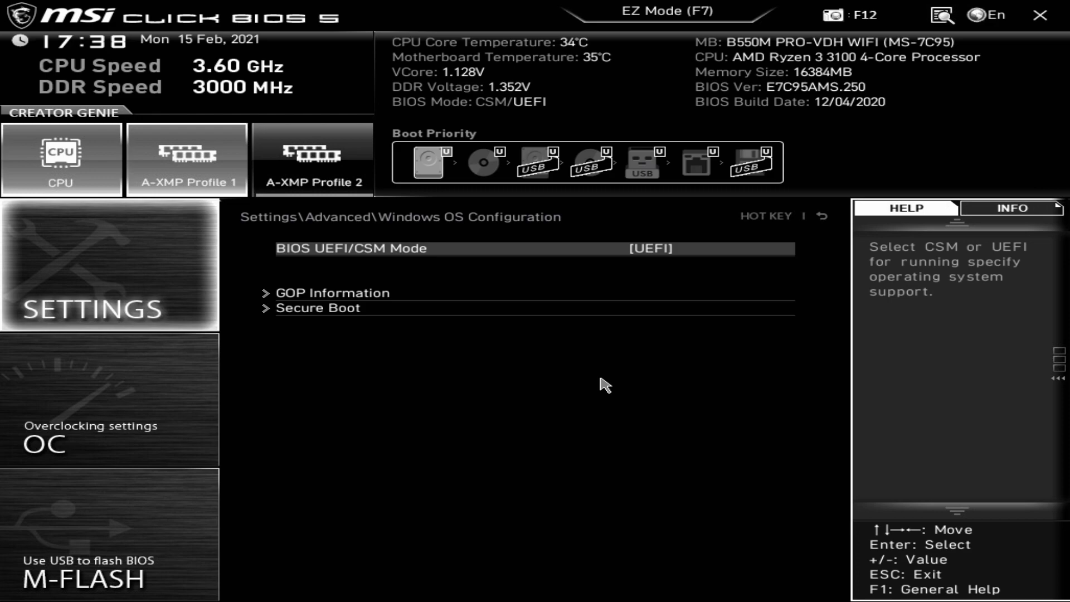
{"action": "left_click", "coordinate": [332, 292]}
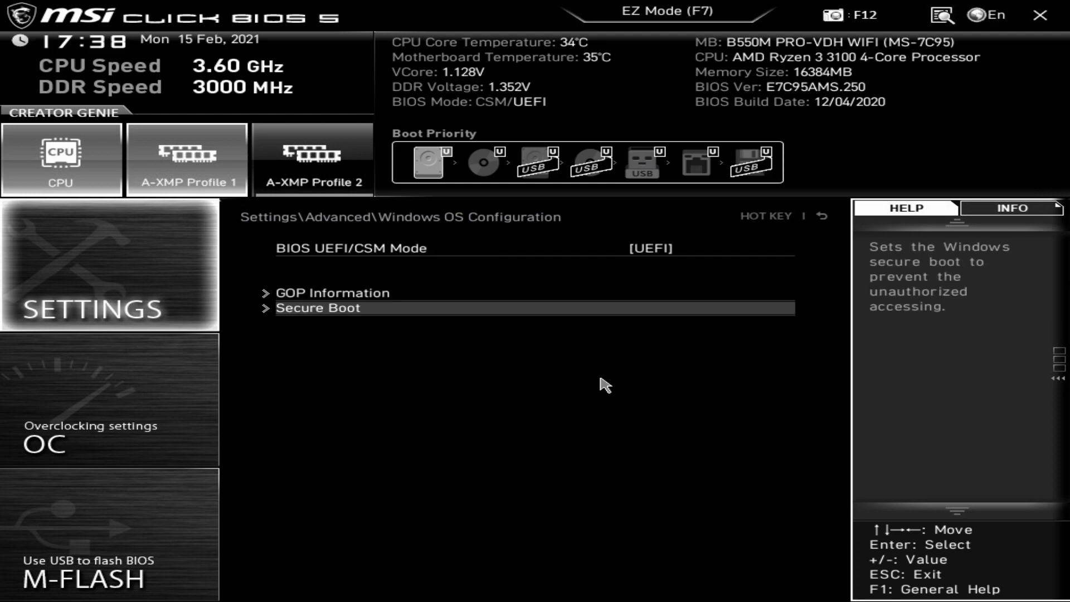
{"action": "left_click", "coordinate": [318, 307]}
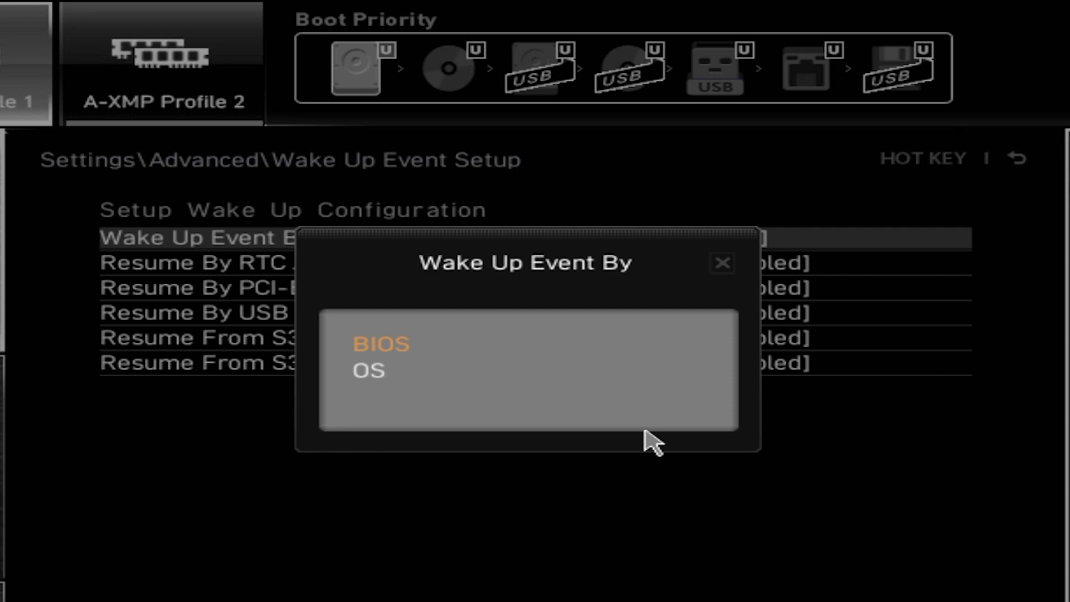
Step: Dismiss the Wake Up Event By choices and return to the Advanced settings list
{"action": "left_click", "coordinate": [382, 343]}
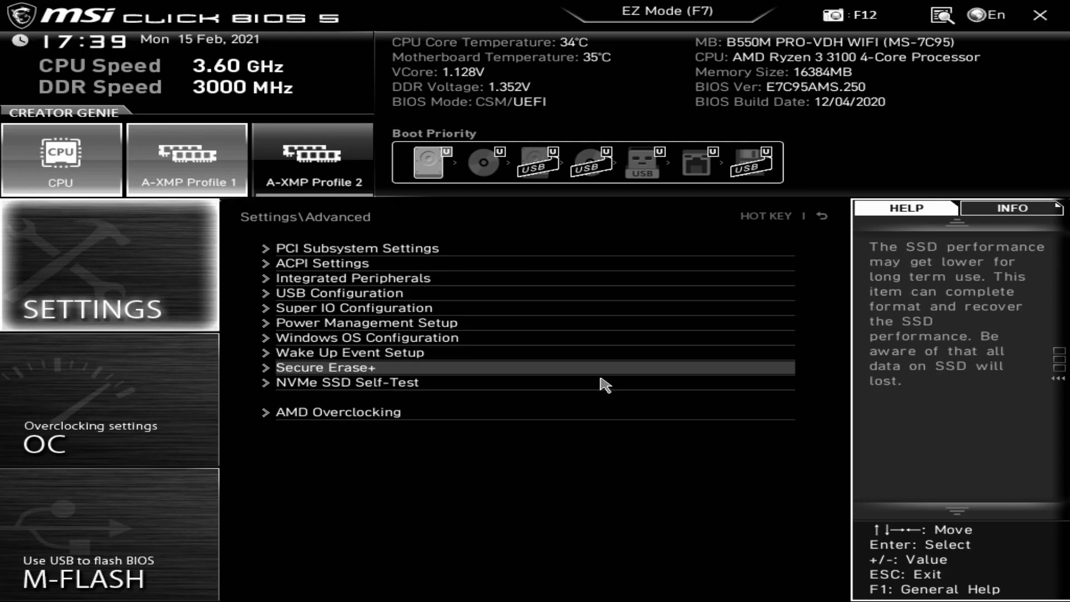
{"action": "left_click", "coordinate": [324, 367]}
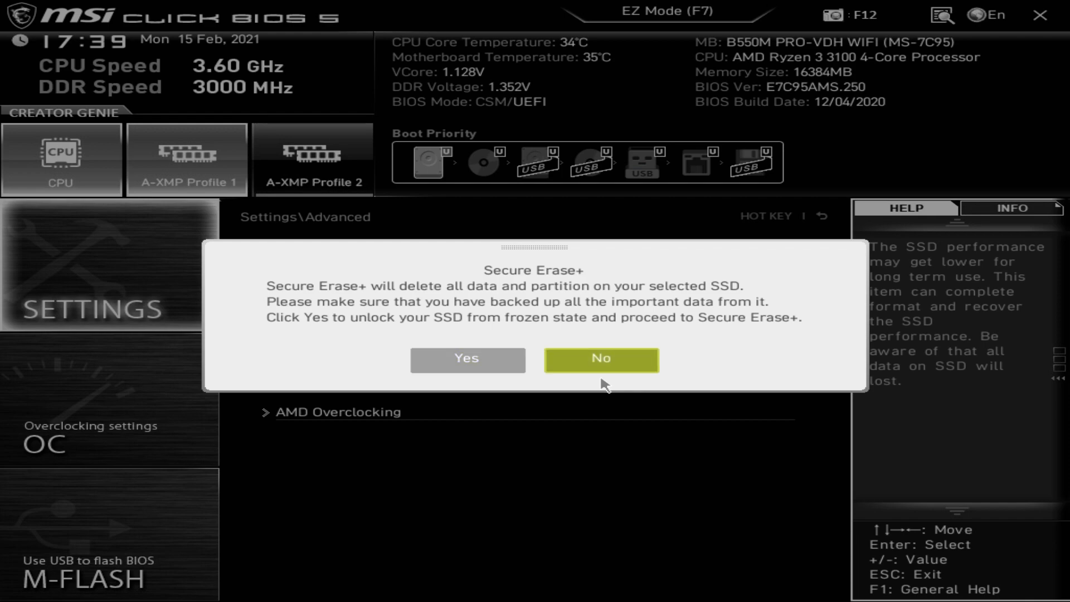
{"action": "left_click", "coordinate": [601, 360]}
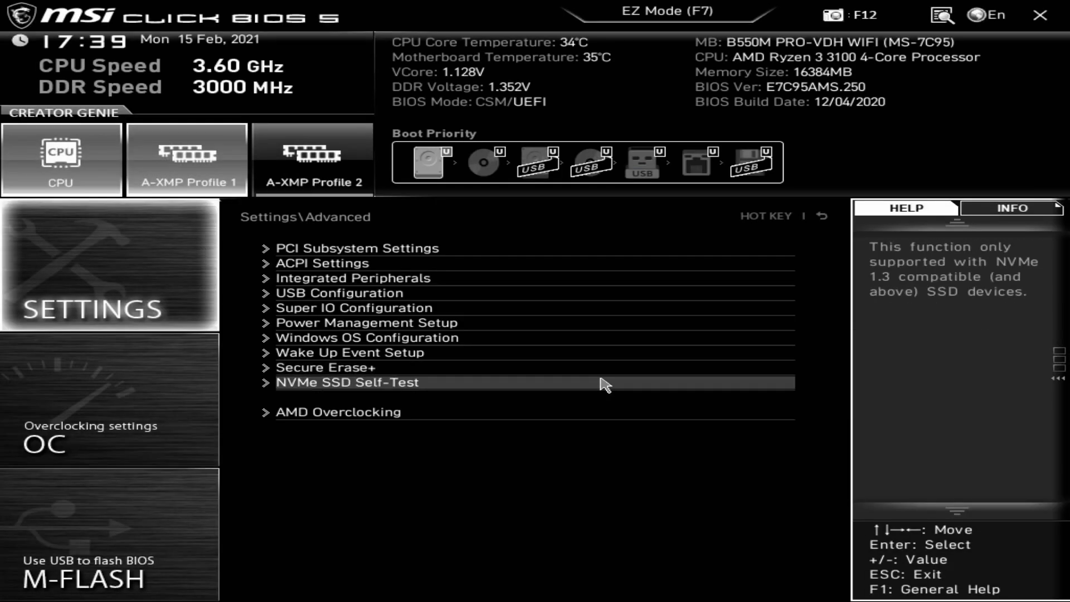
{"action": "left_click", "coordinate": [347, 382]}
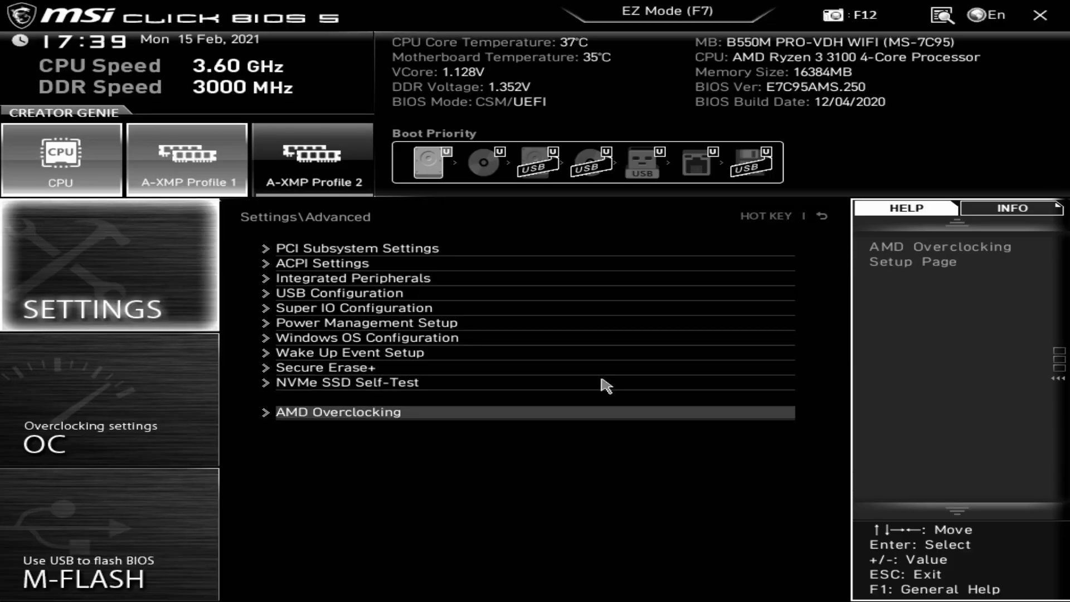
Step: Enter AMD Overclocking past its warning and review Manual CPU Overclocking, keeping core control at Auto
{"action": "left_click", "coordinate": [338, 411]}
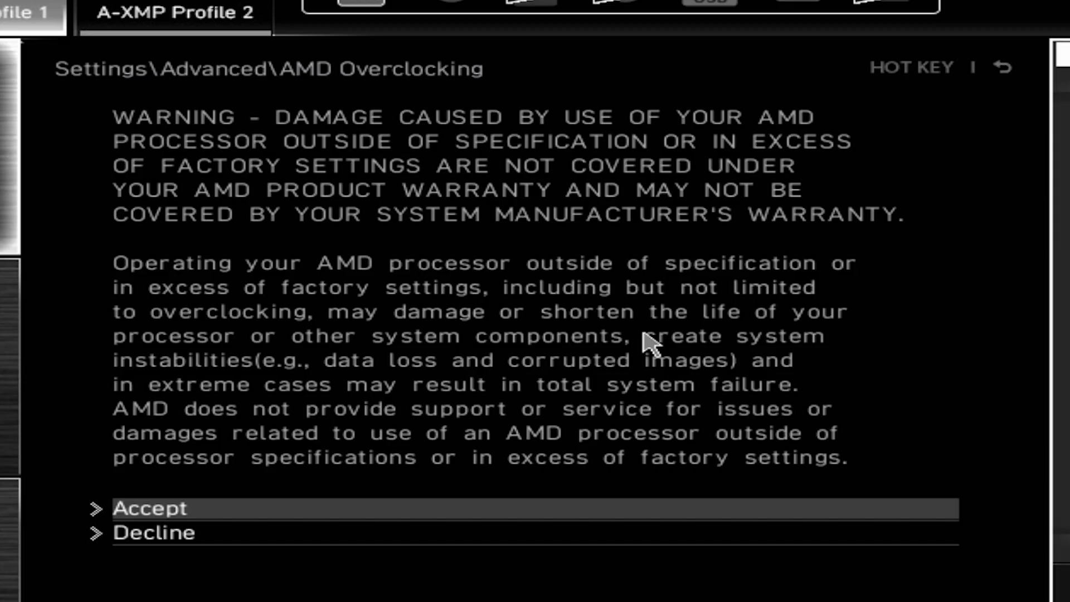
{"action": "left_click", "coordinate": [149, 509]}
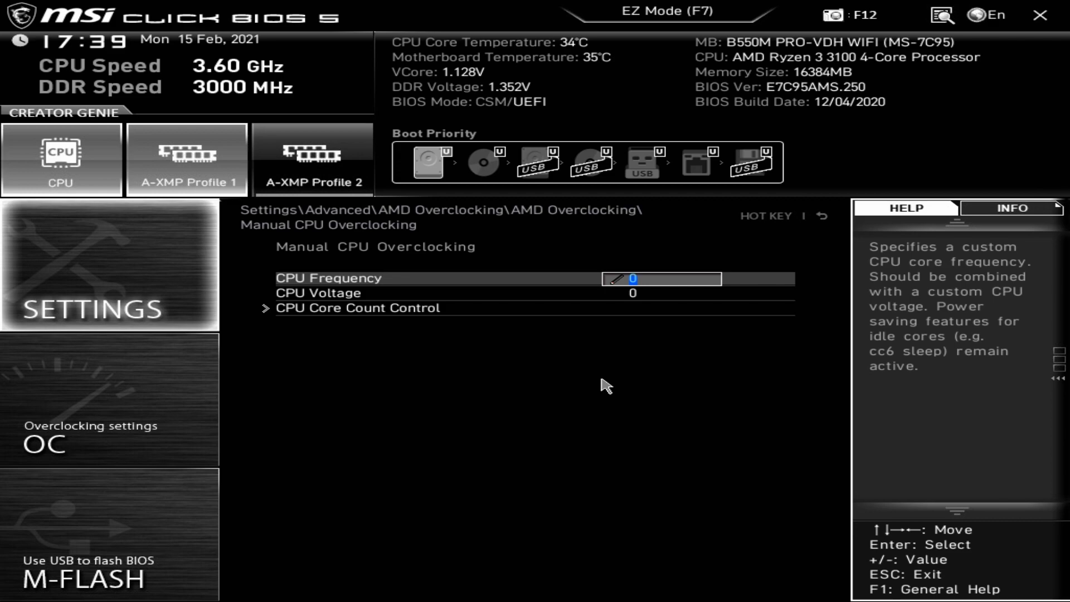
{"action": "left_click", "coordinate": [357, 307]}
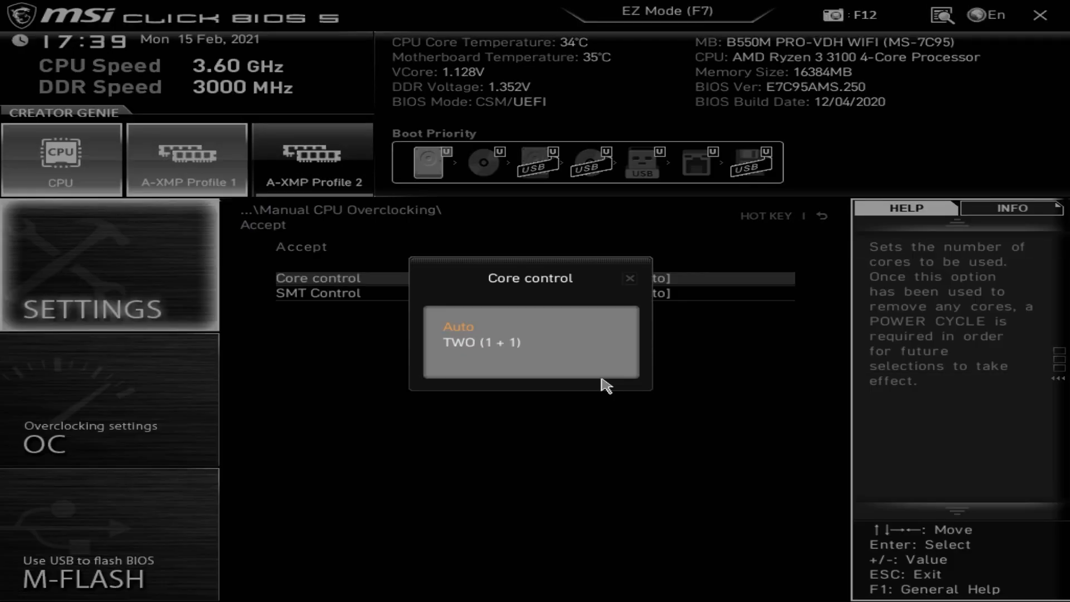
{"action": "left_click", "coordinate": [458, 326]}
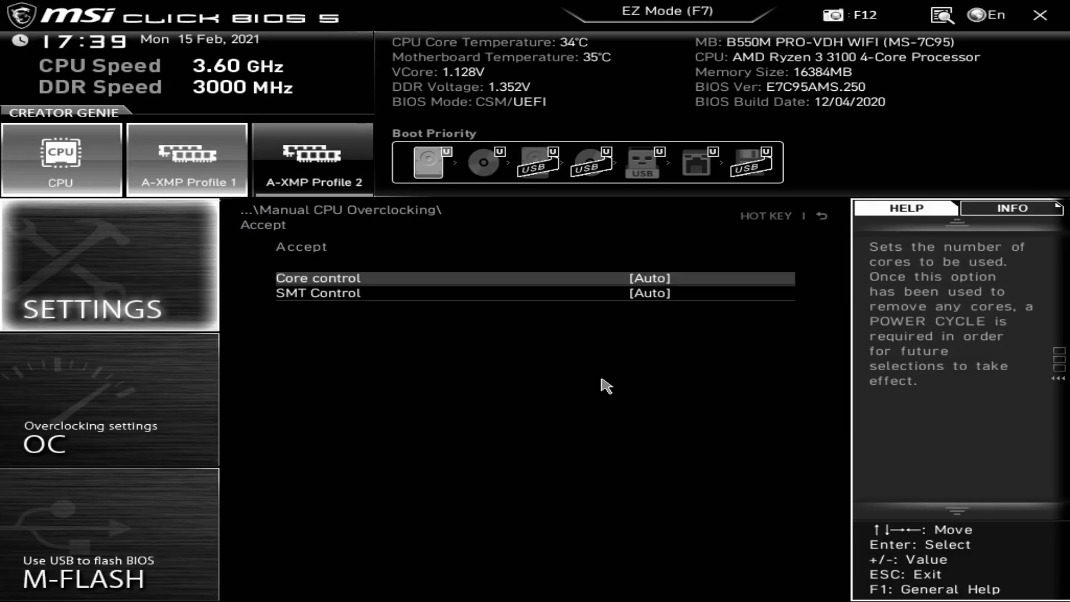
{"action": "key", "text": "Down"}
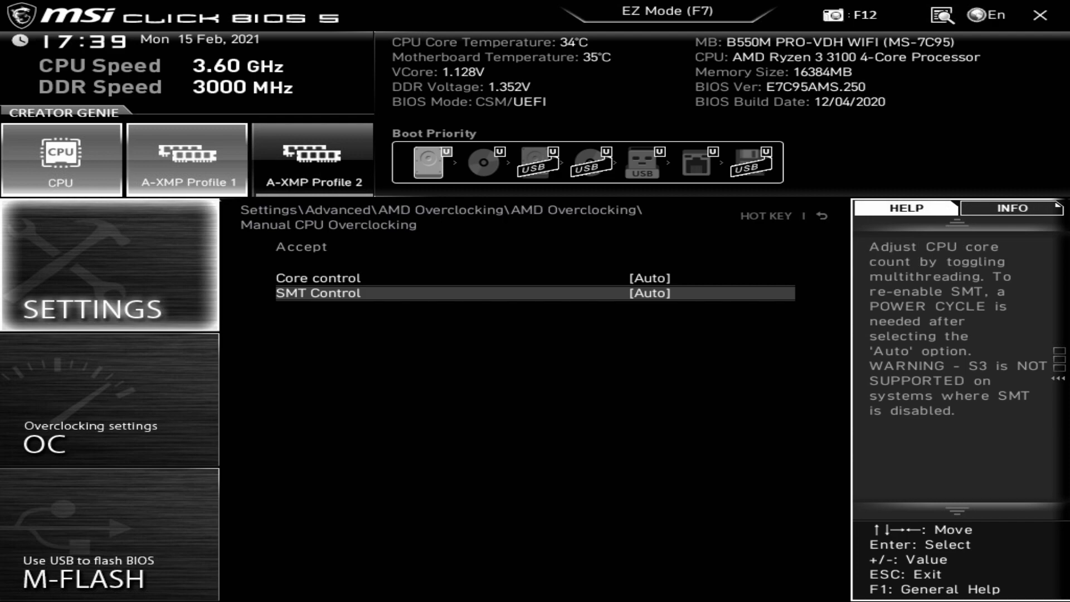
{"action": "key", "text": "Escape"}
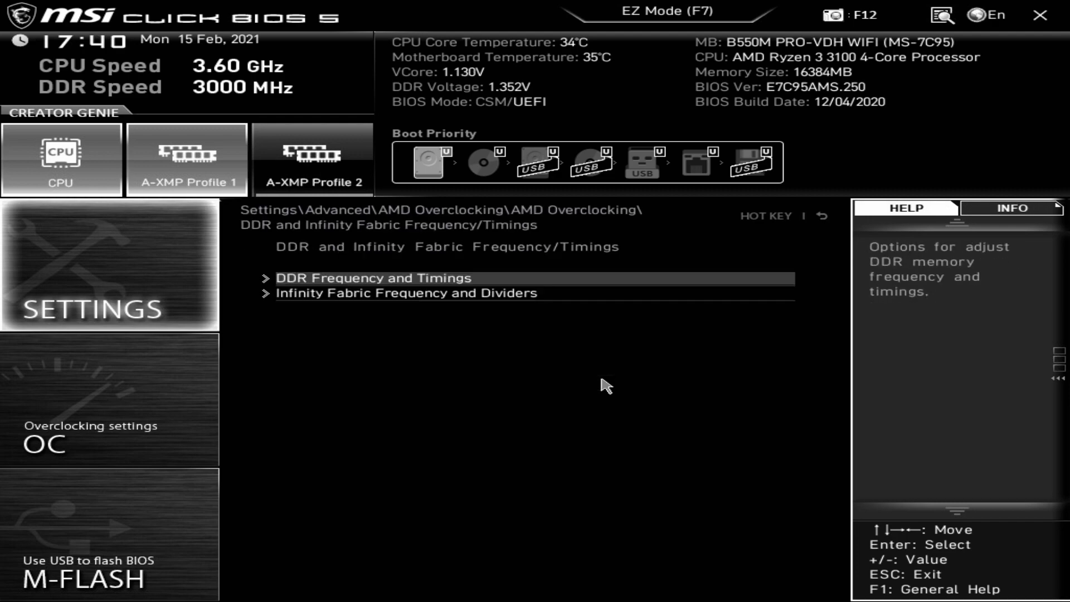
Step: Browse the DDR Frequency and Timings and Infinity Fabric Frequency and Dividers pages unchanged
{"action": "left_click", "coordinate": [375, 278]}
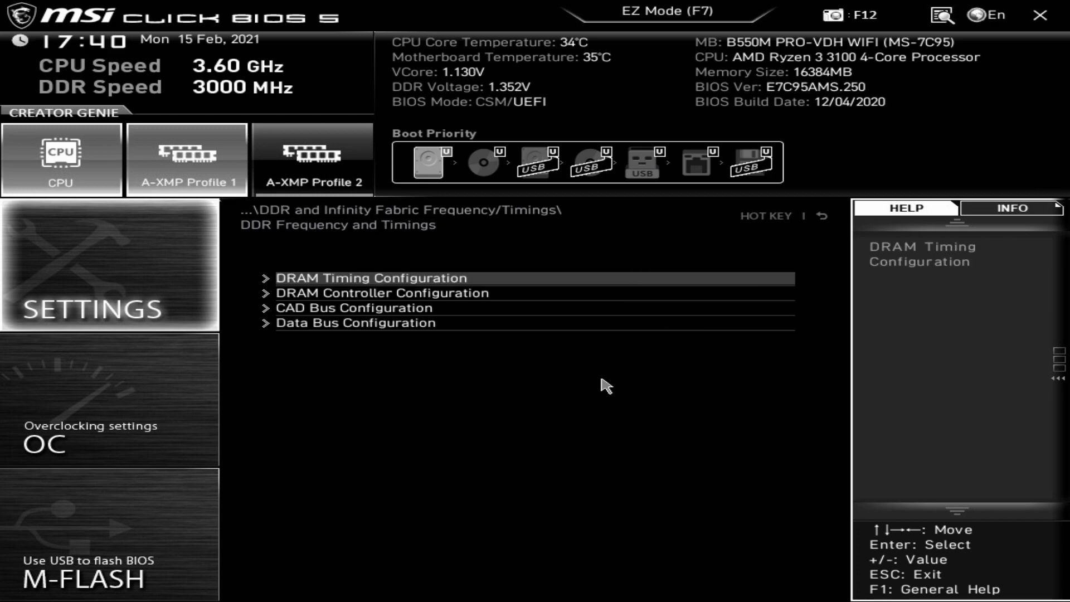
{"action": "double_click", "coordinate": [383, 292]}
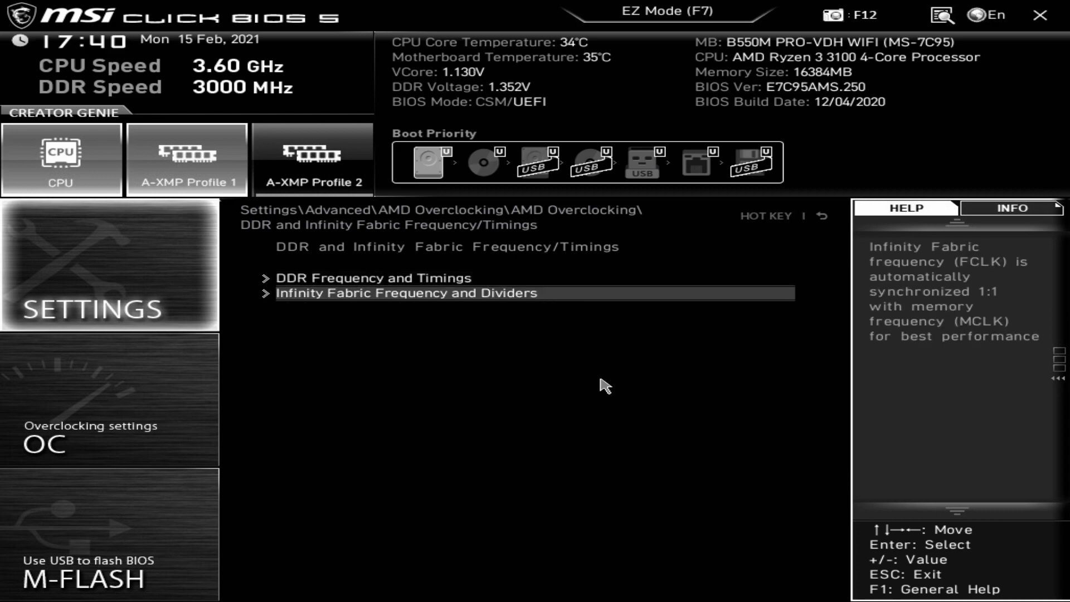
{"action": "left_click", "coordinate": [407, 293]}
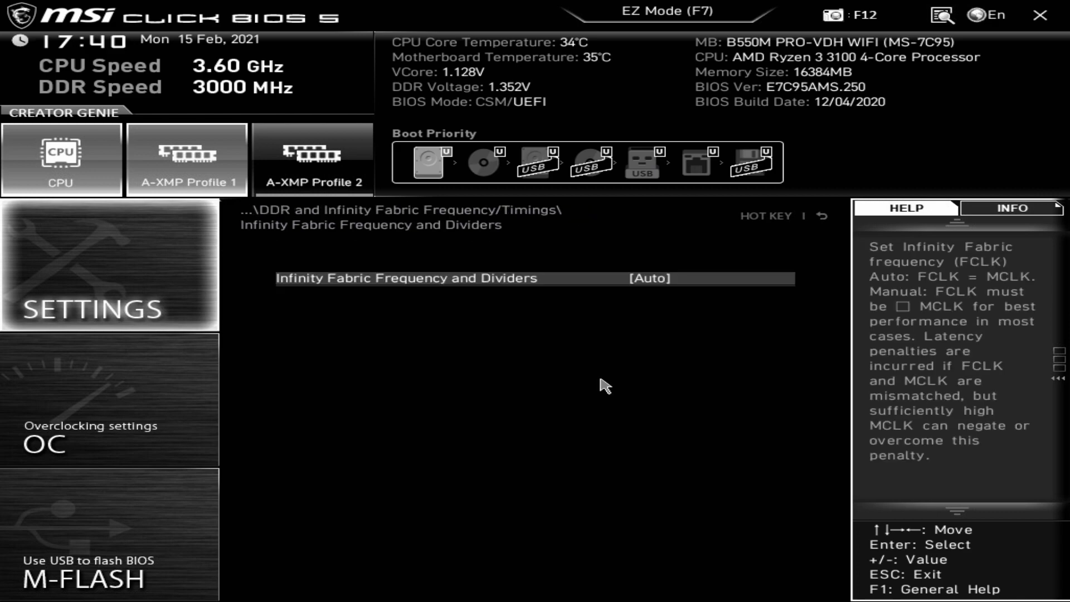
{"action": "left_click", "coordinate": [627, 278]}
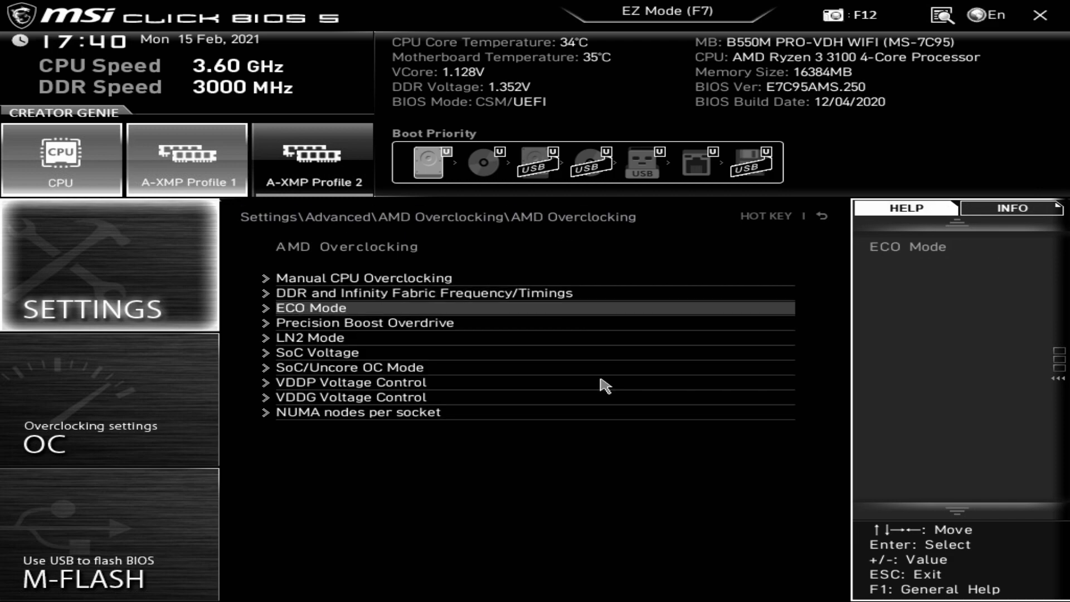
Step: Navigate from the home screen through Settings > Advanced > AMD Overclocking to the Precision Boost Overdrive page
{"action": "left_click", "coordinate": [311, 308]}
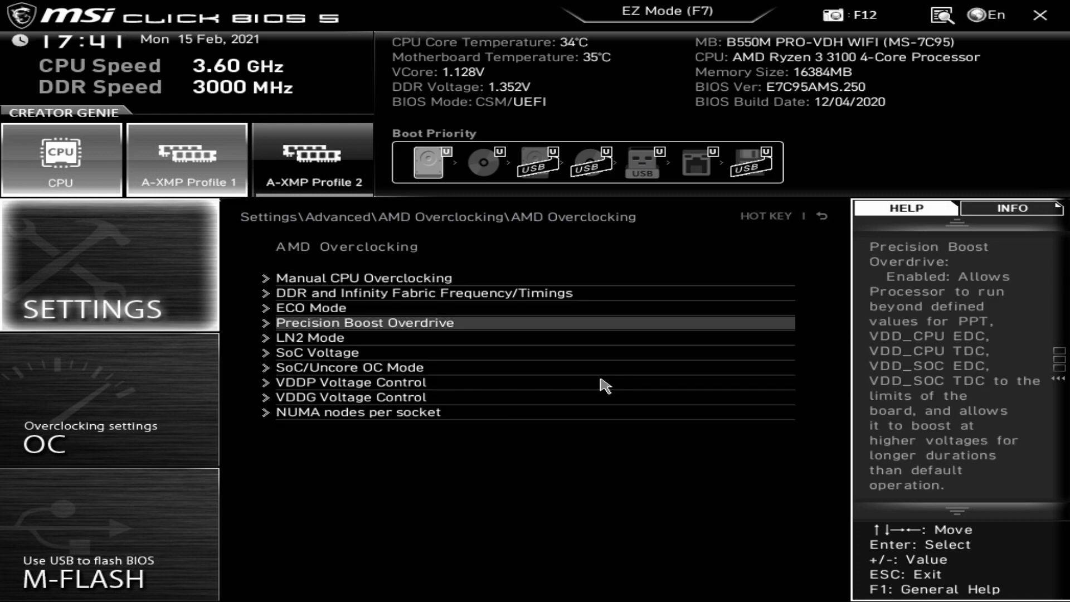
{"action": "left_click", "coordinate": [365, 322]}
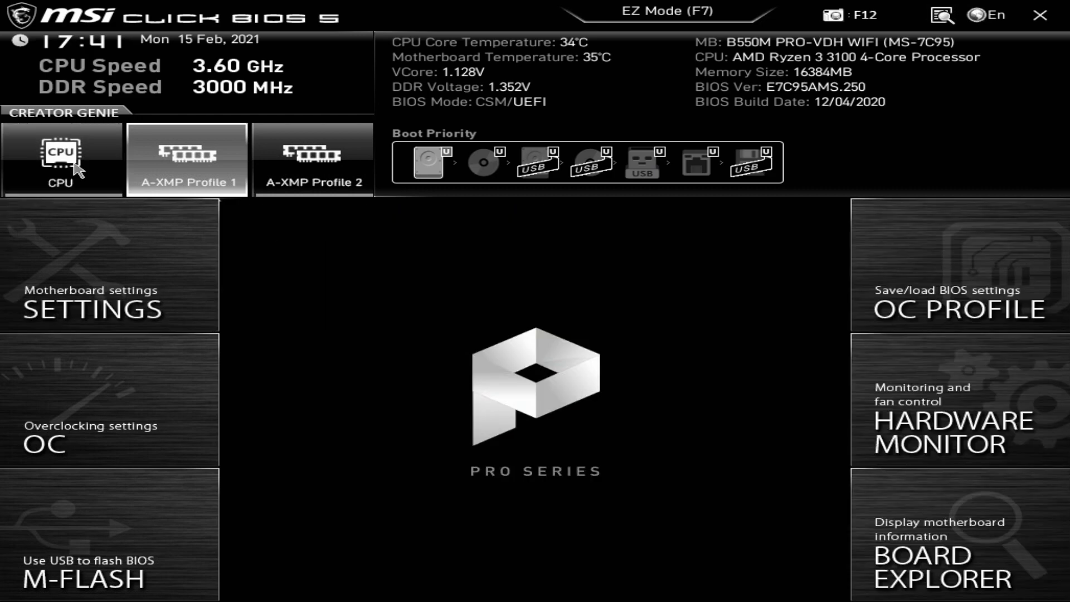
{"action": "left_click", "coordinate": [109, 266]}
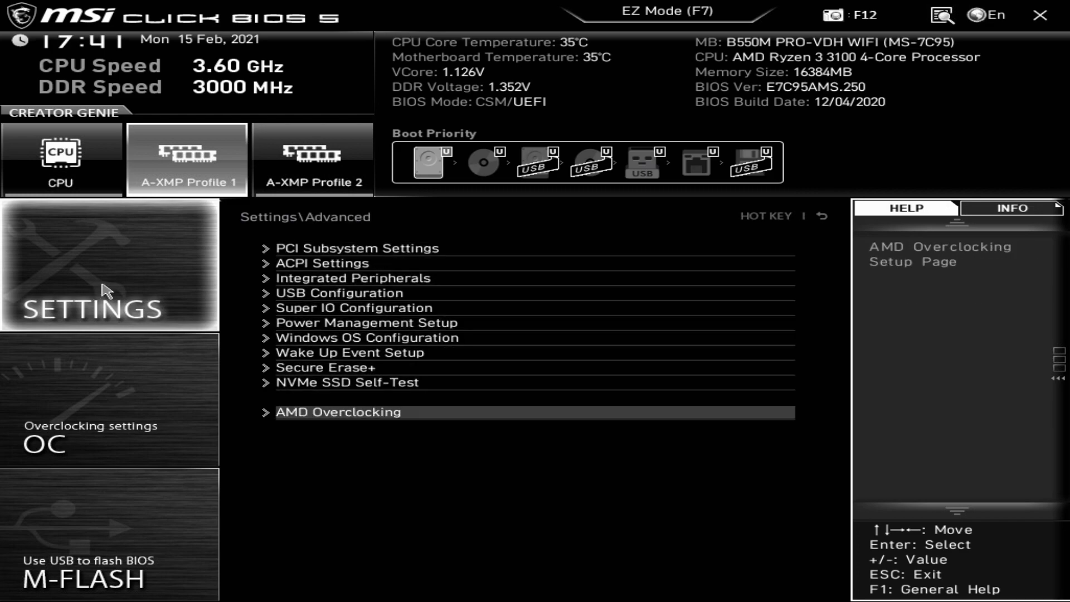
{"action": "left_click", "coordinate": [337, 412]}
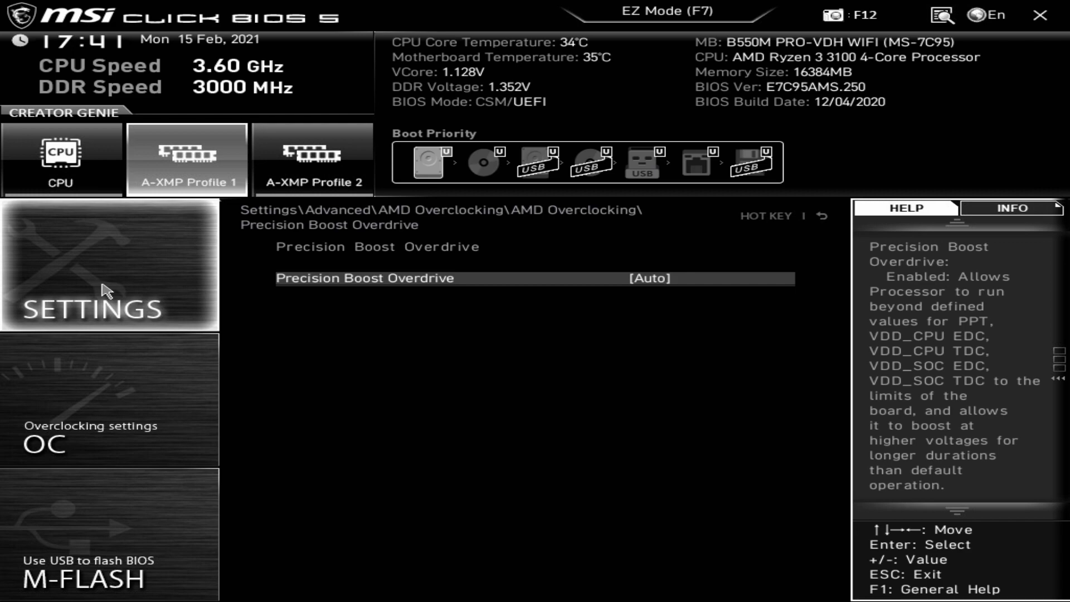
{"action": "mouse_move", "coordinate": [6, 342]}
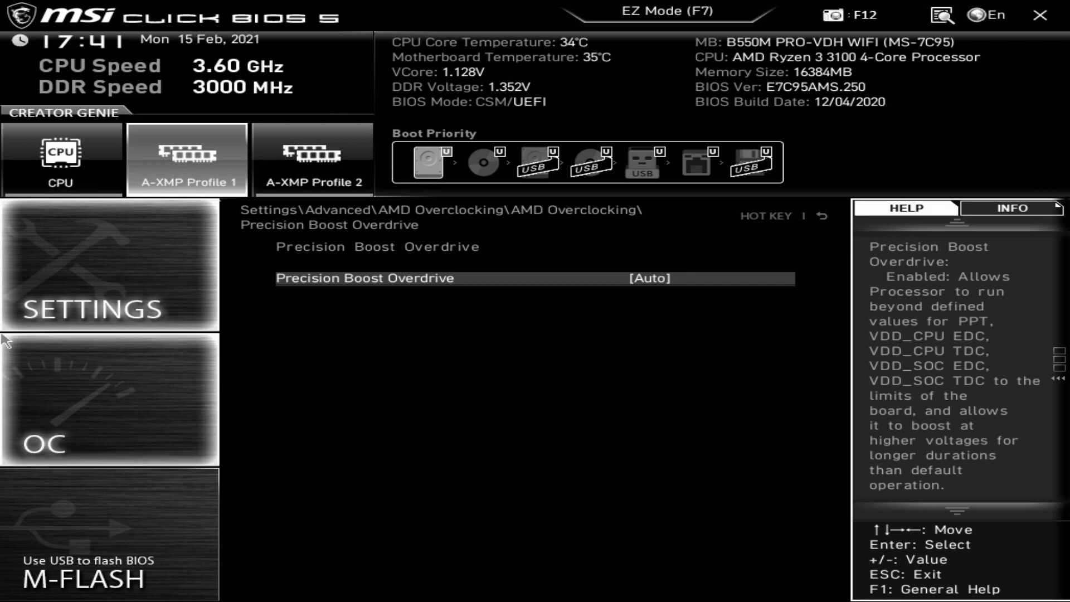
Step: Set Precision Boost Overdrive to Advanced, try PBO Limits Manual, then put PBO Limits back on Auto
{"action": "left_click", "coordinate": [650, 278]}
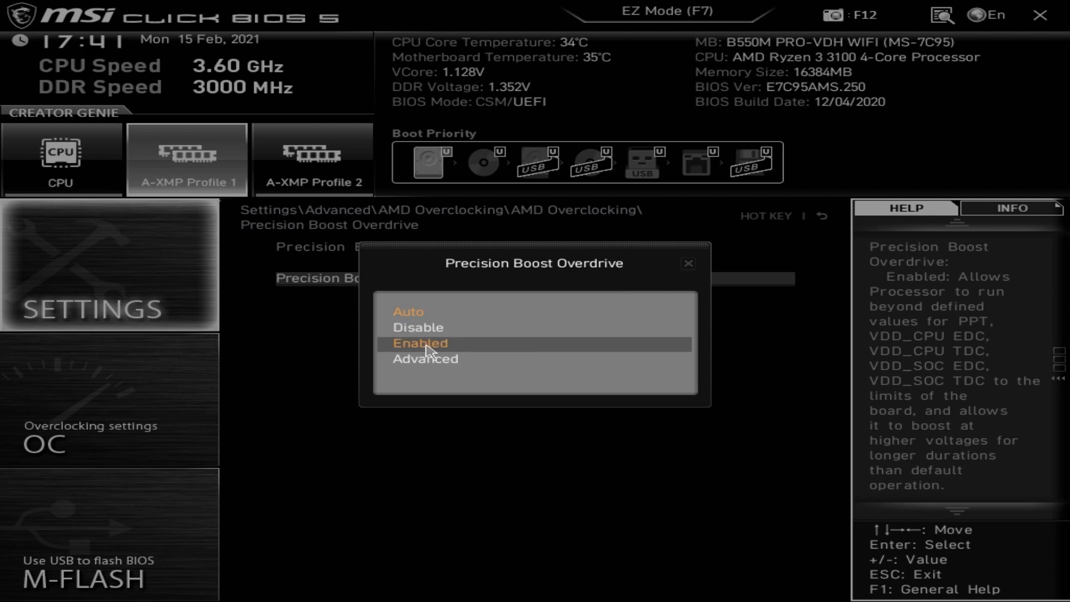
{"action": "left_click", "coordinate": [425, 359]}
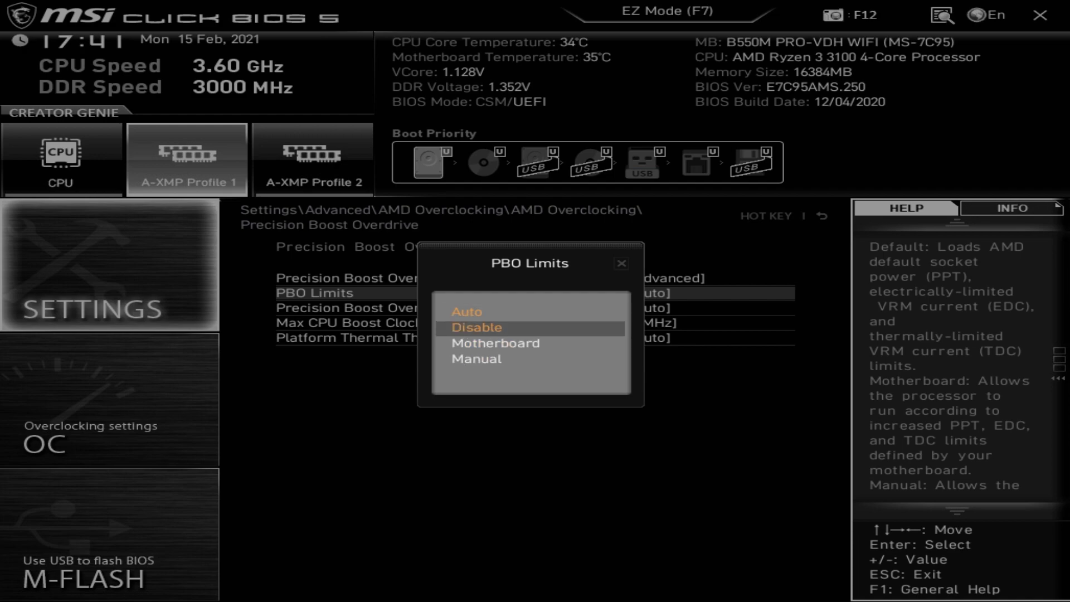
{"action": "left_click", "coordinate": [478, 343]}
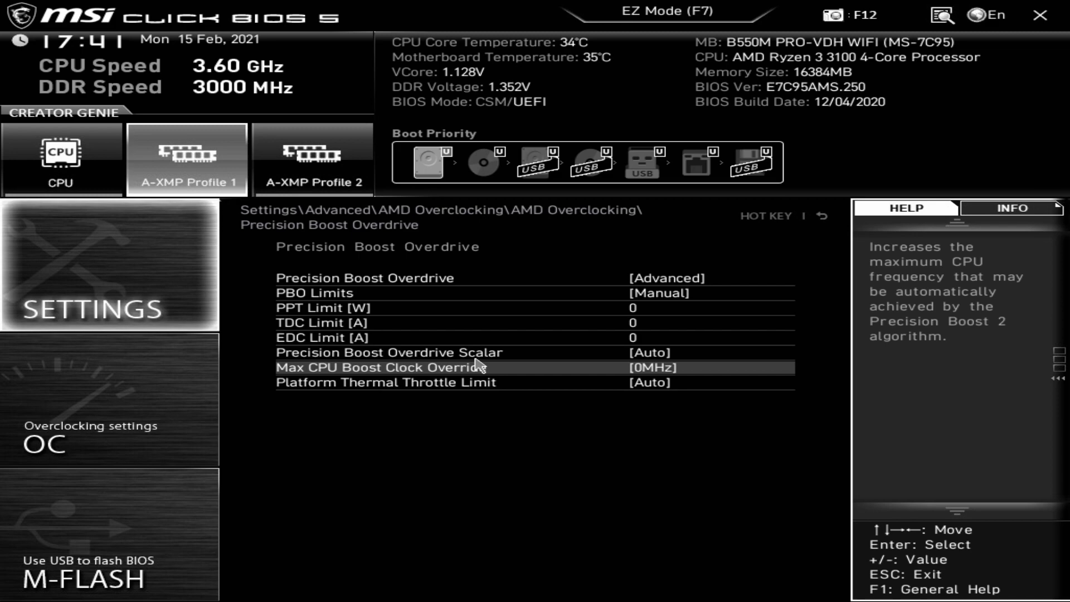
{"action": "left_click", "coordinate": [632, 294]}
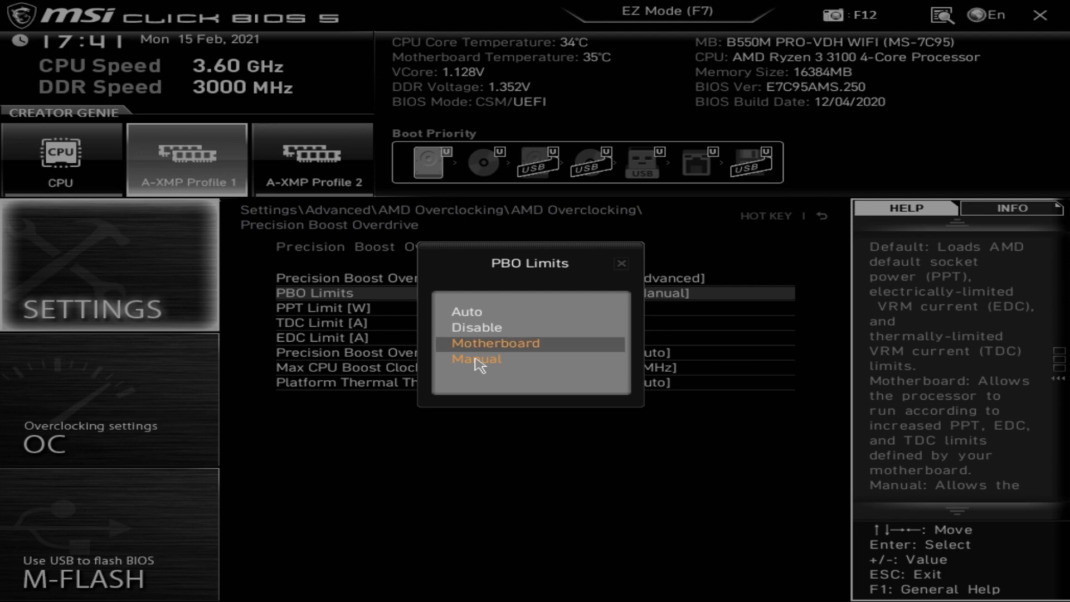
{"action": "left_click", "coordinate": [466, 313]}
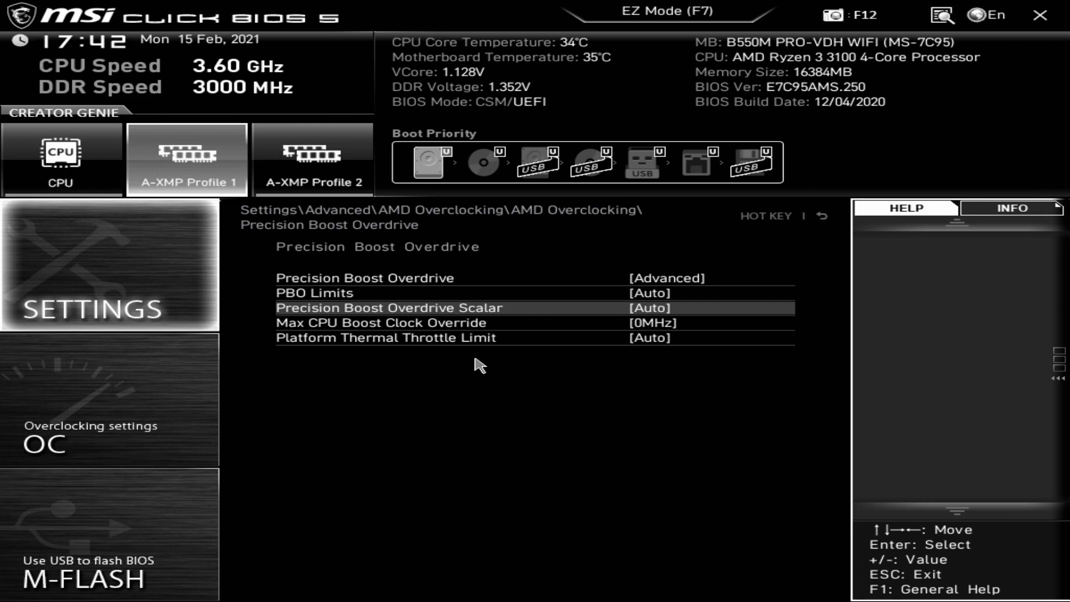
Step: Put the PBO Scalar on Manual at 1X and keep Max CPU Boost Clock Override at 0MHz
{"action": "left_click", "coordinate": [650, 308]}
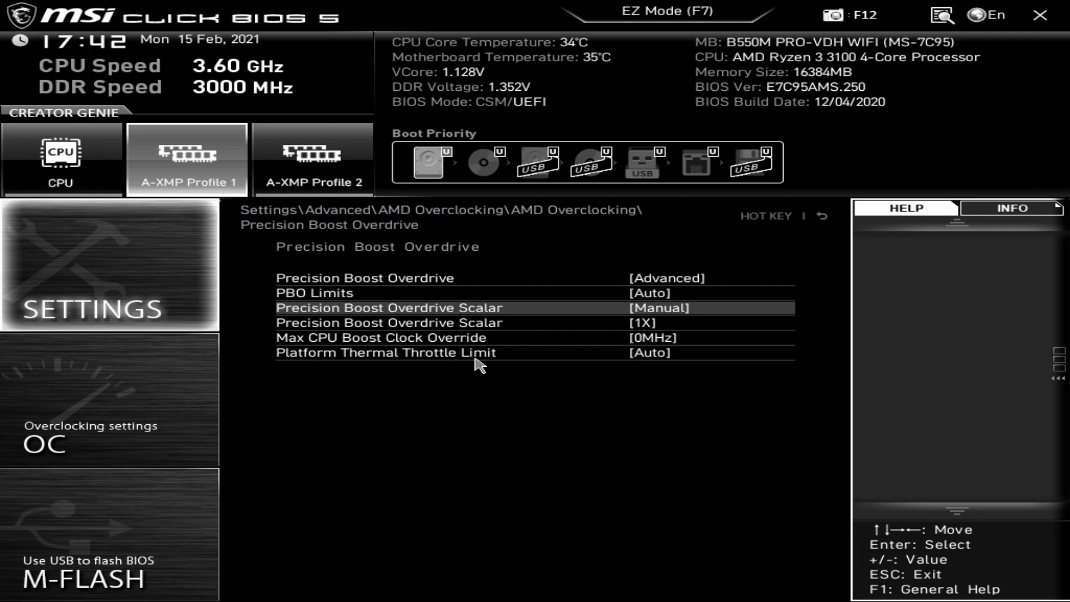
{"action": "left_click", "coordinate": [640, 322]}
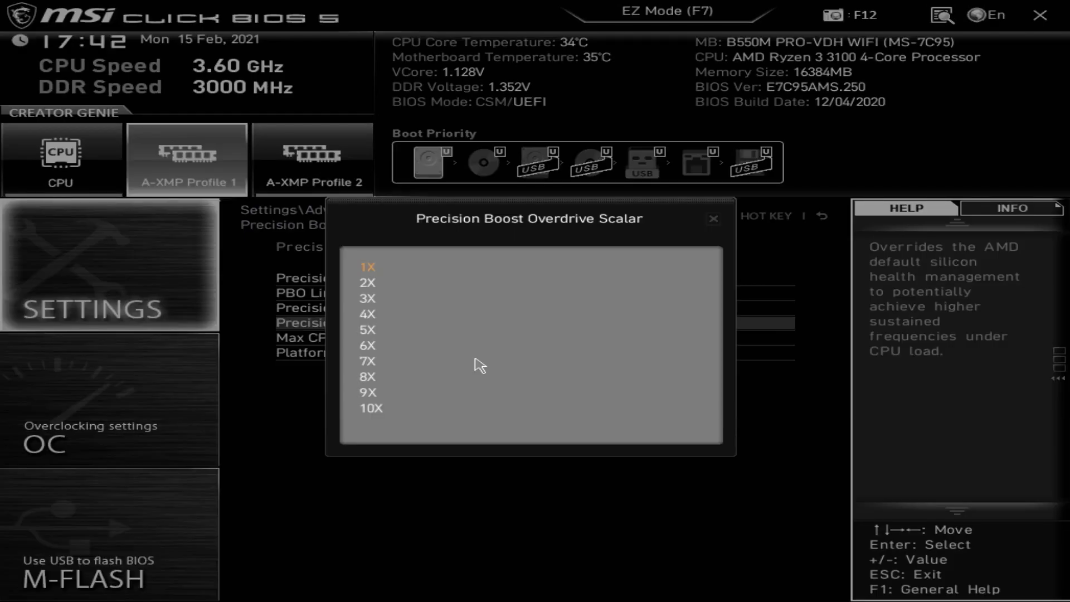
{"action": "left_click", "coordinate": [366, 266]}
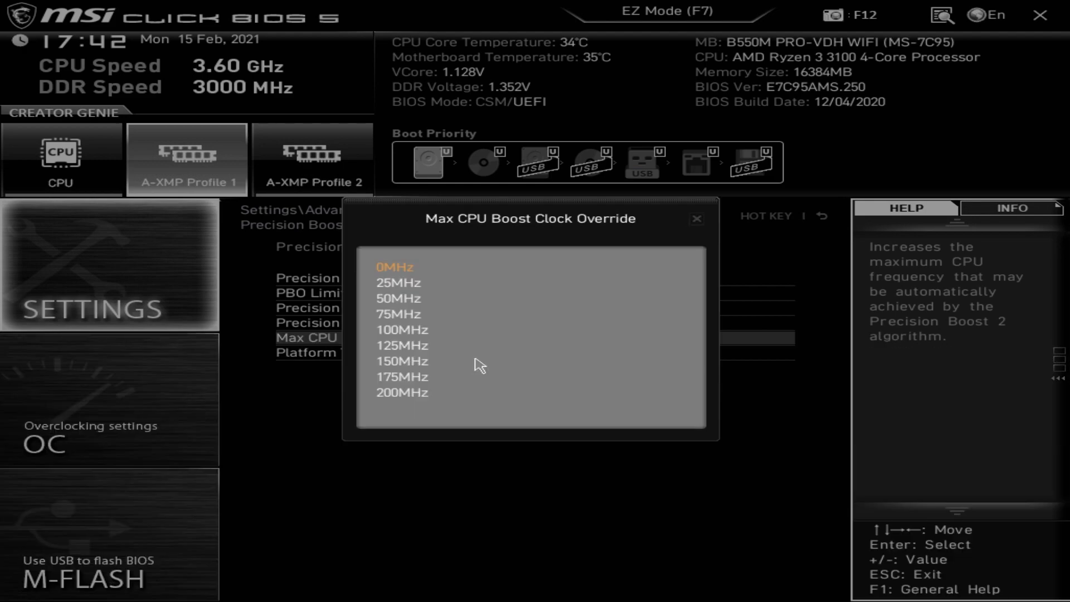
{"action": "left_click", "coordinate": [395, 266]}
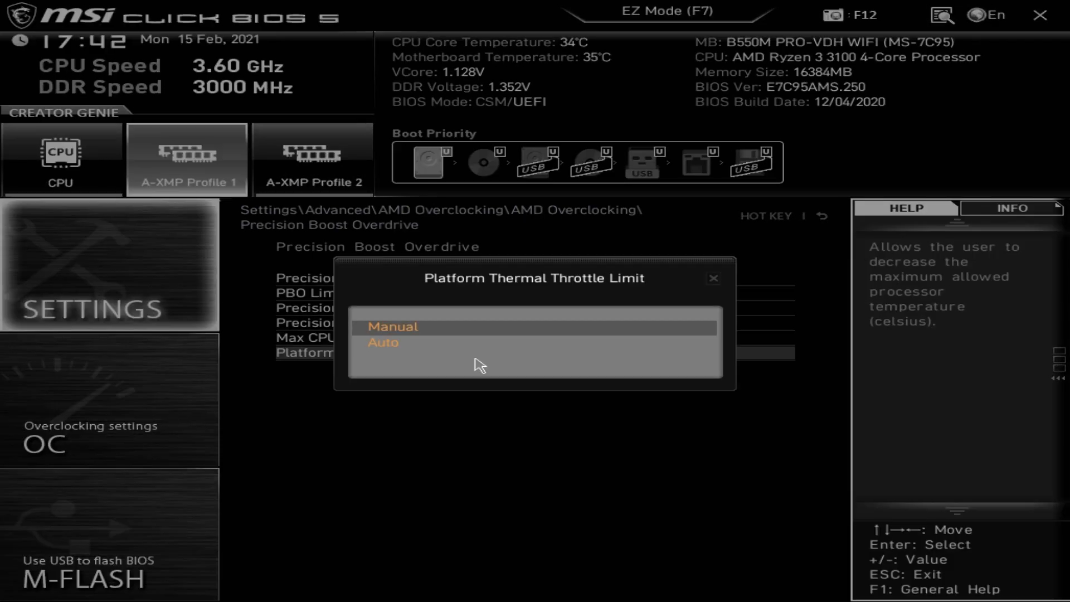
Step: Set Platform Thermal Throttle Limit to Manual and return to the AMD Overclocking list
{"action": "left_click", "coordinate": [394, 327]}
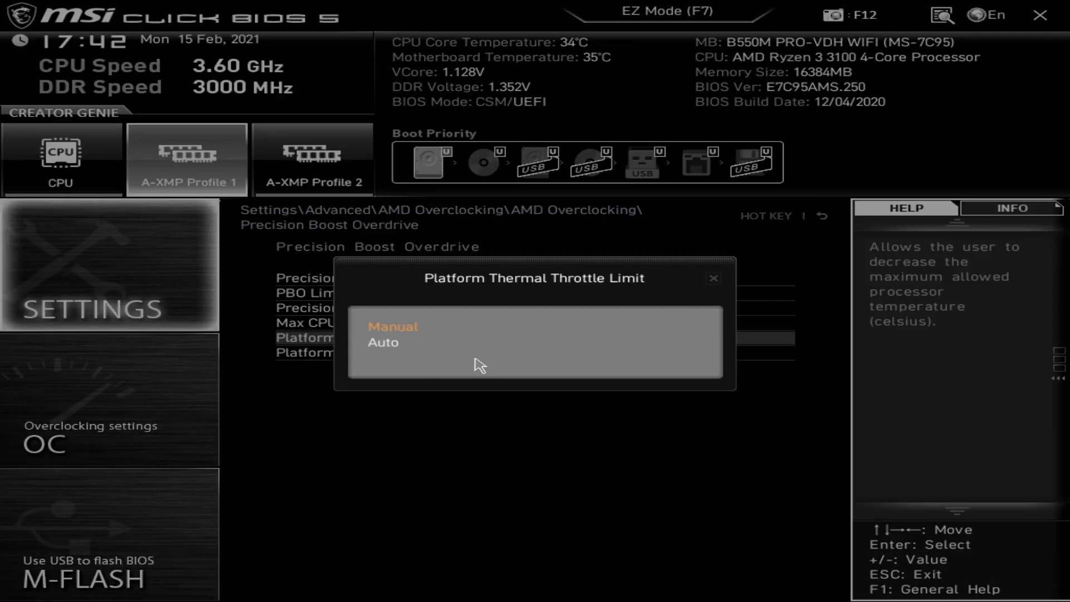
{"action": "left_click", "coordinate": [383, 342]}
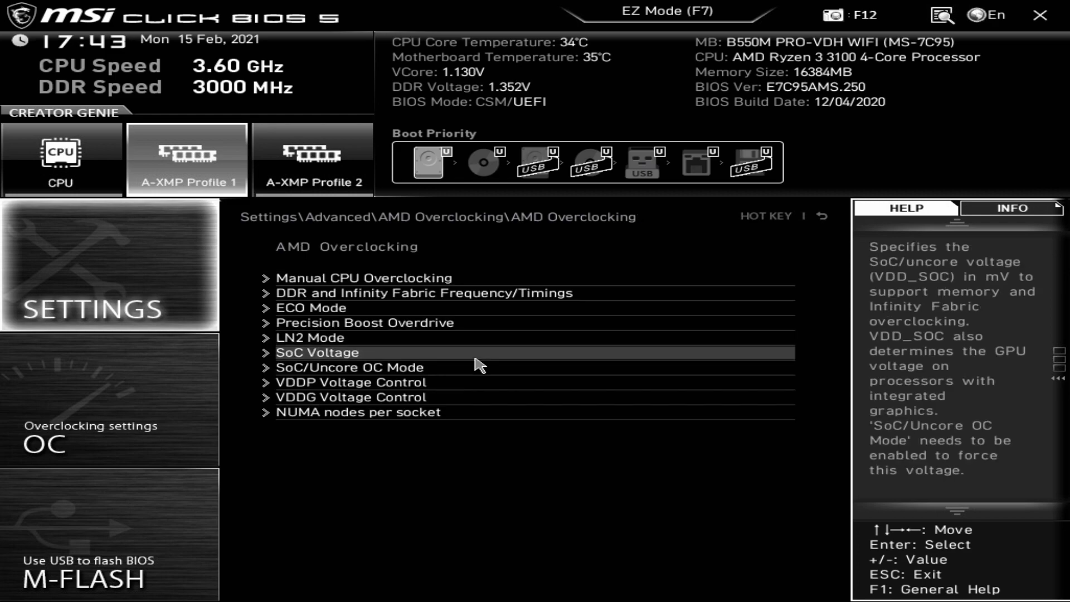
Step: View the SoC Voltage page unchanged and browse the VDDP voltage entries
{"action": "left_click", "coordinate": [316, 352]}
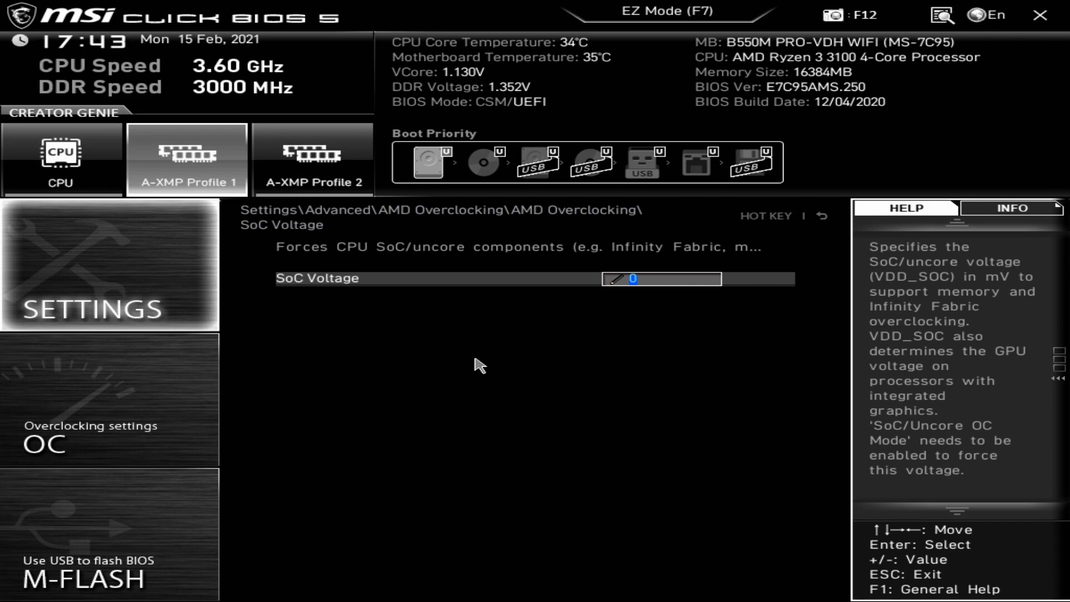
{"action": "key", "text": "Escape"}
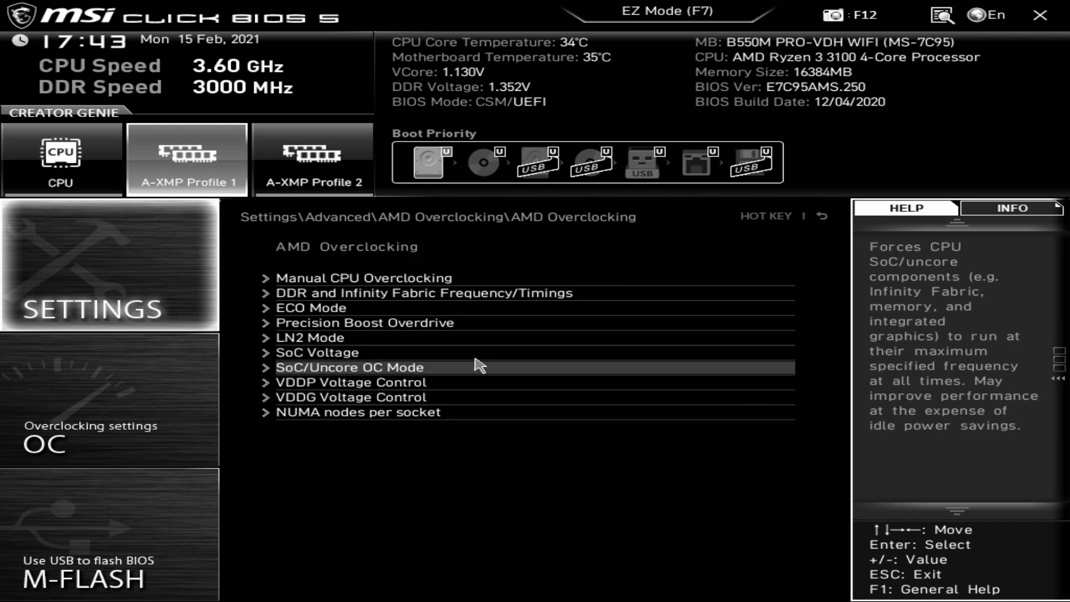
{"action": "left_click", "coordinate": [349, 367]}
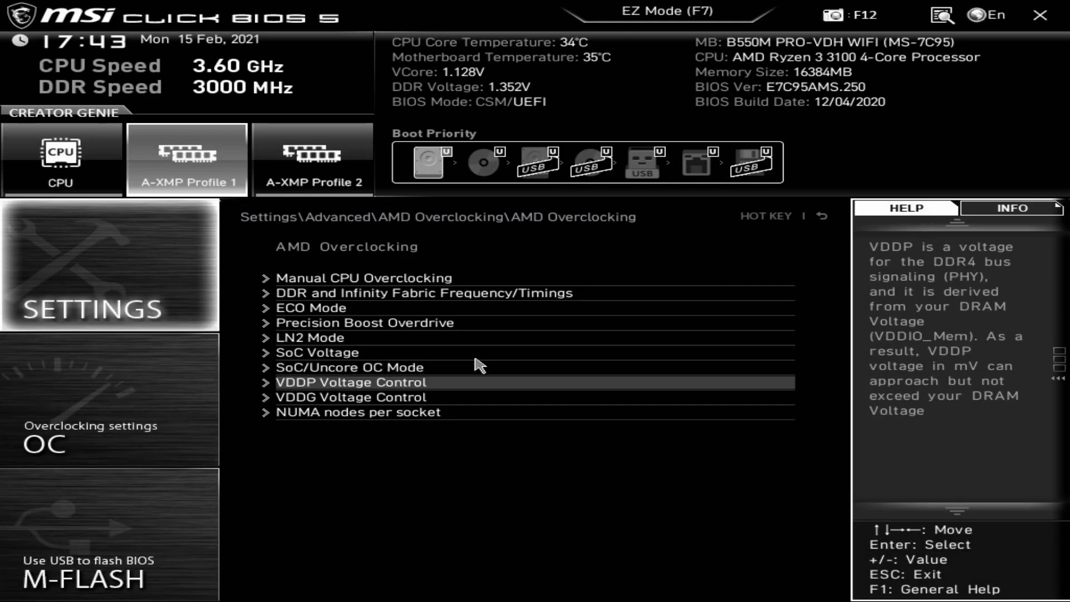
{"action": "left_click", "coordinate": [352, 382]}
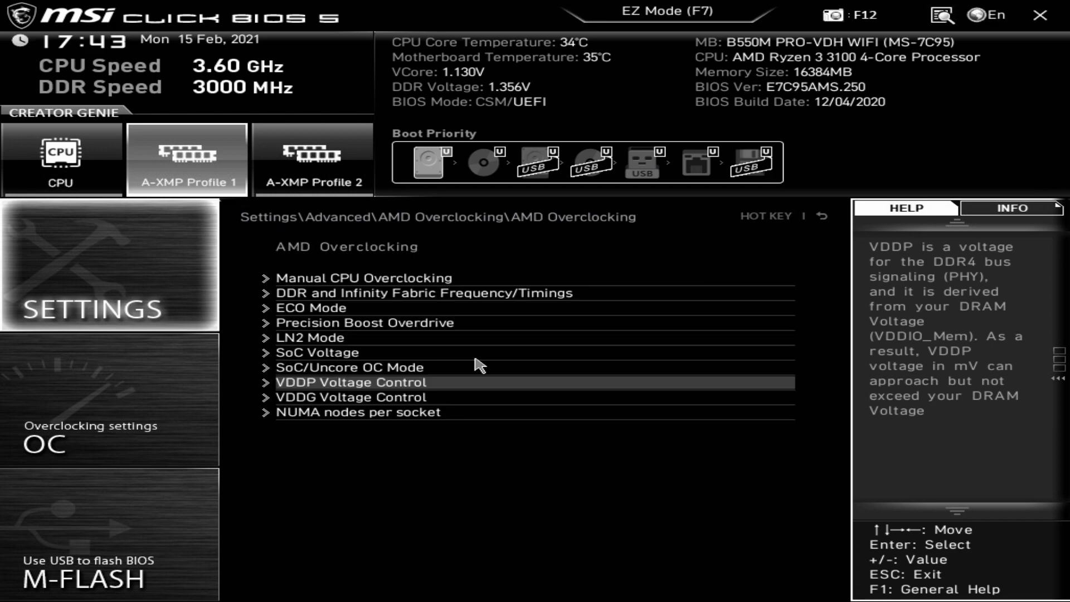
Step: View VDDG Voltage Control unchanged, then back up to the main Settings list
{"action": "left_click", "coordinate": [351, 383]}
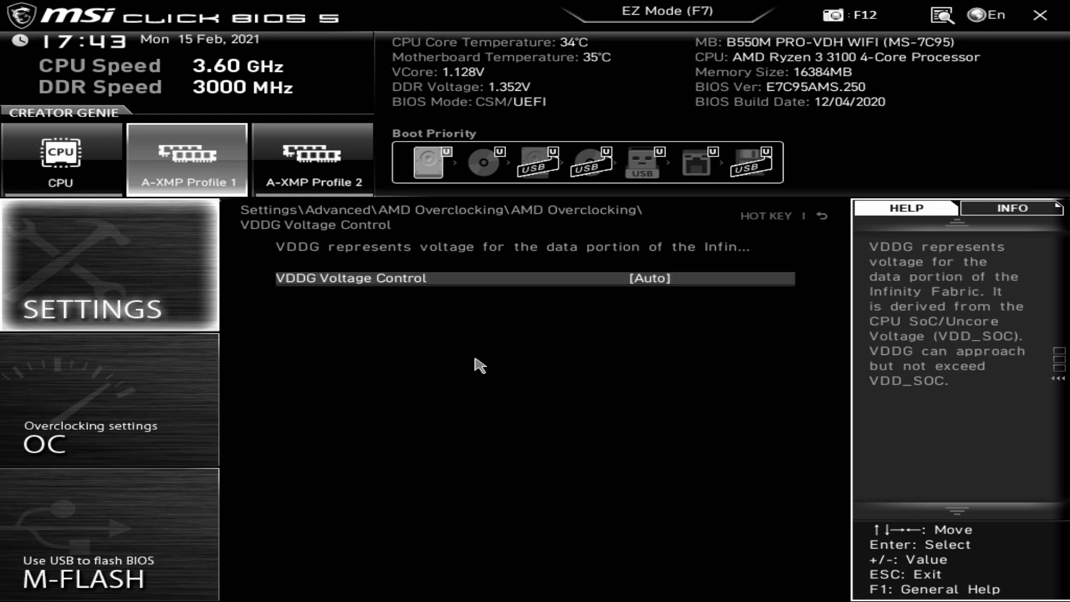
{"action": "left_click", "coordinate": [669, 278]}
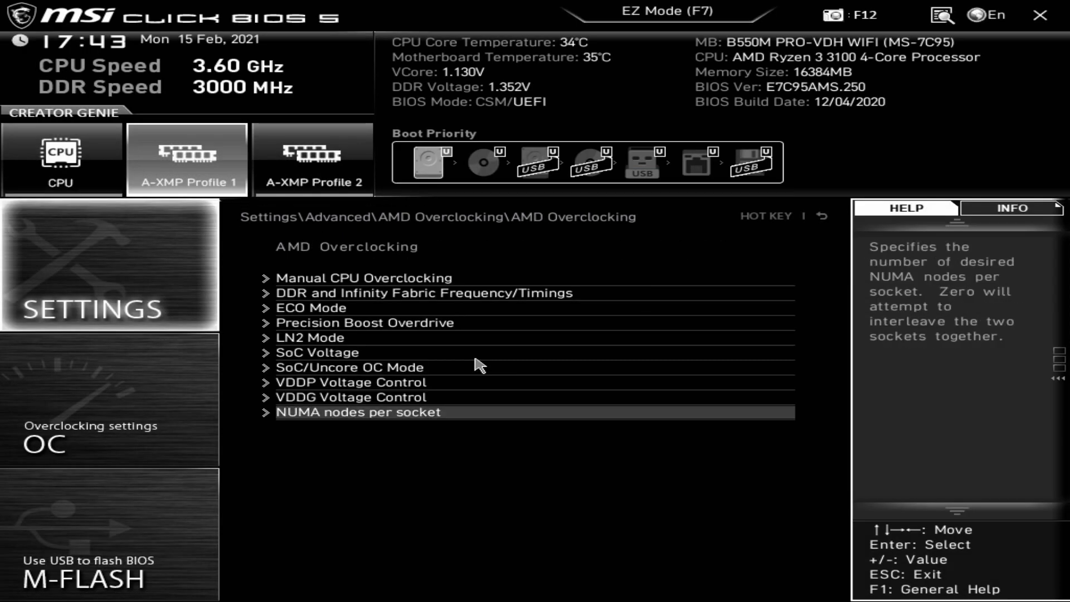
{"action": "left_click", "coordinate": [358, 412]}
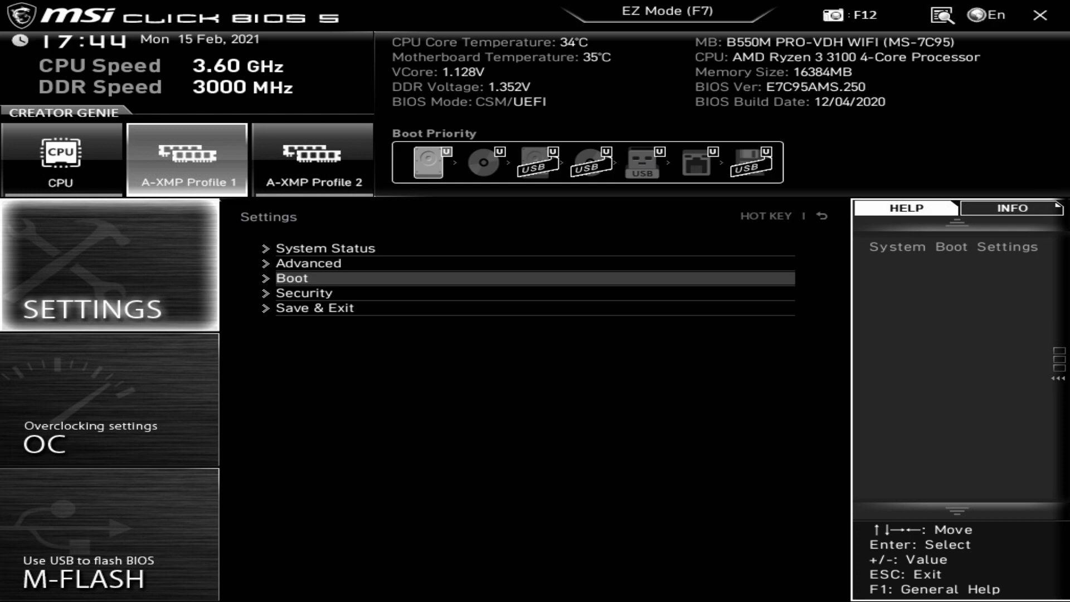
Step: In Boot settings, keep the full screen logo enabled and choose a device for Boot Option #4
{"action": "left_click", "coordinate": [293, 278]}
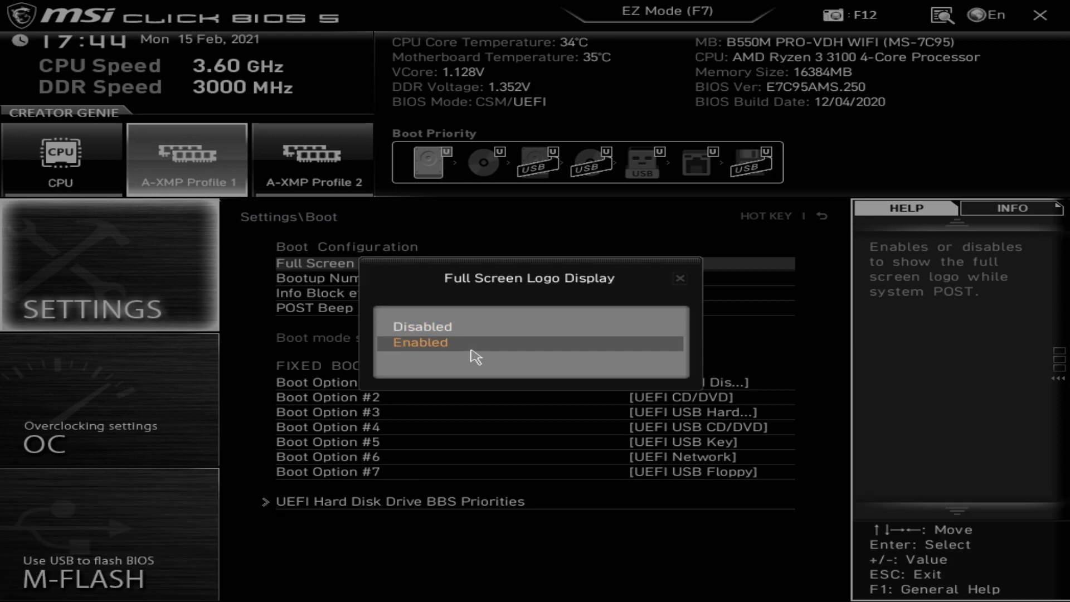
{"action": "left_click", "coordinate": [420, 343]}
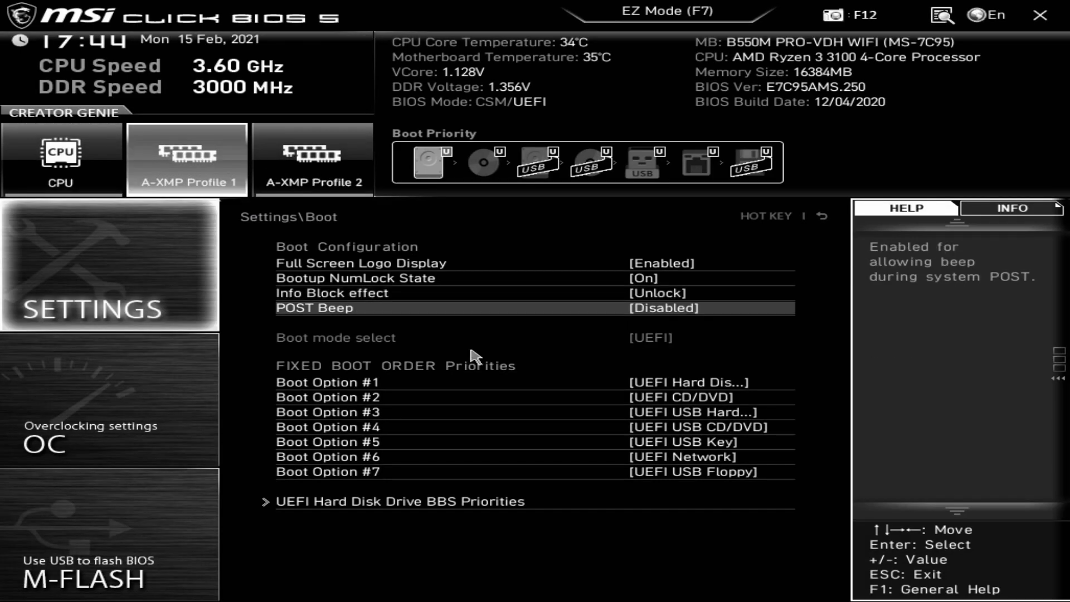
{"action": "left_click", "coordinate": [659, 308]}
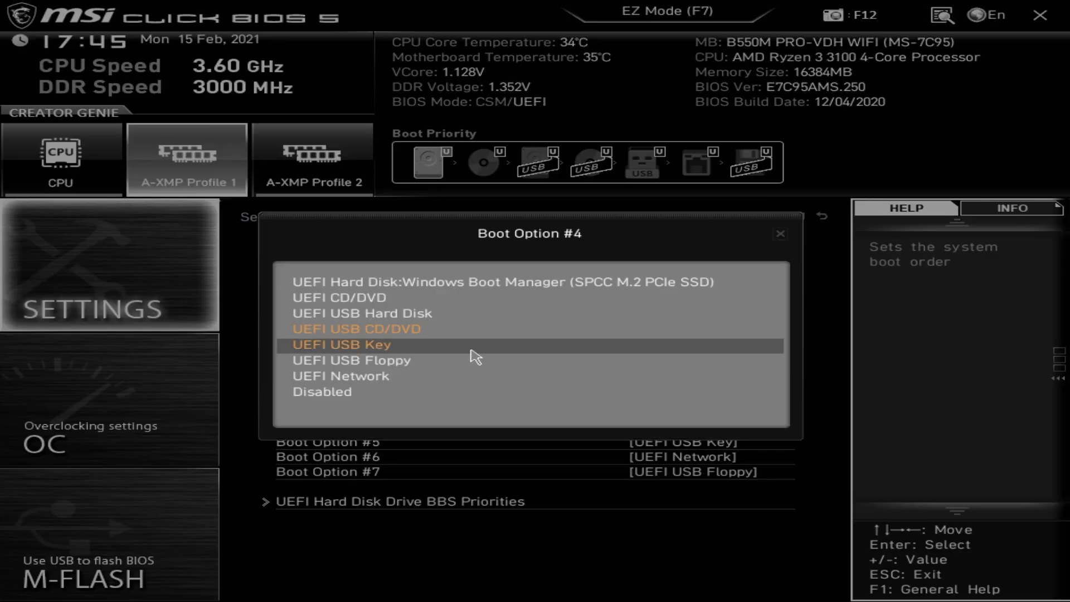
{"action": "left_click", "coordinate": [354, 328]}
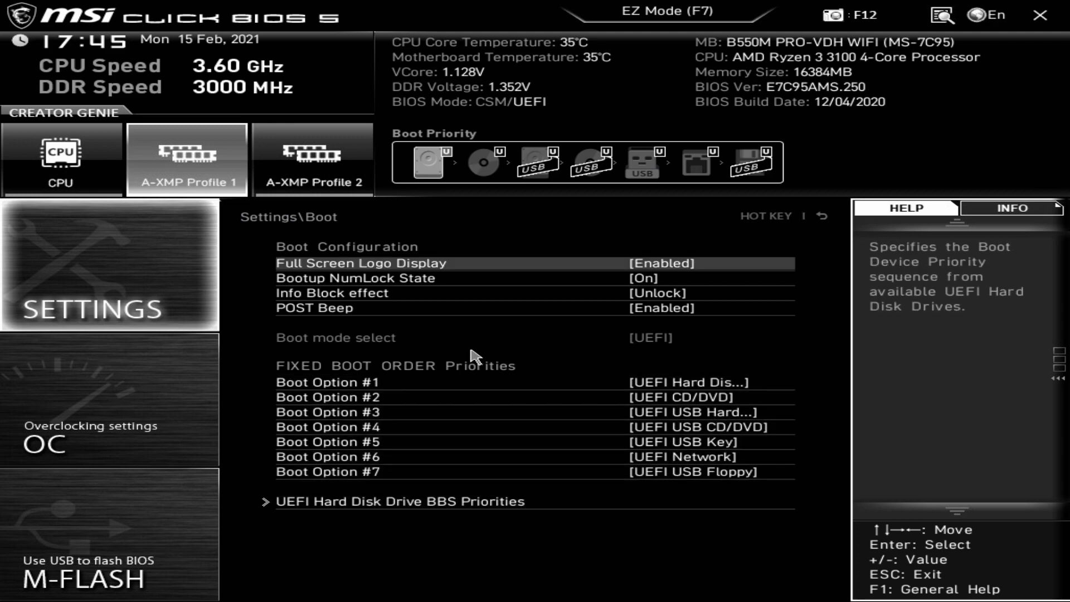
Step: View the UEFI Hard Disk Drive BBS Priorities list and leave it
{"action": "left_click", "coordinate": [399, 501]}
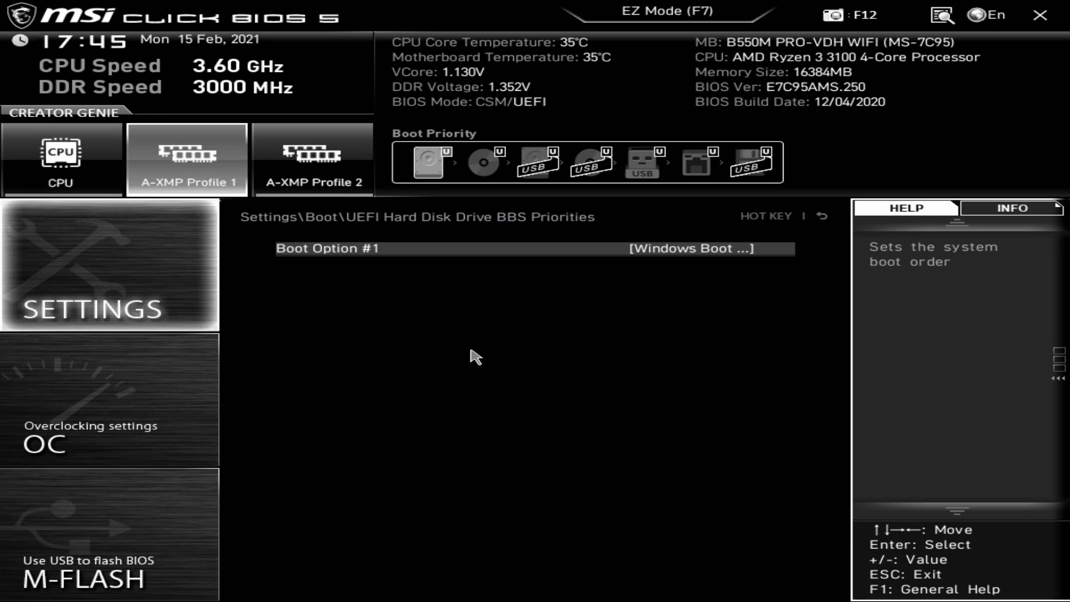
{"action": "left_click", "coordinate": [689, 248]}
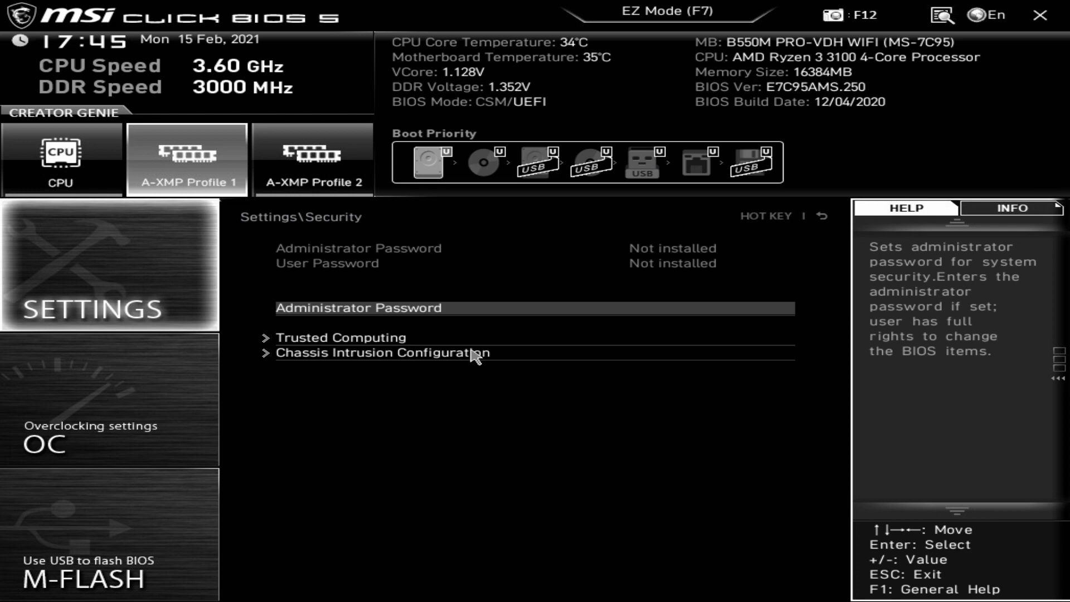
Step: View the Trusted Computing page (Security Device Support disabled) and back out with Esc
{"action": "left_click", "coordinate": [340, 336]}
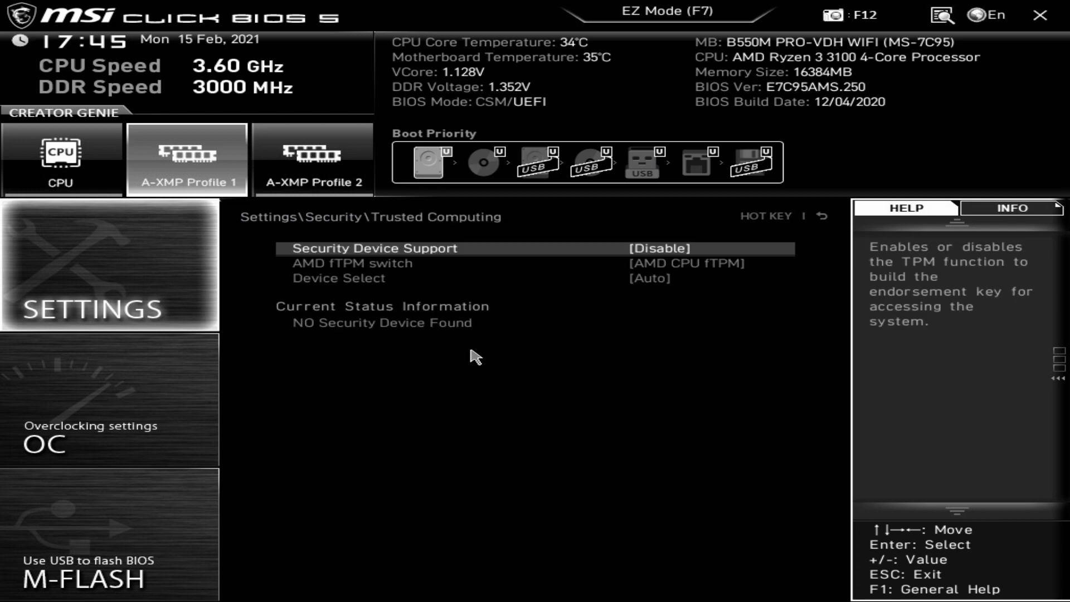
{"action": "key", "text": "Esc"}
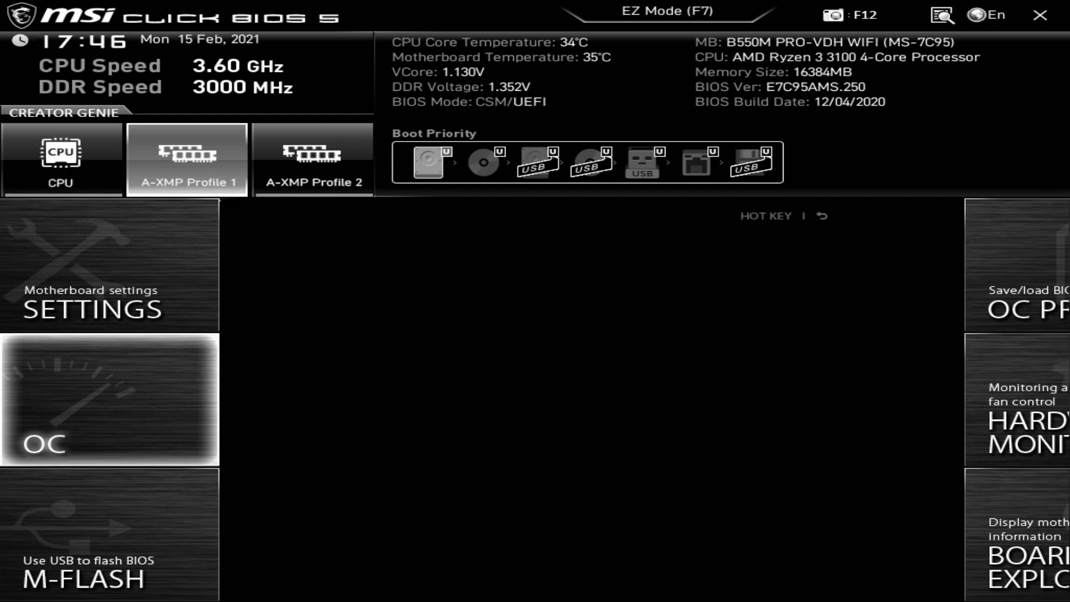
Step: Set OC Explore Mode to Expert and view Advanced CPU Configuration > AMD Overclocking
{"action": "left_click", "coordinate": [110, 399]}
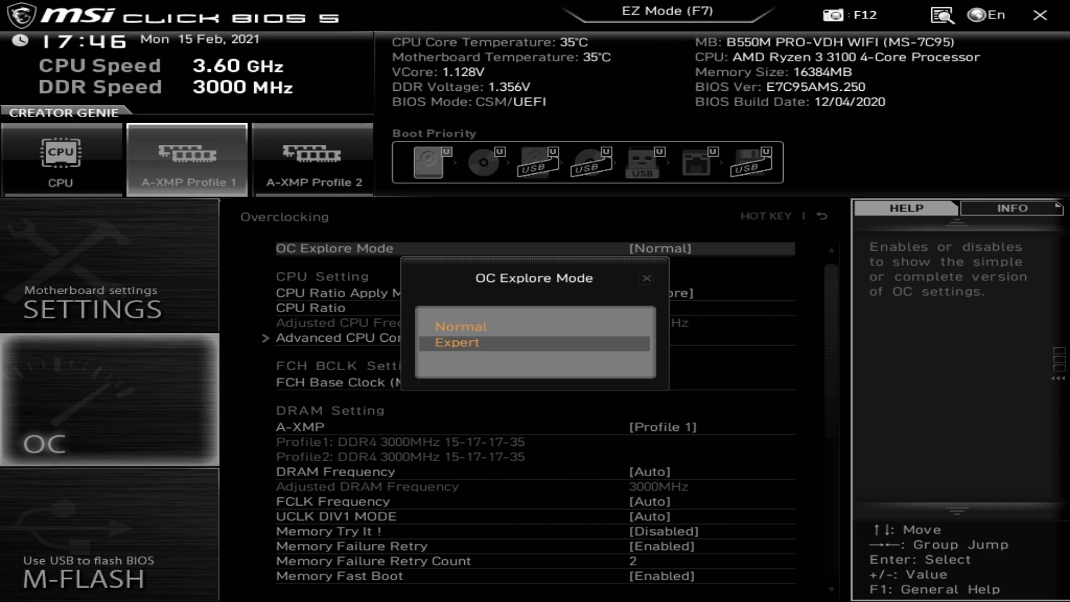
{"action": "left_click", "coordinate": [456, 342]}
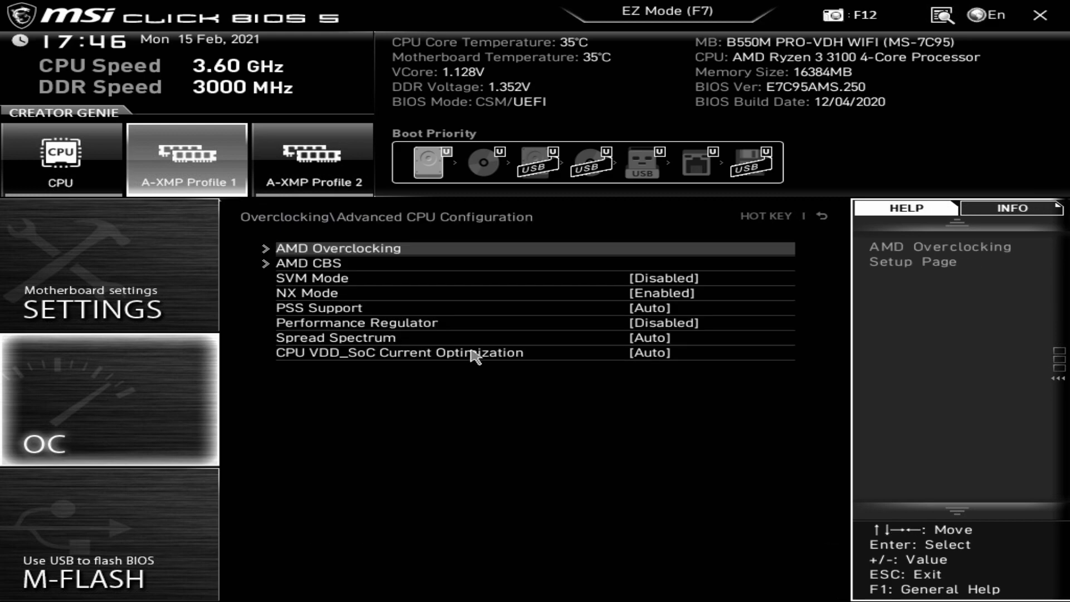
{"action": "left_click", "coordinate": [337, 248]}
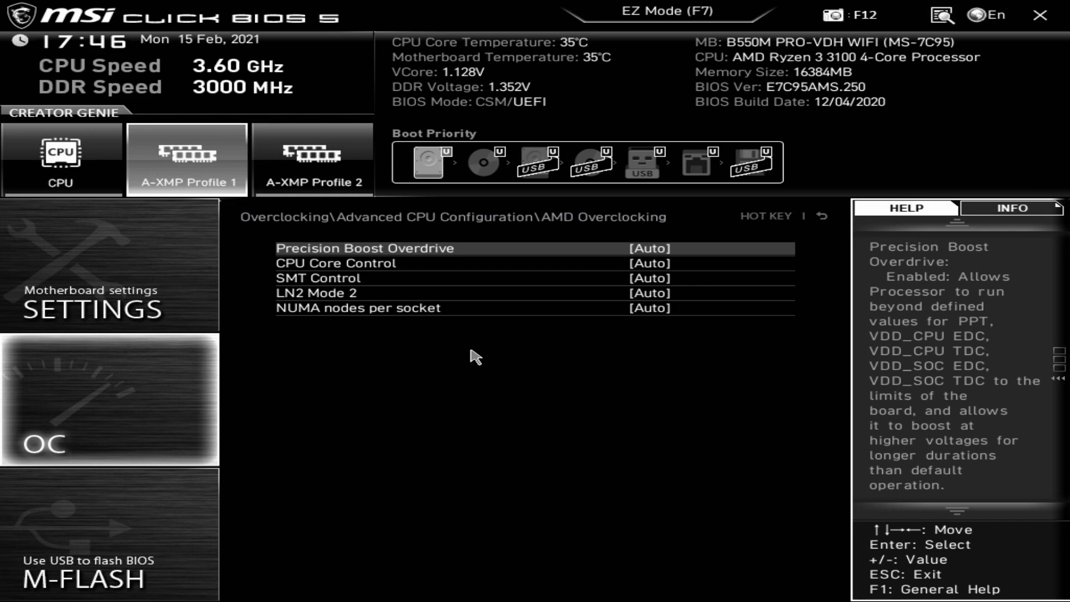
{"action": "left_click", "coordinate": [364, 248]}
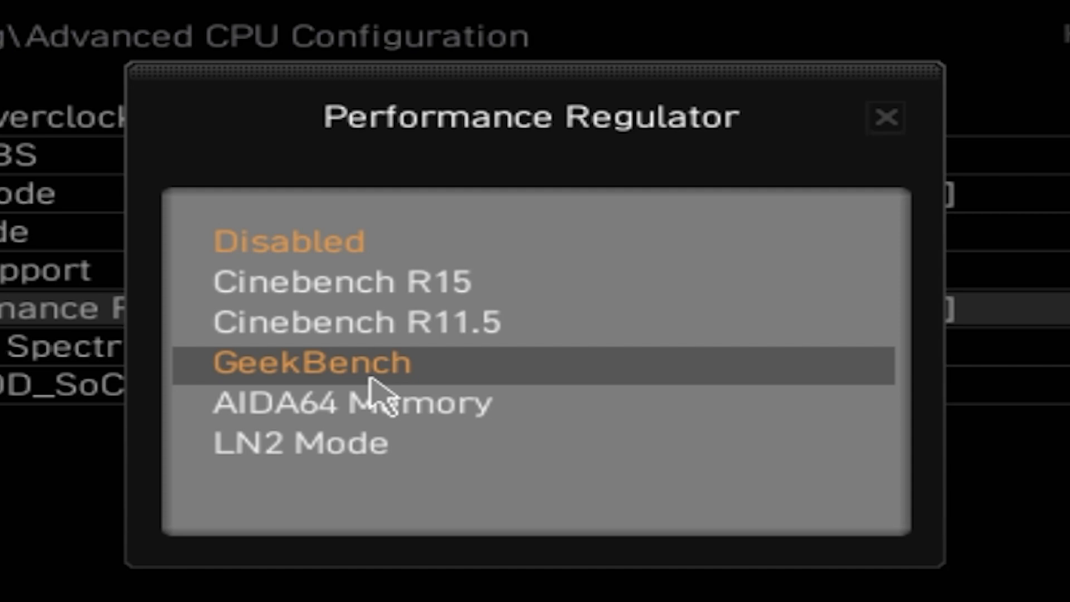
{"action": "key", "text": "up"}
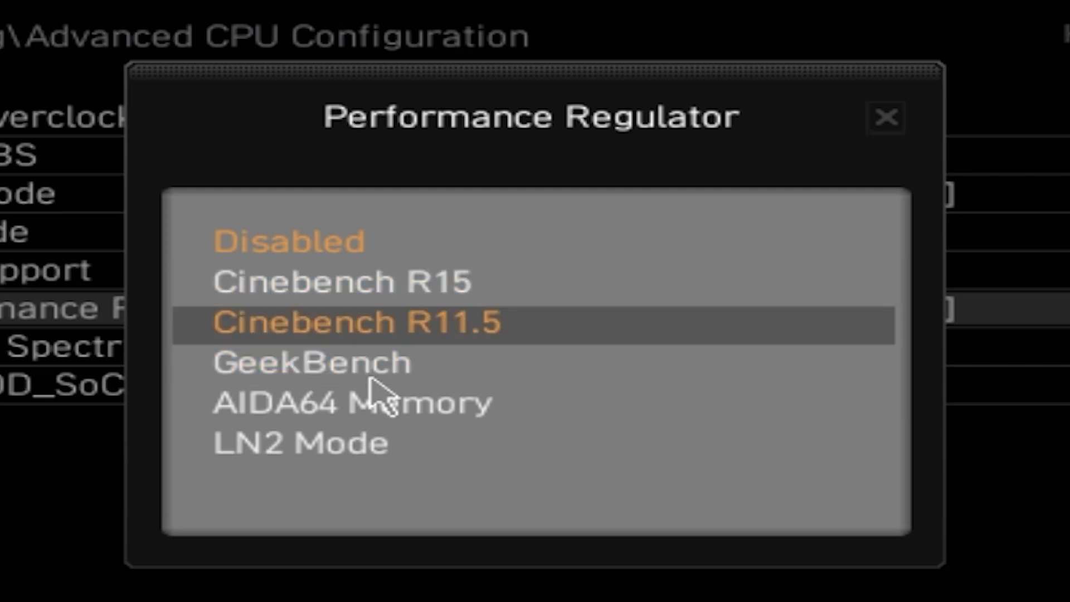
{"action": "left_click", "coordinate": [311, 362]}
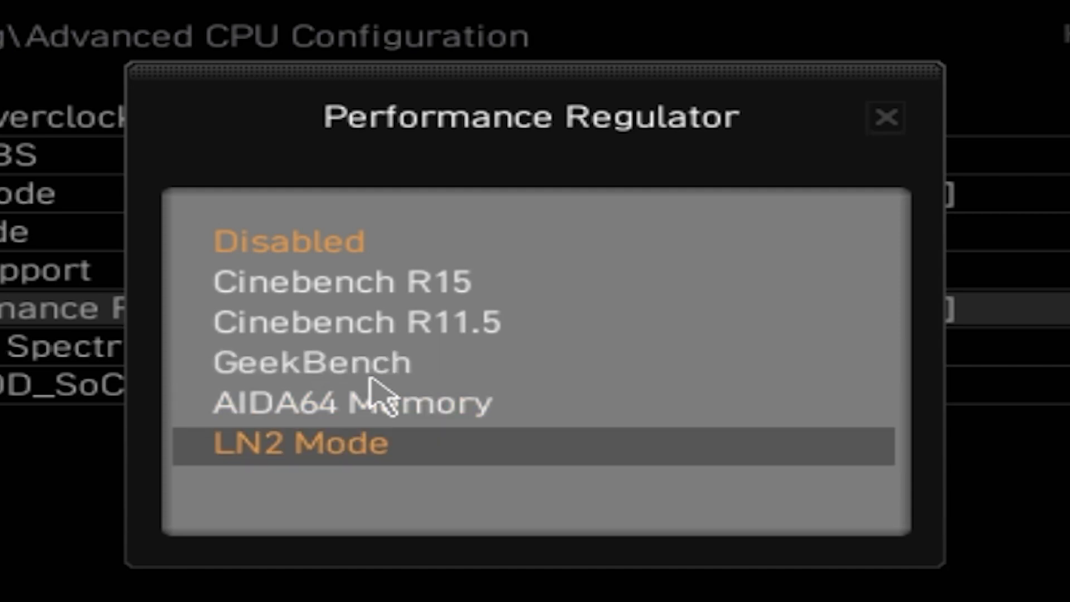
{"action": "left_click", "coordinate": [311, 362]}
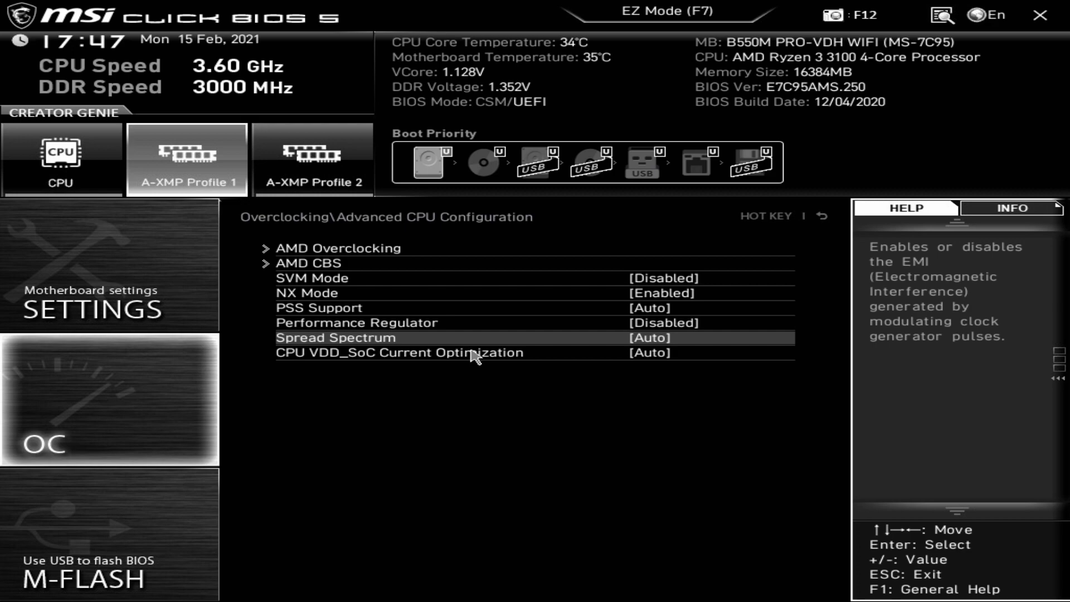
{"action": "left_click", "coordinate": [649, 337]}
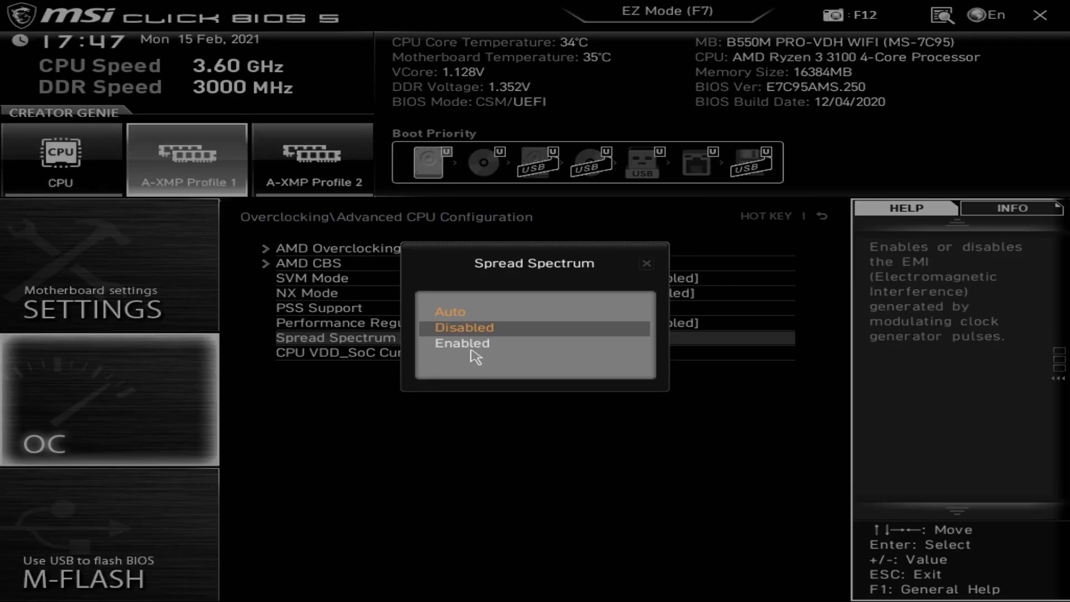
{"action": "left_click", "coordinate": [449, 312]}
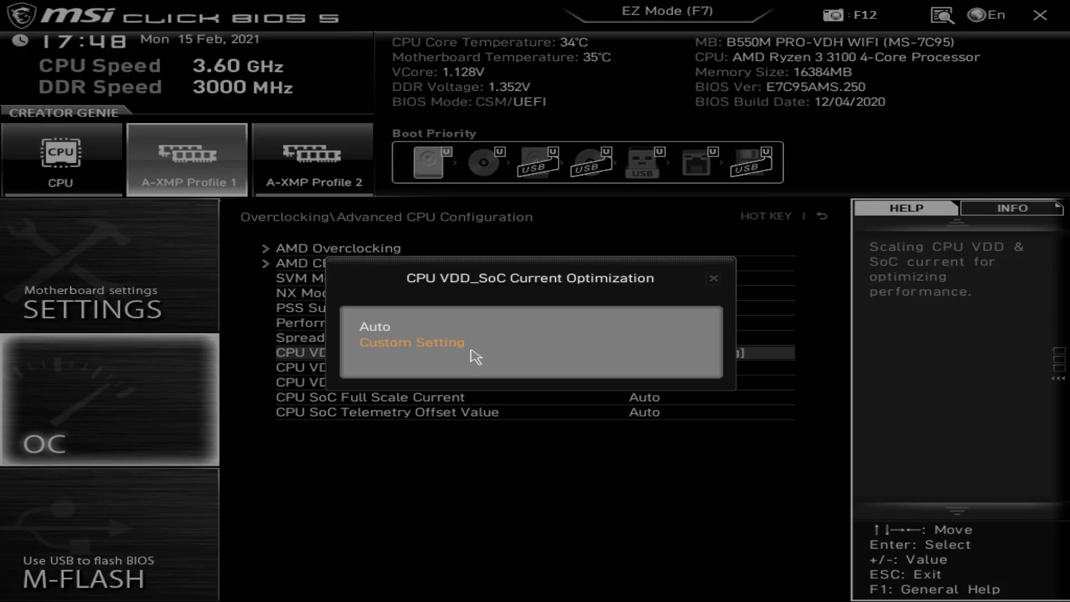
Step: Choose Custom Setting for CPU VDD_SoC Current Optimization
{"action": "left_click", "coordinate": [373, 327]}
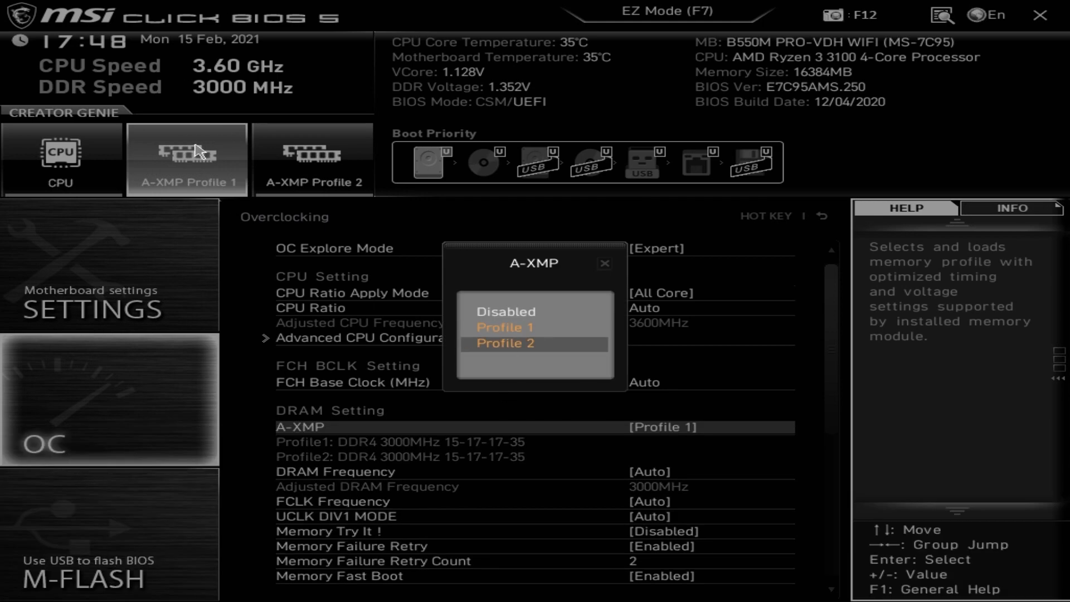
{"action": "mouse_move", "coordinate": [282, 165]}
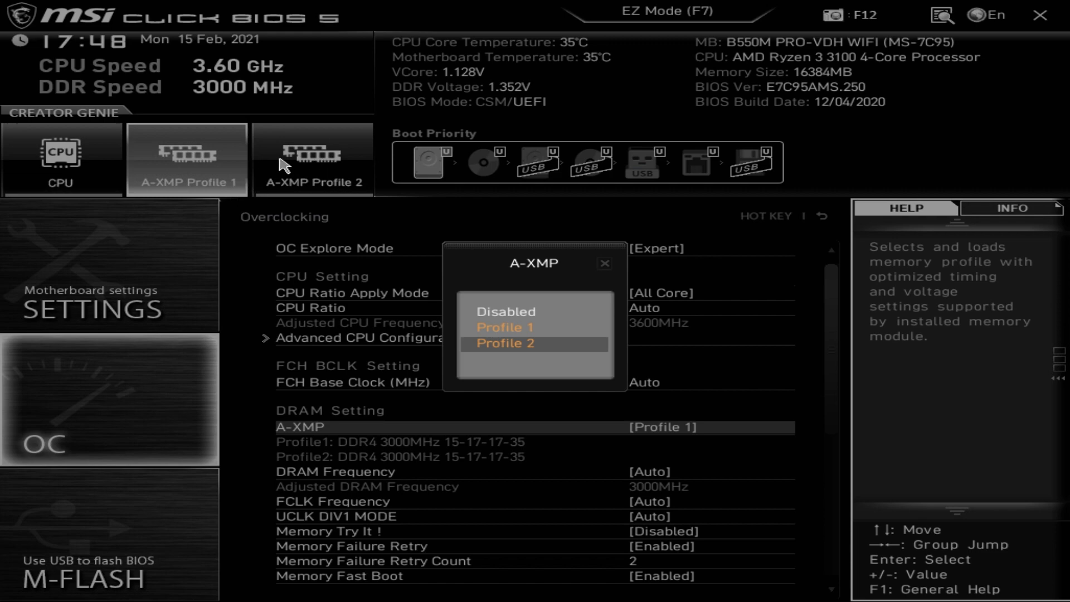
{"action": "left_click", "coordinate": [604, 264]}
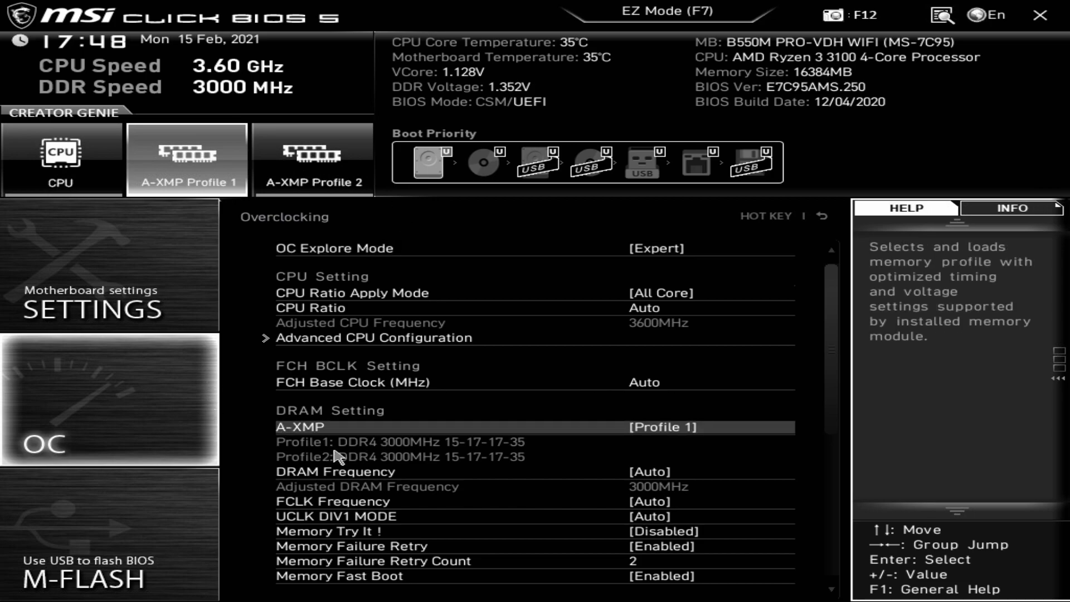
{"action": "mouse_move", "coordinate": [376, 450]}
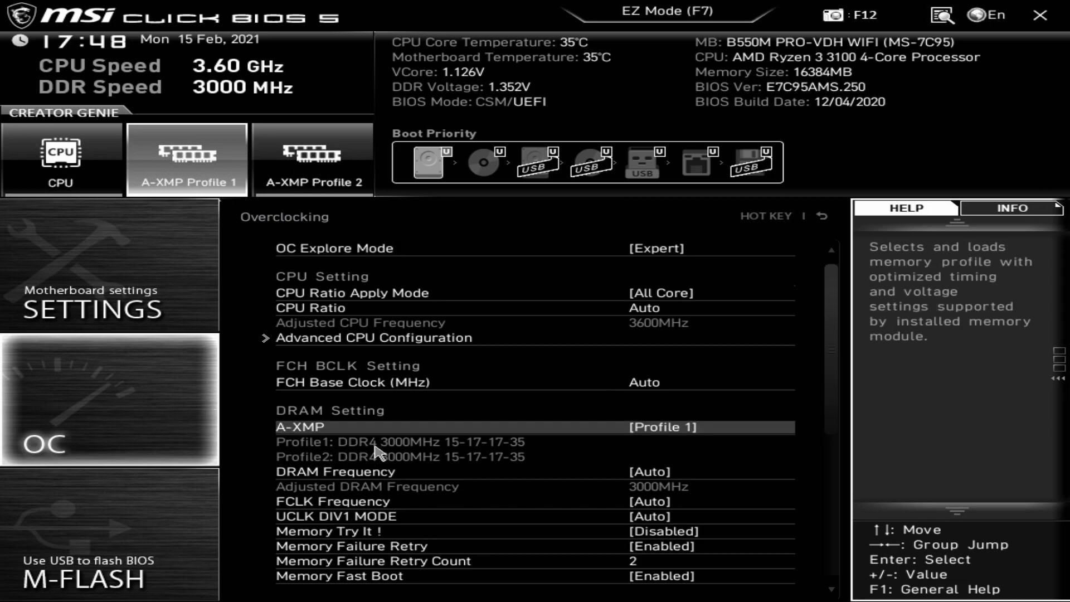
{"action": "mouse_move", "coordinate": [282, 464]}
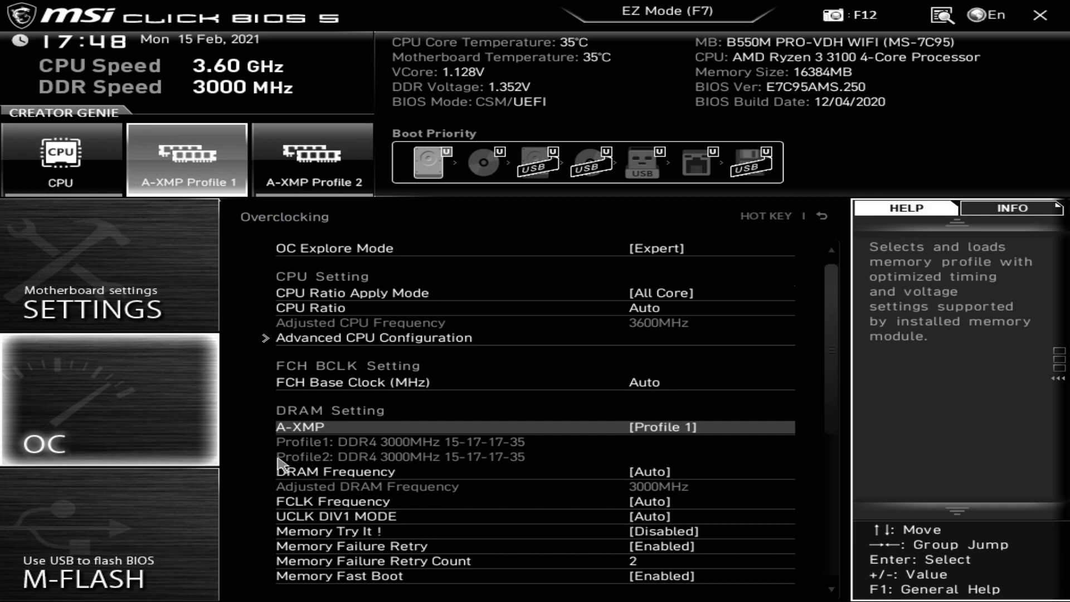
{"action": "mouse_move", "coordinate": [445, 466]}
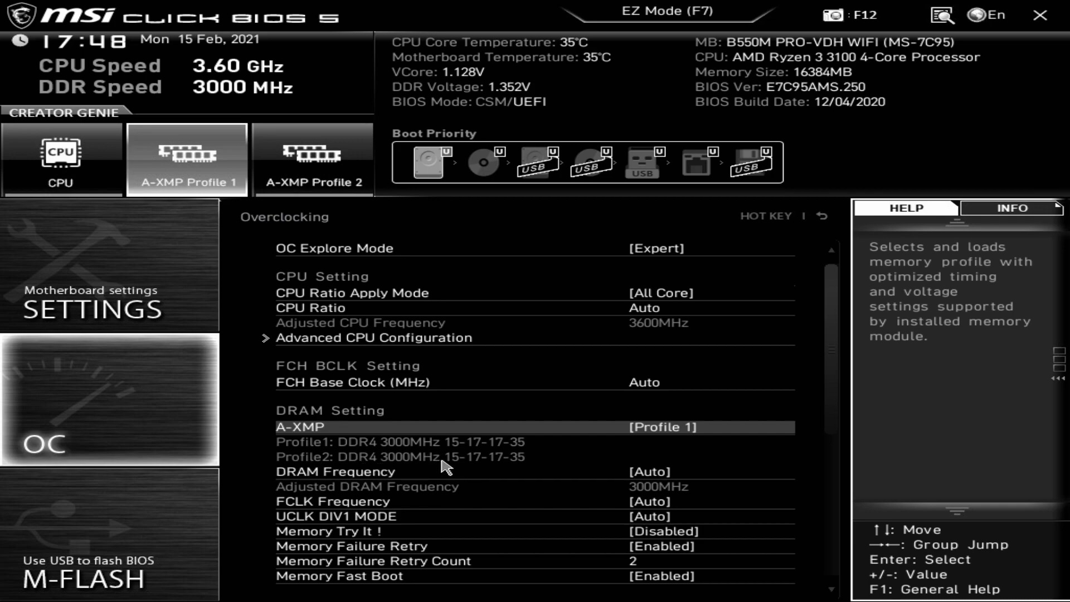
{"action": "mouse_move", "coordinate": [464, 471]}
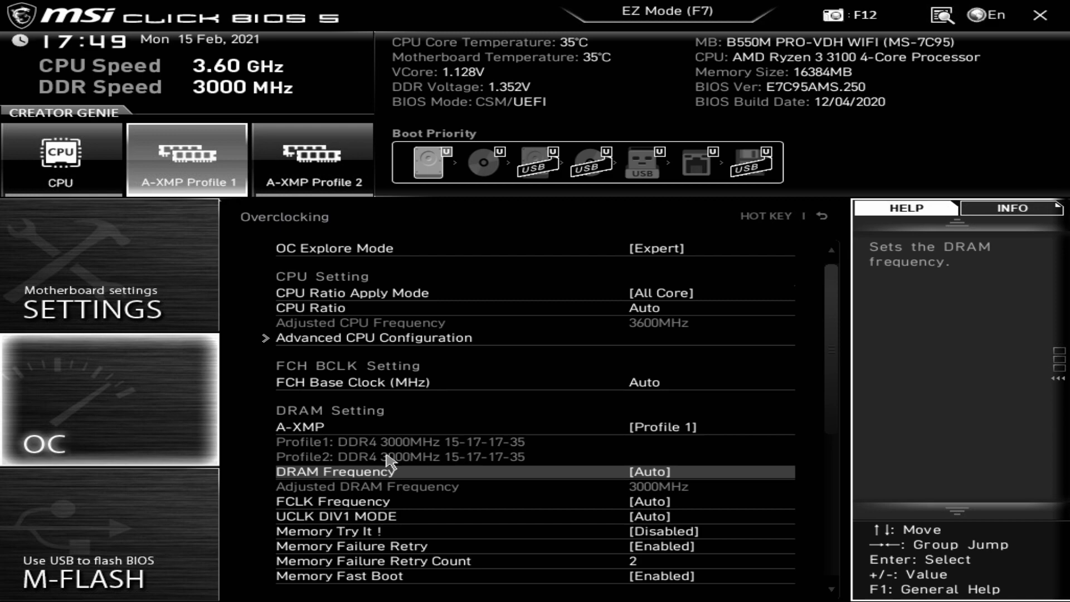
{"action": "mouse_move", "coordinate": [450, 466]}
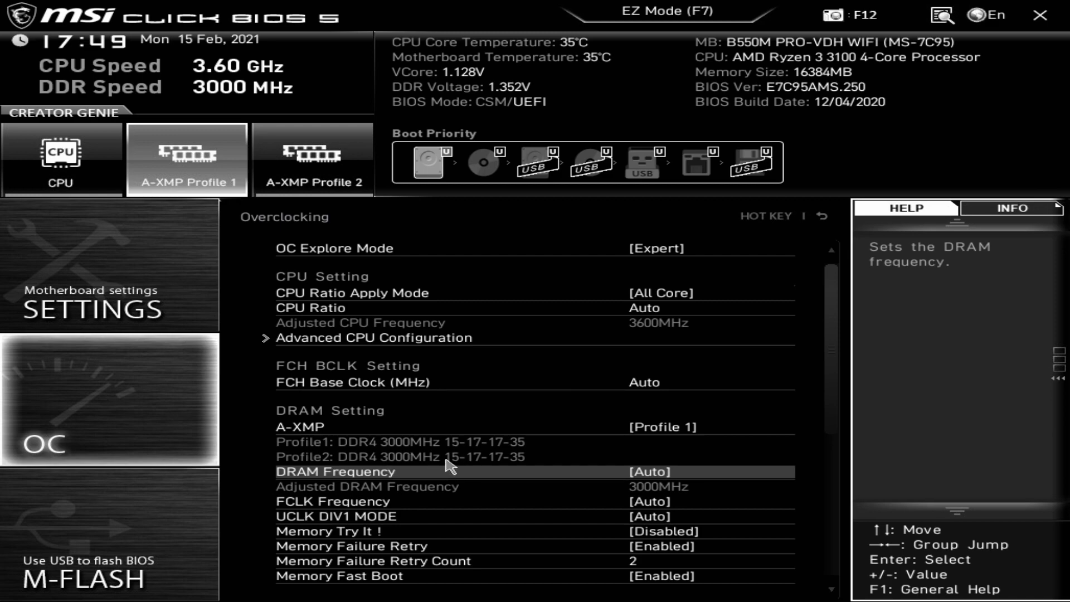
{"action": "mouse_move", "coordinate": [455, 465]}
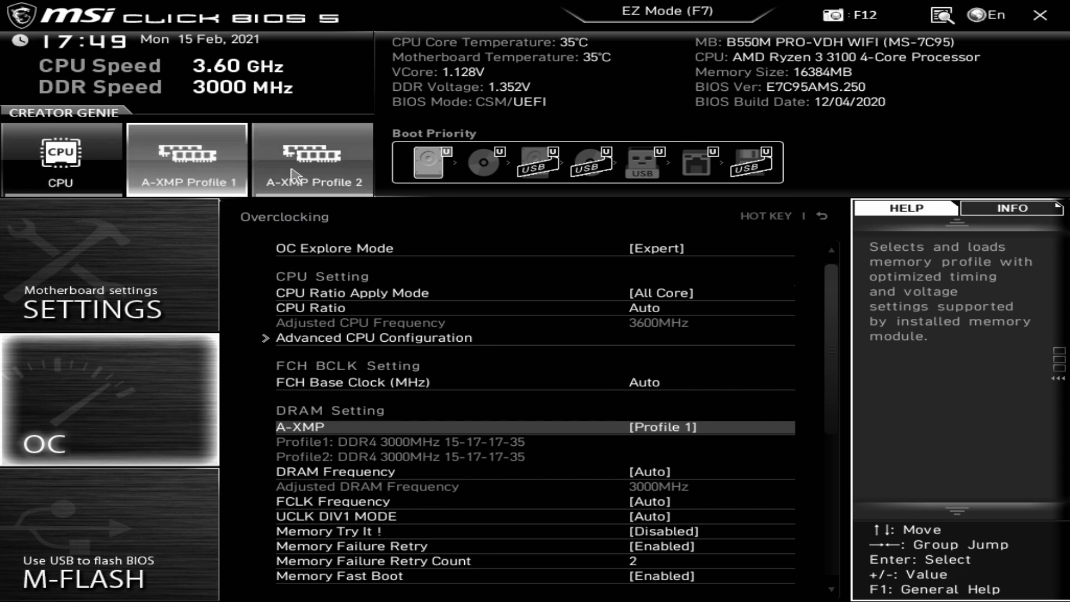
{"action": "mouse_move", "coordinate": [398, 196]}
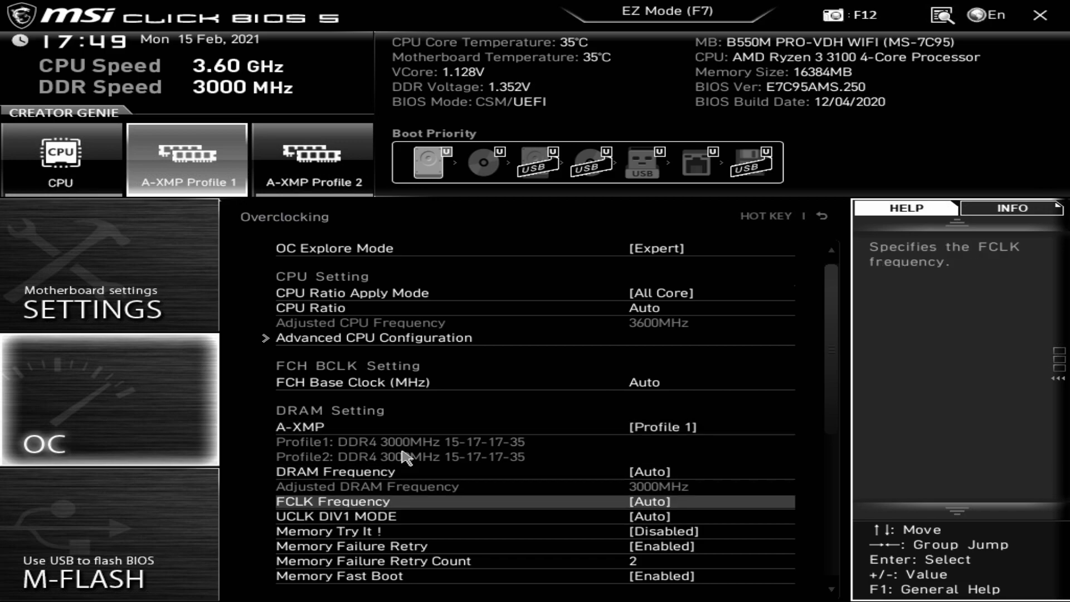
{"action": "left_click", "coordinate": [643, 500]}
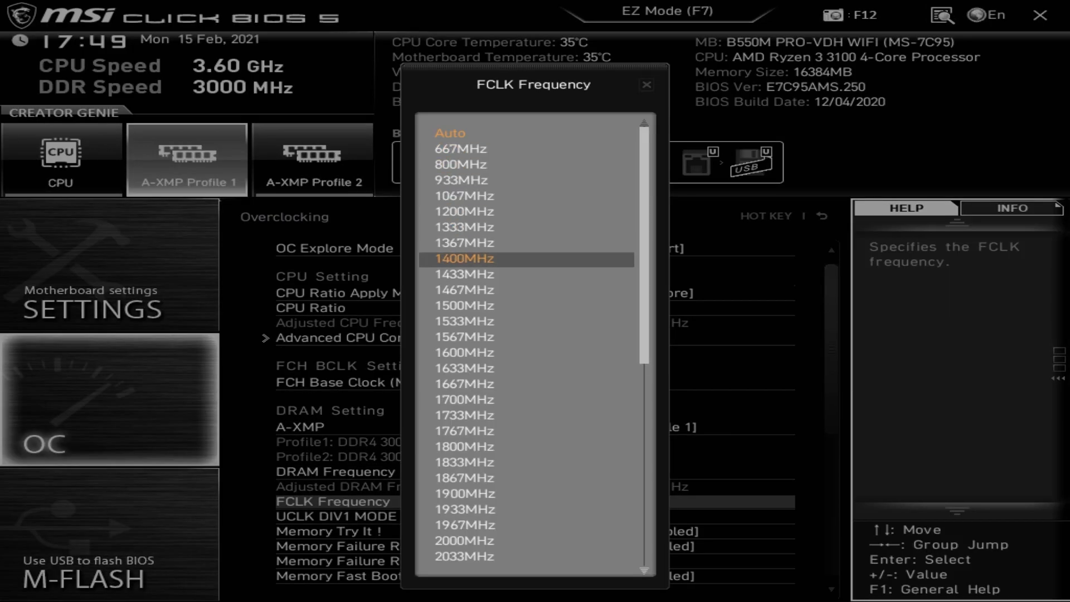
{"action": "scroll", "scroll_direction": "down", "scroll_amount": 3}
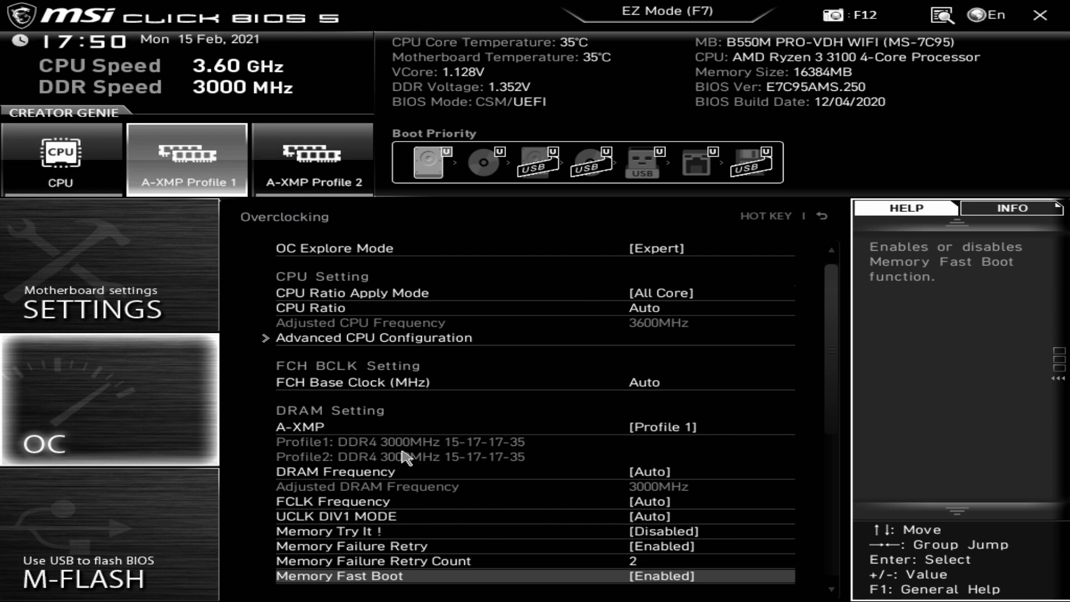
Step: Look over the Advanced DRAM timings including tRFC4, left at Auto, then return to the home screen
{"action": "scroll", "scroll_direction": "down", "scroll_amount": 3}
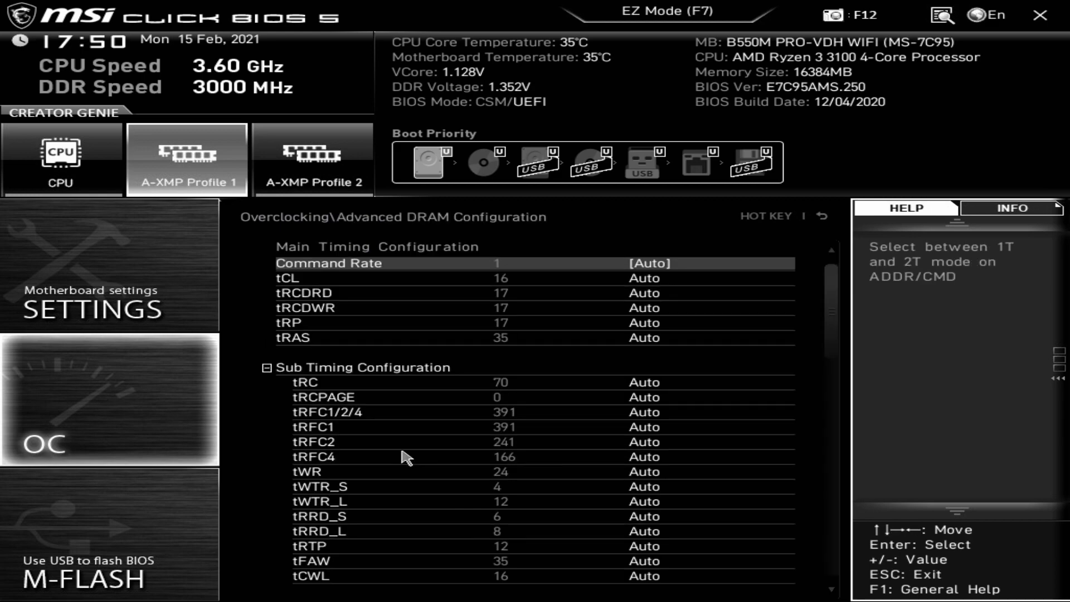
{"action": "left_click", "coordinate": [643, 457]}
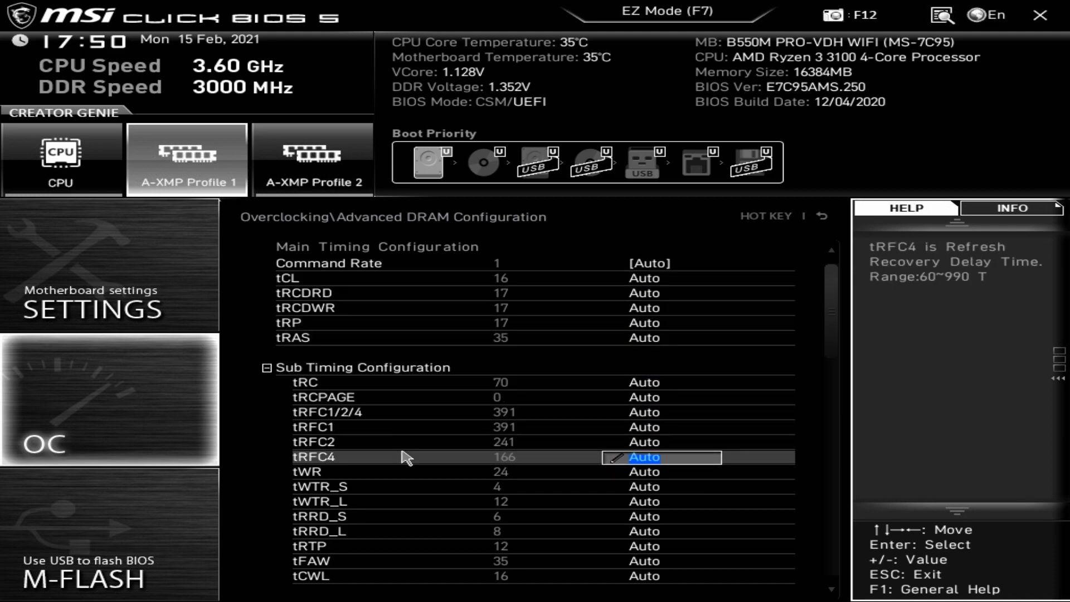
{"action": "scroll", "scroll_direction": "down", "scroll_amount": 3}
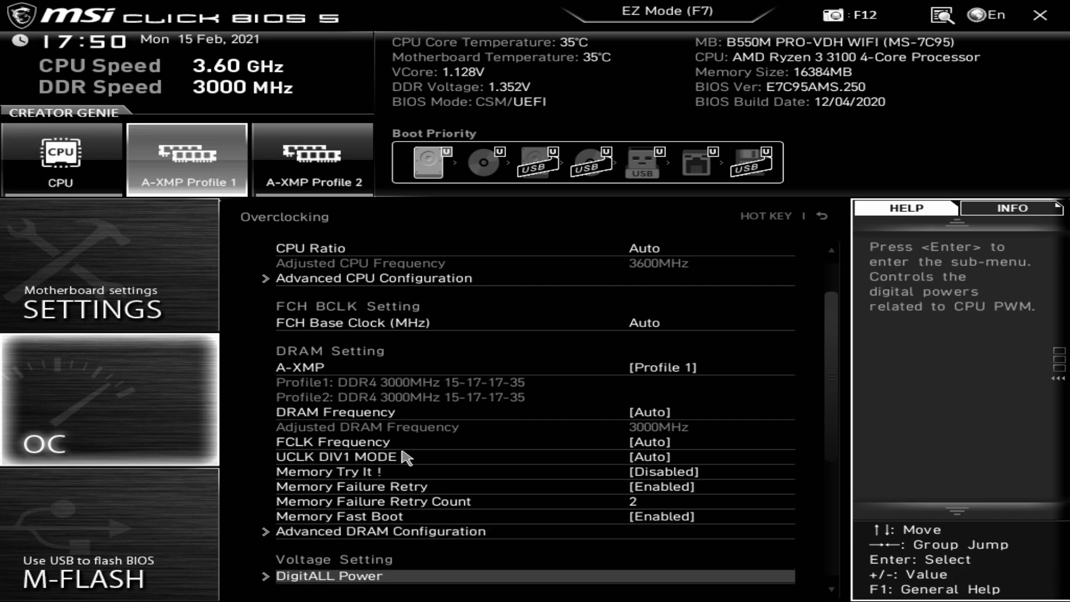
{"action": "left_click", "coordinate": [330, 575]}
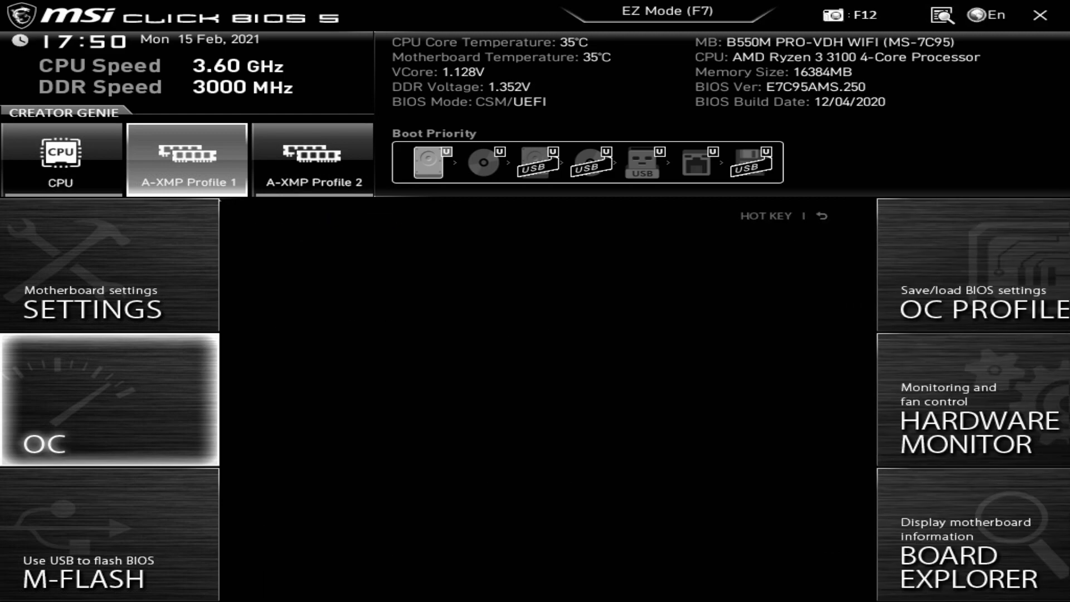
Step: Reopen the OC section and show the help text for VDDG CCD Voltage, still Auto
{"action": "left_click", "coordinate": [109, 399]}
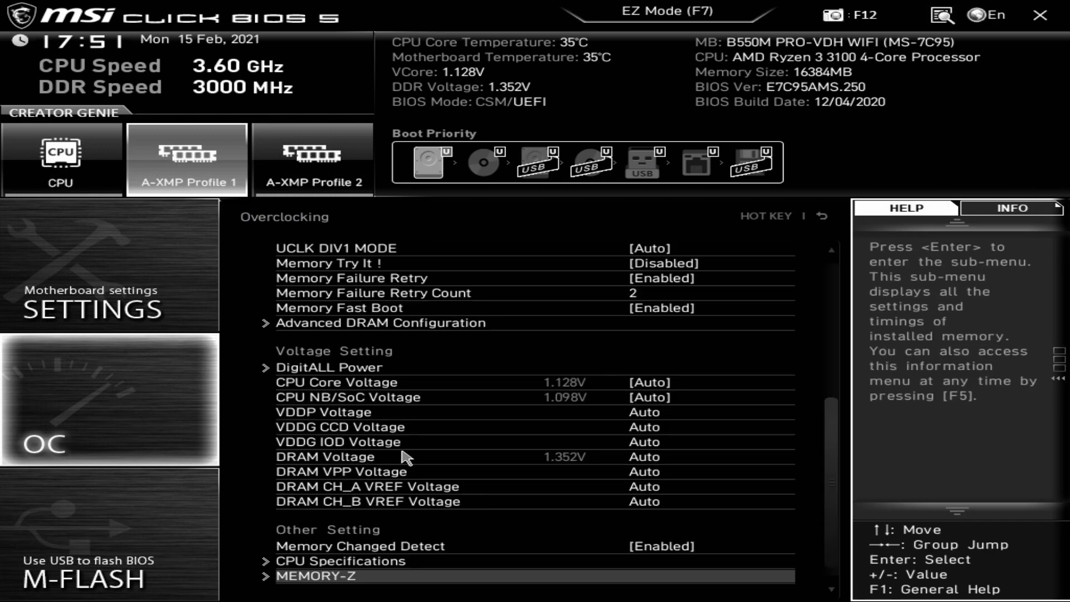
{"action": "left_click", "coordinate": [341, 560]}
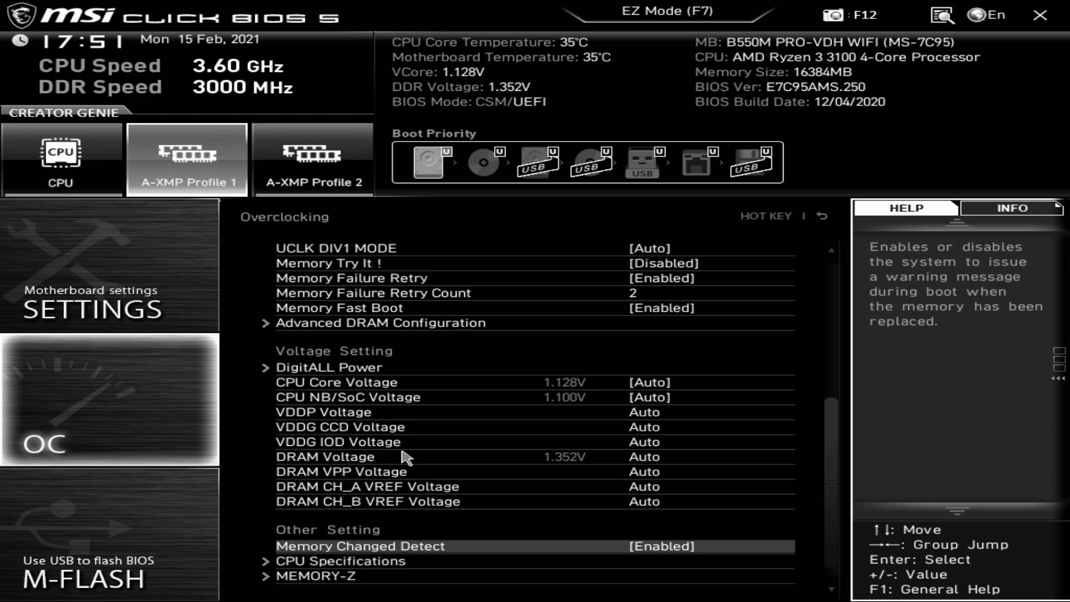
{"action": "left_click", "coordinate": [636, 545]}
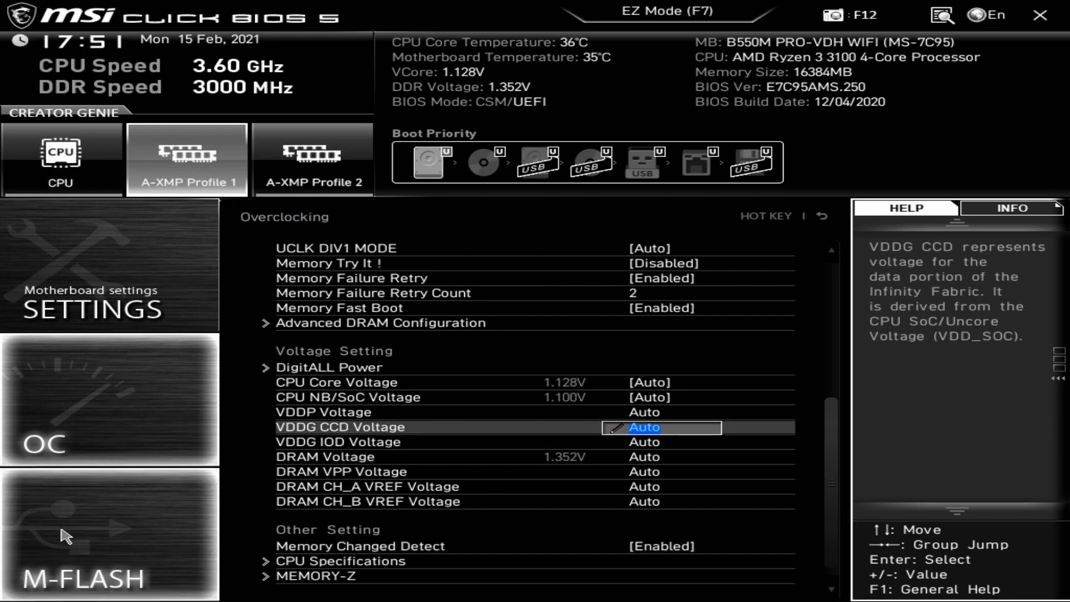
{"action": "left_click", "coordinate": [81, 536]}
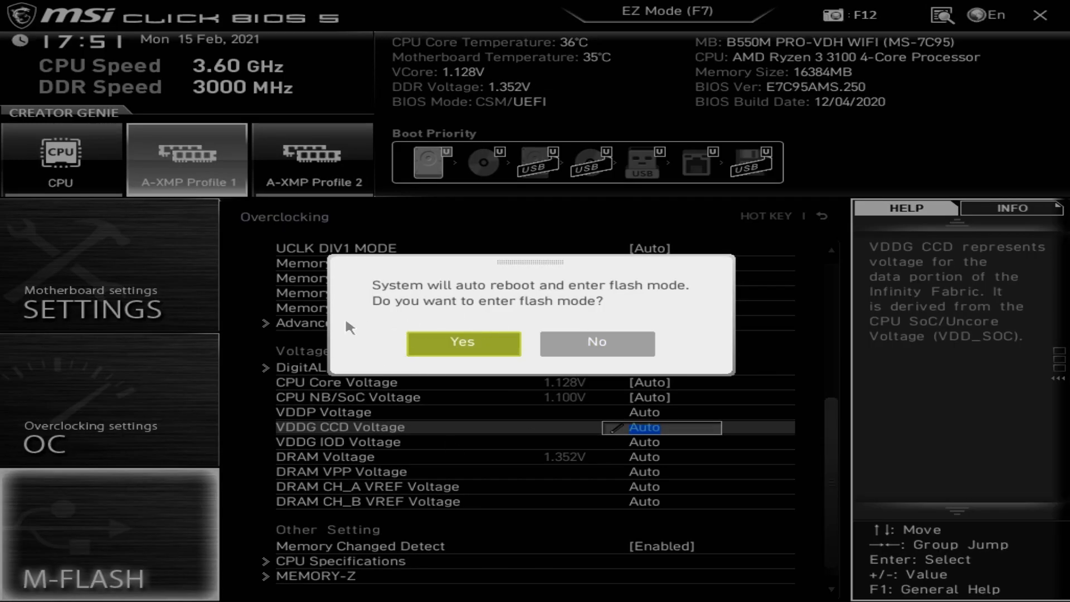
{"action": "mouse_move", "coordinate": [595, 342]}
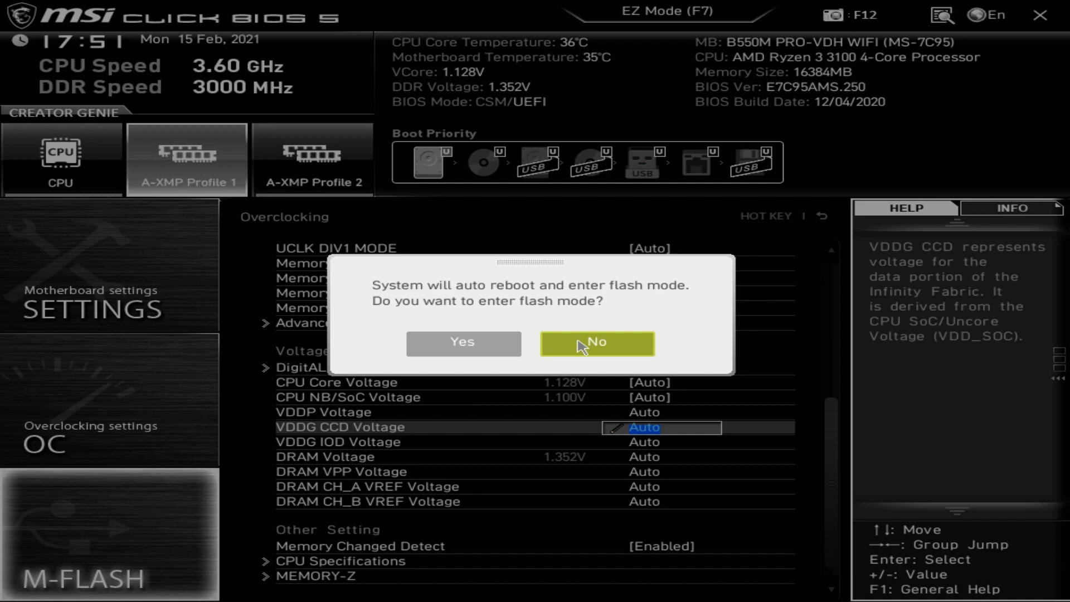
{"action": "mouse_move", "coordinate": [579, 350]}
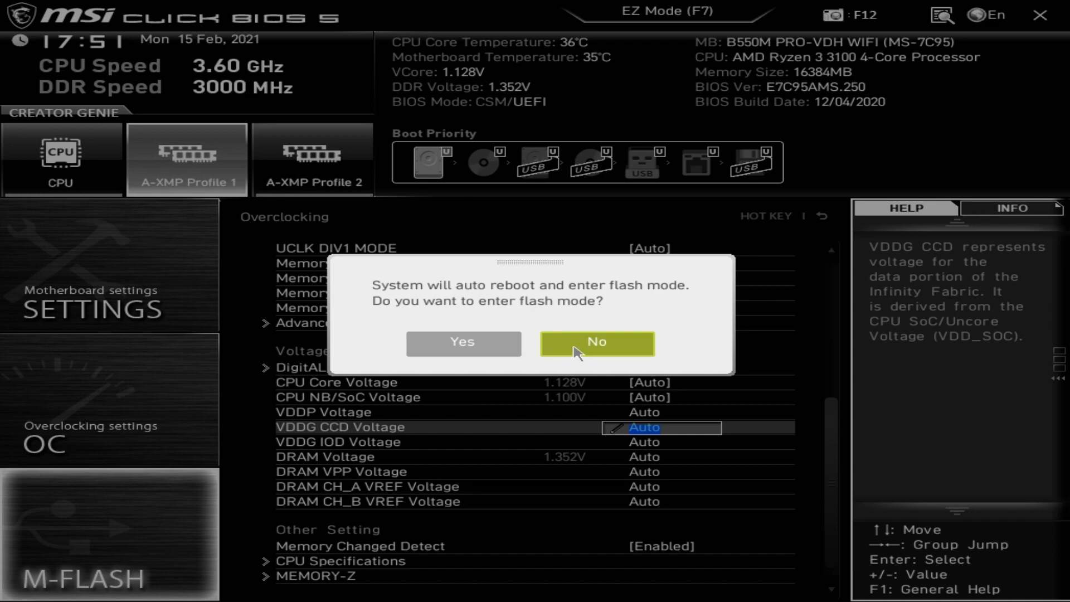
{"action": "mouse_move", "coordinate": [580, 349]}
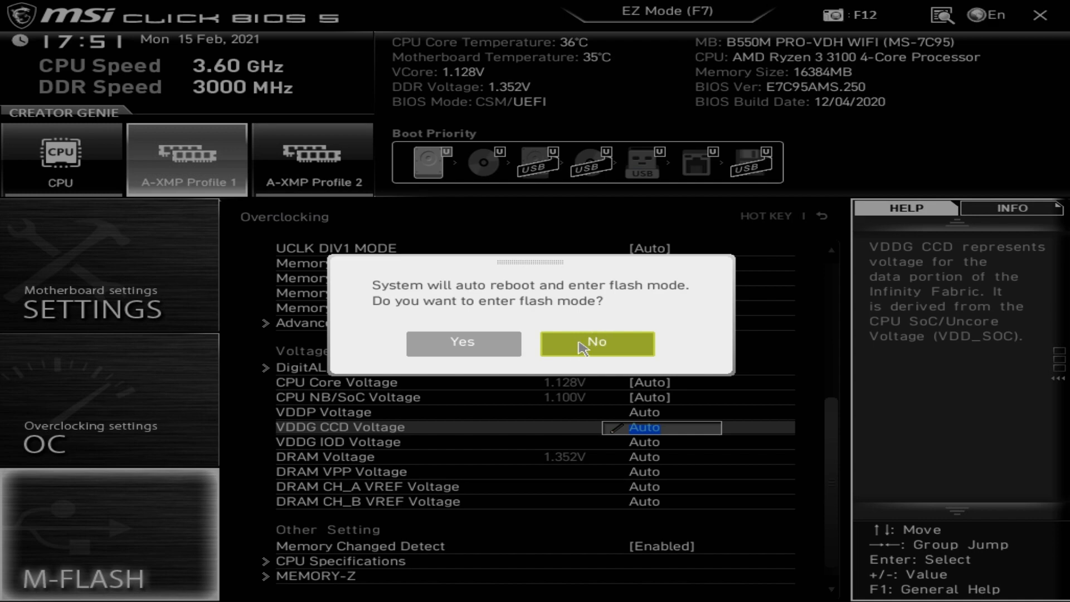
{"action": "left_click", "coordinate": [595, 343]}
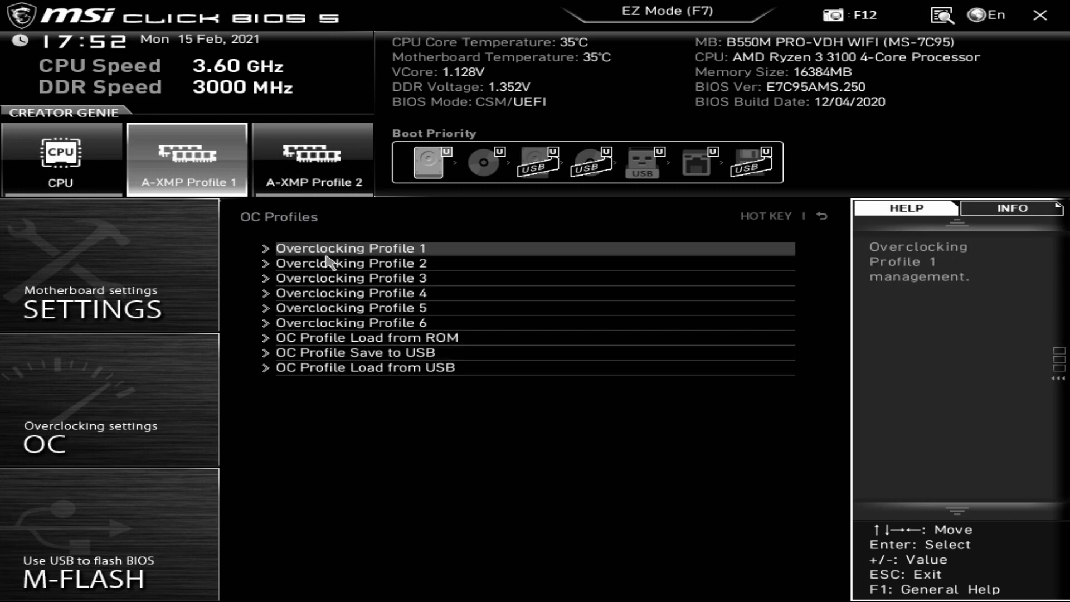
{"action": "mouse_move", "coordinate": [353, 263]}
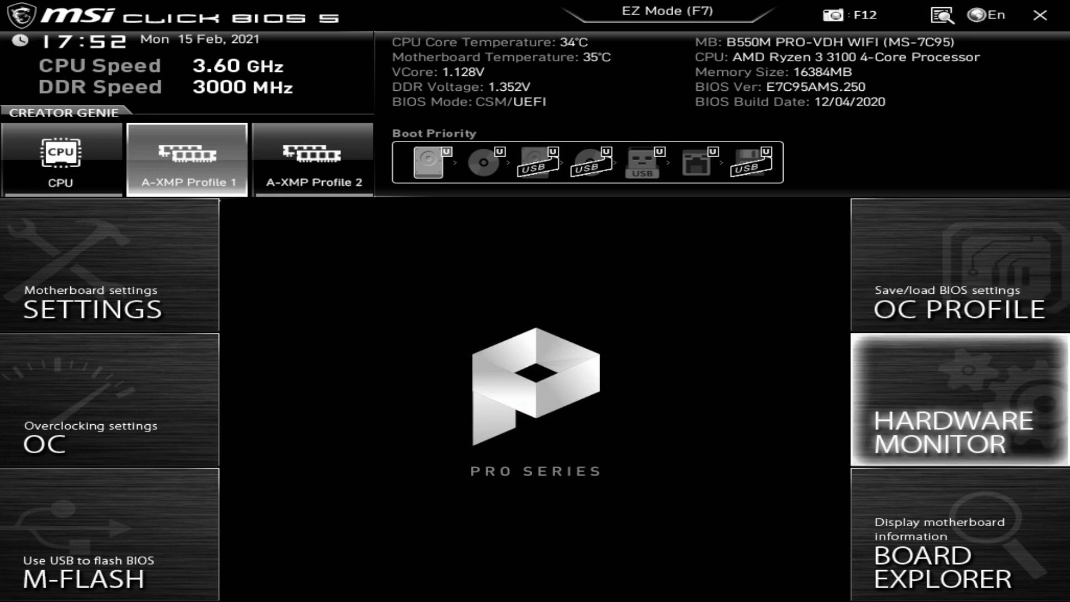
Step: Enter Hardware Monitor and nudge the CPU 1 curve's 0°C point up, then pull it back down
{"action": "left_click", "coordinate": [959, 420]}
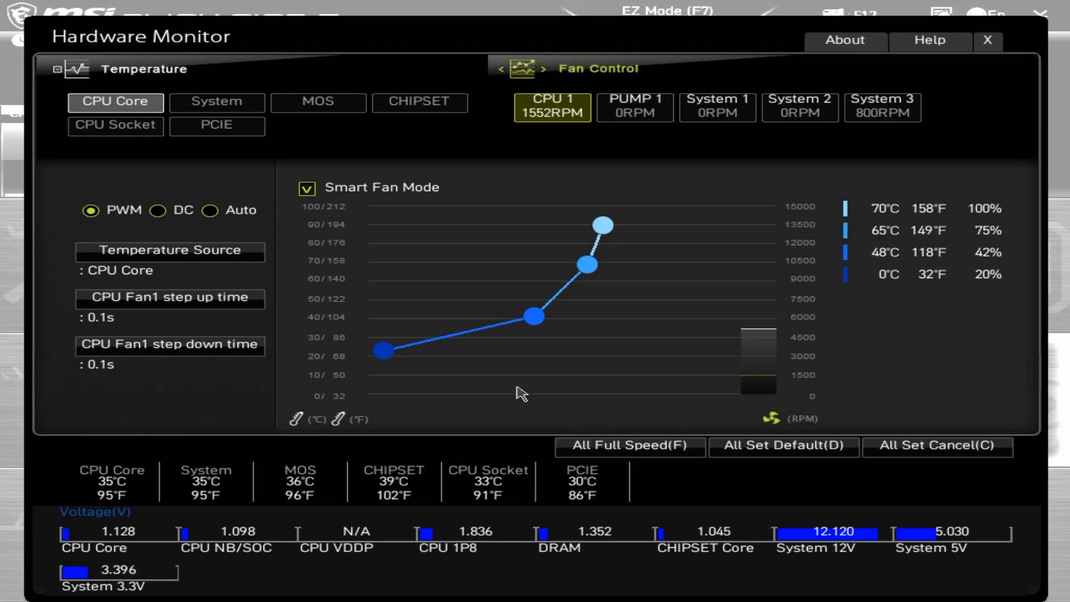
{"action": "mouse_move", "coordinate": [364, 333]}
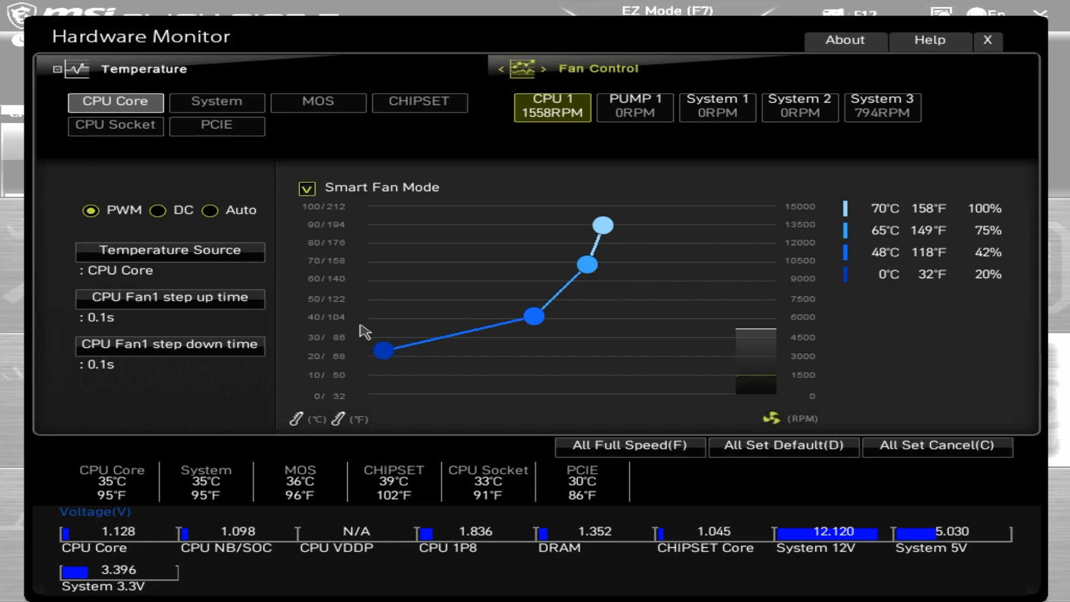
{"action": "mouse_move", "coordinate": [420, 287]}
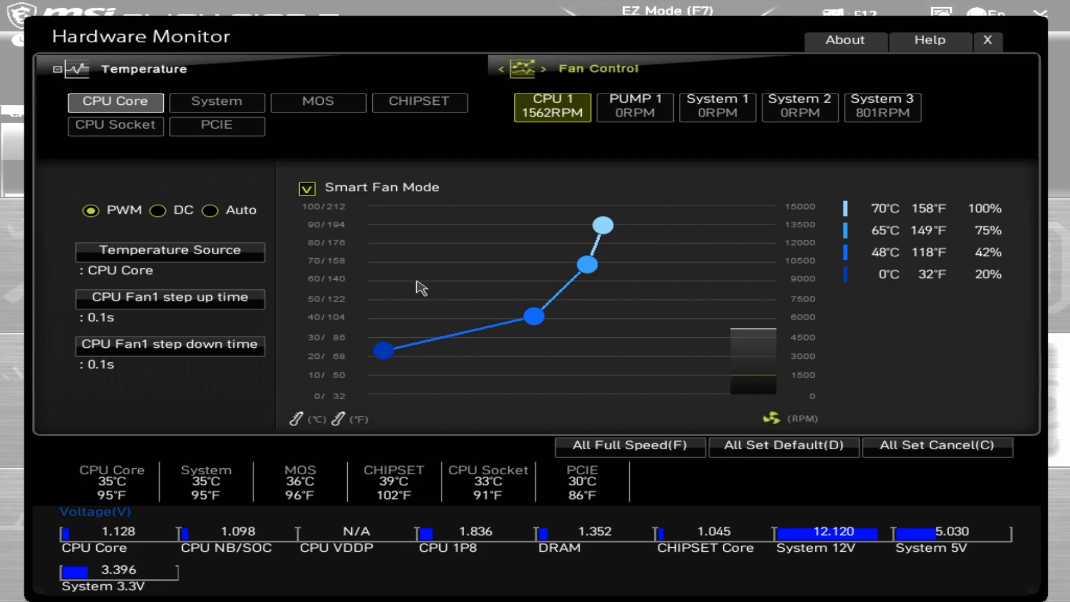
{"action": "mouse_move", "coordinate": [271, 232]}
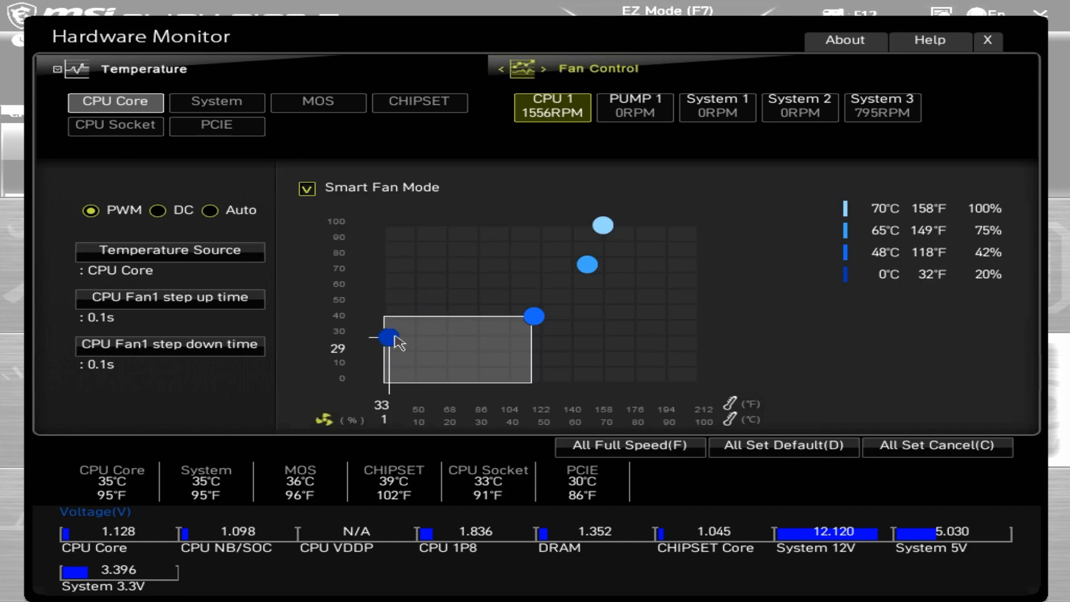
{"action": "left_click_drag", "start_coordinate": [387, 336], "coordinate": [387, 332]}
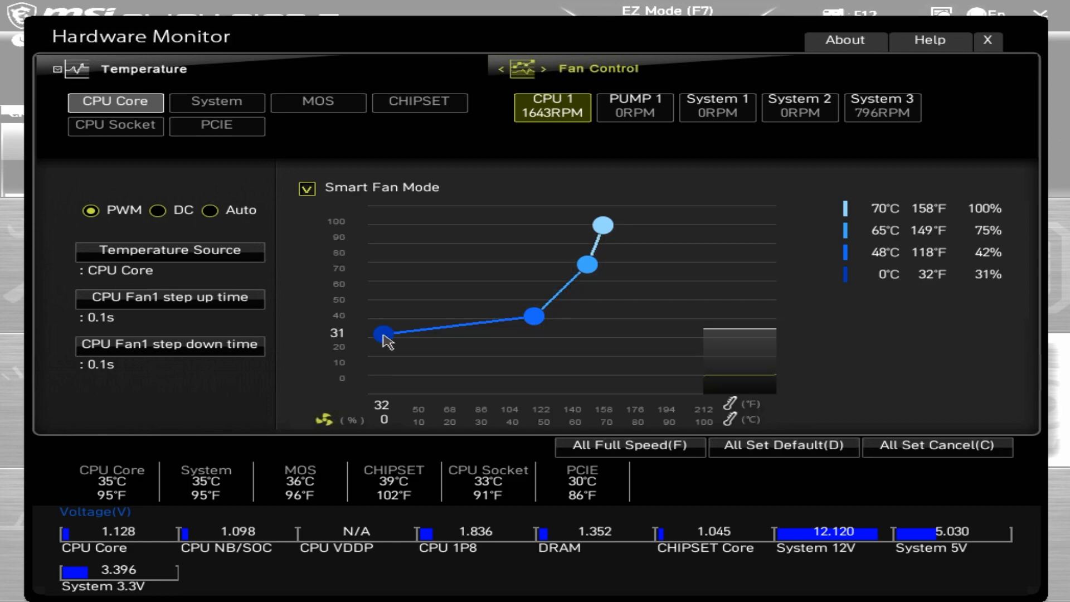
{"action": "left_click_drag", "start_coordinate": [384, 332], "coordinate": [383, 381]}
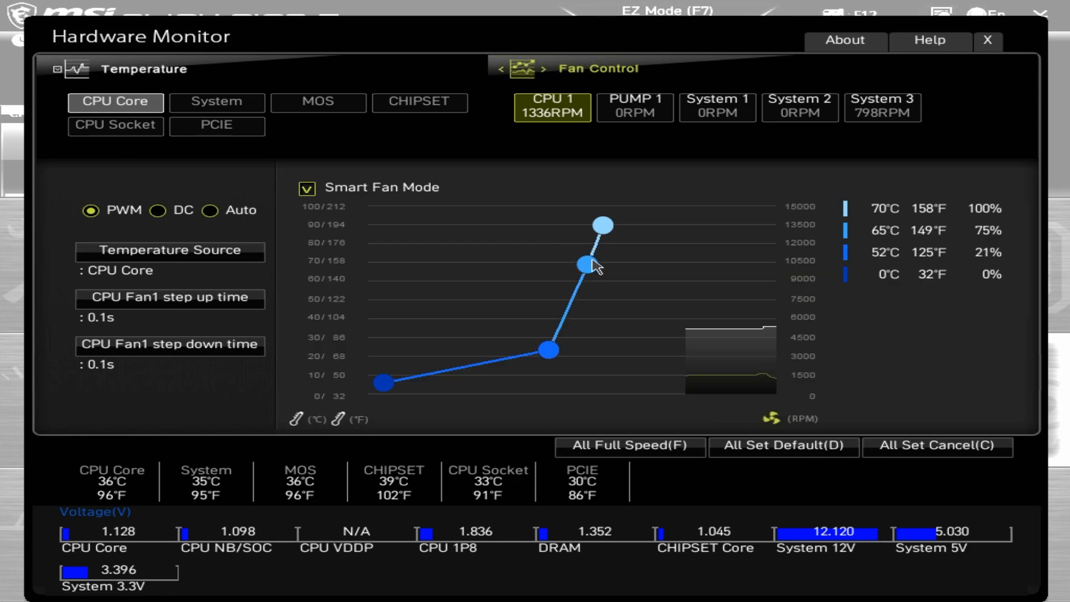
Step: Reshape the CPU 1 curve to 29% at 0°C and about 47% at 52°C
{"action": "left_click_drag", "start_coordinate": [582, 265], "coordinate": [544, 320]}
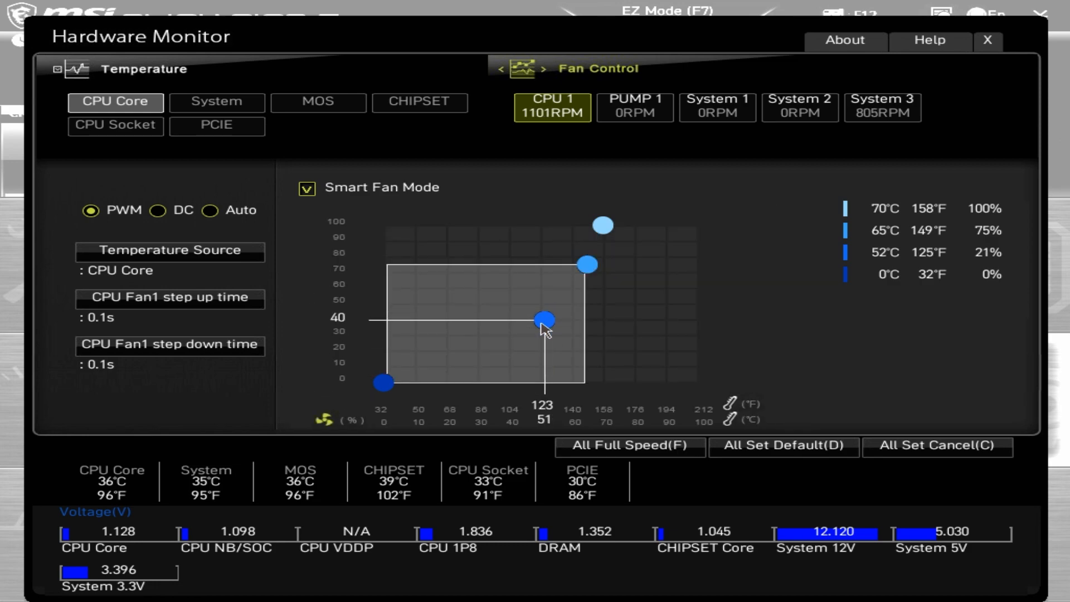
{"action": "left_click_drag", "start_coordinate": [542, 319], "coordinate": [542, 322]}
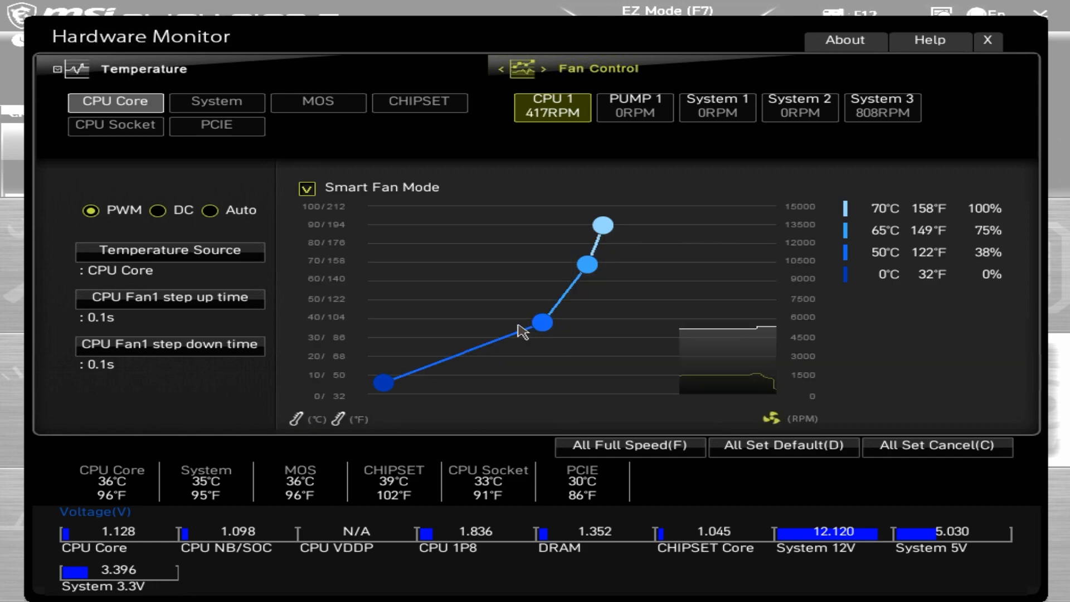
{"action": "left_click_drag", "start_coordinate": [540, 323], "coordinate": [547, 331]}
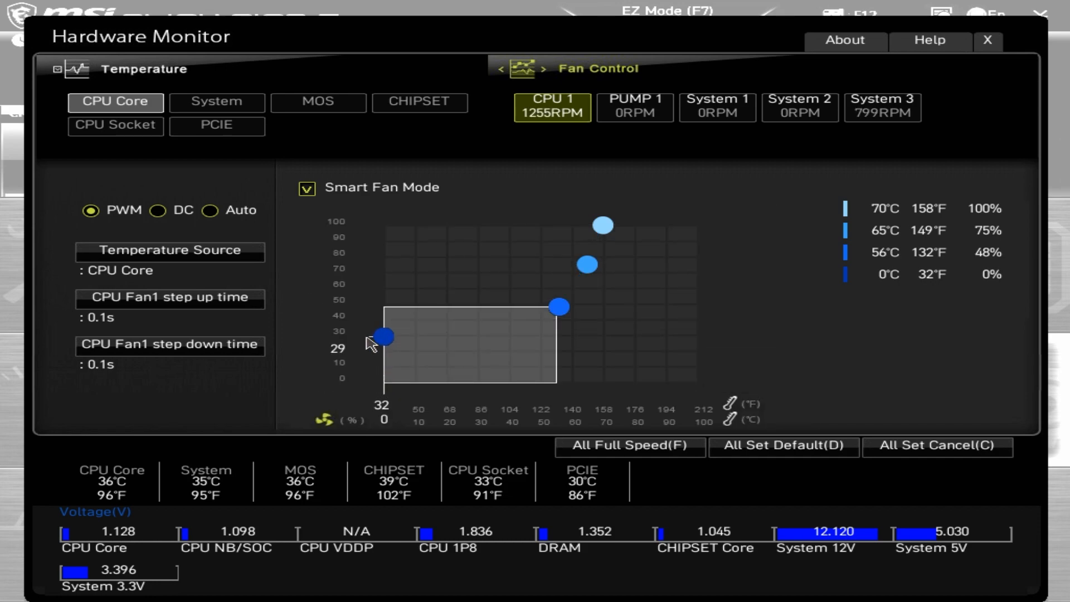
{"action": "left_click_drag", "start_coordinate": [560, 305], "coordinate": [560, 305]}
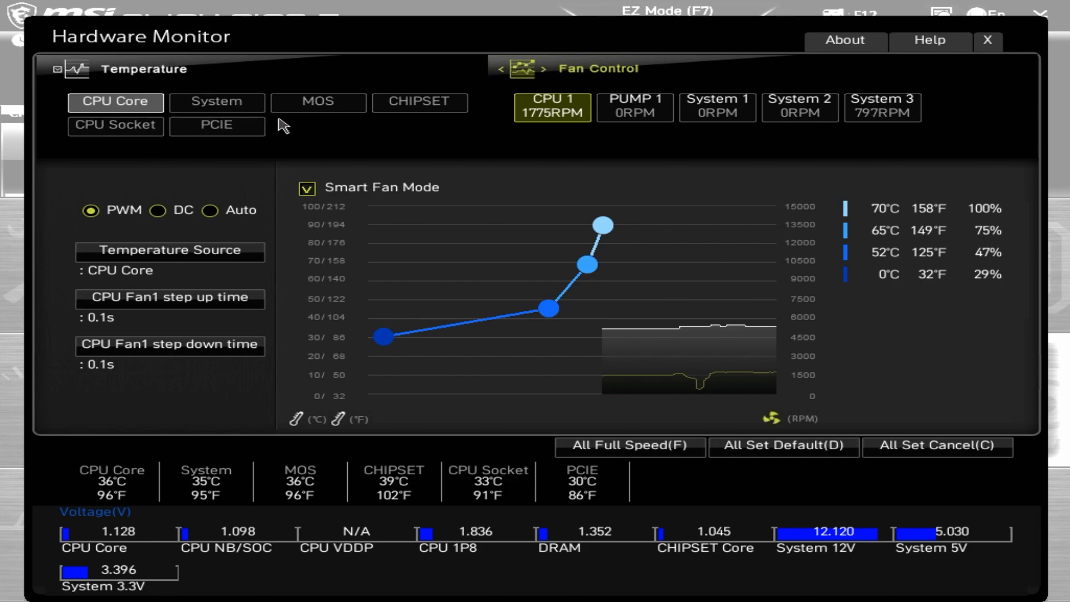
{"action": "mouse_move", "coordinate": [72, 219]}
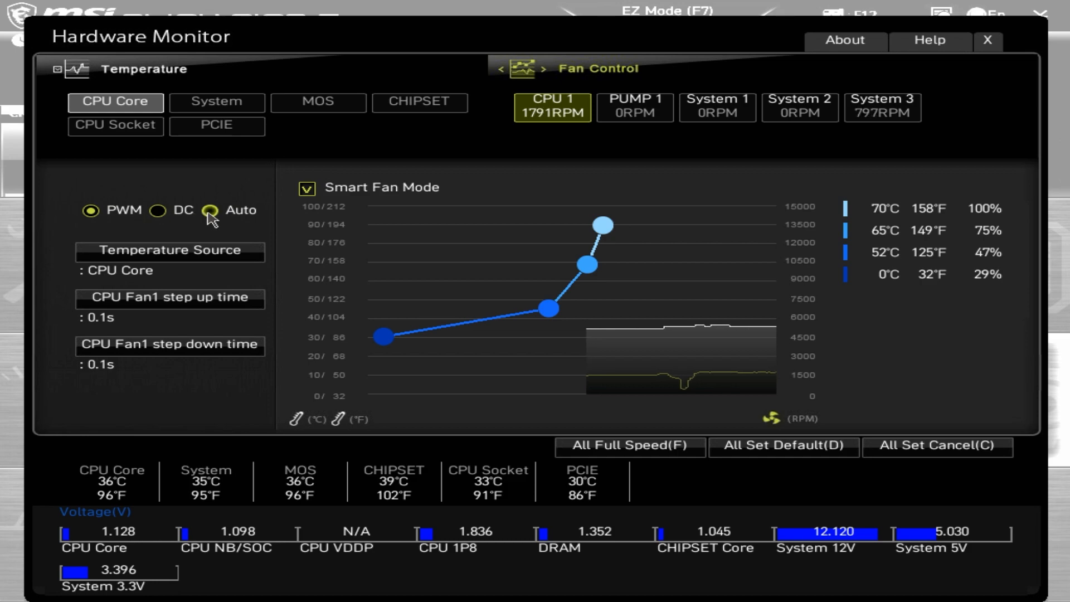
{"action": "left_click", "coordinate": [89, 209]}
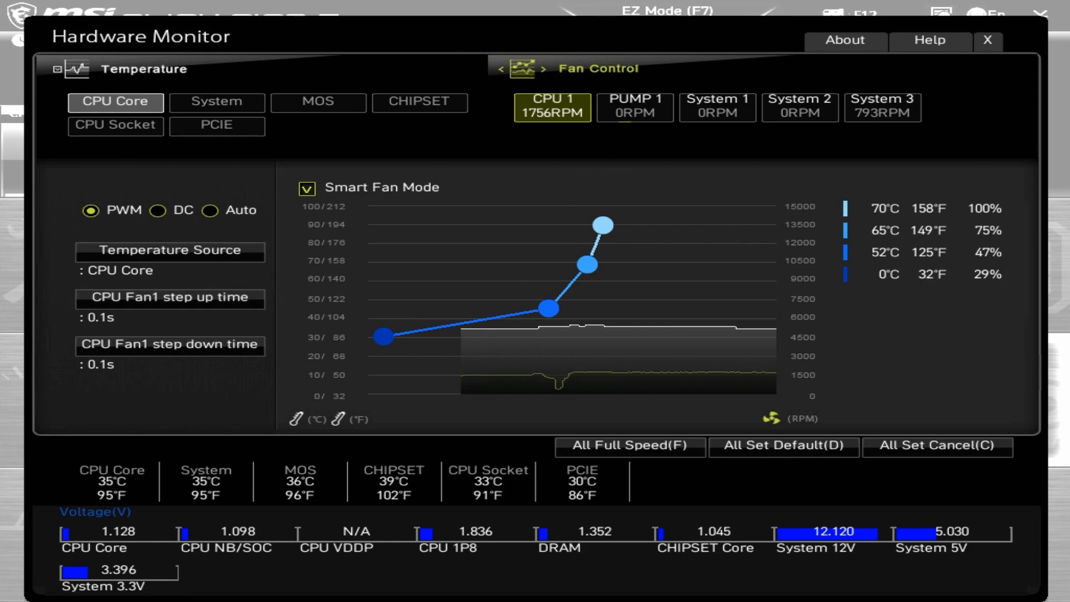
Step: Switch through PUMP 1 to the System 3 fan and keep PWM control selected
{"action": "left_click", "coordinate": [633, 106]}
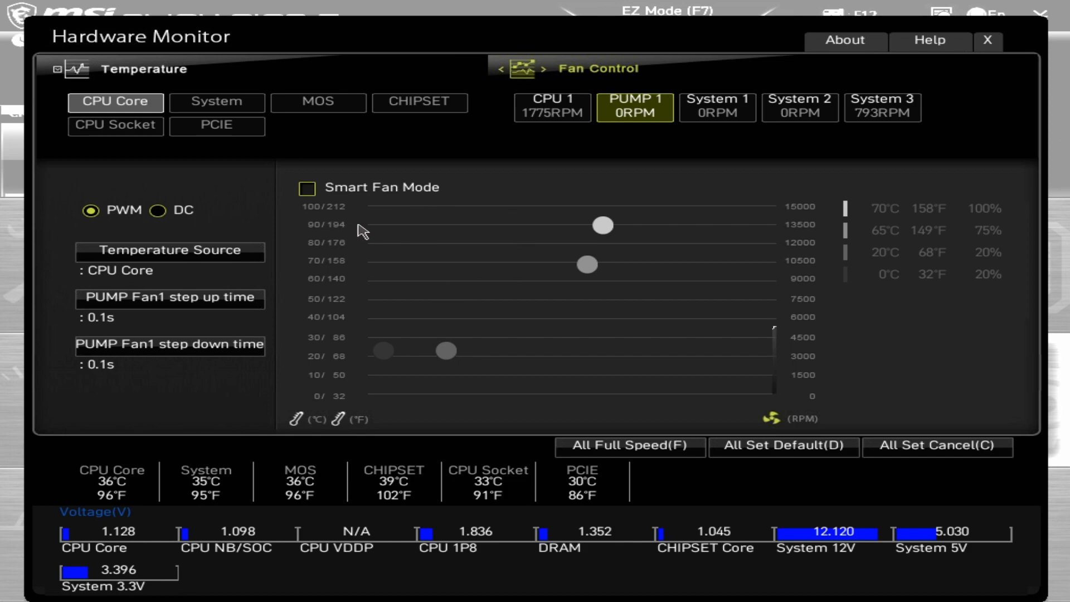
{"action": "mouse_move", "coordinate": [675, 135]}
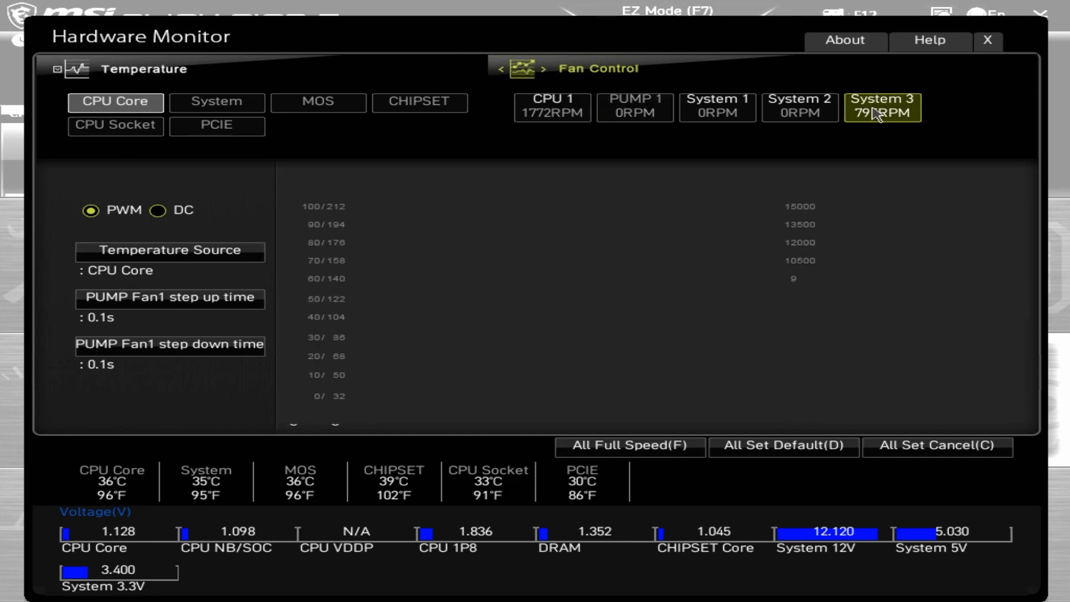
{"action": "left_click", "coordinate": [882, 107]}
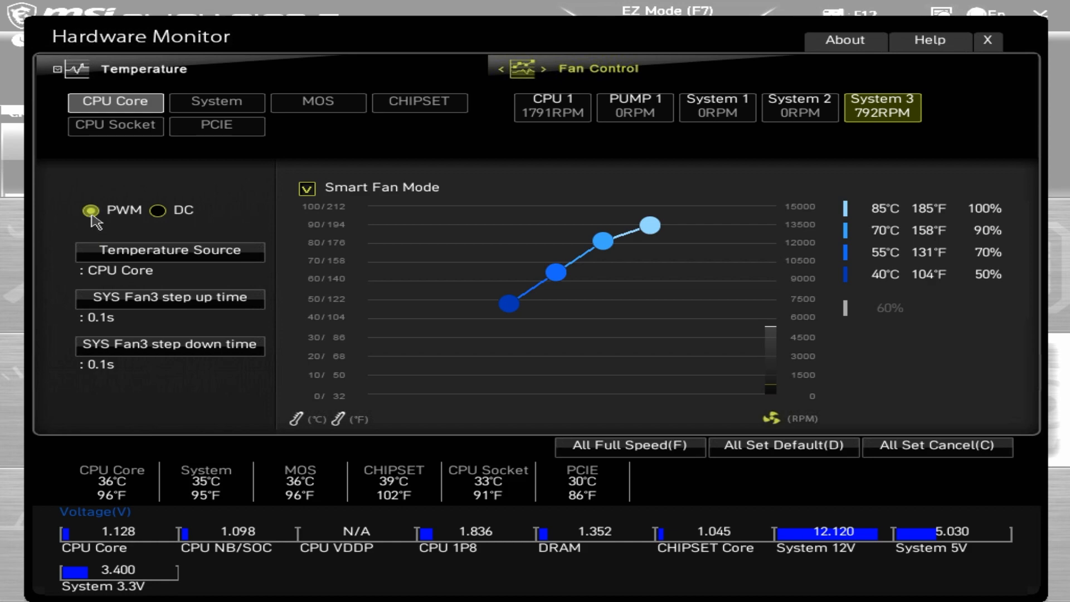
{"action": "left_click", "coordinate": [157, 211]}
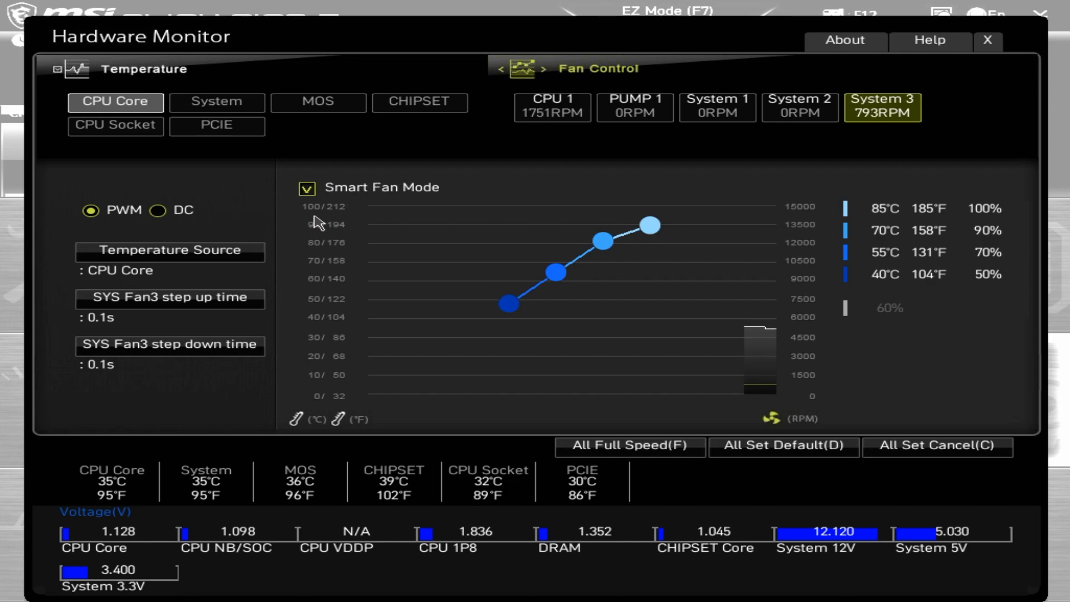
{"action": "mouse_move", "coordinate": [614, 303]}
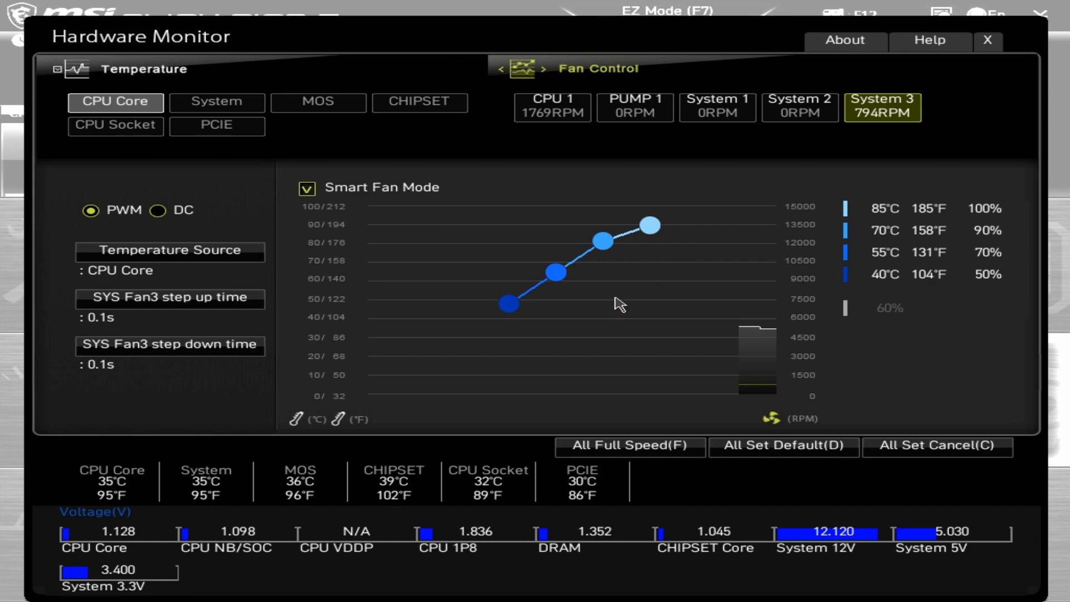
{"action": "left_click", "coordinate": [157, 211]}
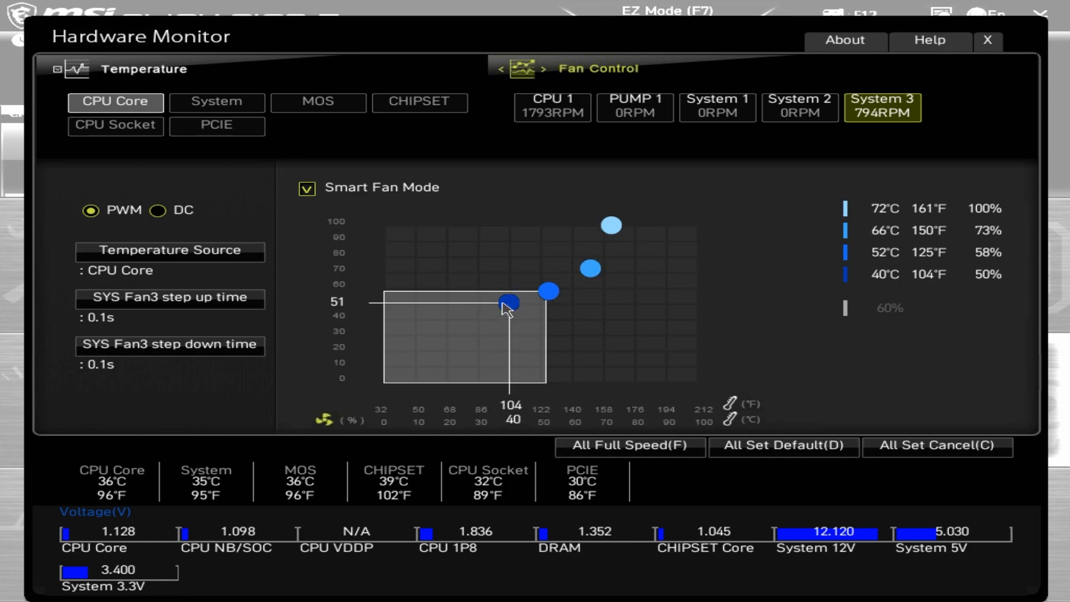
Step: Drag System 3 points to 0°C/32%, 54°C/45% and 63°C/65%
{"action": "left_click_drag", "start_coordinate": [505, 303], "coordinate": [383, 332]}
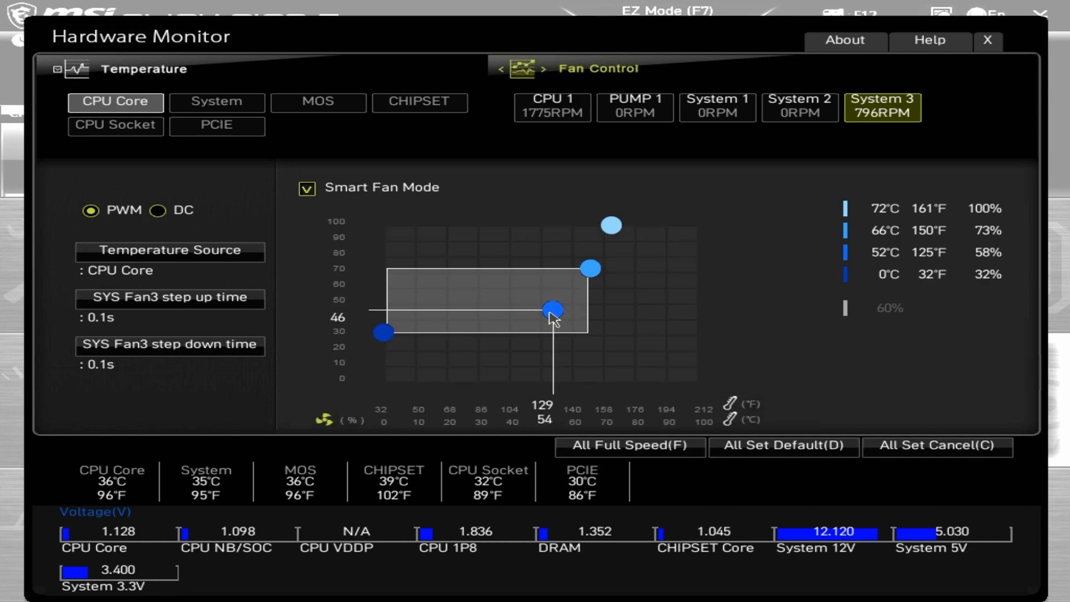
{"action": "left_click_drag", "start_coordinate": [553, 309], "coordinate": [591, 269]}
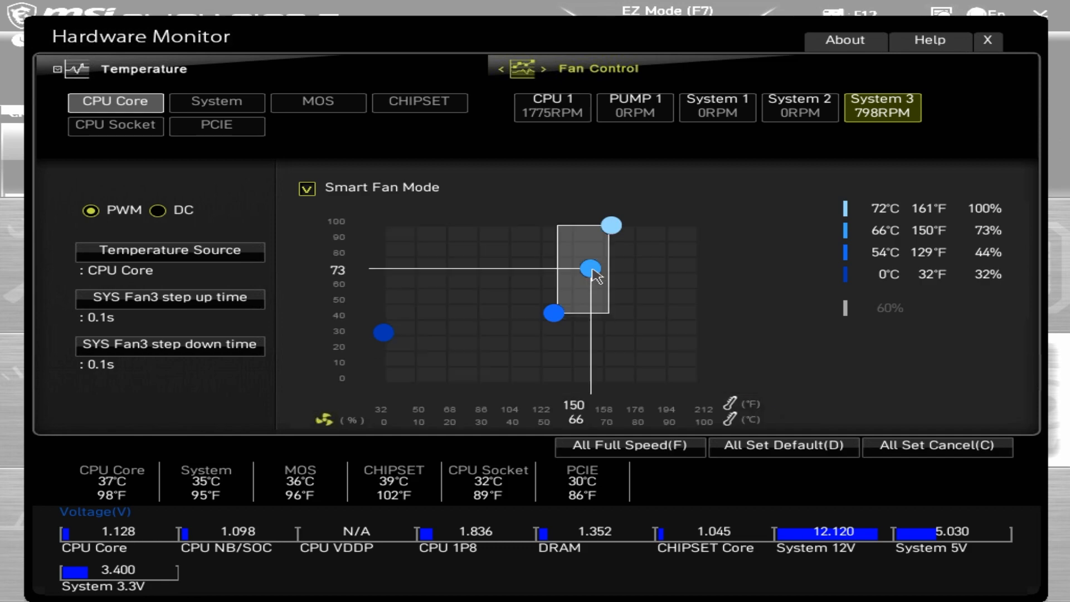
{"action": "left_click_drag", "start_coordinate": [591, 268], "coordinate": [580, 266]}
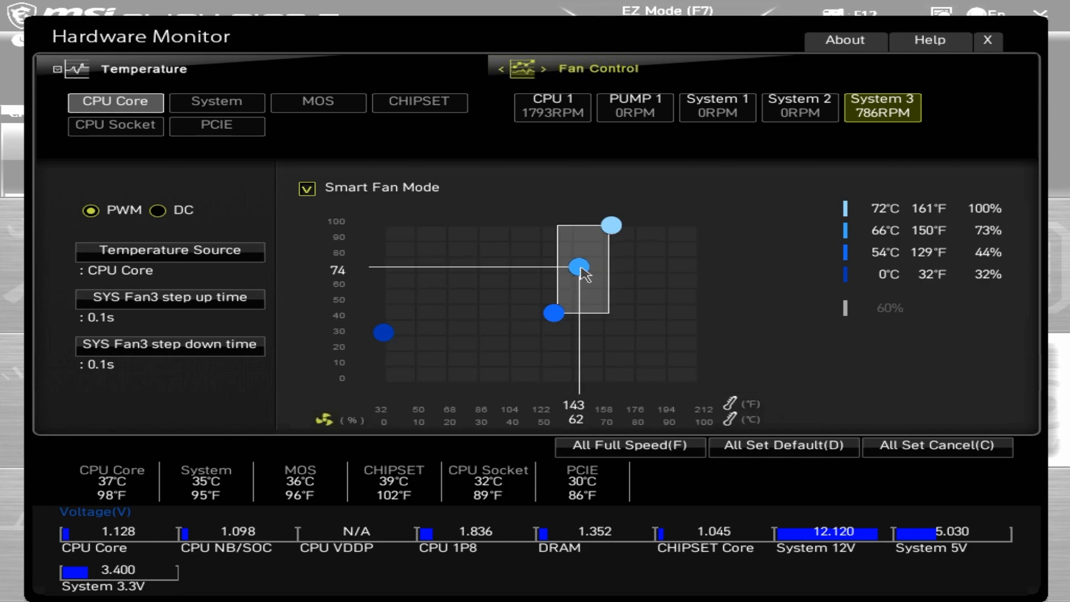
{"action": "left_click_drag", "start_coordinate": [579, 266], "coordinate": [573, 277]}
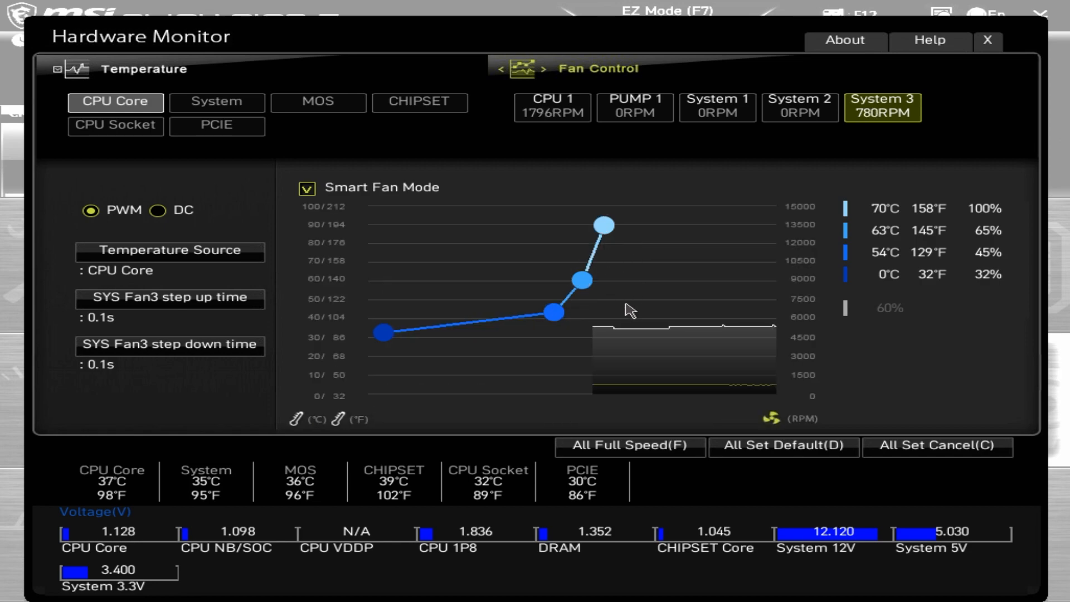
{"action": "mouse_move", "coordinate": [486, 326]}
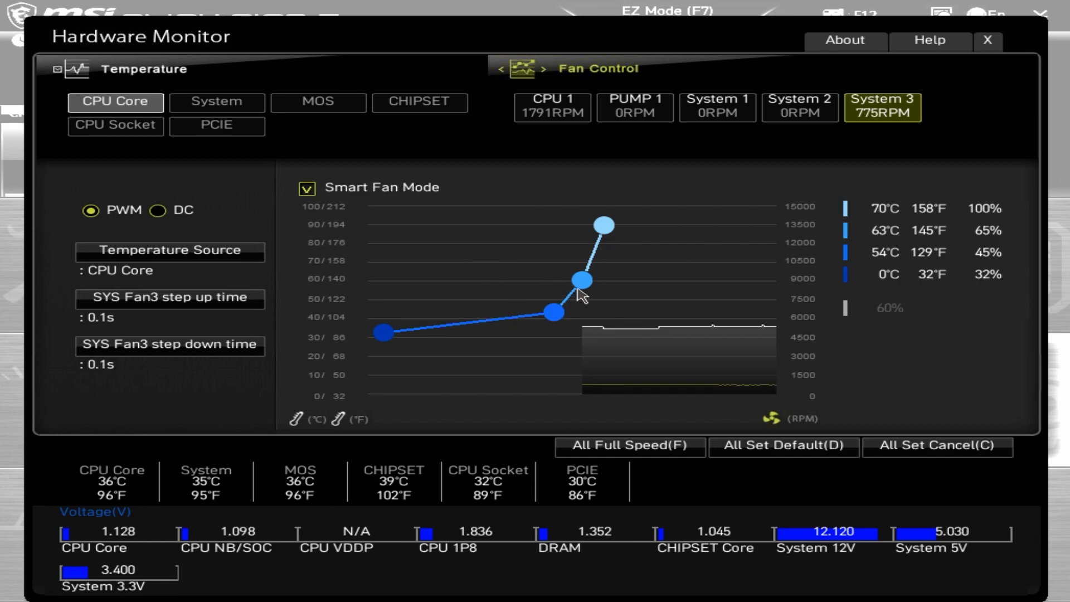
{"action": "mouse_move", "coordinate": [598, 369]}
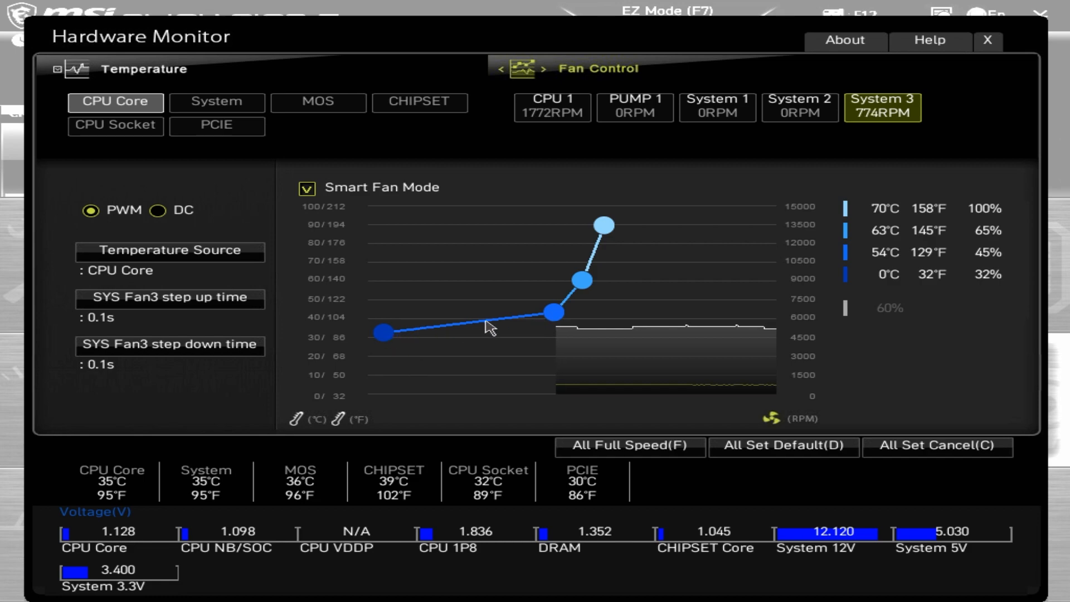
{"action": "mouse_move", "coordinate": [459, 473]}
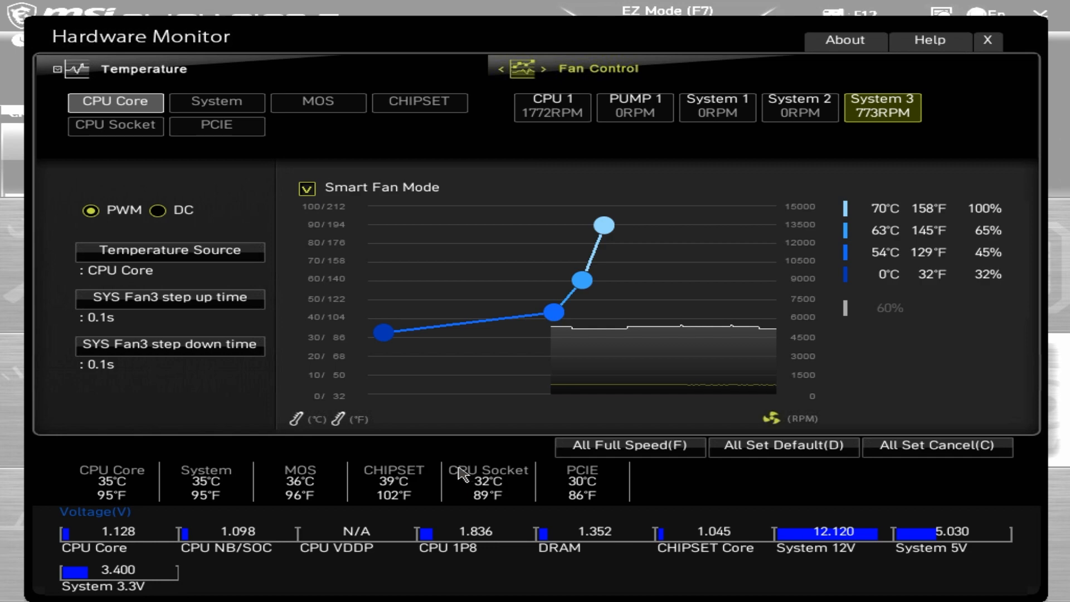
{"action": "mouse_move", "coordinate": [733, 327]}
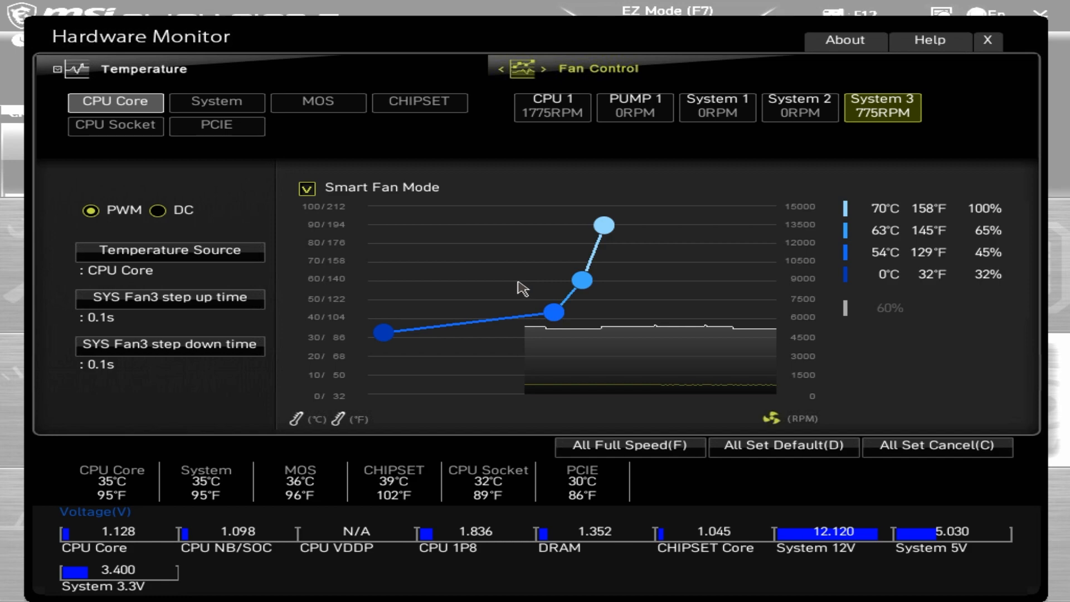
{"action": "mouse_move", "coordinate": [442, 265]}
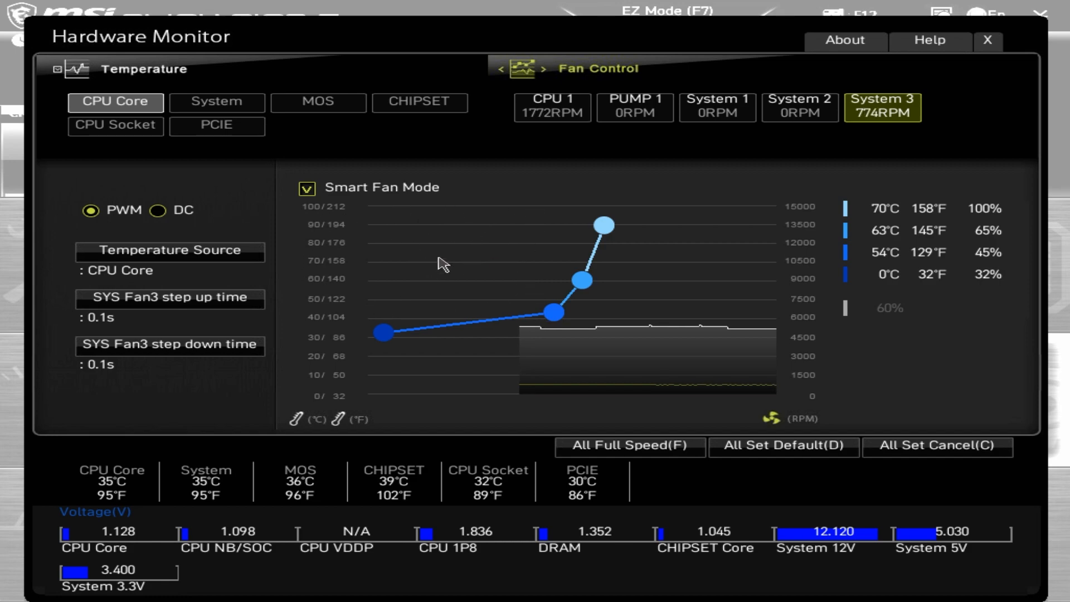
{"action": "mouse_move", "coordinate": [876, 144]}
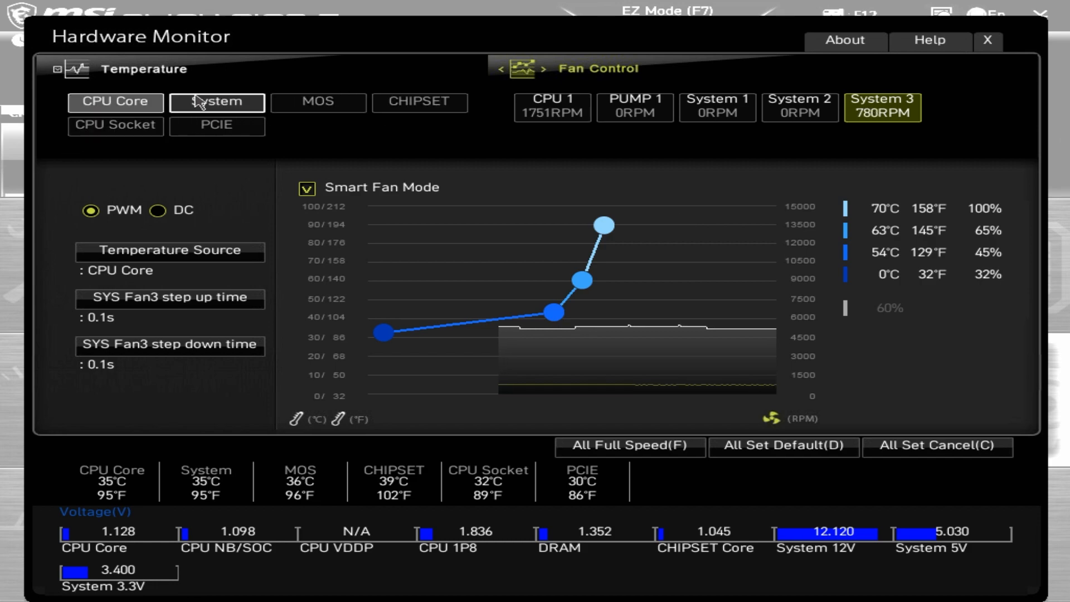
{"action": "left_click", "coordinate": [114, 101]}
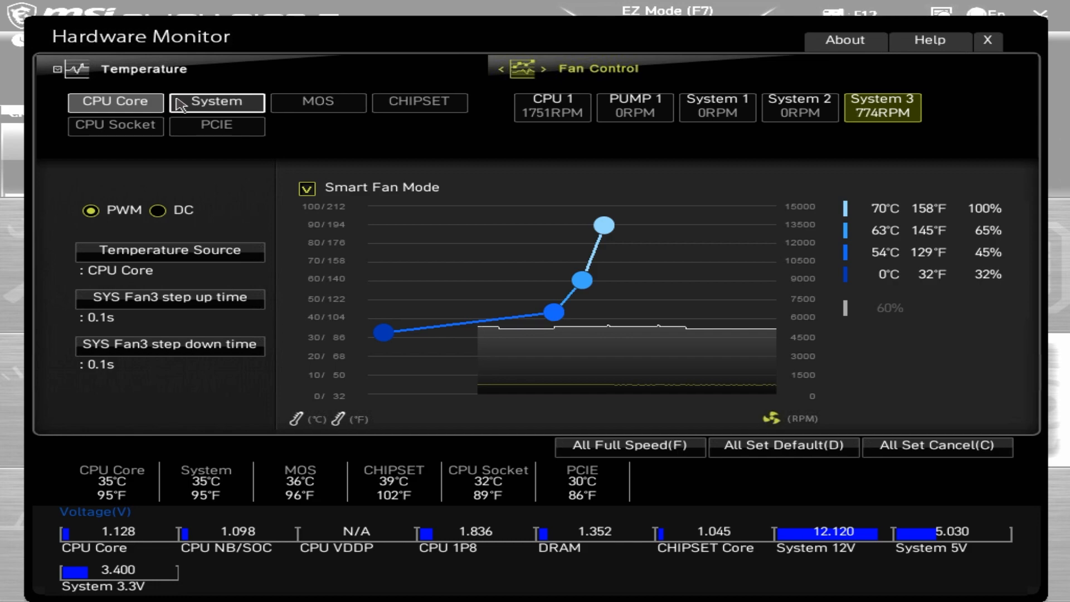
{"action": "left_click", "coordinate": [114, 101]}
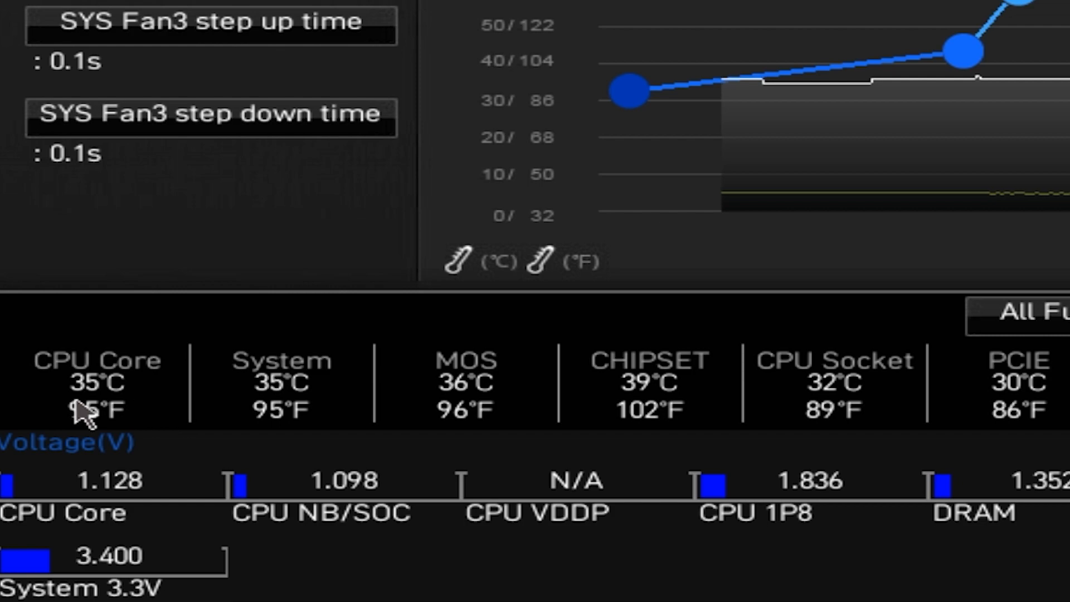
{"action": "mouse_move", "coordinate": [645, 402]}
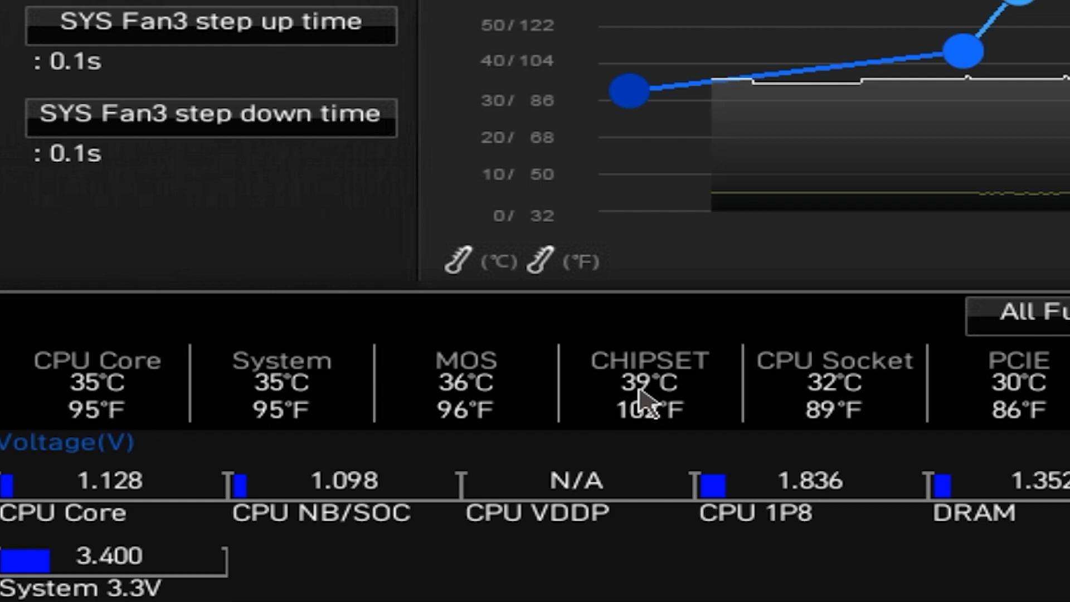
{"action": "mouse_move", "coordinate": [688, 326]}
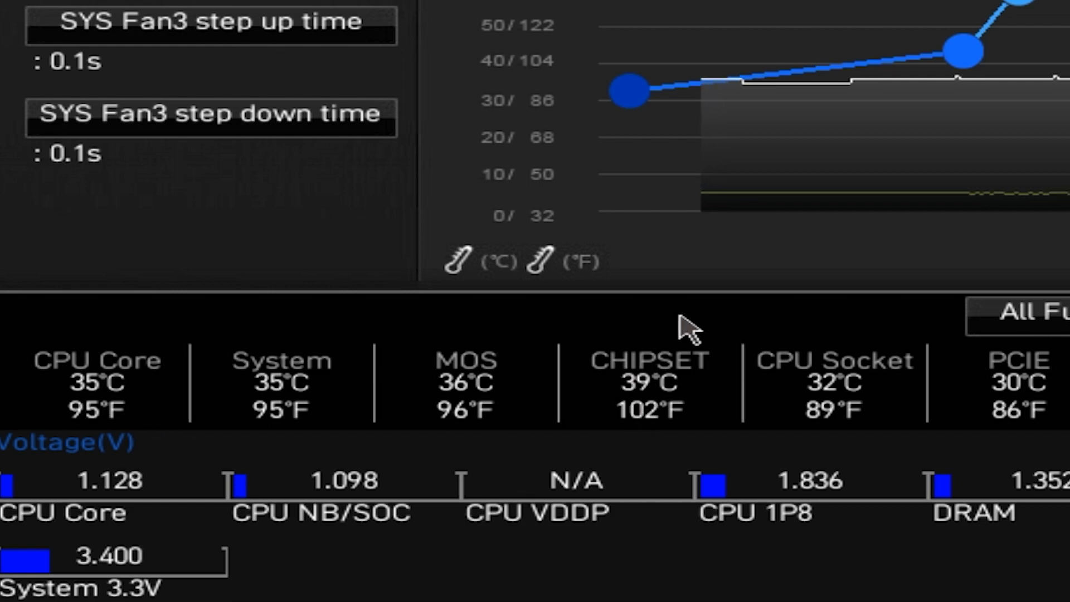
{"action": "mouse_move", "coordinate": [850, 406]}
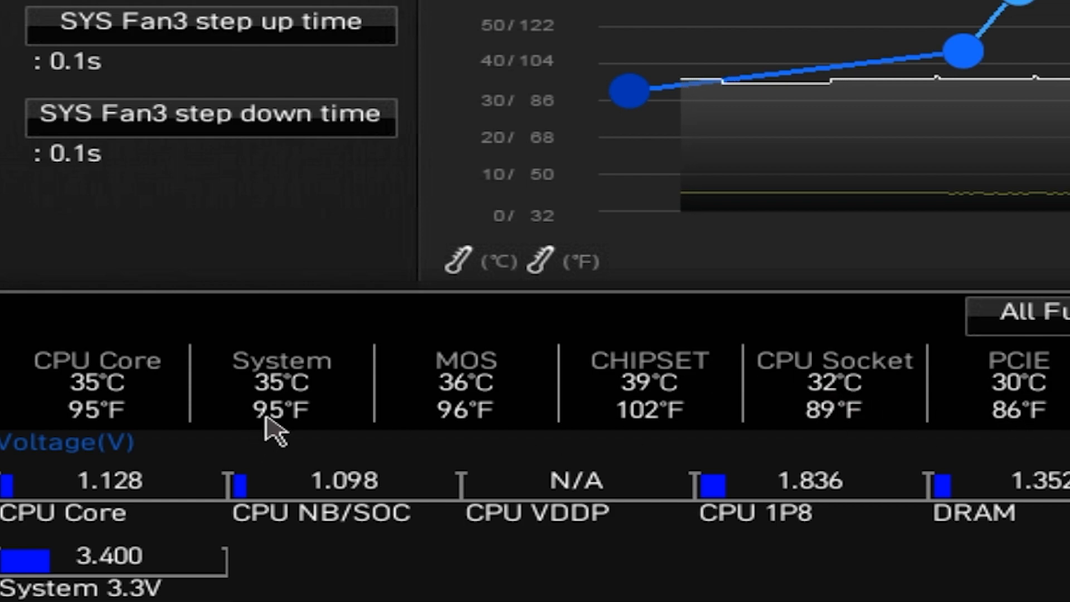
{"action": "mouse_move", "coordinate": [102, 420]}
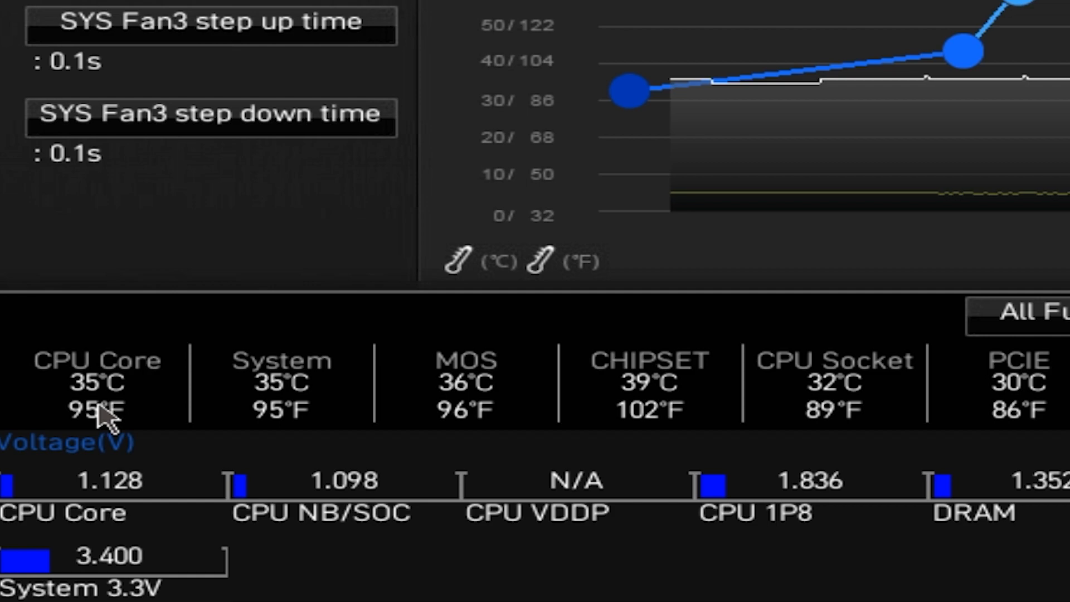
{"action": "mouse_move", "coordinate": [111, 403]}
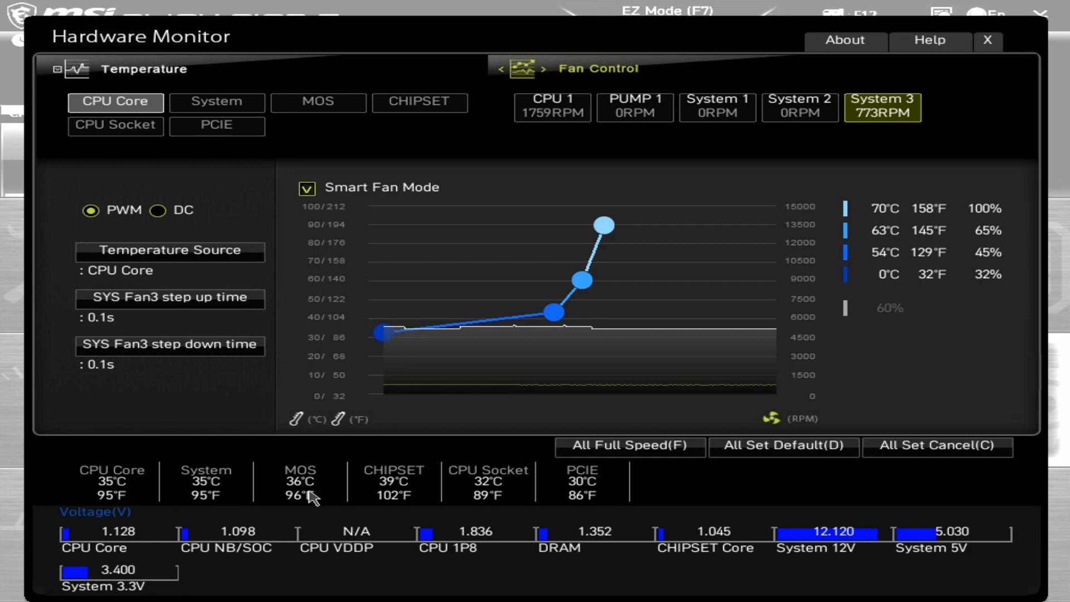
{"action": "mouse_move", "coordinate": [435, 490]}
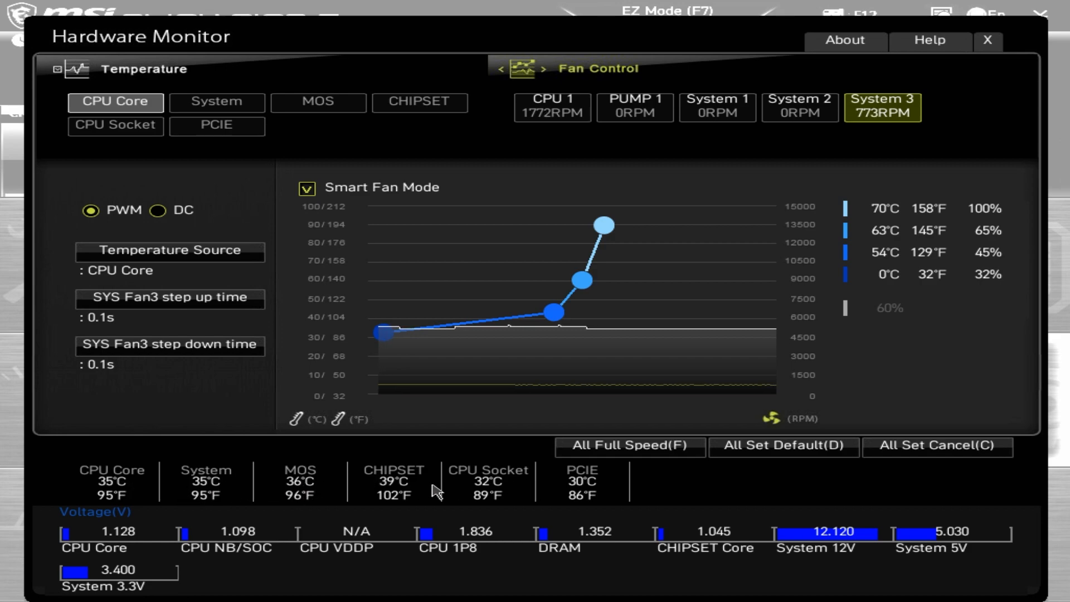
{"action": "mouse_move", "coordinate": [539, 298]}
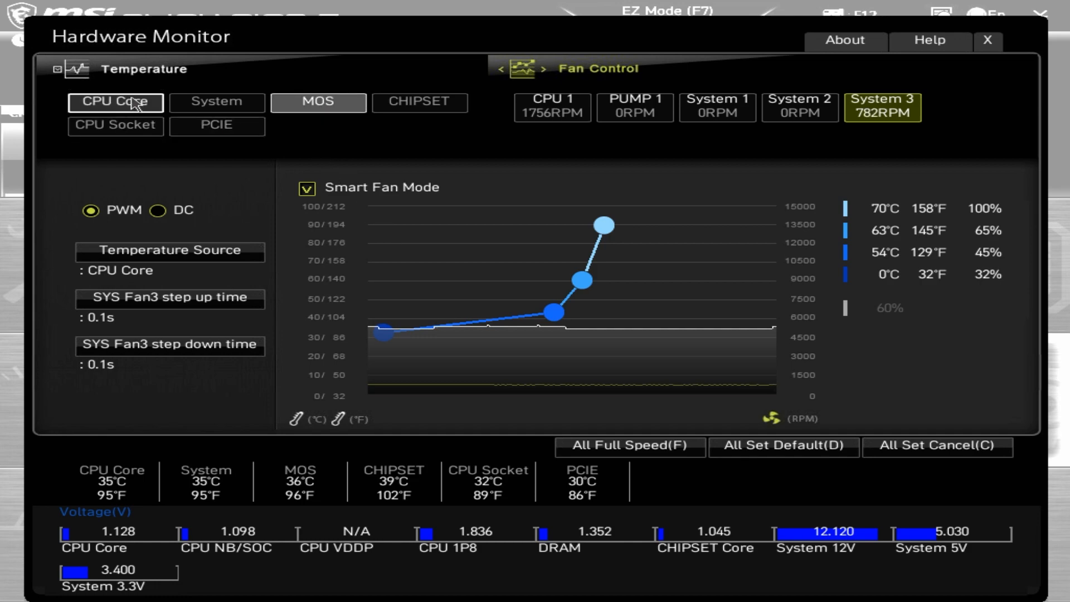
Step: Discard the fan changes and leave Hardware Monitor for the Advanced home screen
{"action": "left_click", "coordinate": [115, 103]}
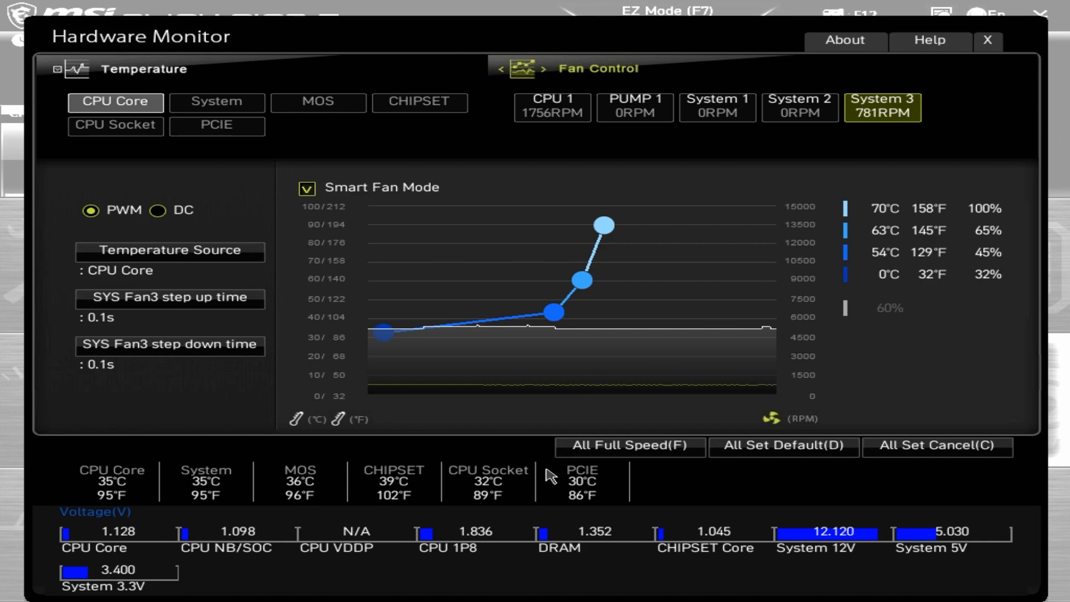
{"action": "mouse_move", "coordinate": [988, 43]}
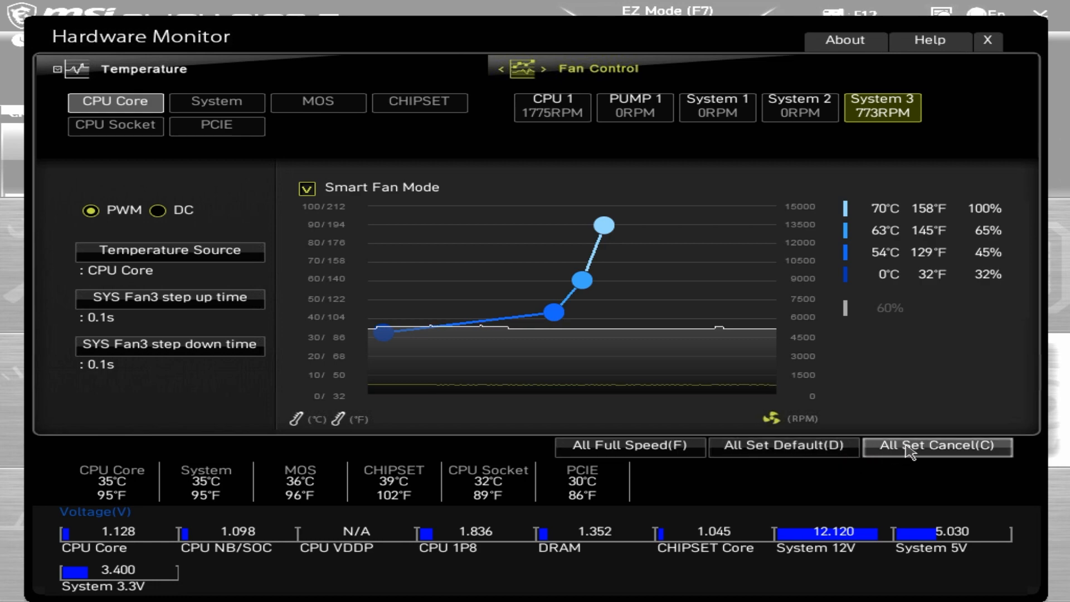
{"action": "left_click", "coordinate": [988, 40]}
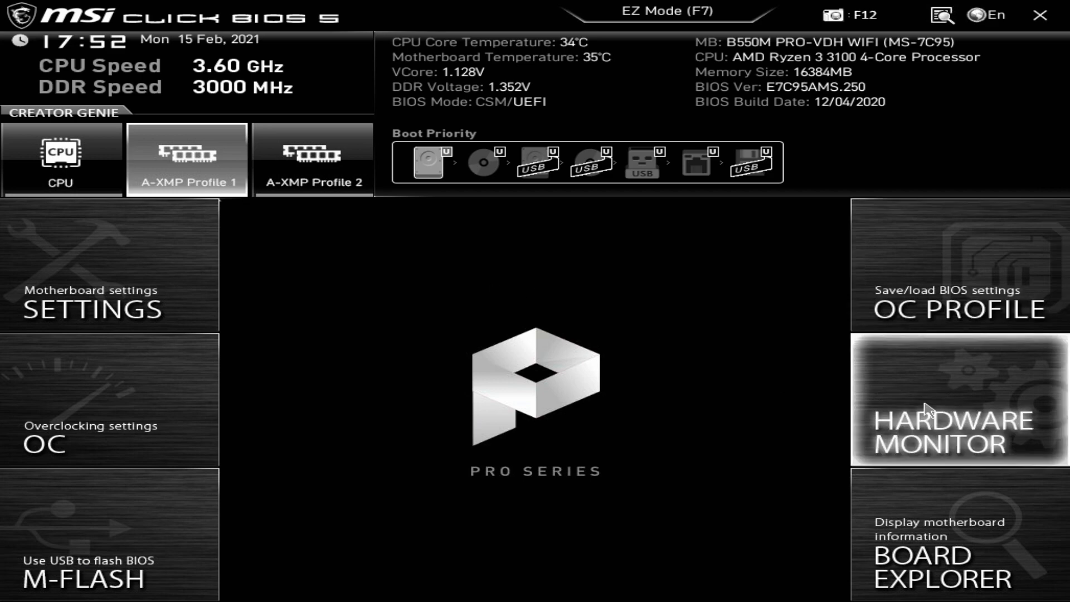
{"action": "left_click", "coordinate": [942, 551]}
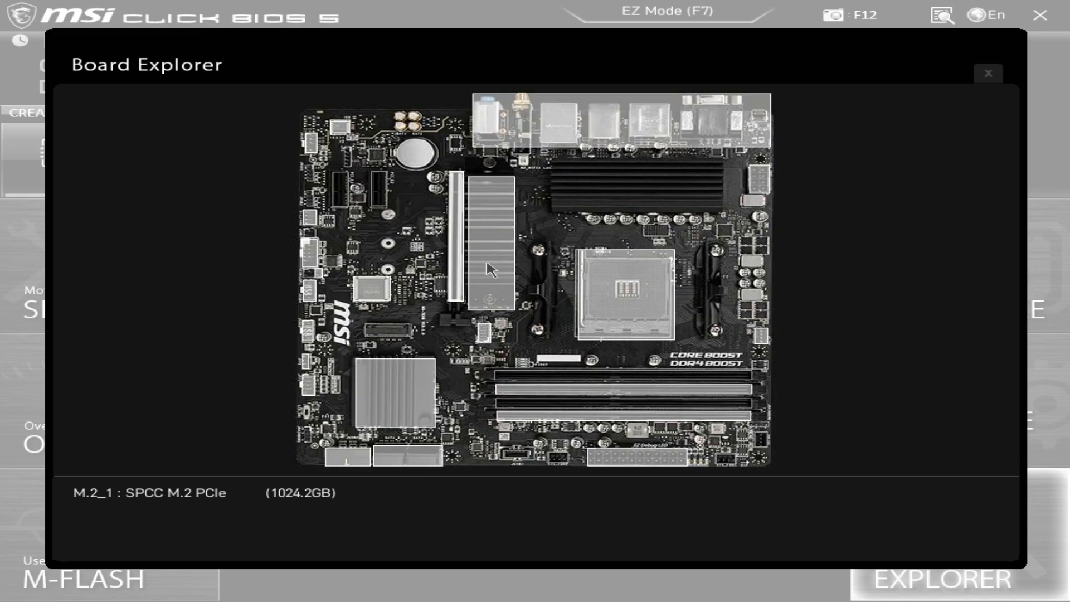
{"action": "mouse_move", "coordinate": [631, 294]}
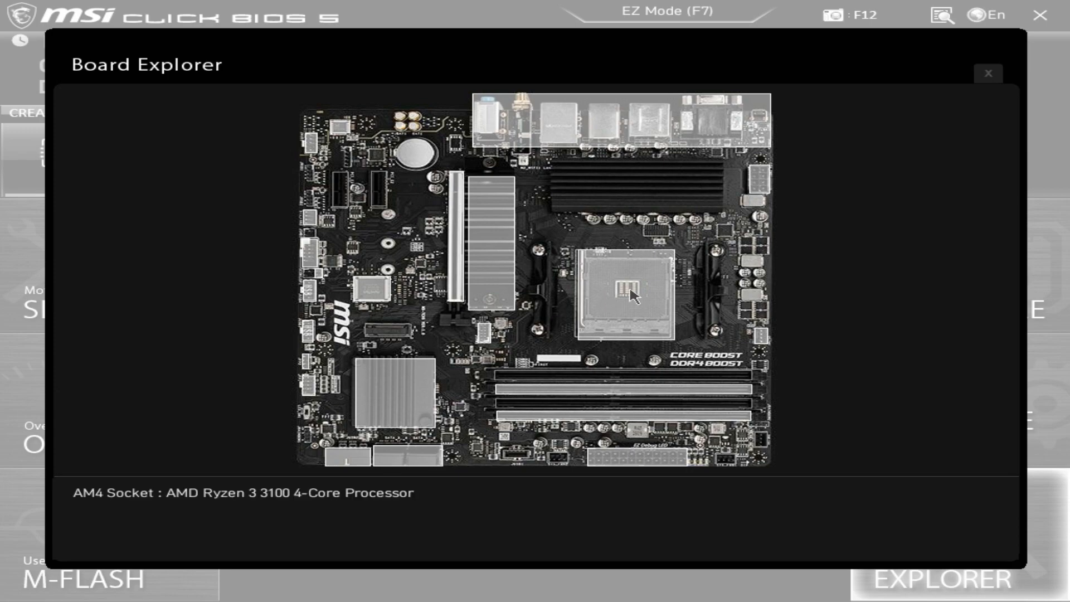
{"action": "mouse_move", "coordinate": [661, 401]}
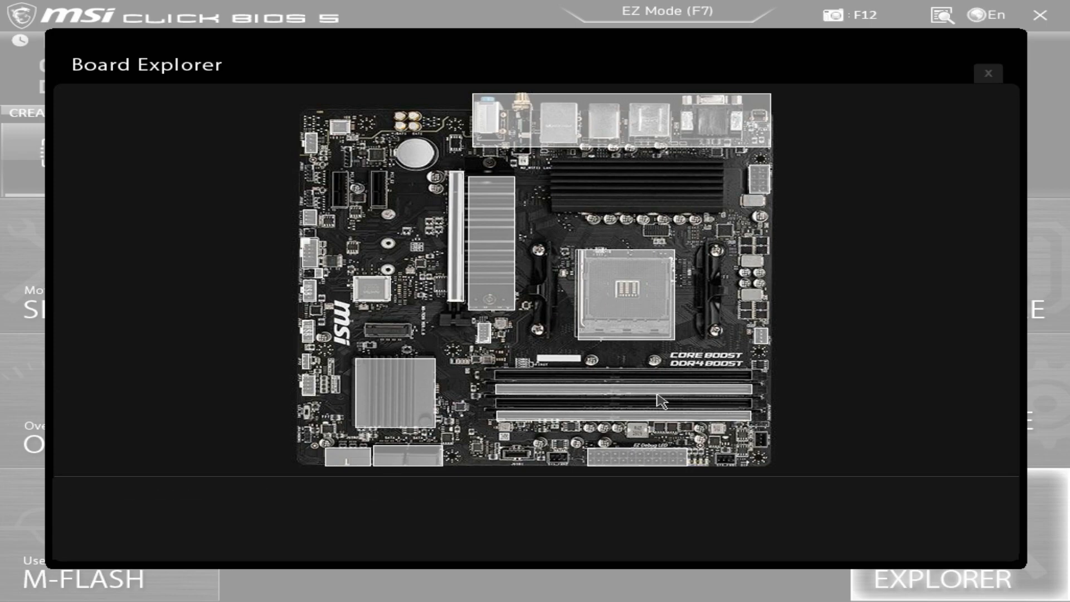
{"action": "mouse_move", "coordinate": [661, 395]}
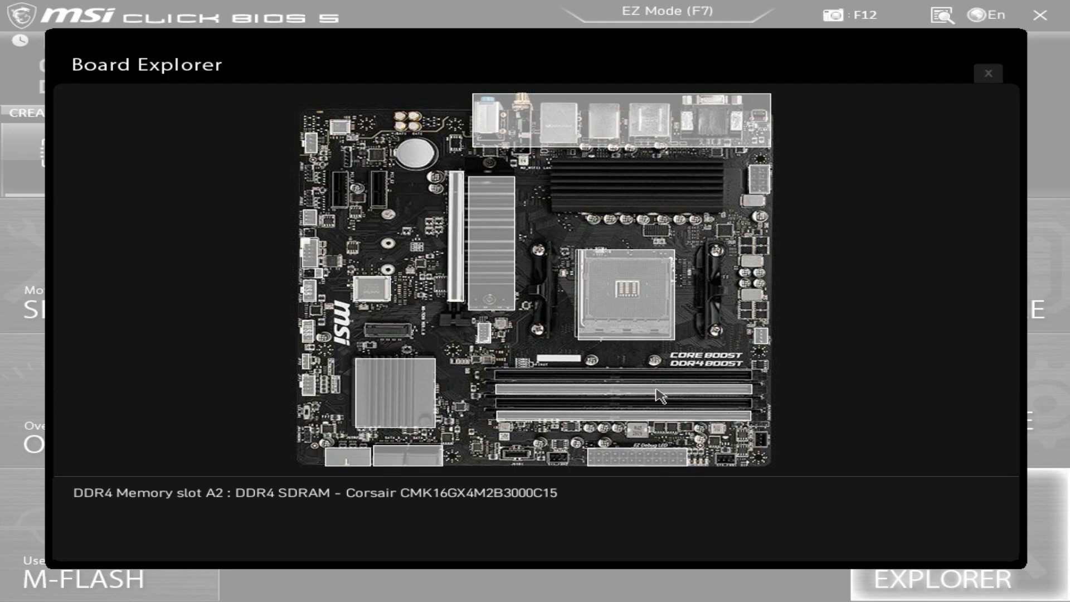
{"action": "mouse_move", "coordinate": [659, 413]}
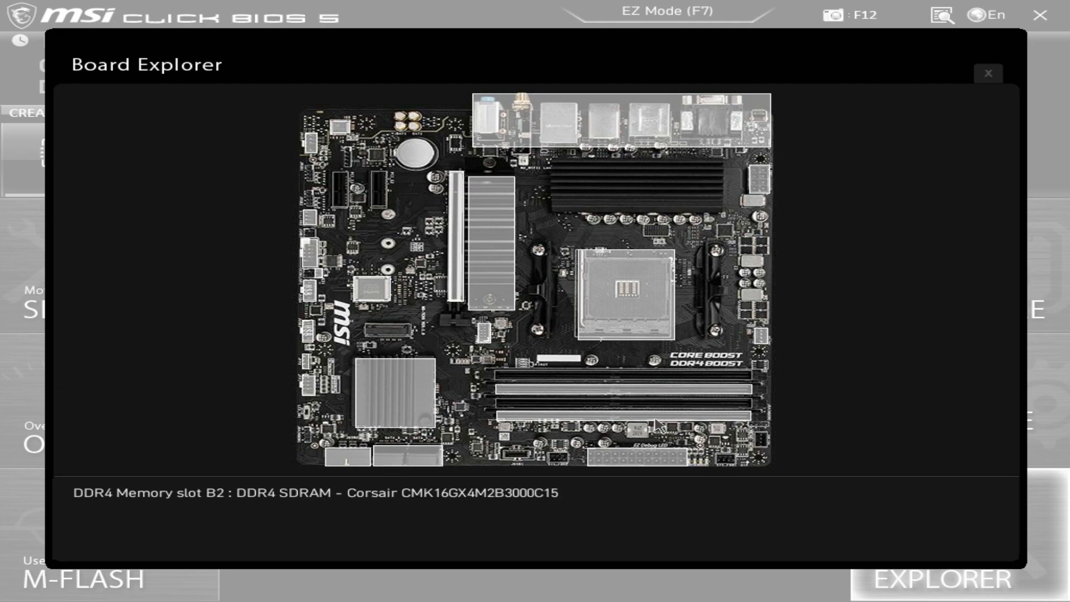
{"action": "mouse_move", "coordinate": [659, 457]}
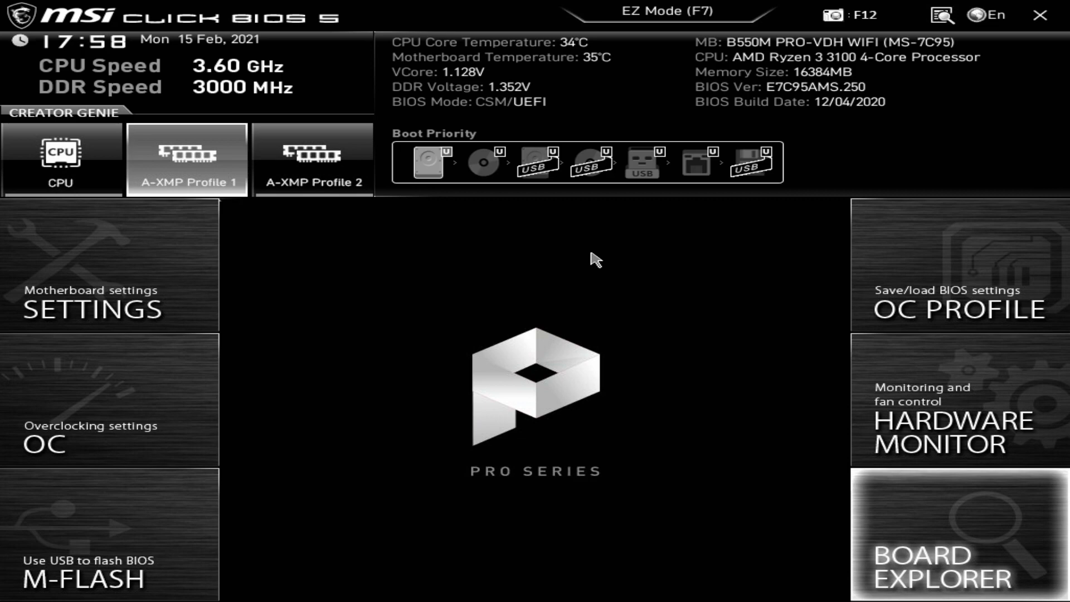
{"action": "mouse_move", "coordinate": [553, 269]}
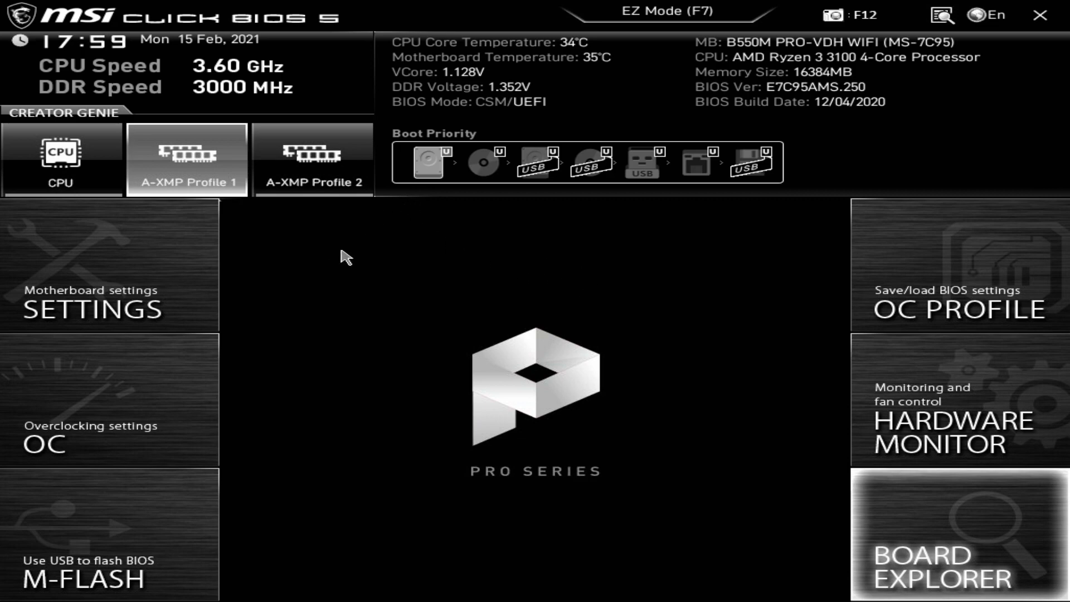
{"action": "mouse_move", "coordinate": [566, 283]}
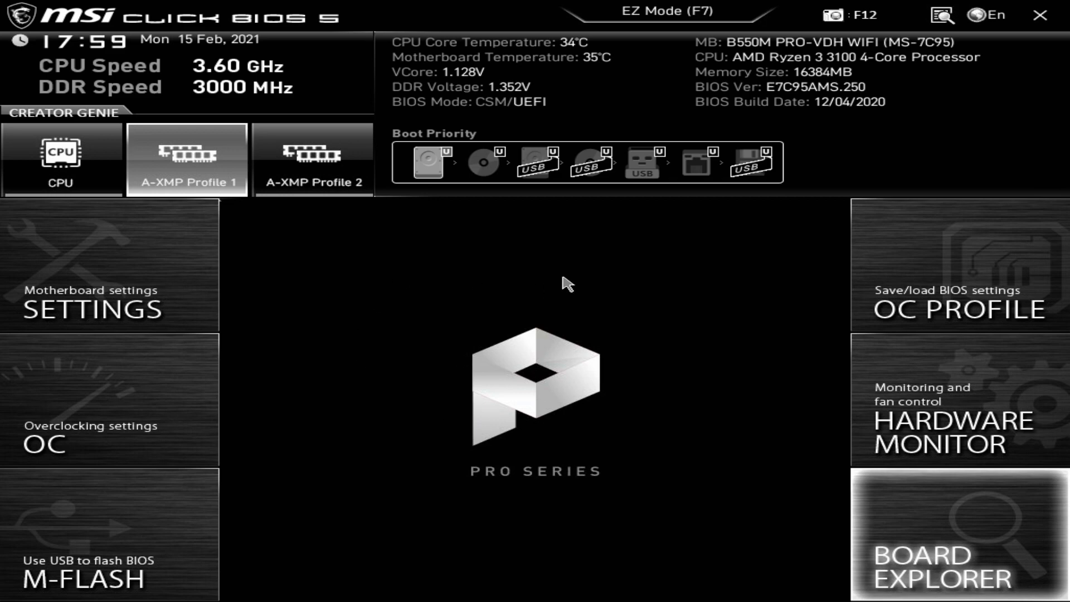
{"action": "mouse_move", "coordinate": [451, 278]}
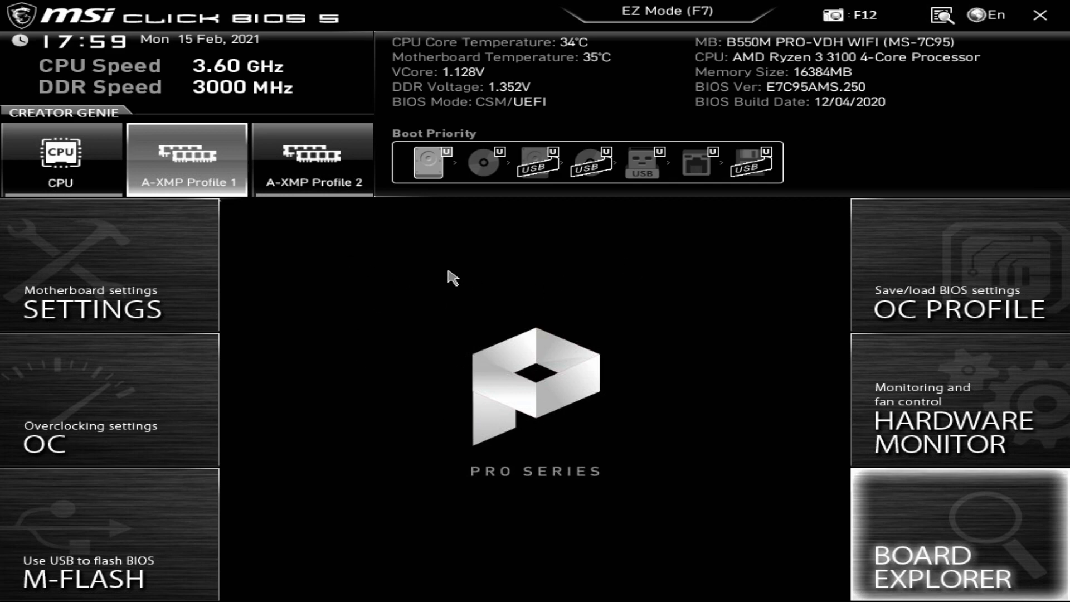
{"action": "mouse_move", "coordinate": [443, 269]}
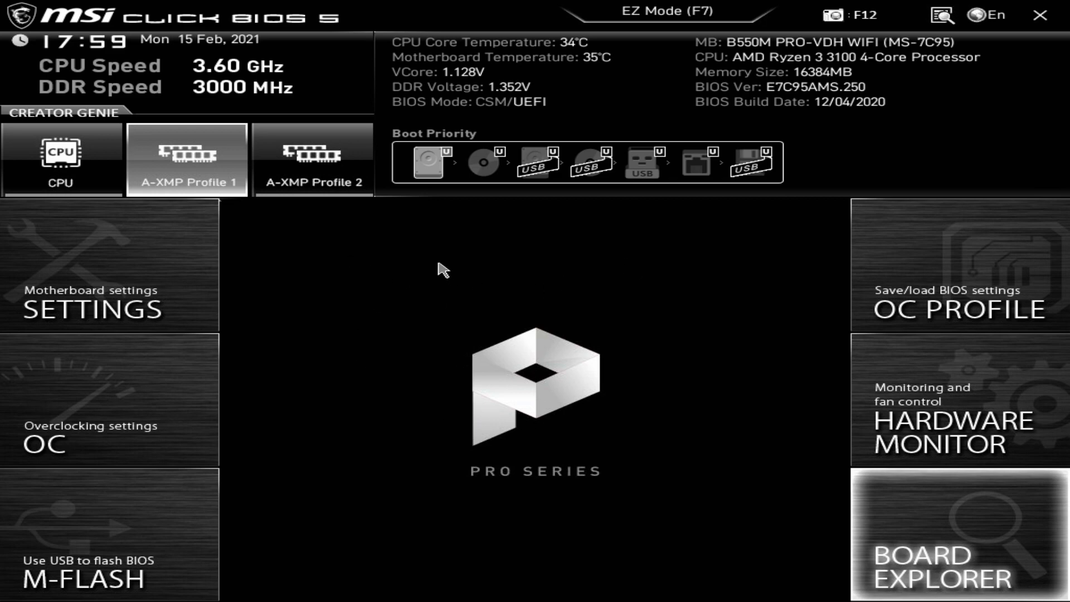
{"action": "mouse_move", "coordinate": [437, 273]}
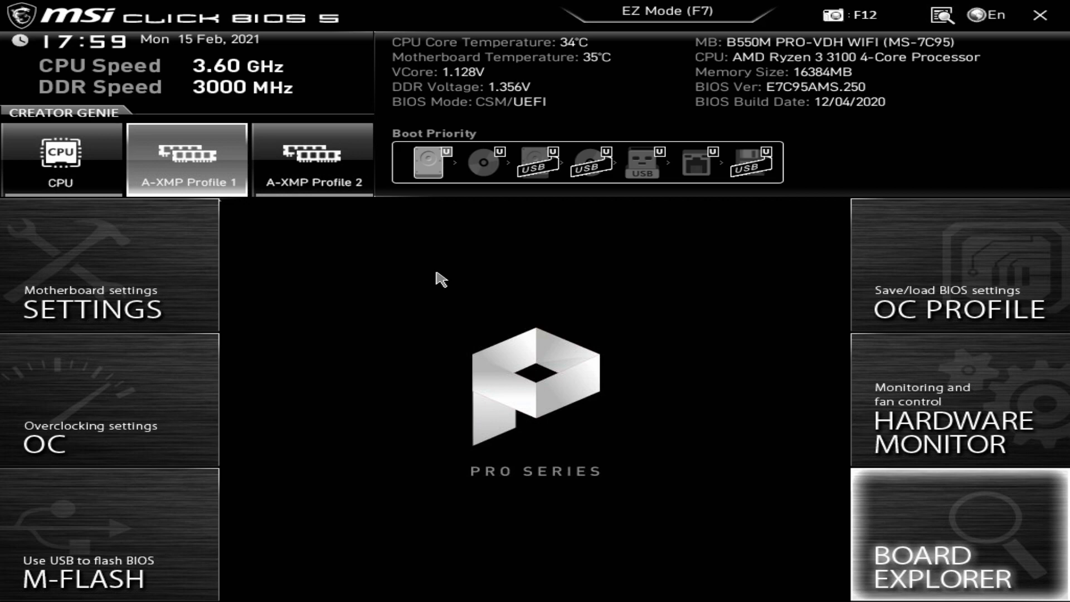
{"action": "mouse_move", "coordinate": [533, 375]}
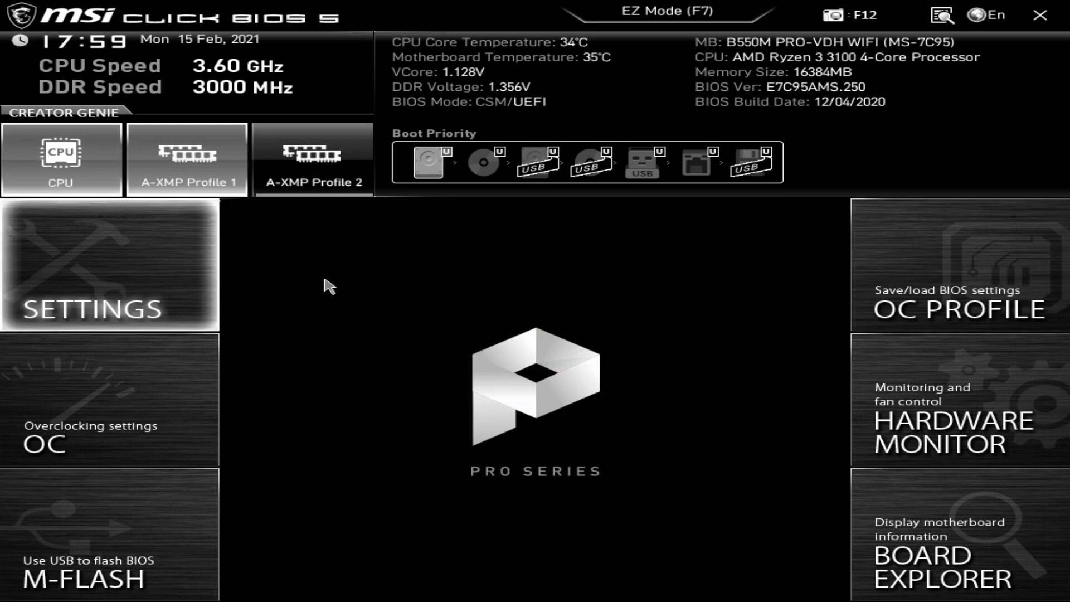
{"action": "mouse_move", "coordinate": [549, 307]}
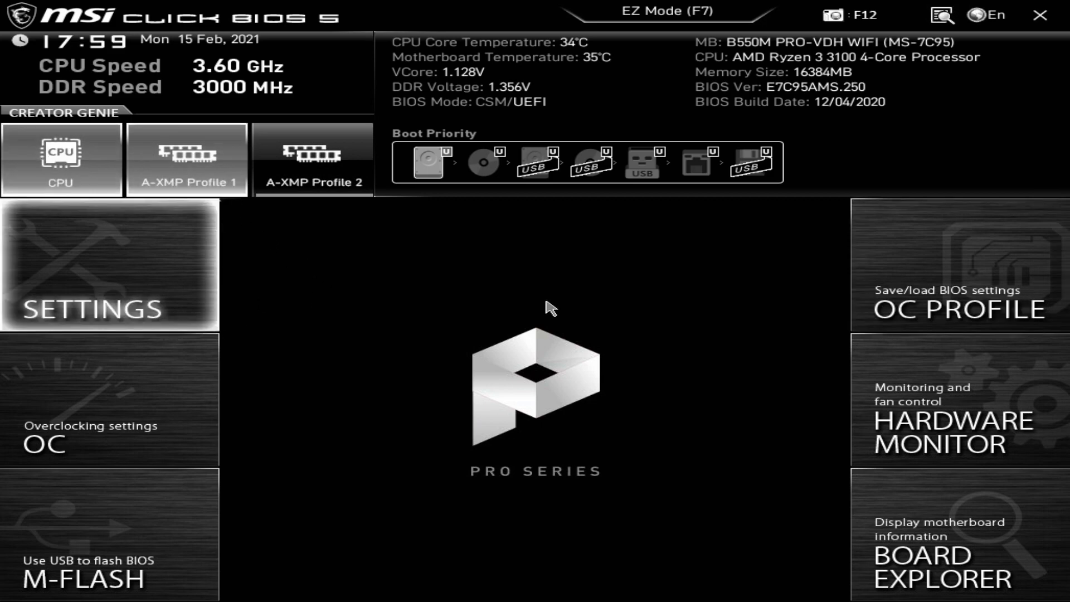